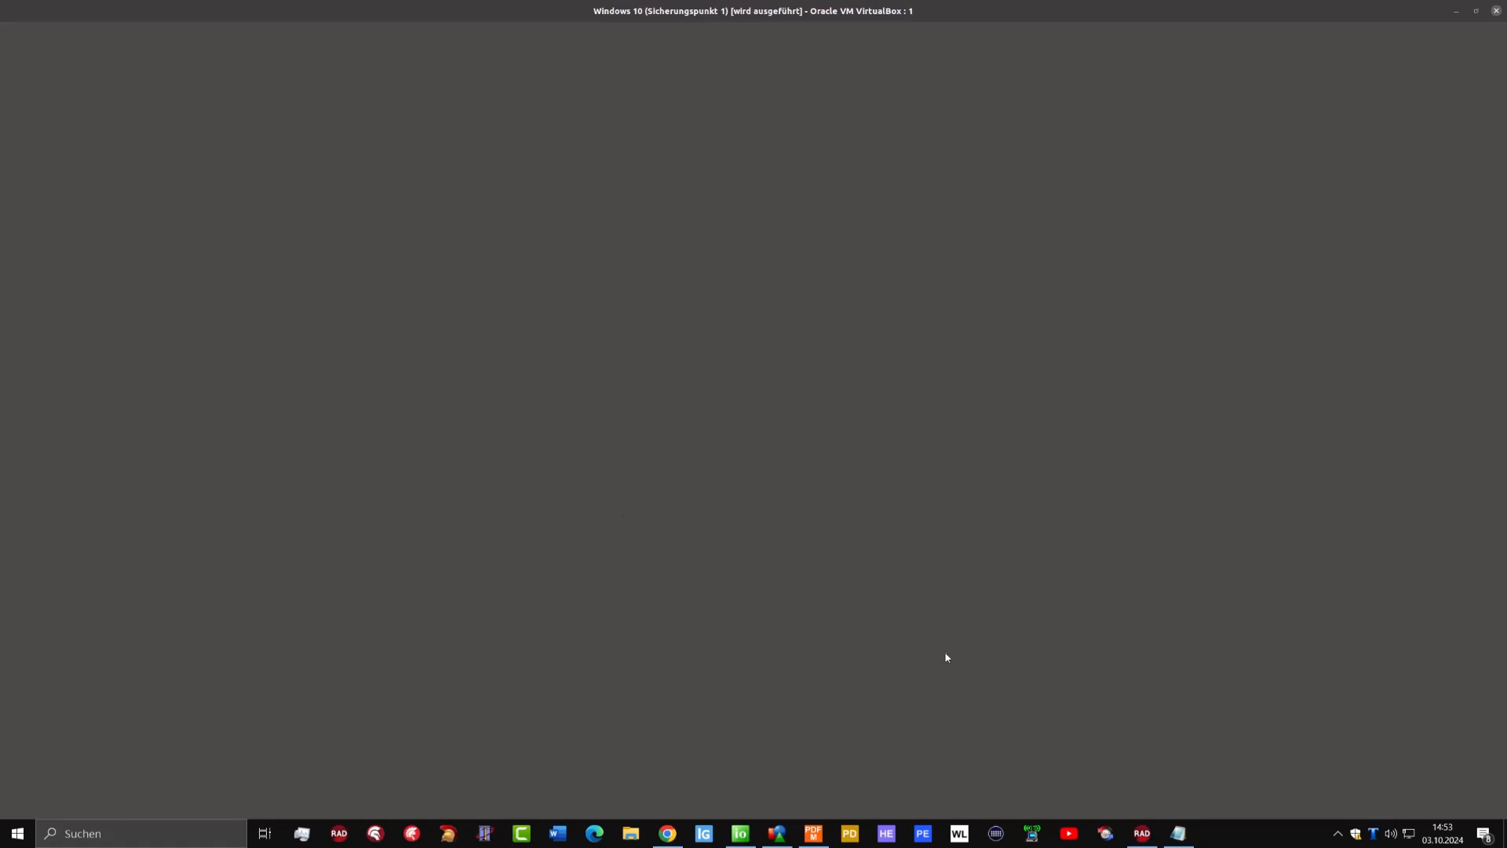
mouse_move(830, 726)
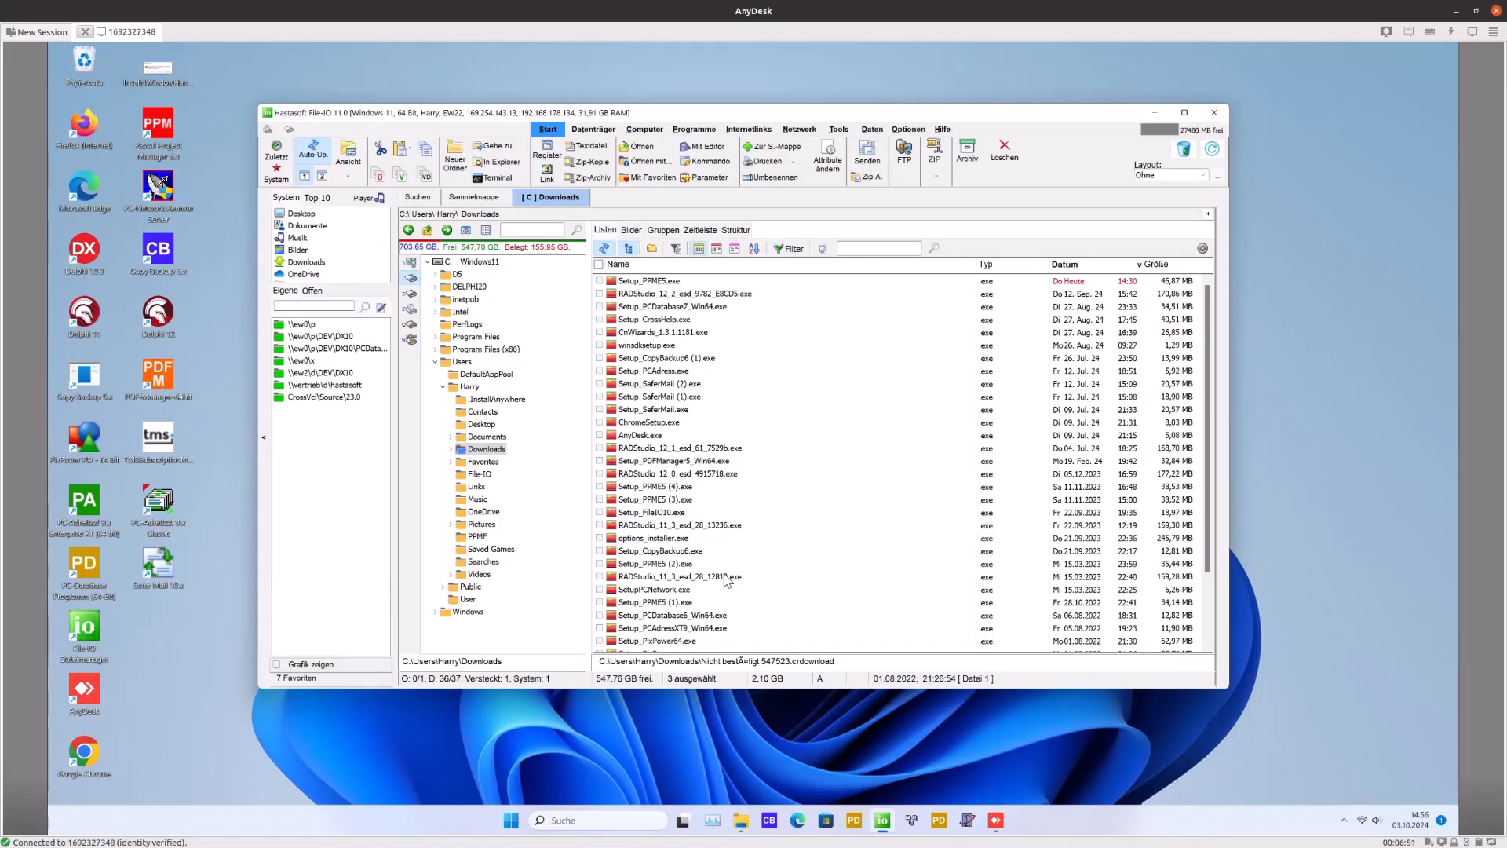
mouse_move(754, 494)
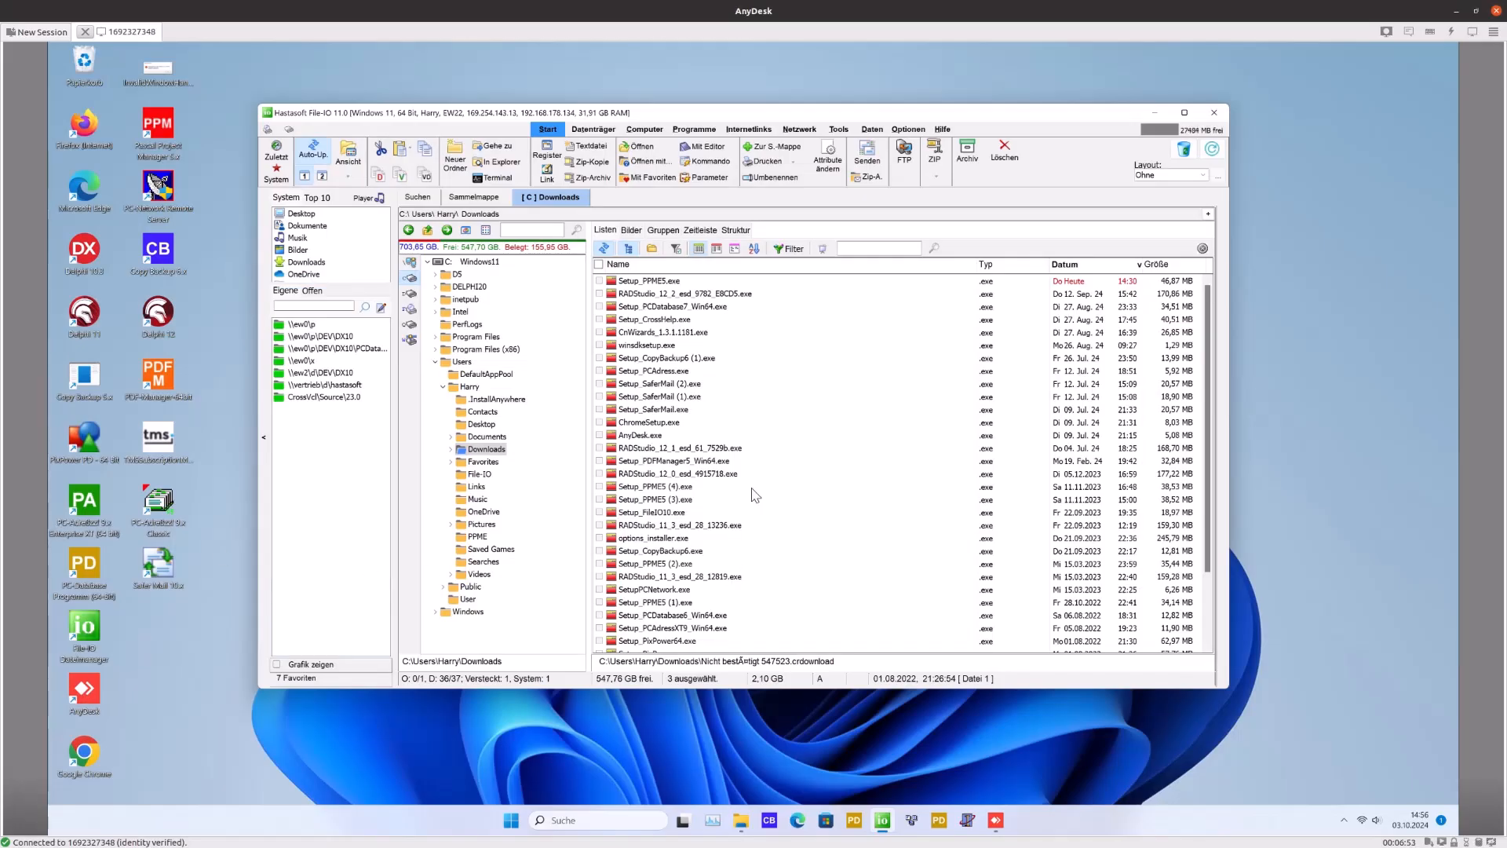
mouse_move(738, 133)
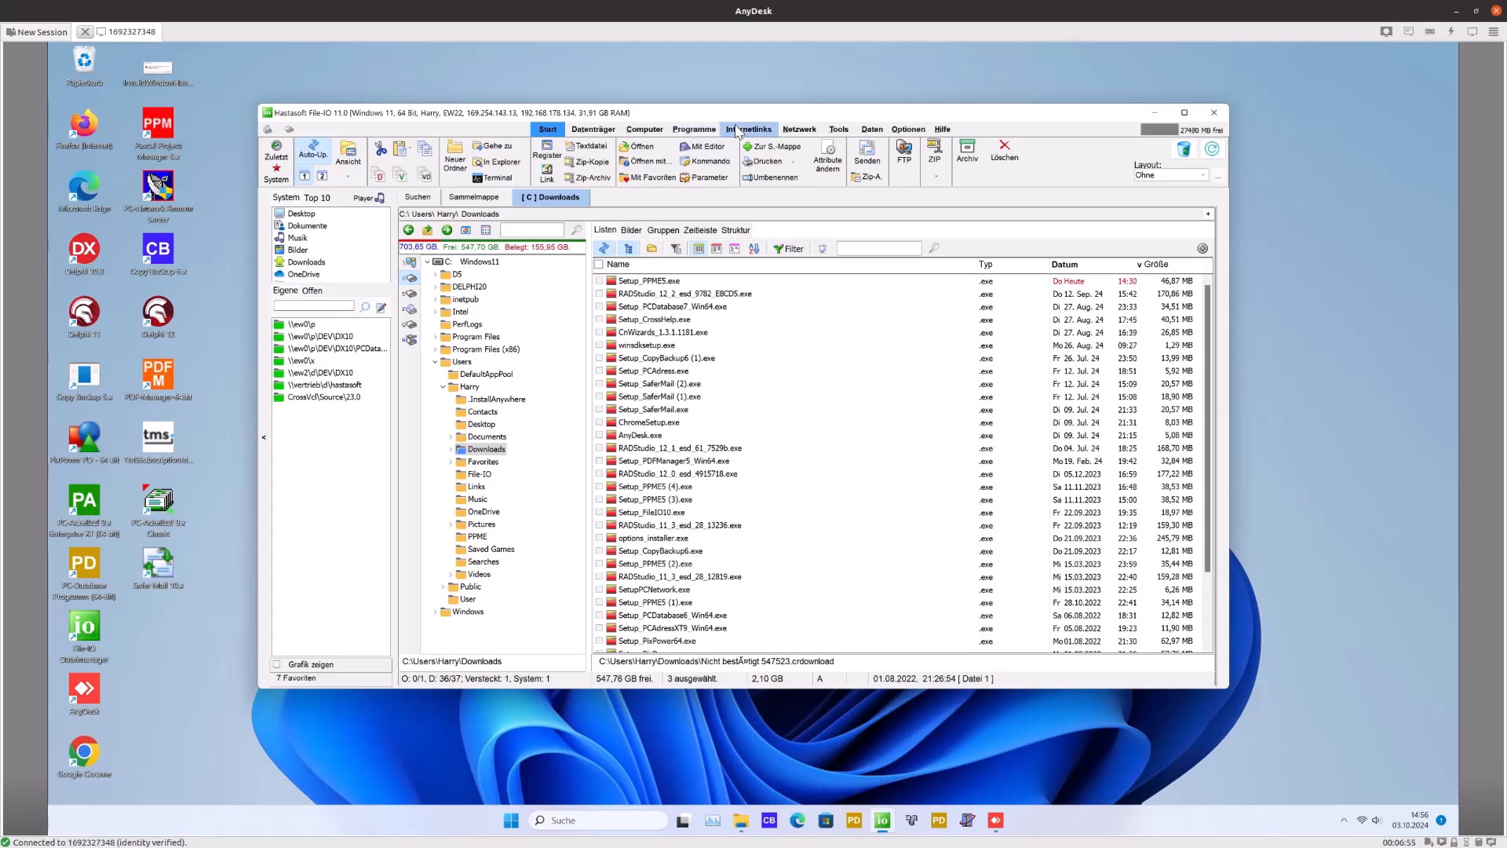
Open the 'MMX Explorer Beta Seite' link from File-IO Internetlinks and dismiss Edge's translate offer
left_click(749, 128)
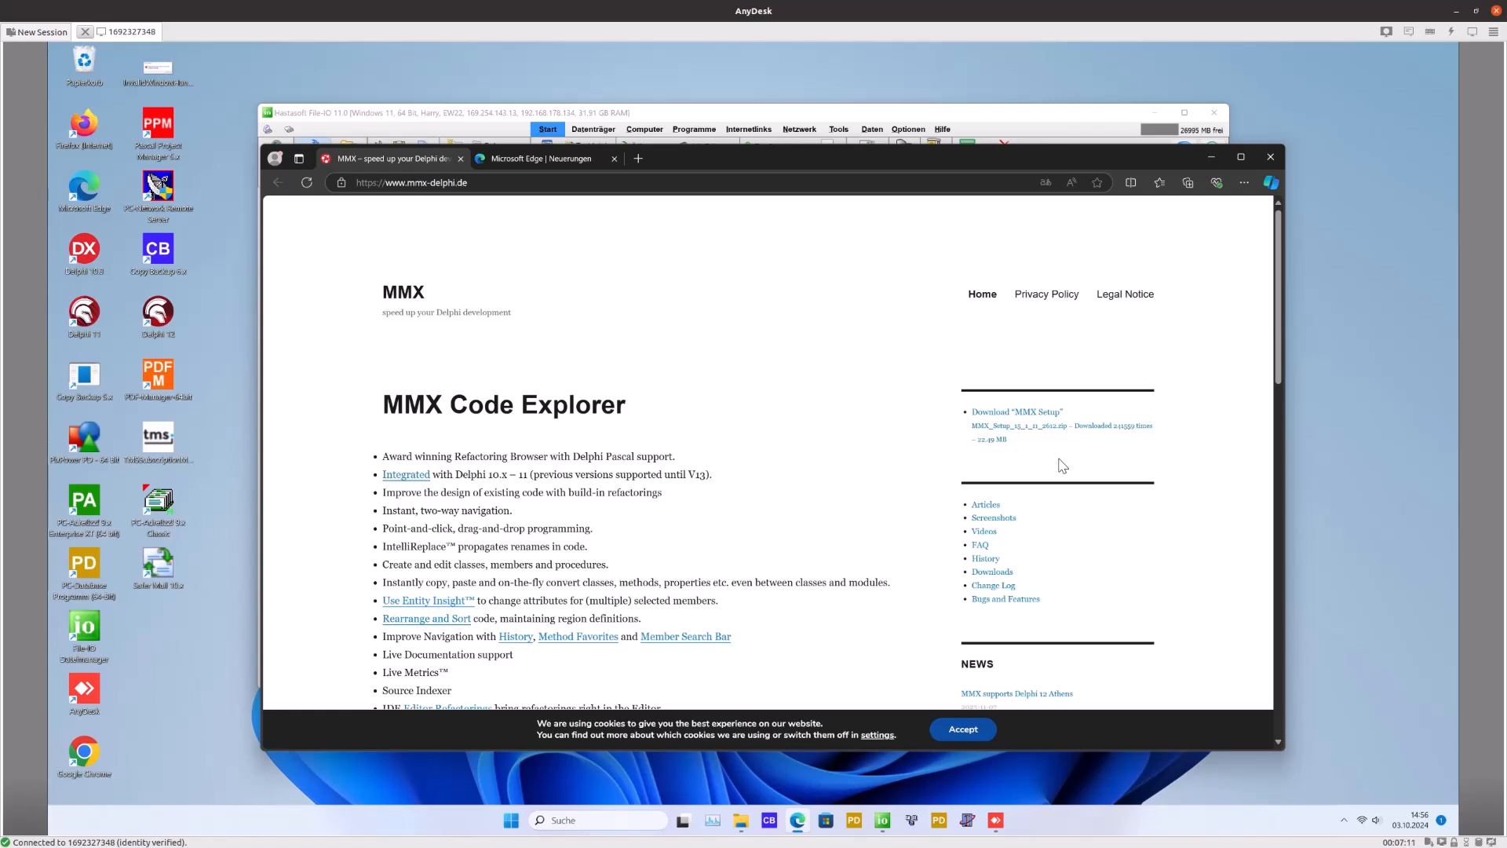
mouse_move(1010, 425)
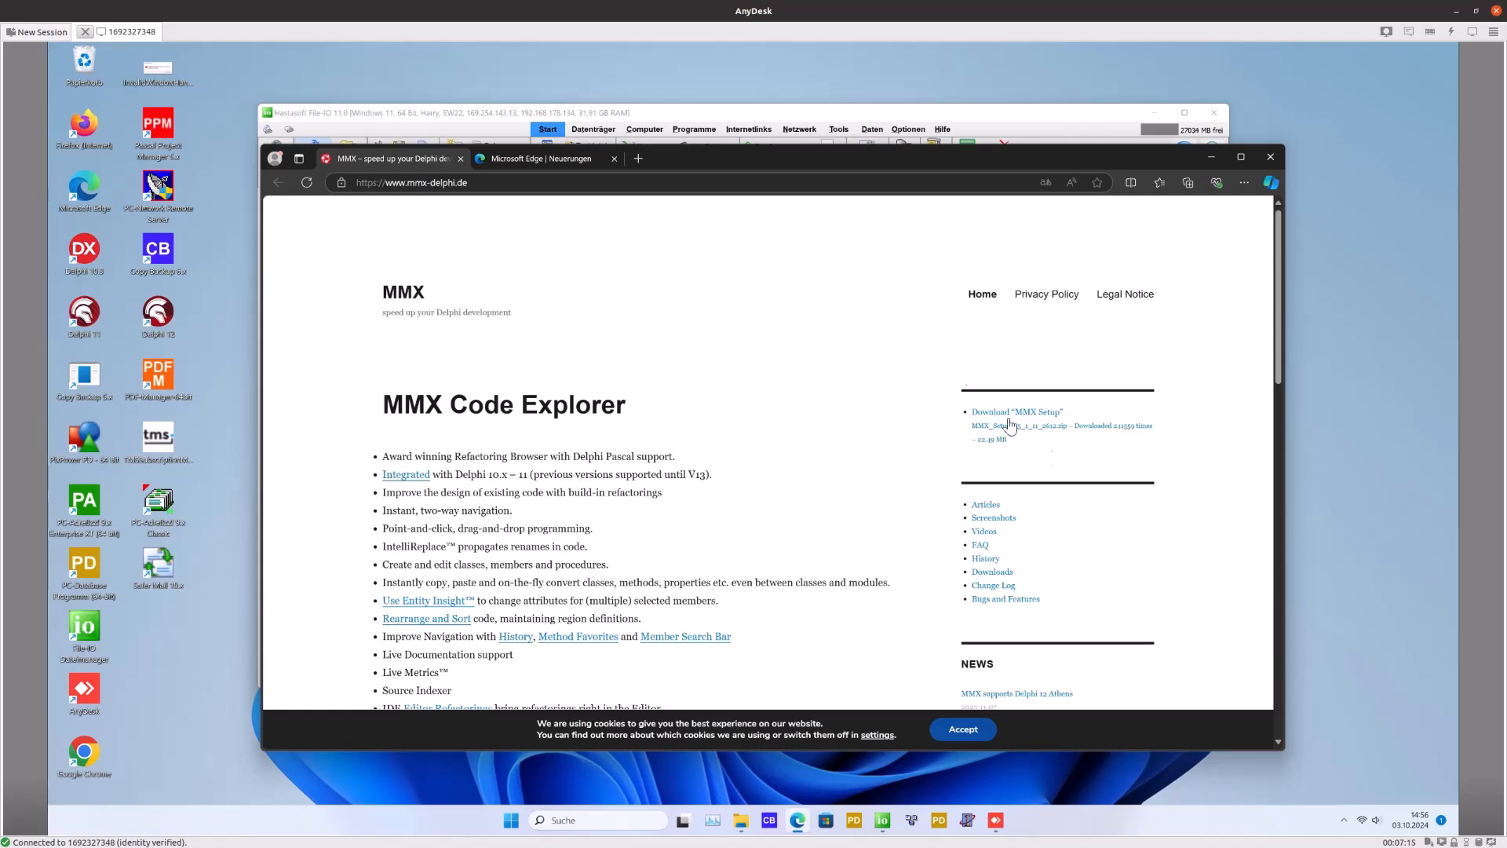
left_click(749, 129)
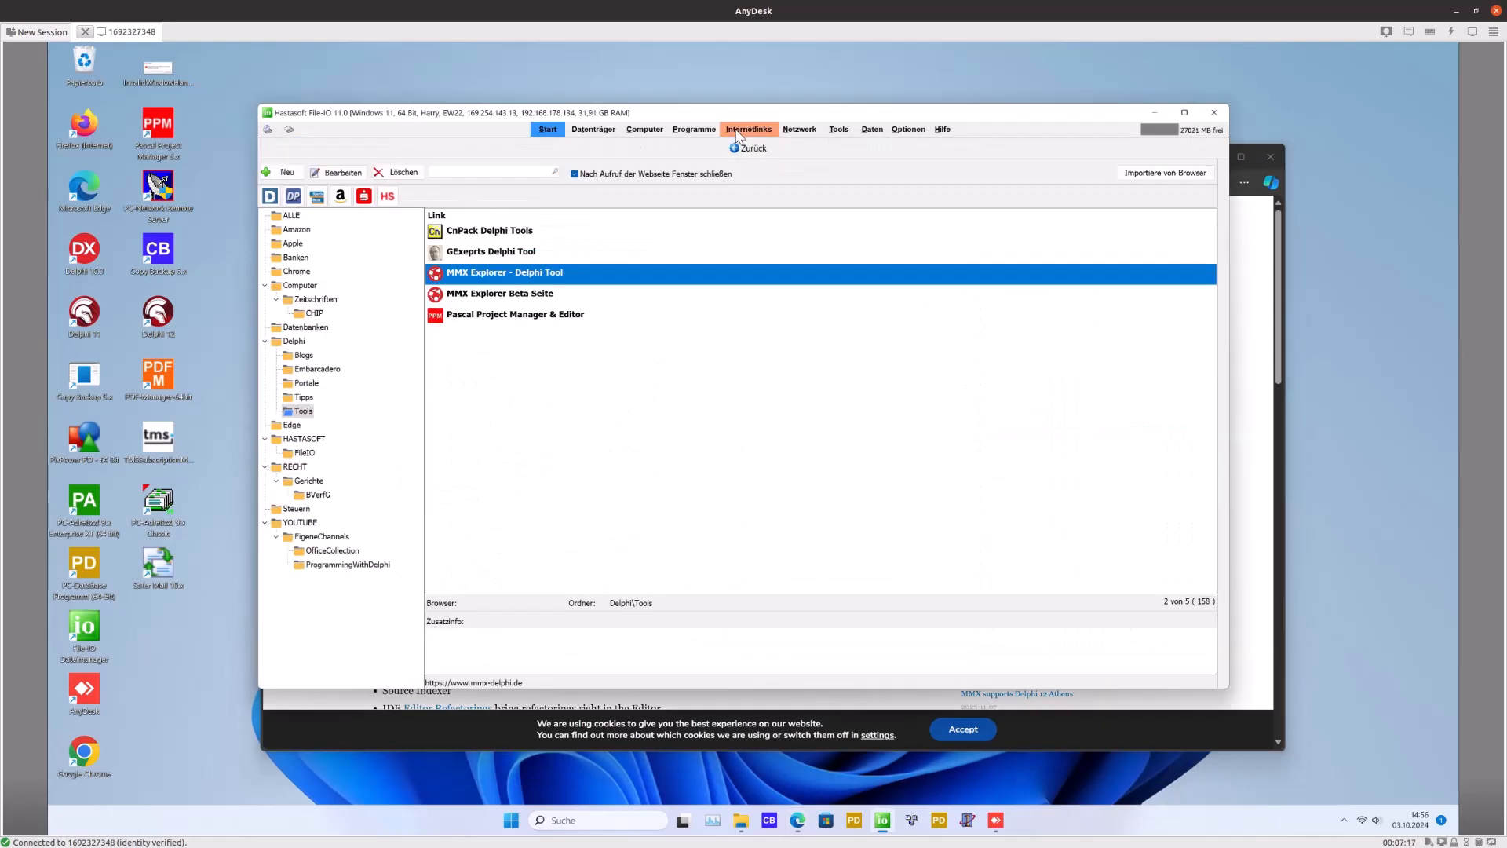
double_click(504, 273)
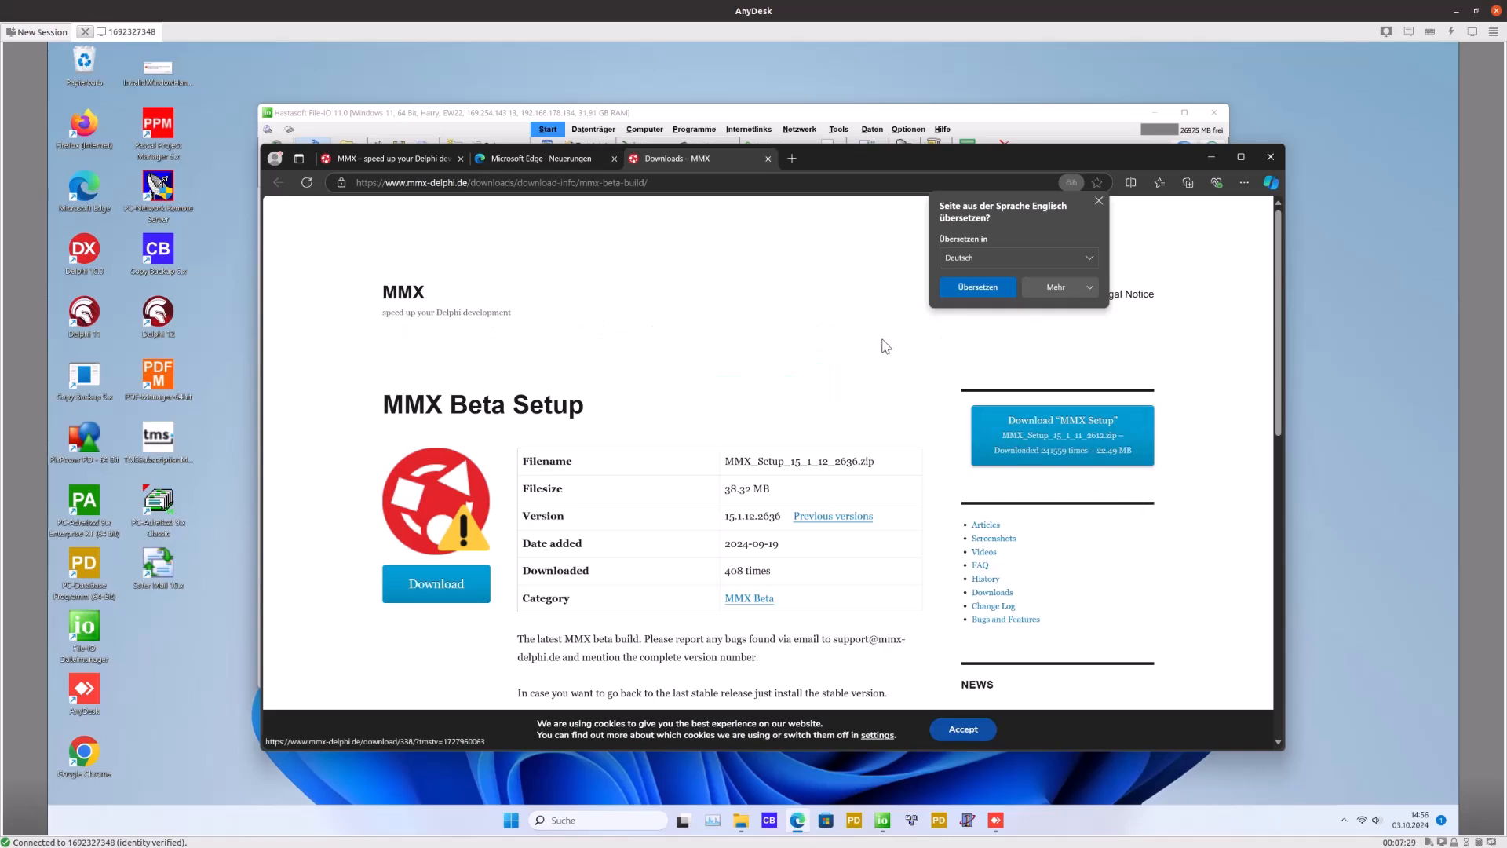
mouse_move(1098, 212)
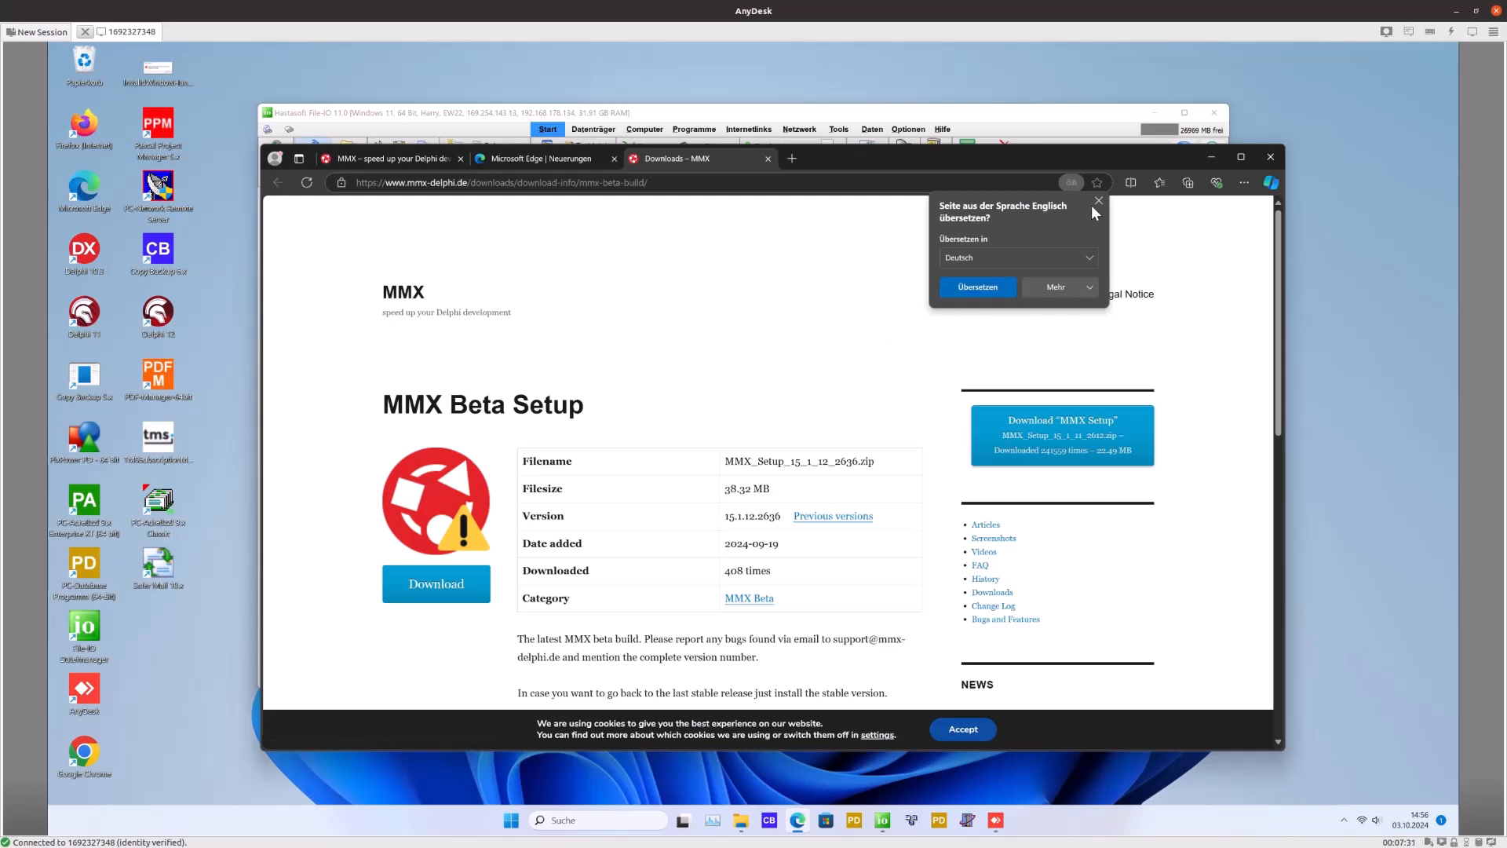
left_click(1098, 200)
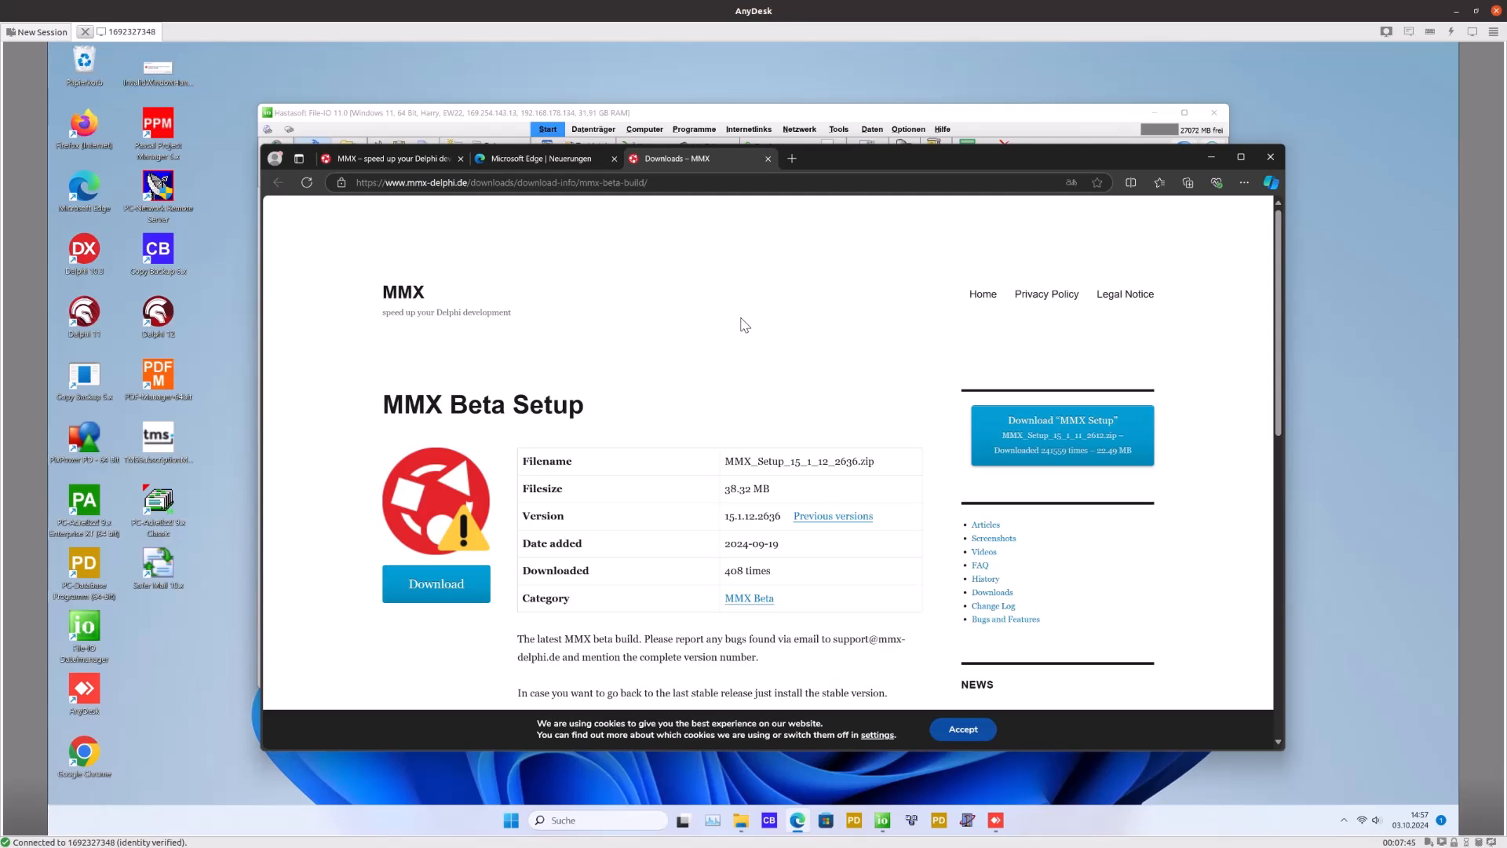
mouse_move(652, 288)
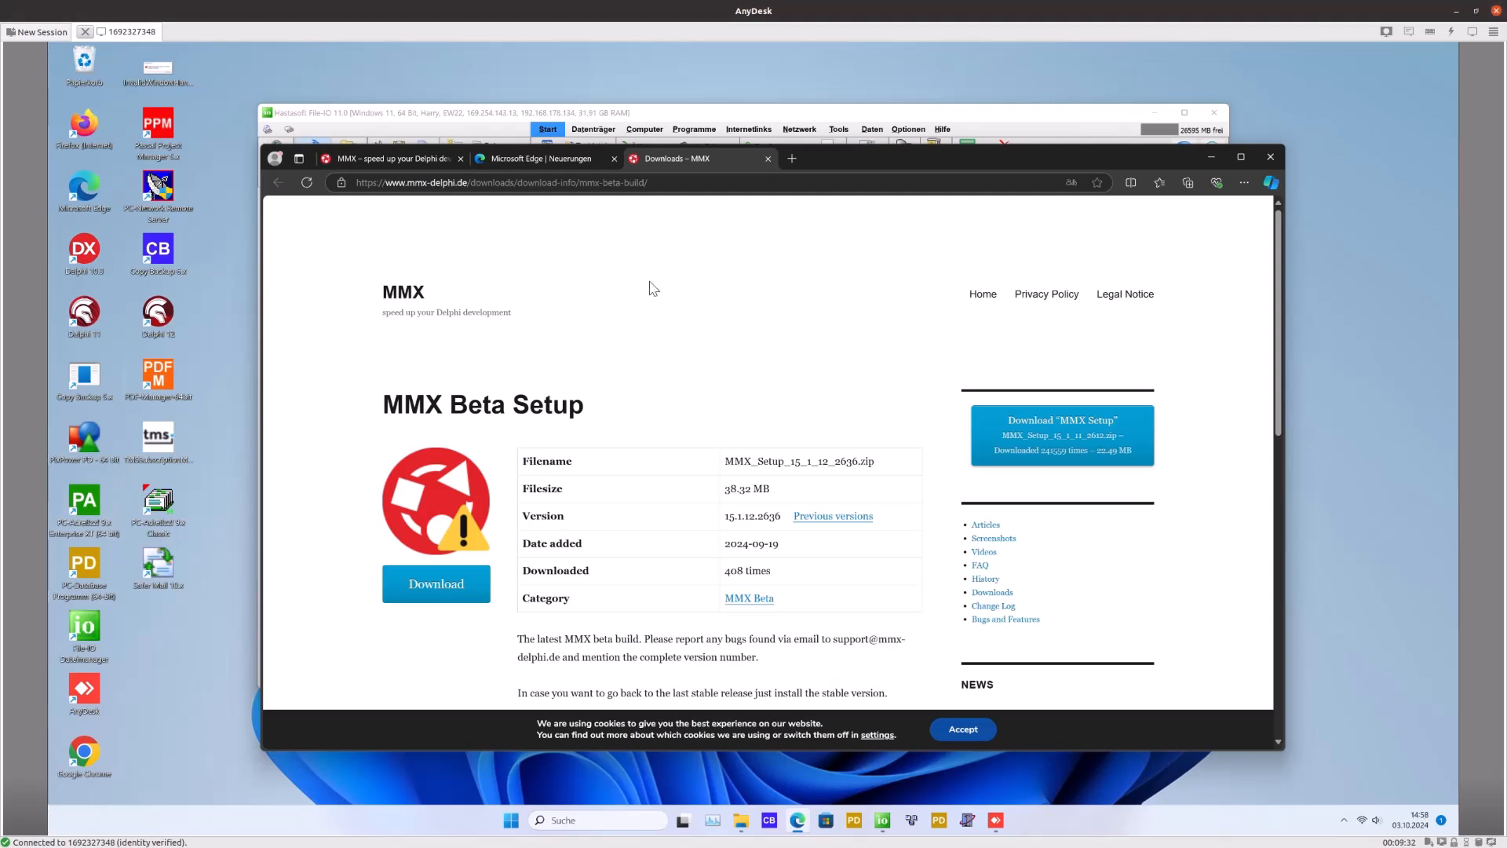
mouse_move(557, 538)
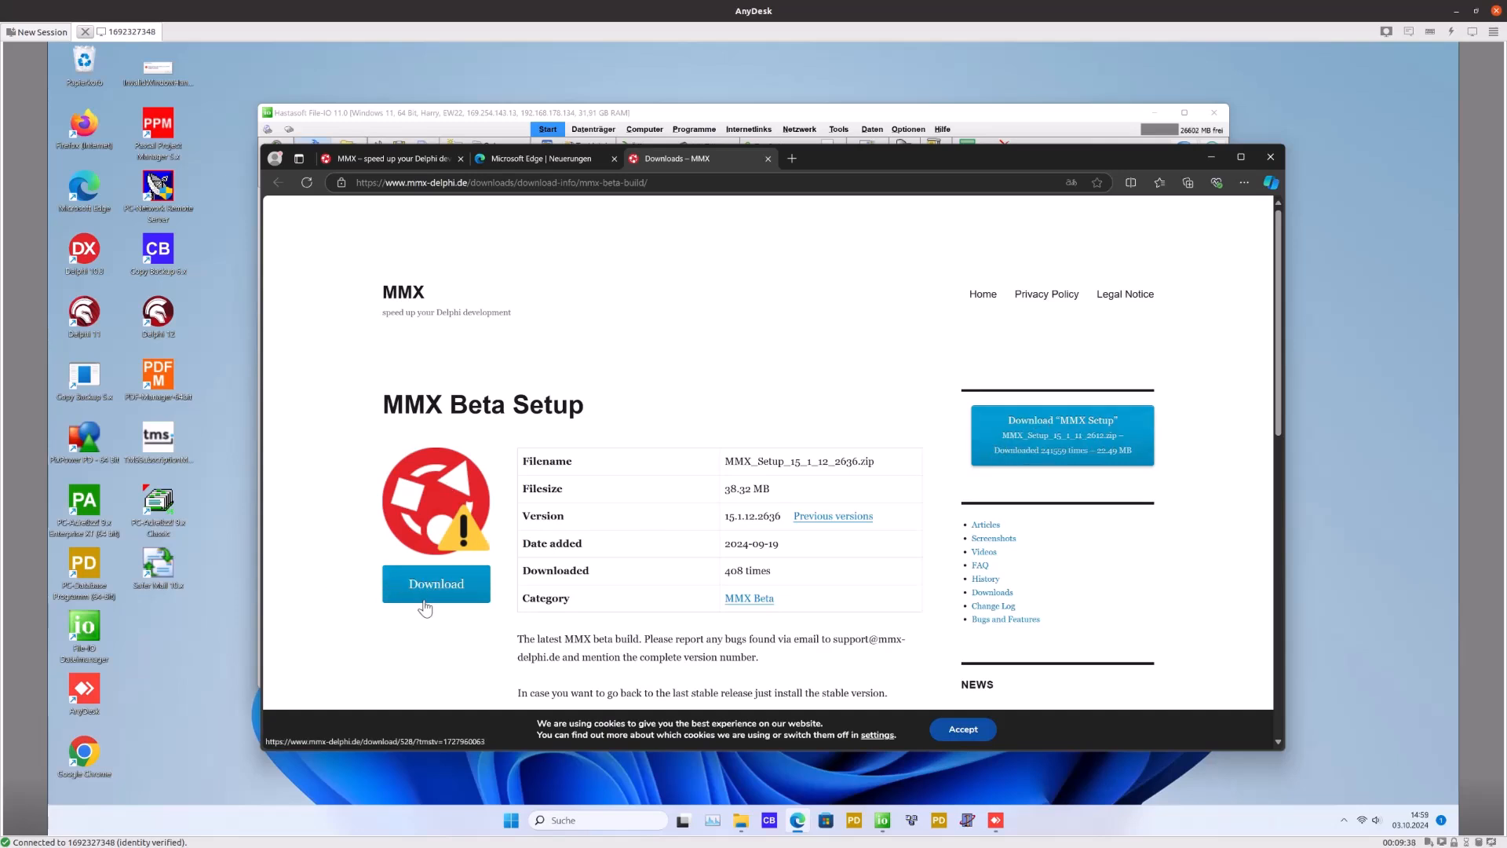
Download MMX_Setup_15_1_12_2636.zip and open it to reach MMX_Setup.exe
left_click(436, 583)
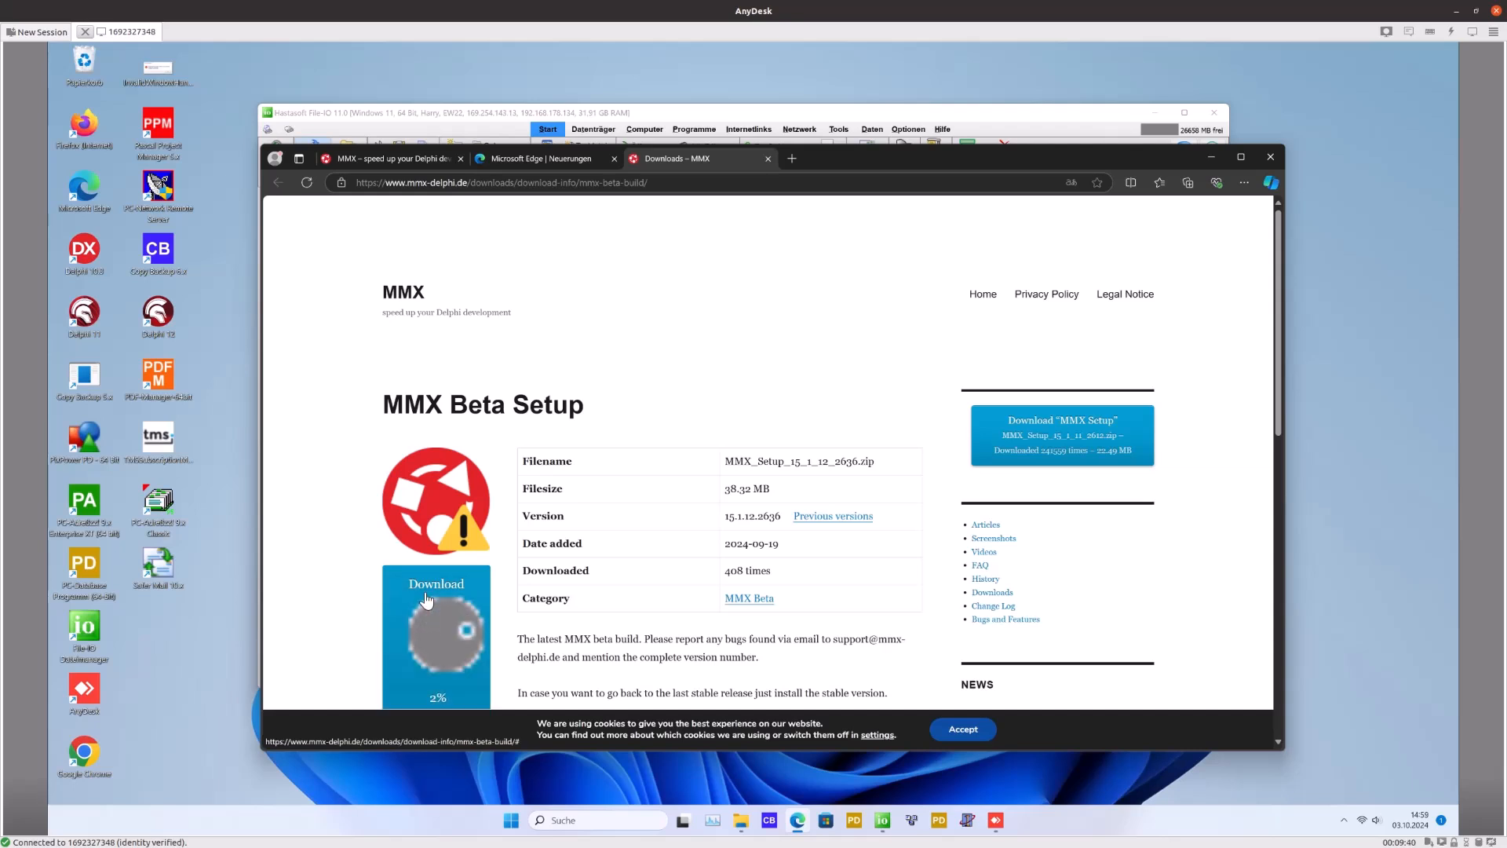
mouse_move(442, 589)
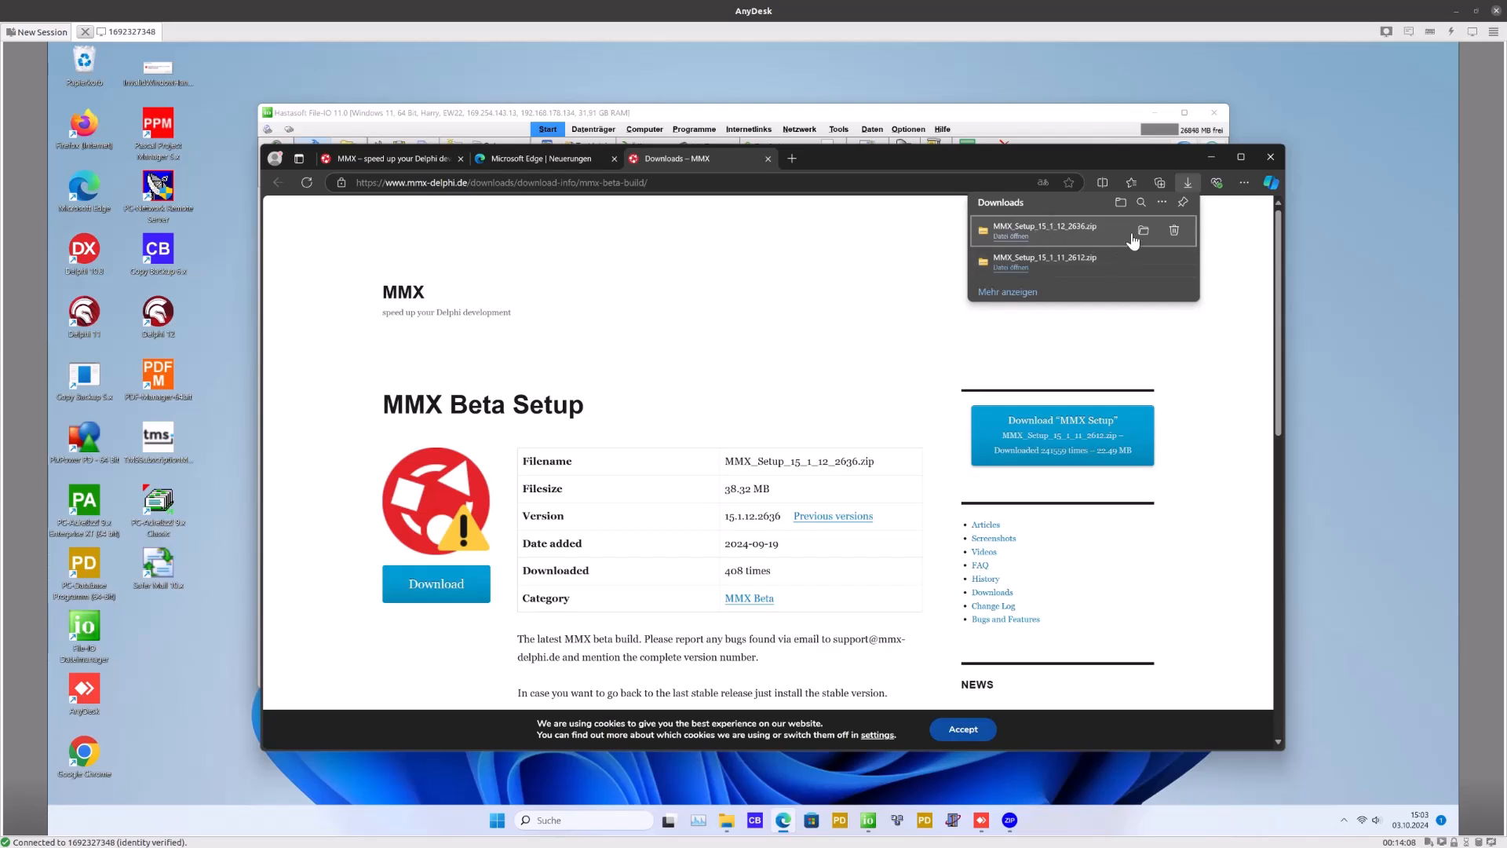
left_click(1142, 230)
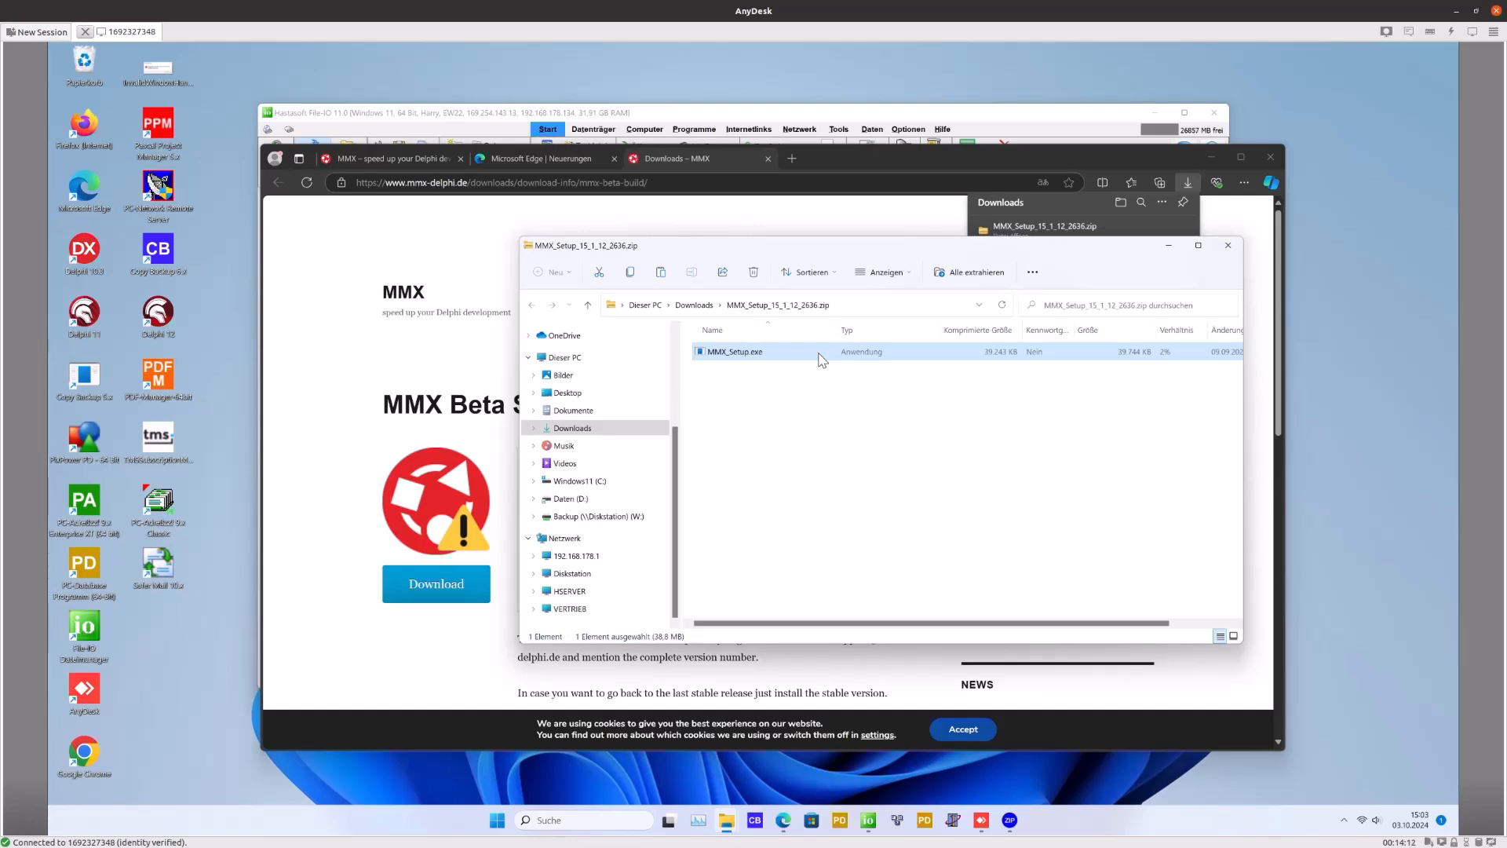
double_click(749, 352)
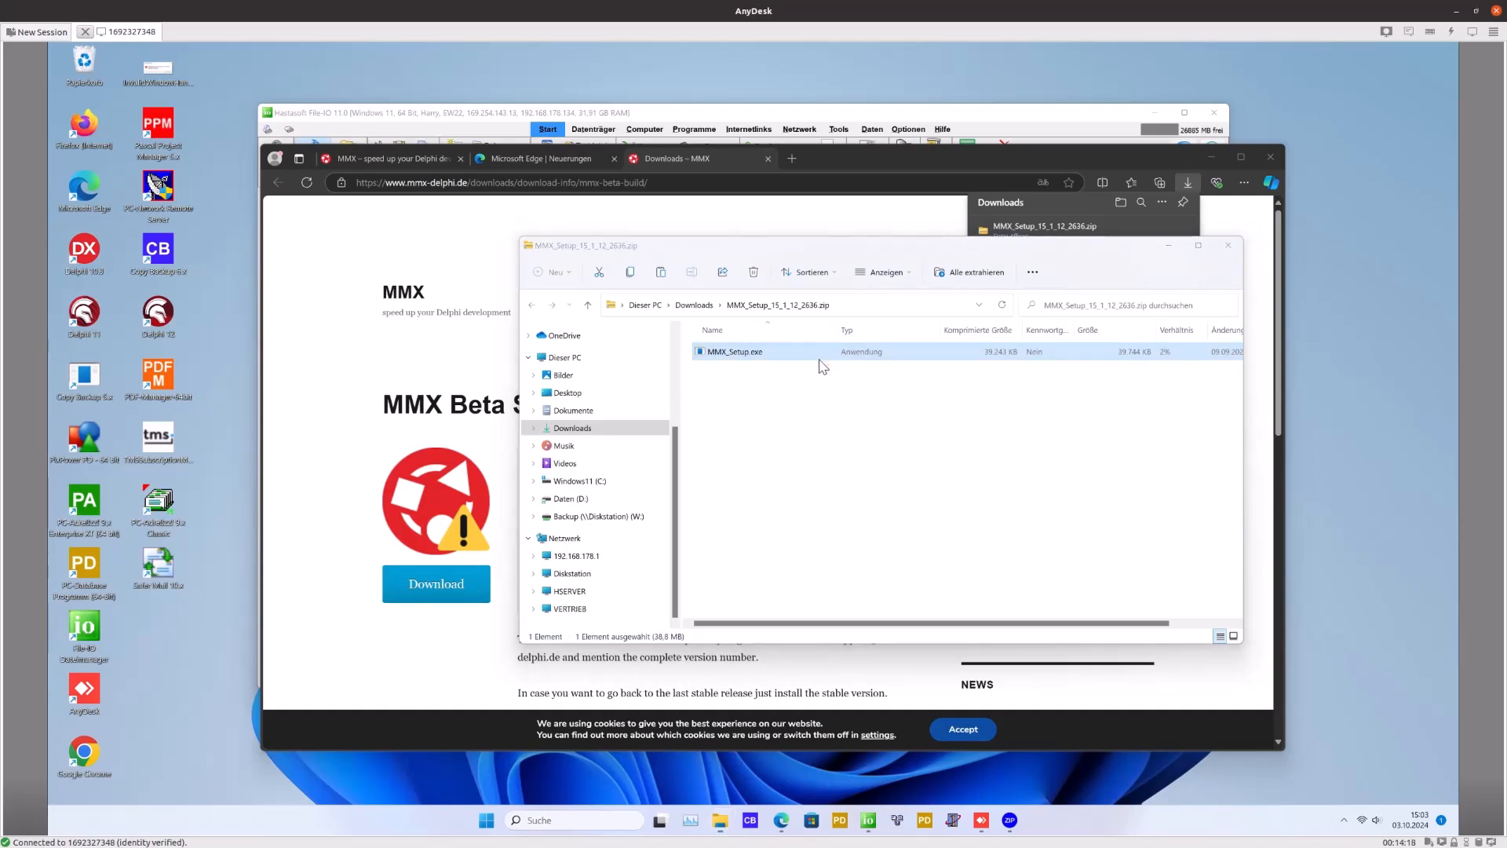
Run MMX_Setup.exe, accept the license, exclude Delphi 11, install for Delphi 12, close readme
double_click(735, 351)
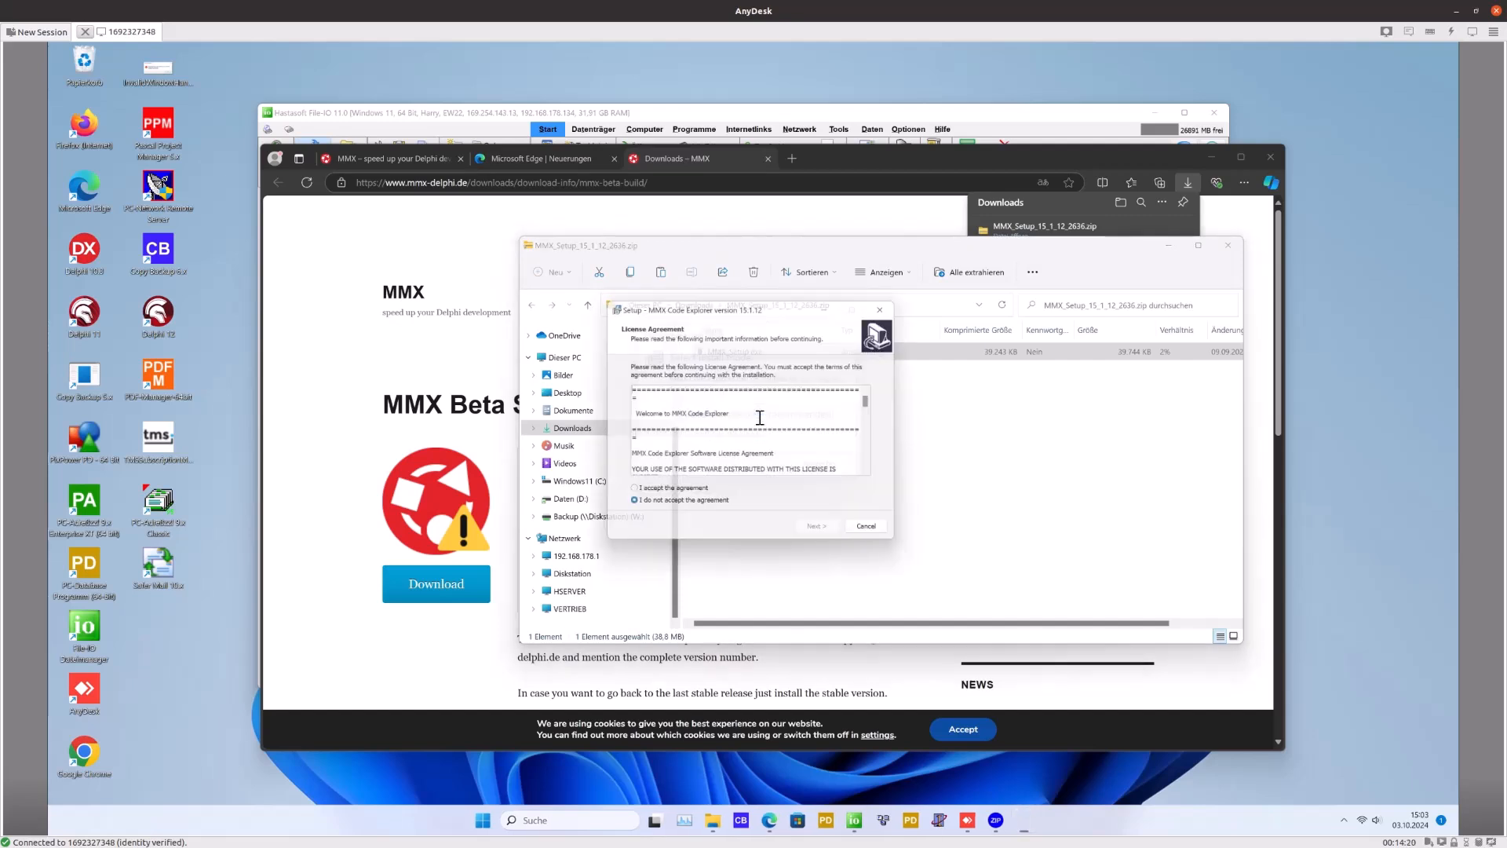
left_click(630, 492)
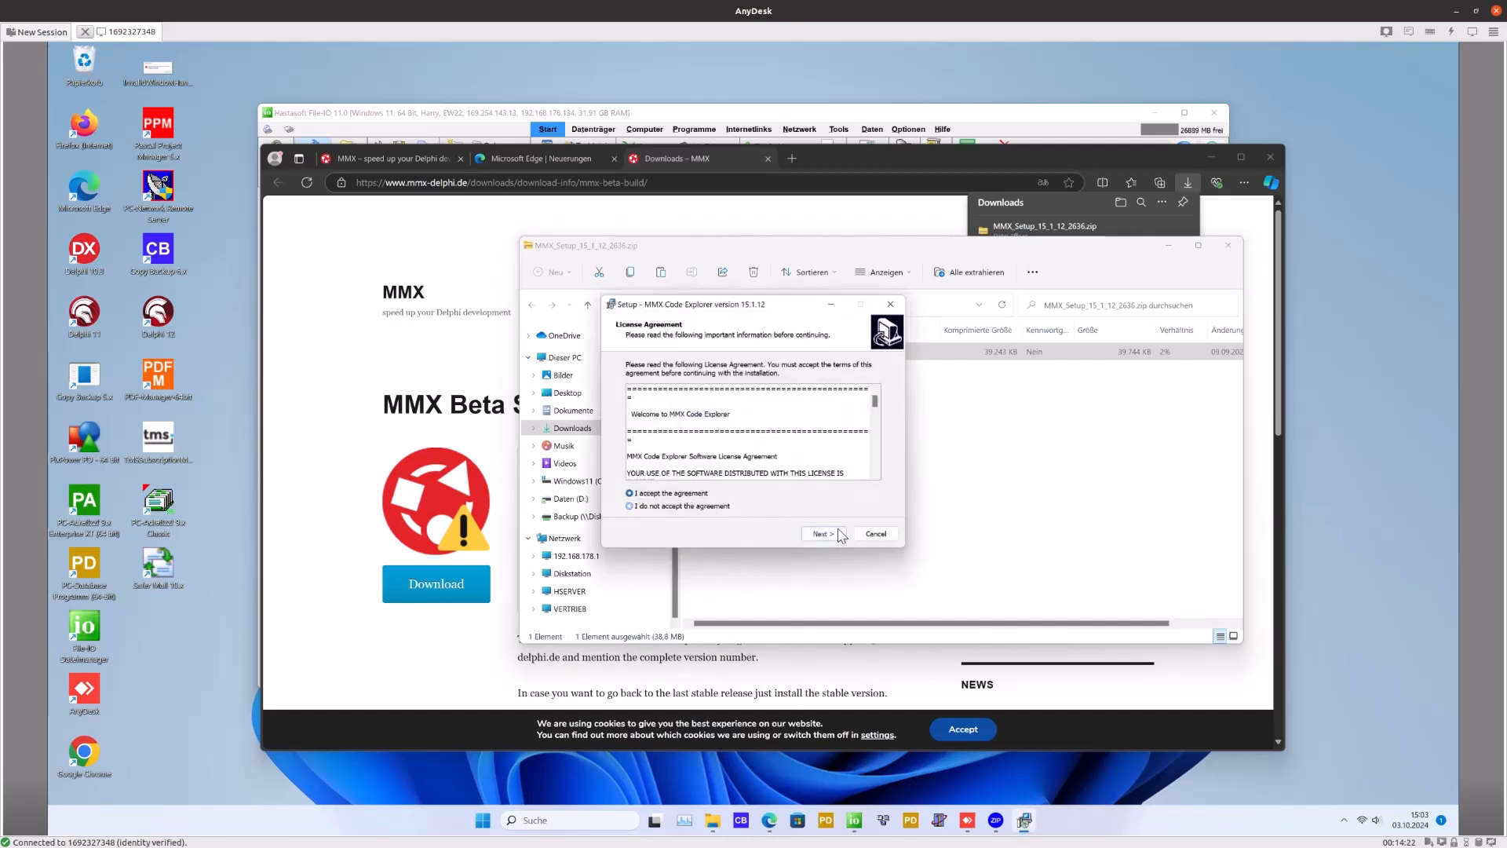
left_click(821, 534)
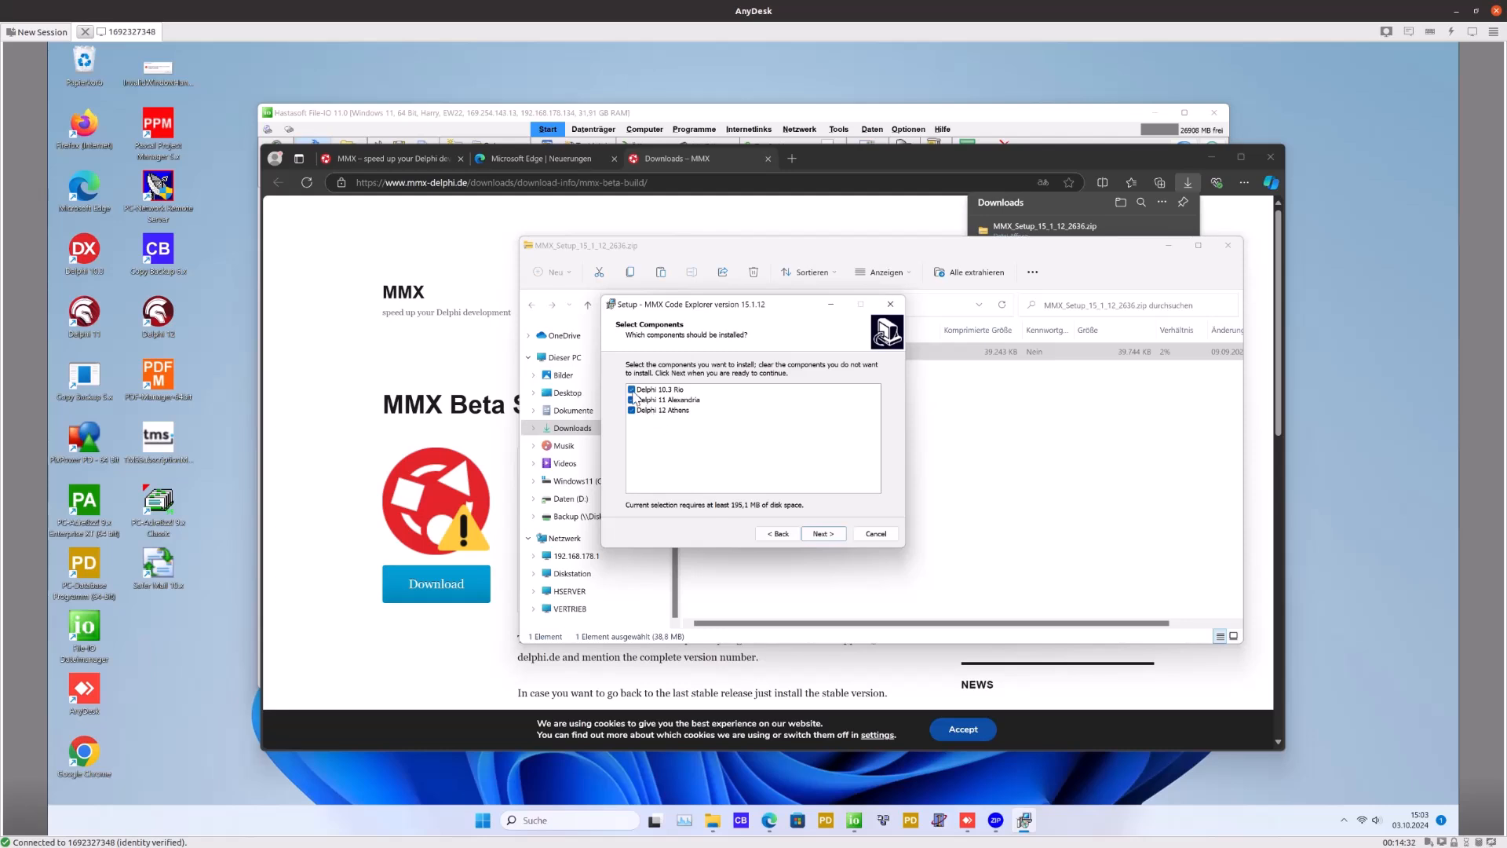
left_click(667, 399)
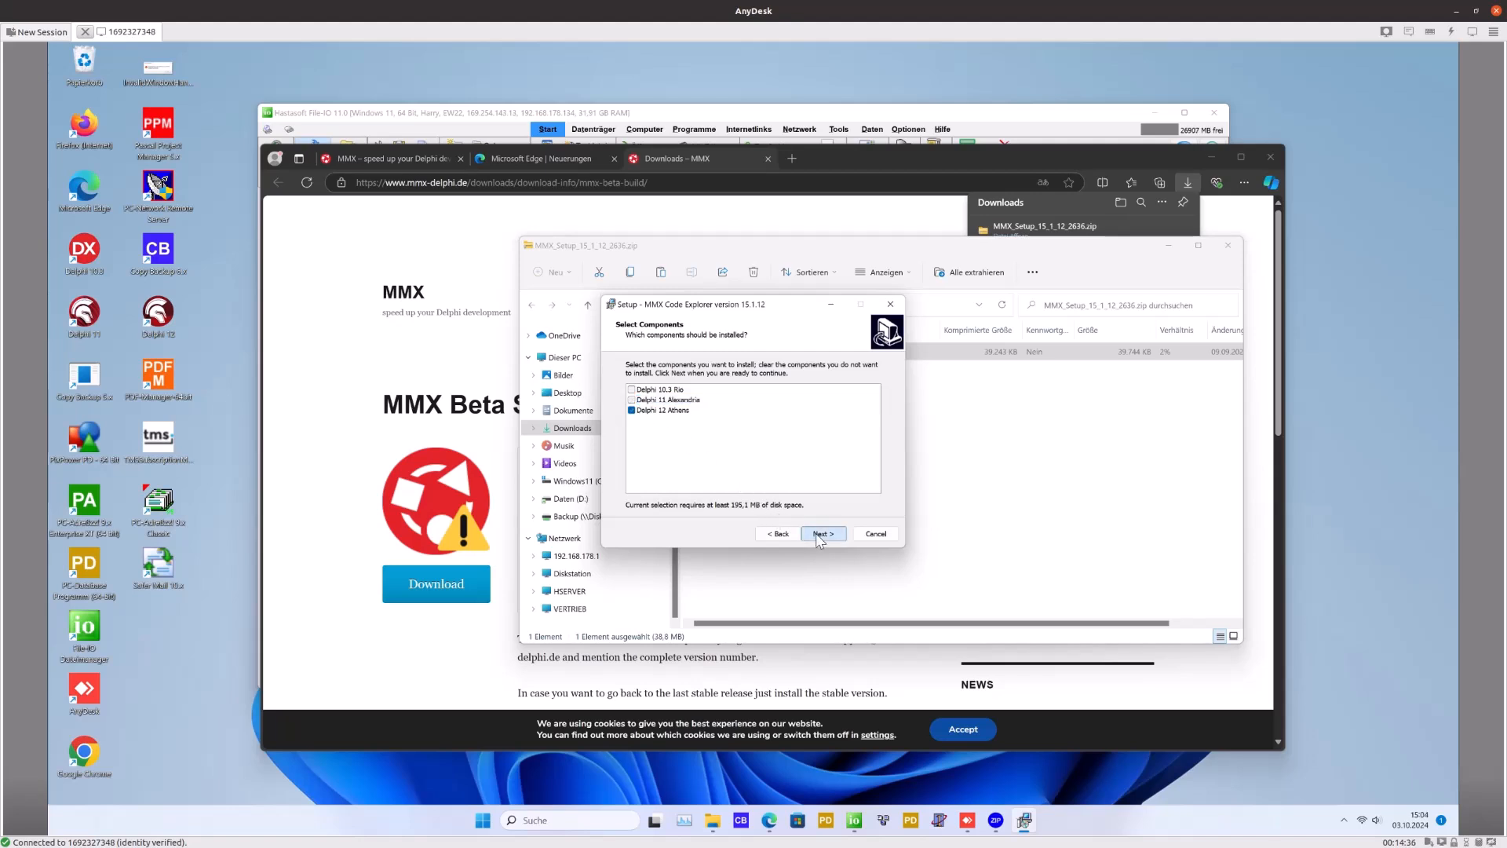
left_click(822, 534)
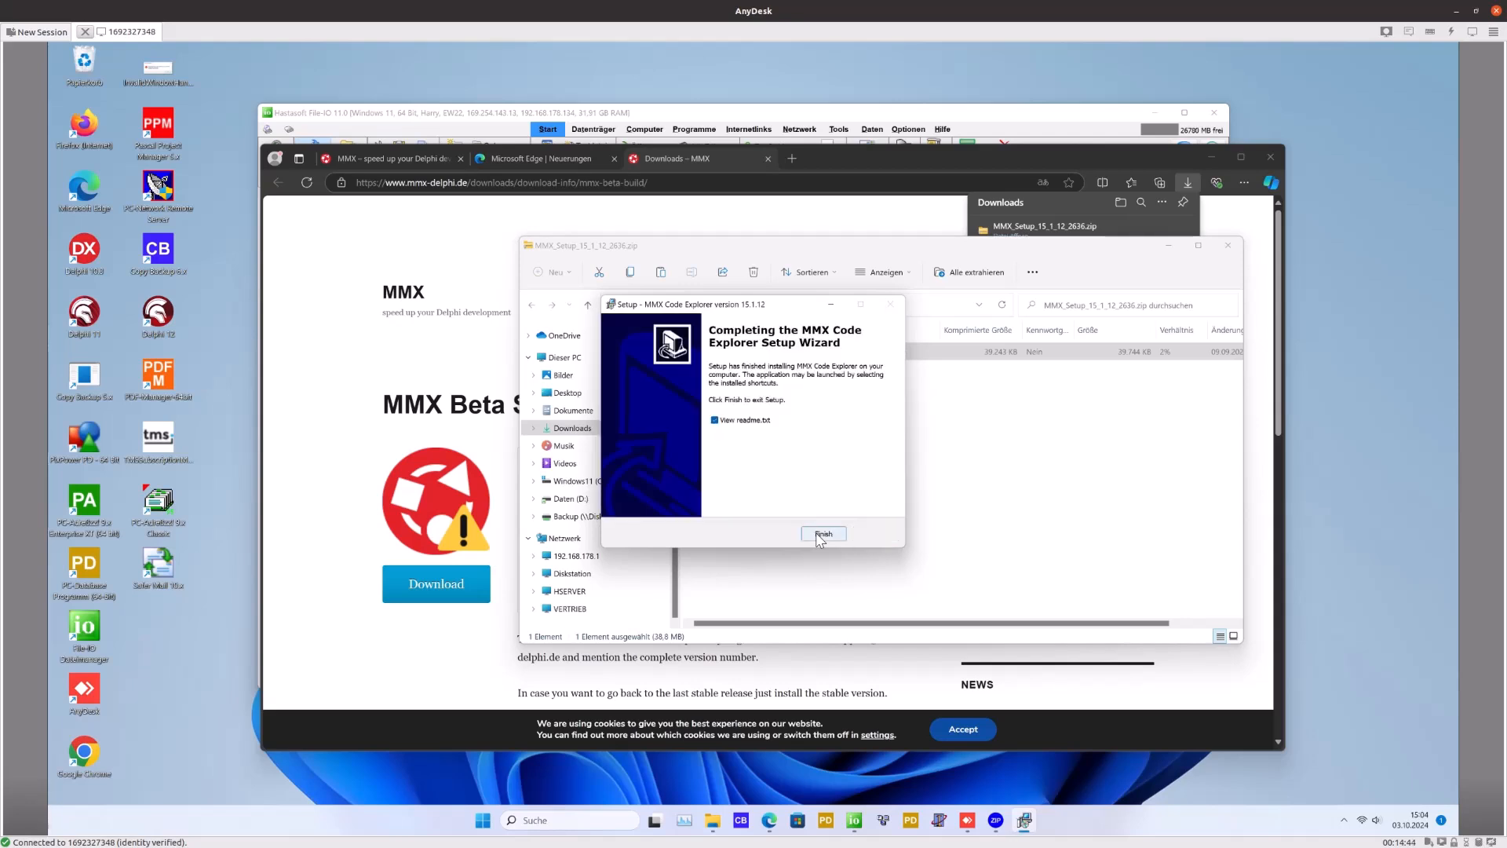
left_click(823, 534)
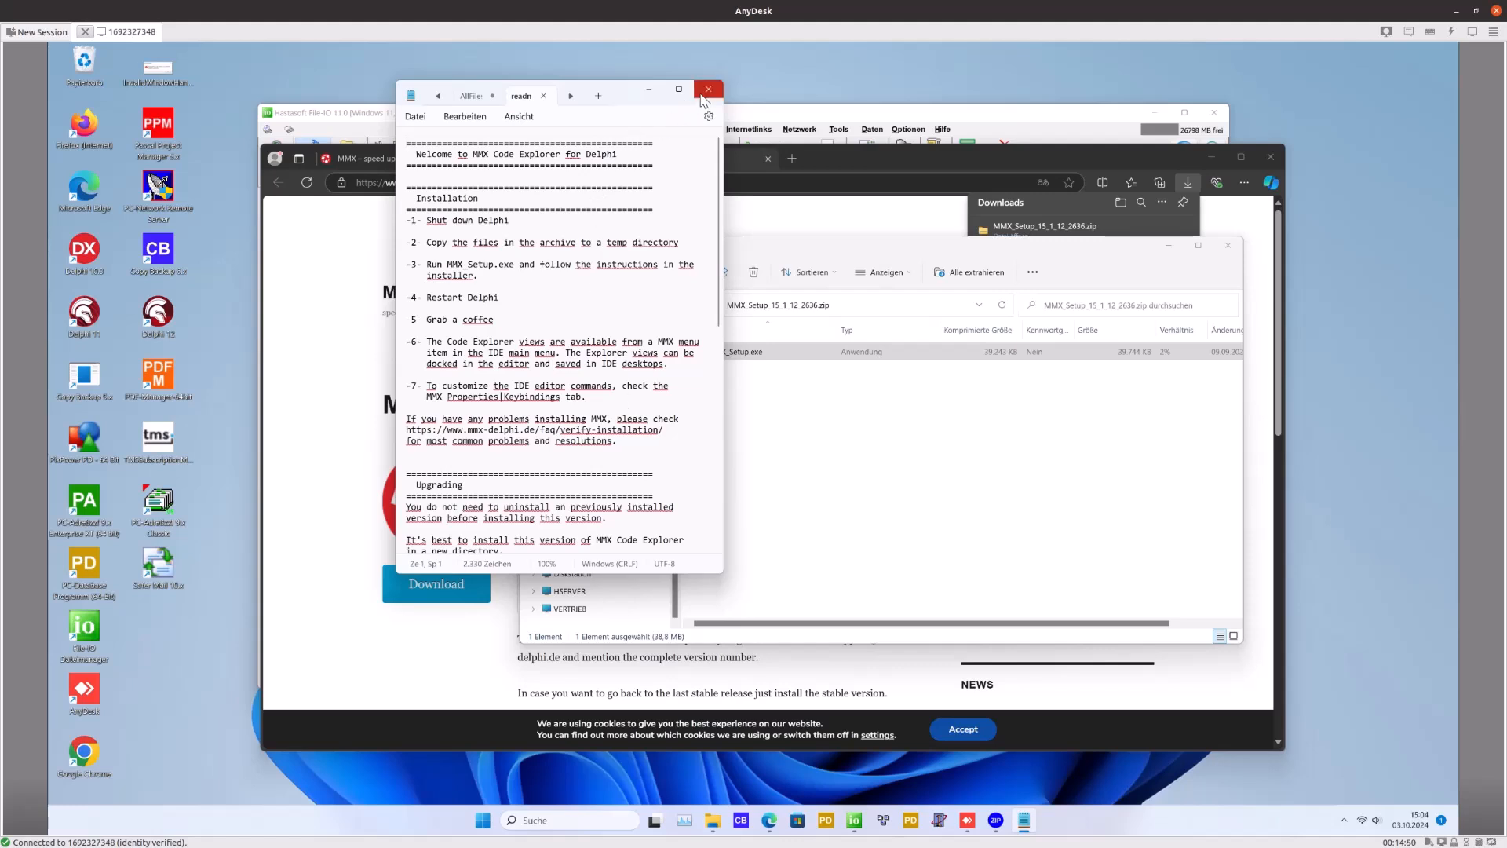
left_click(707, 90)
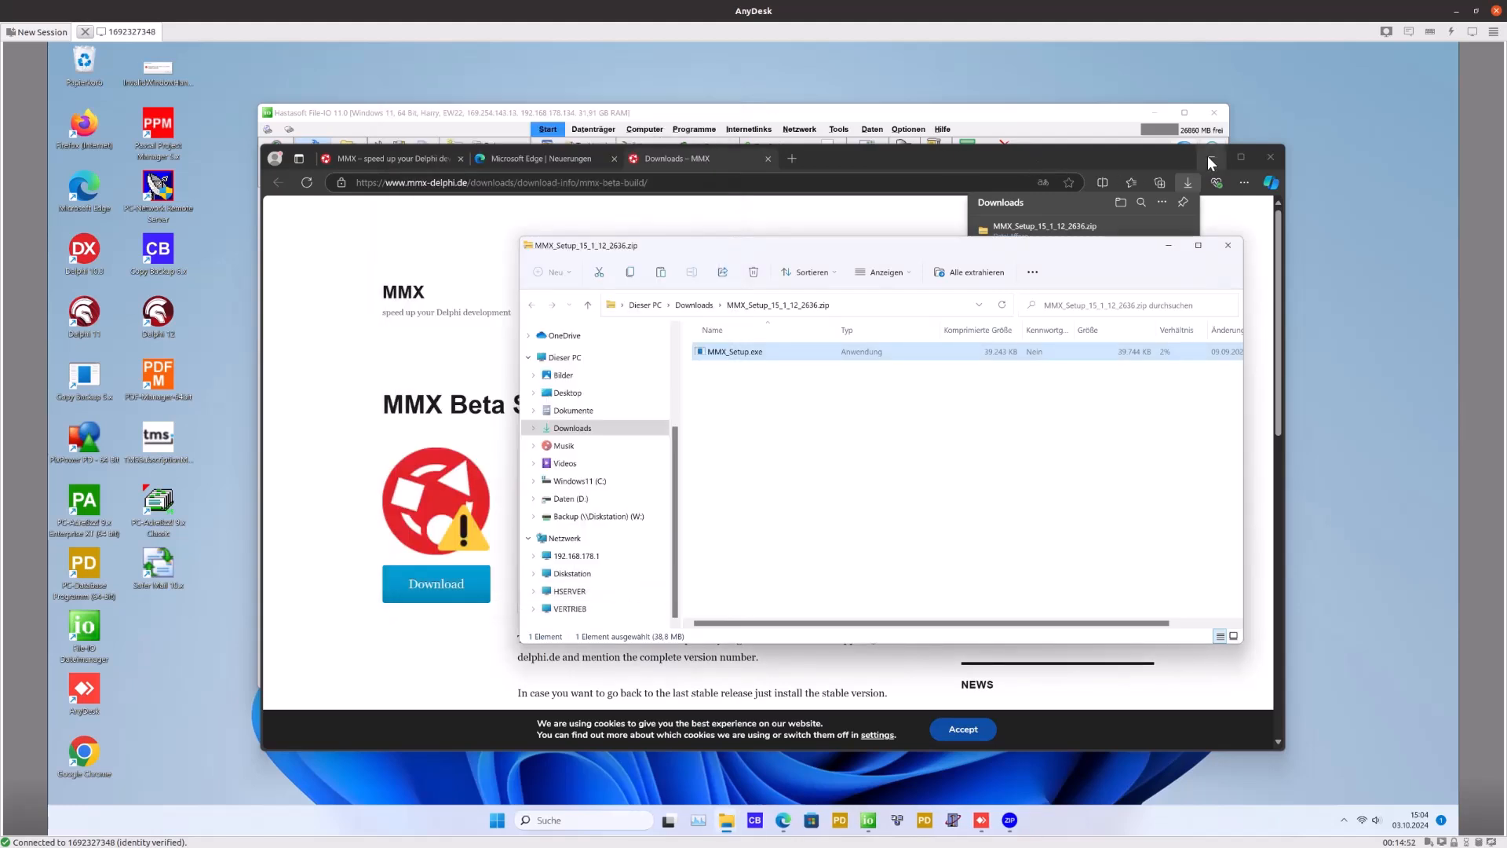
Close the browser, open recent EditorDemoFMX.dproj, and show the MMX menu commands
left_click(1227, 244)
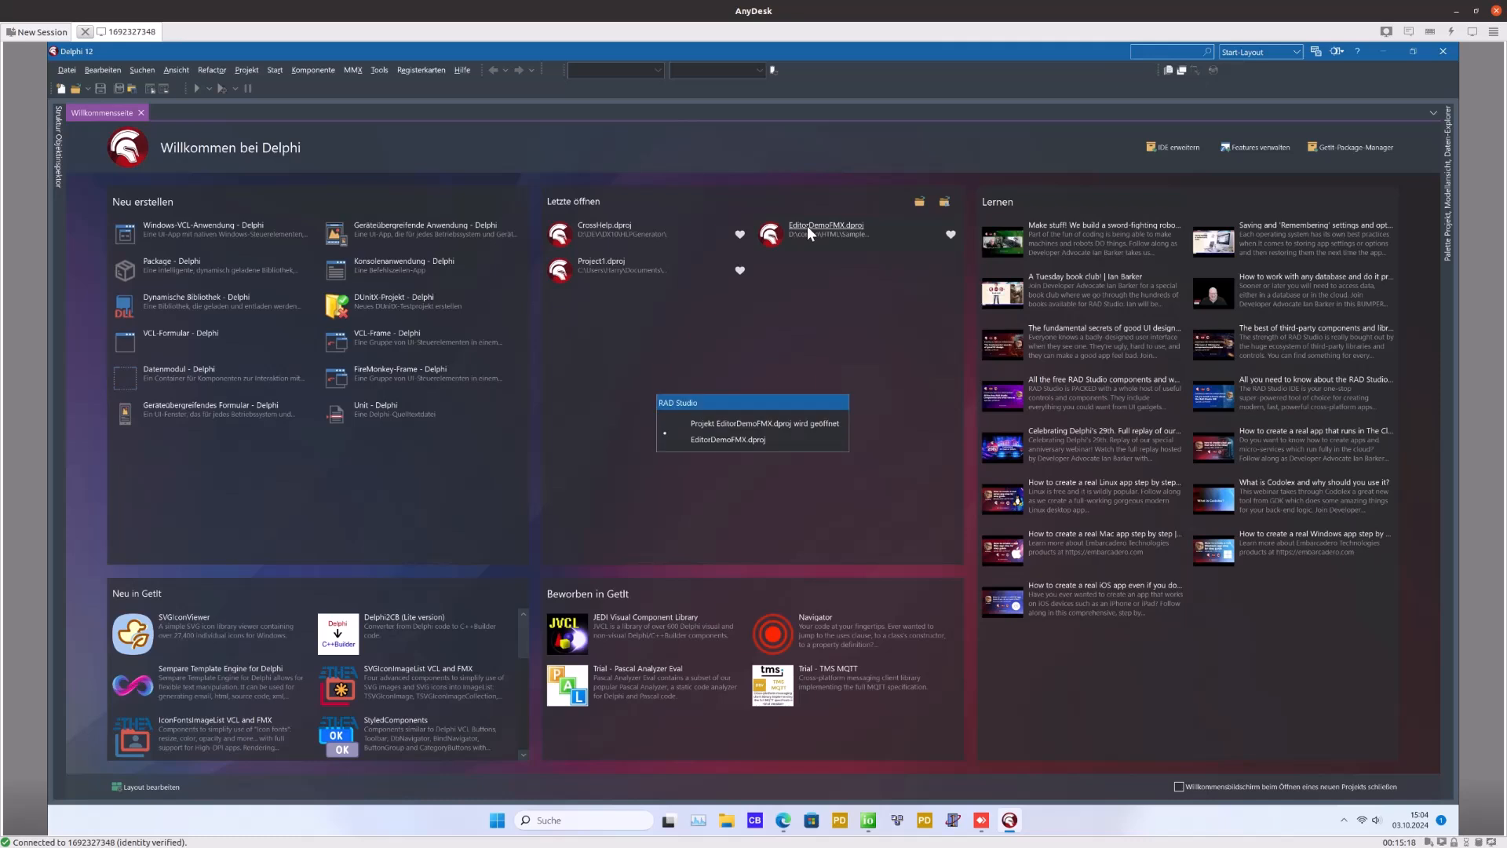
left_click(825, 225)
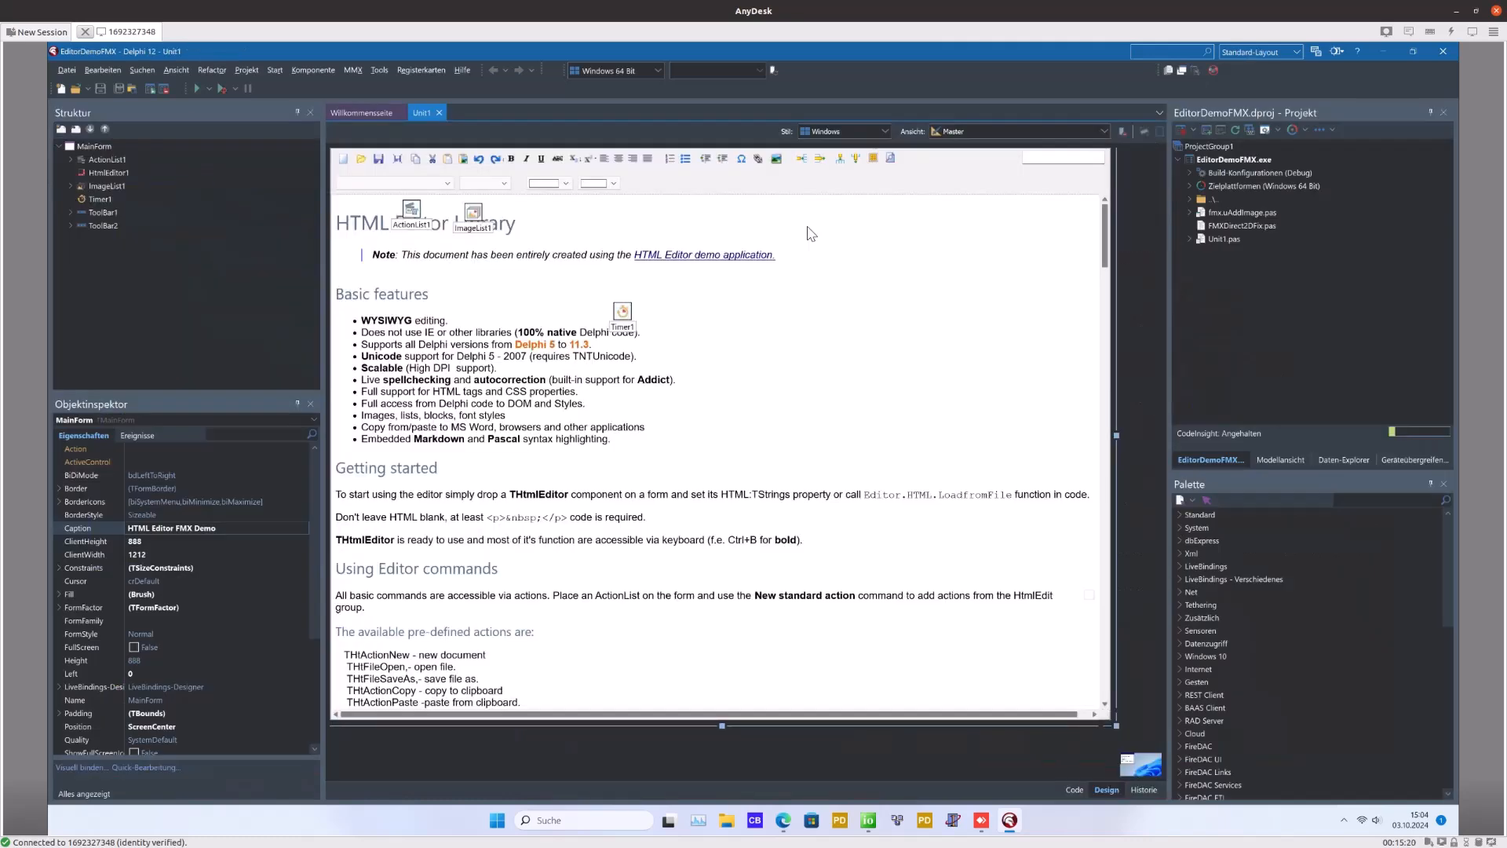
mouse_move(671, 329)
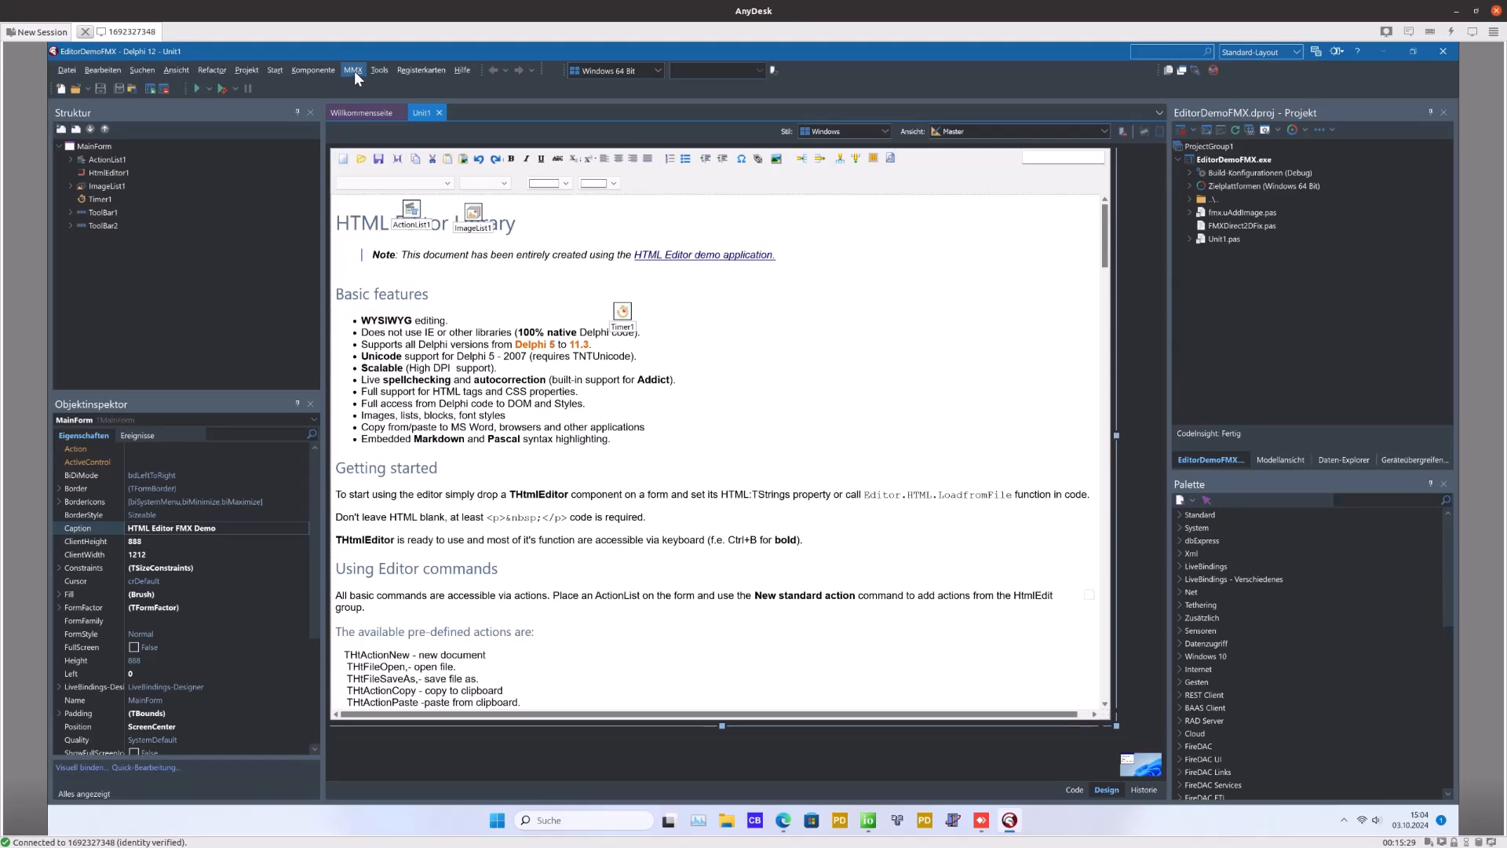
left_click(353, 69)
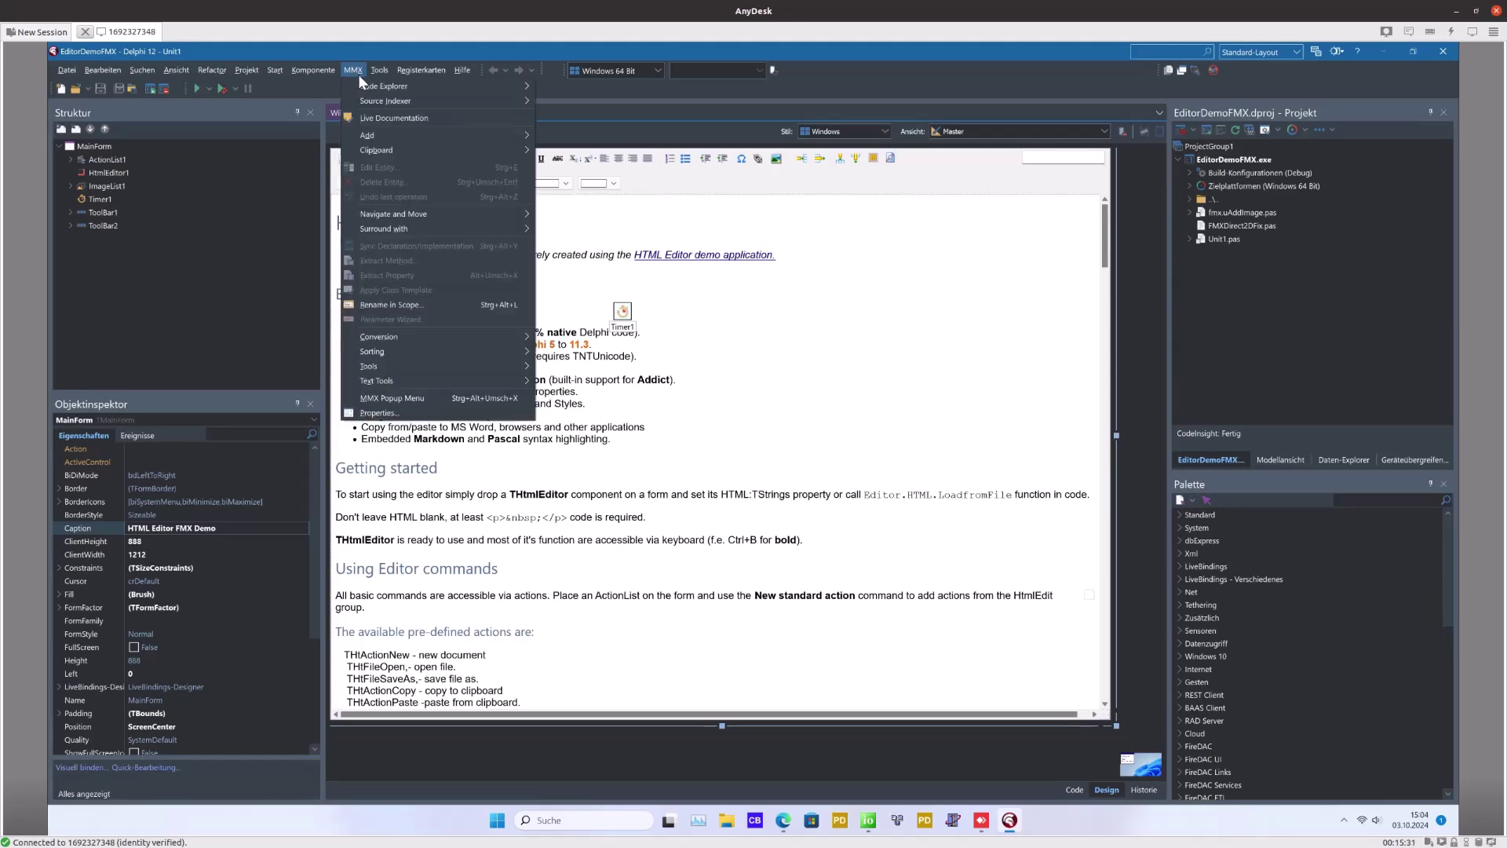
mouse_move(384, 86)
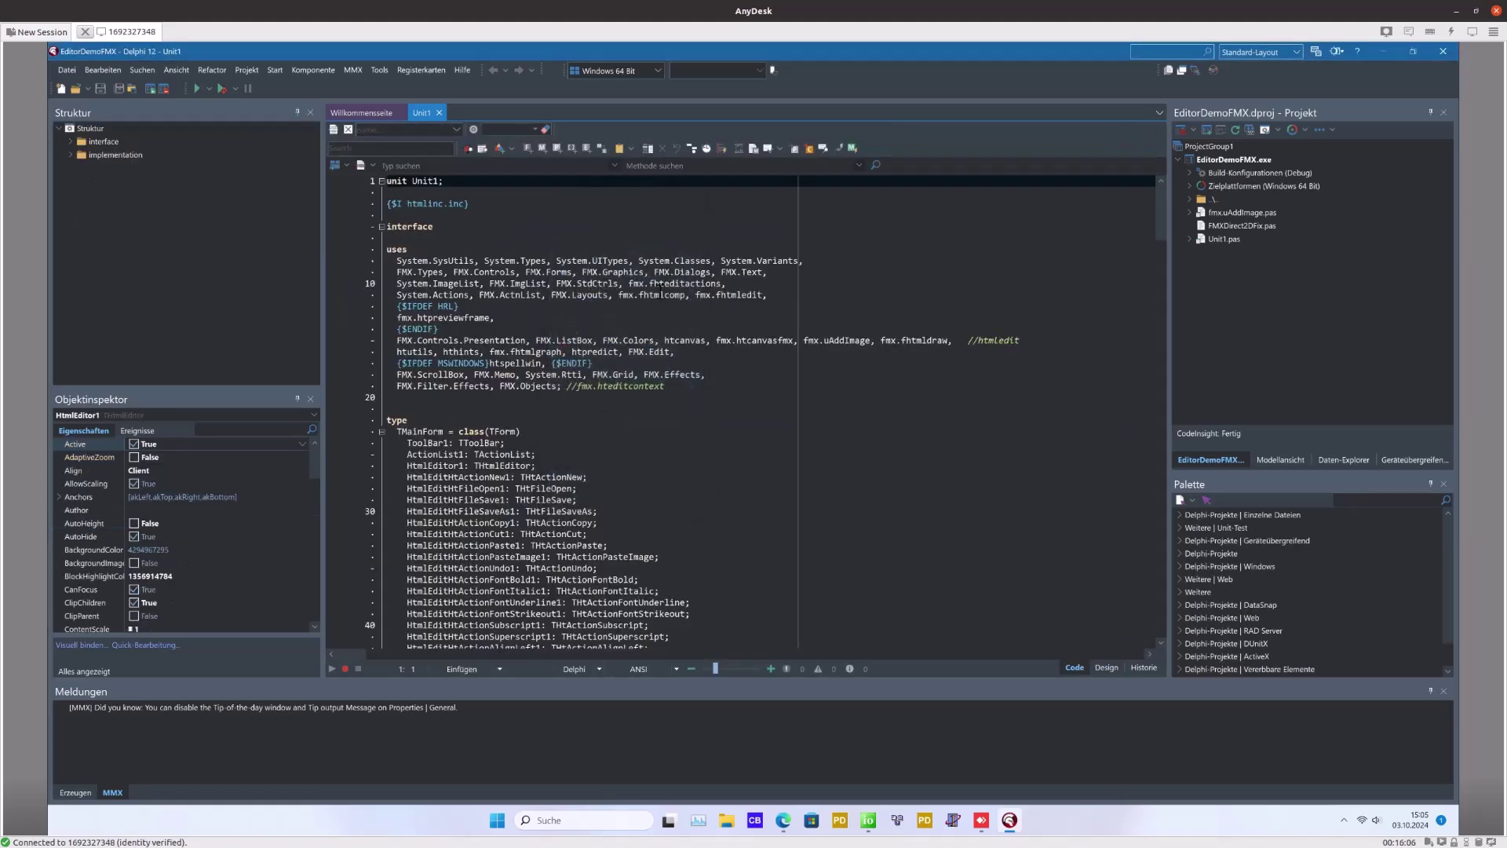
Scroll to HtmlEditor1CaretMoved in Unit1 and open the editor context menu there
scroll("down", 3)
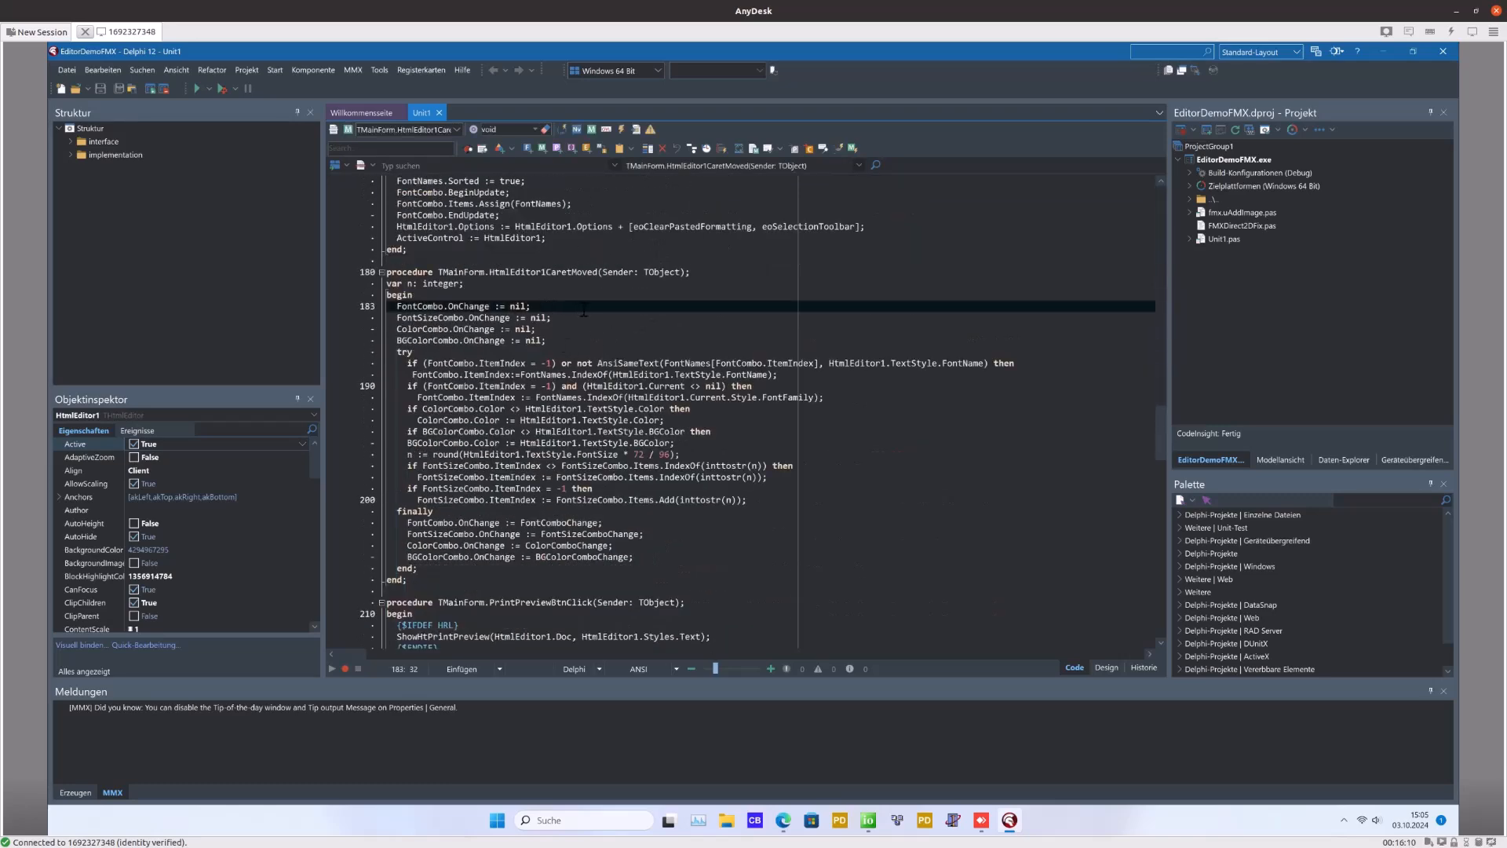
right_click(585, 311)
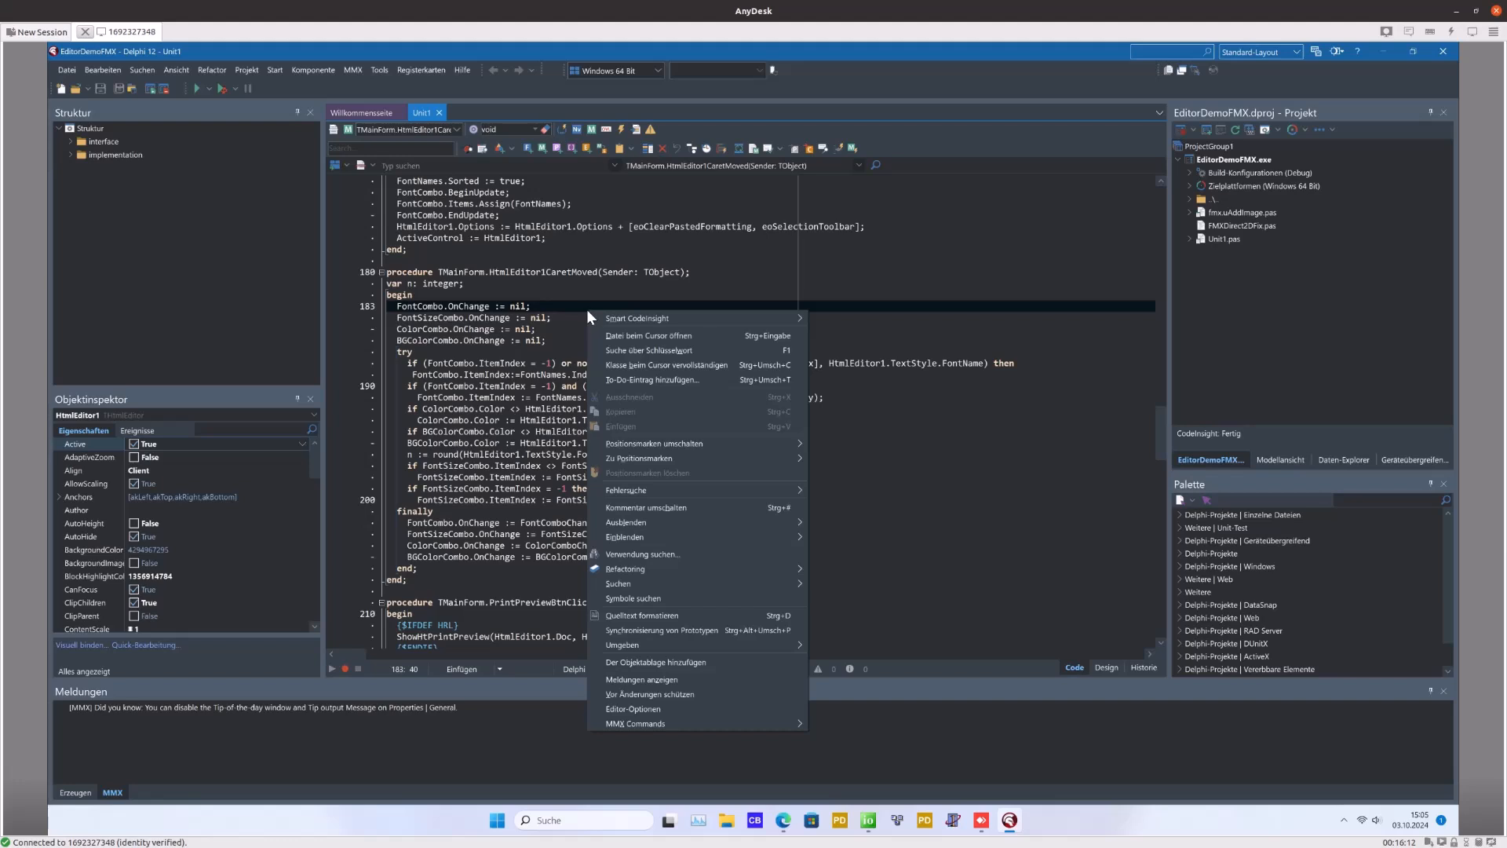
mouse_move(717, 726)
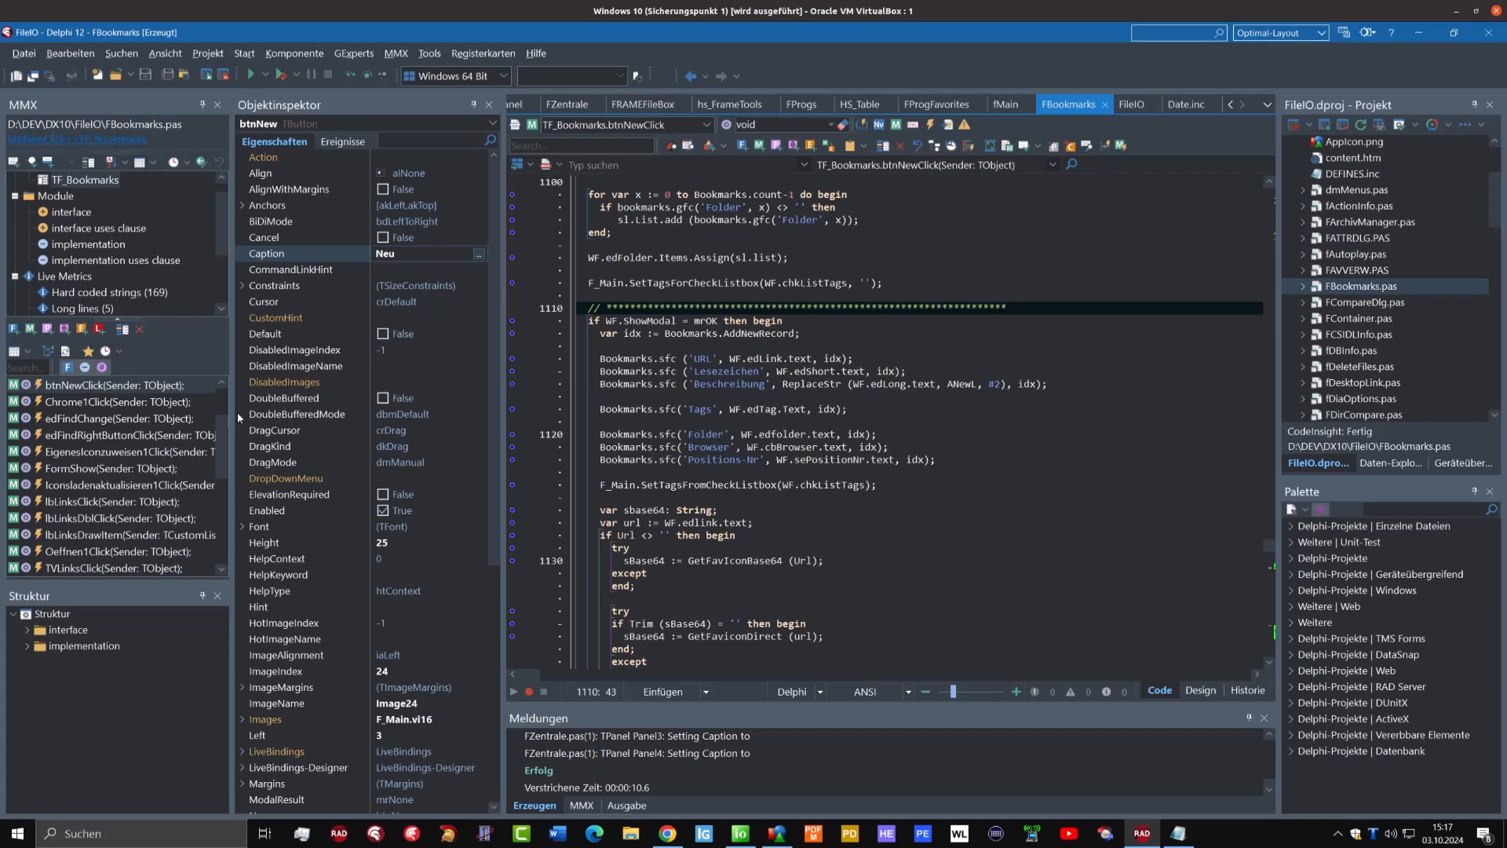
mouse_move(95, 603)
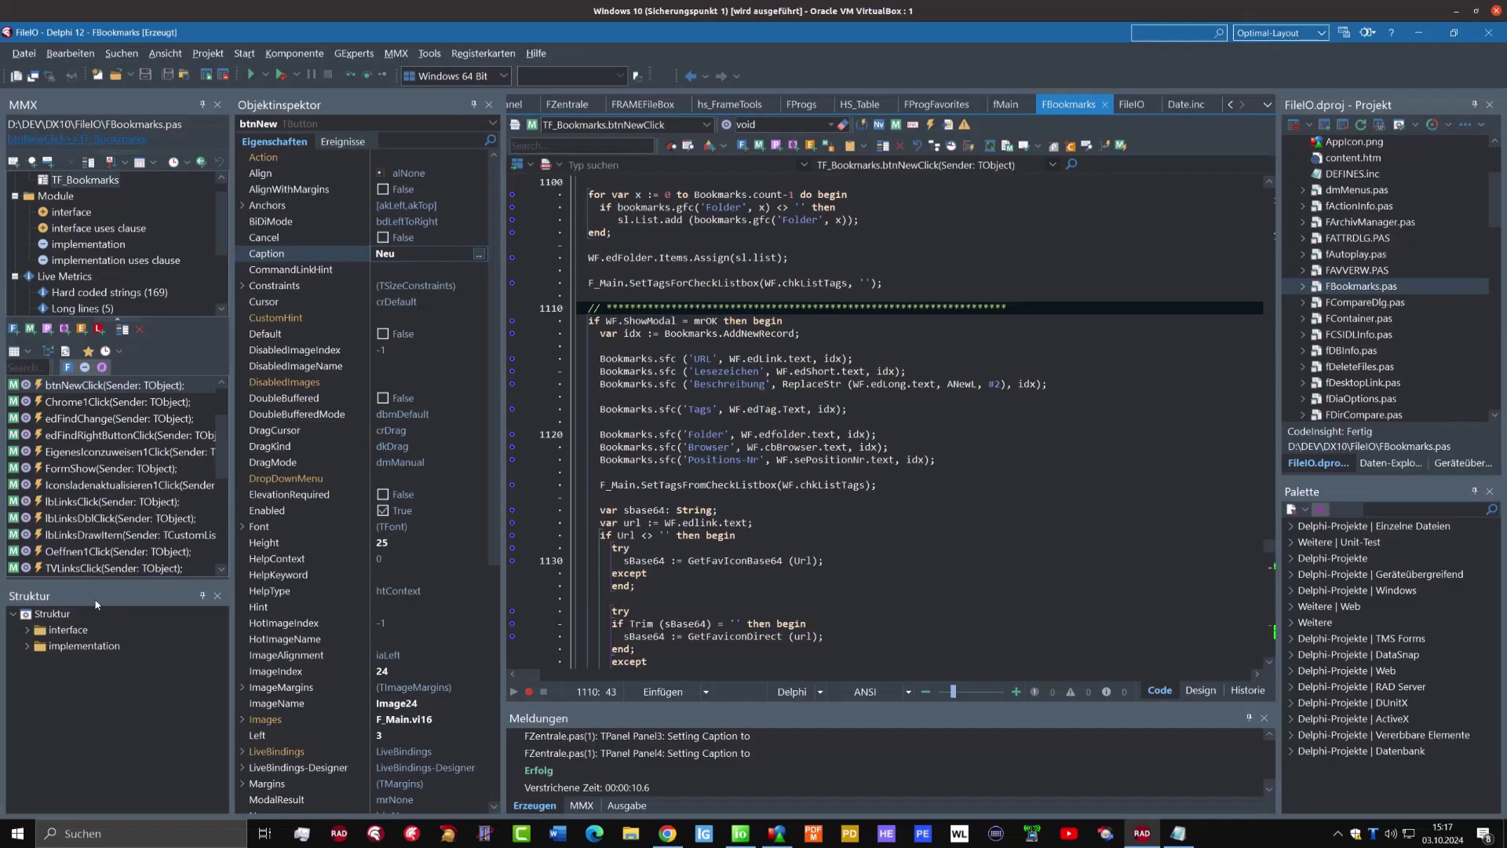
mouse_move(131, 600)
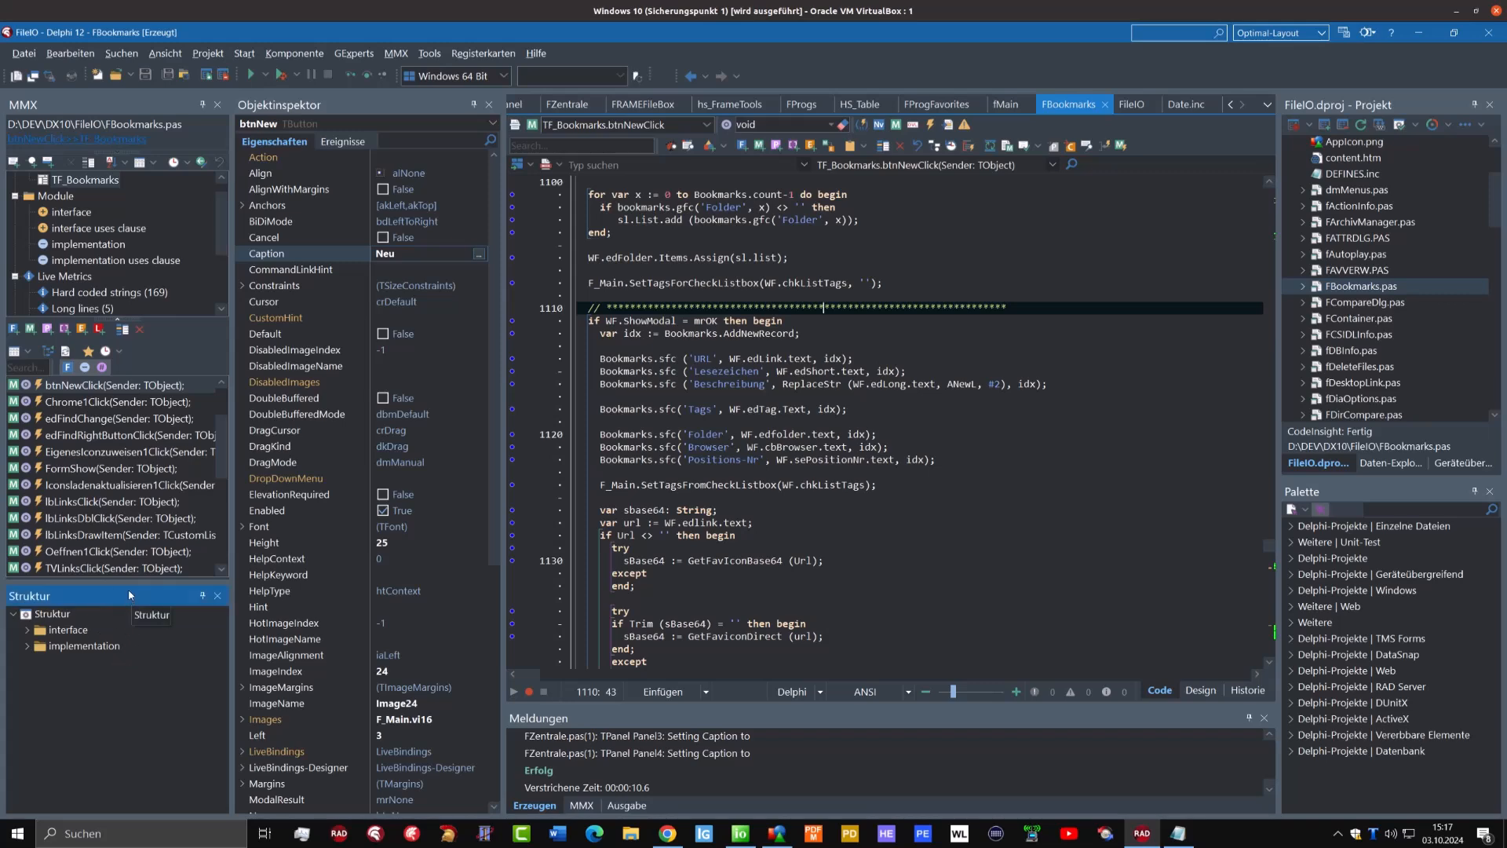
mouse_move(100, 505)
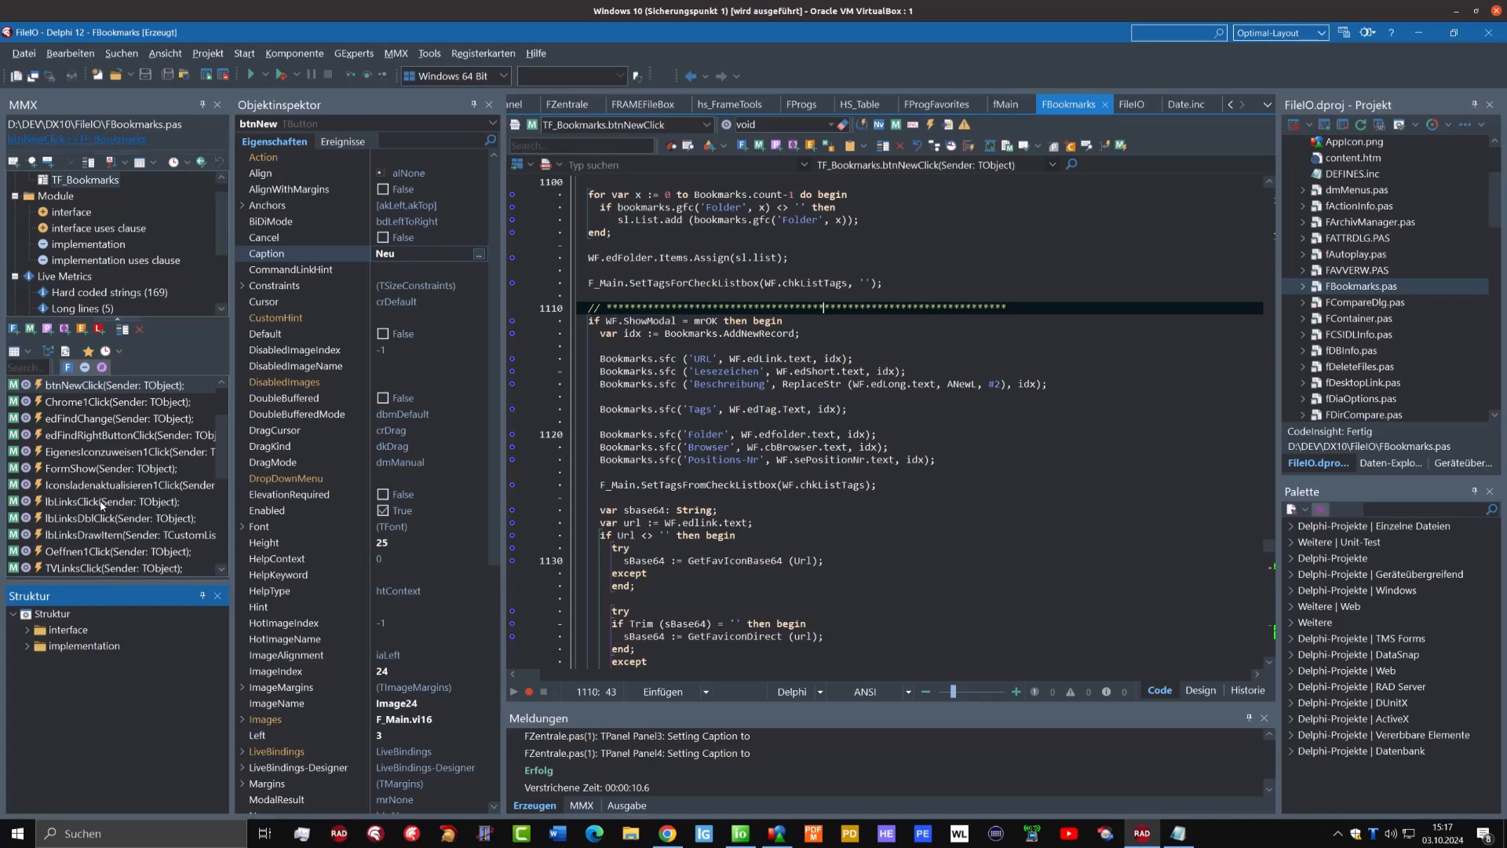
mouse_move(405, 519)
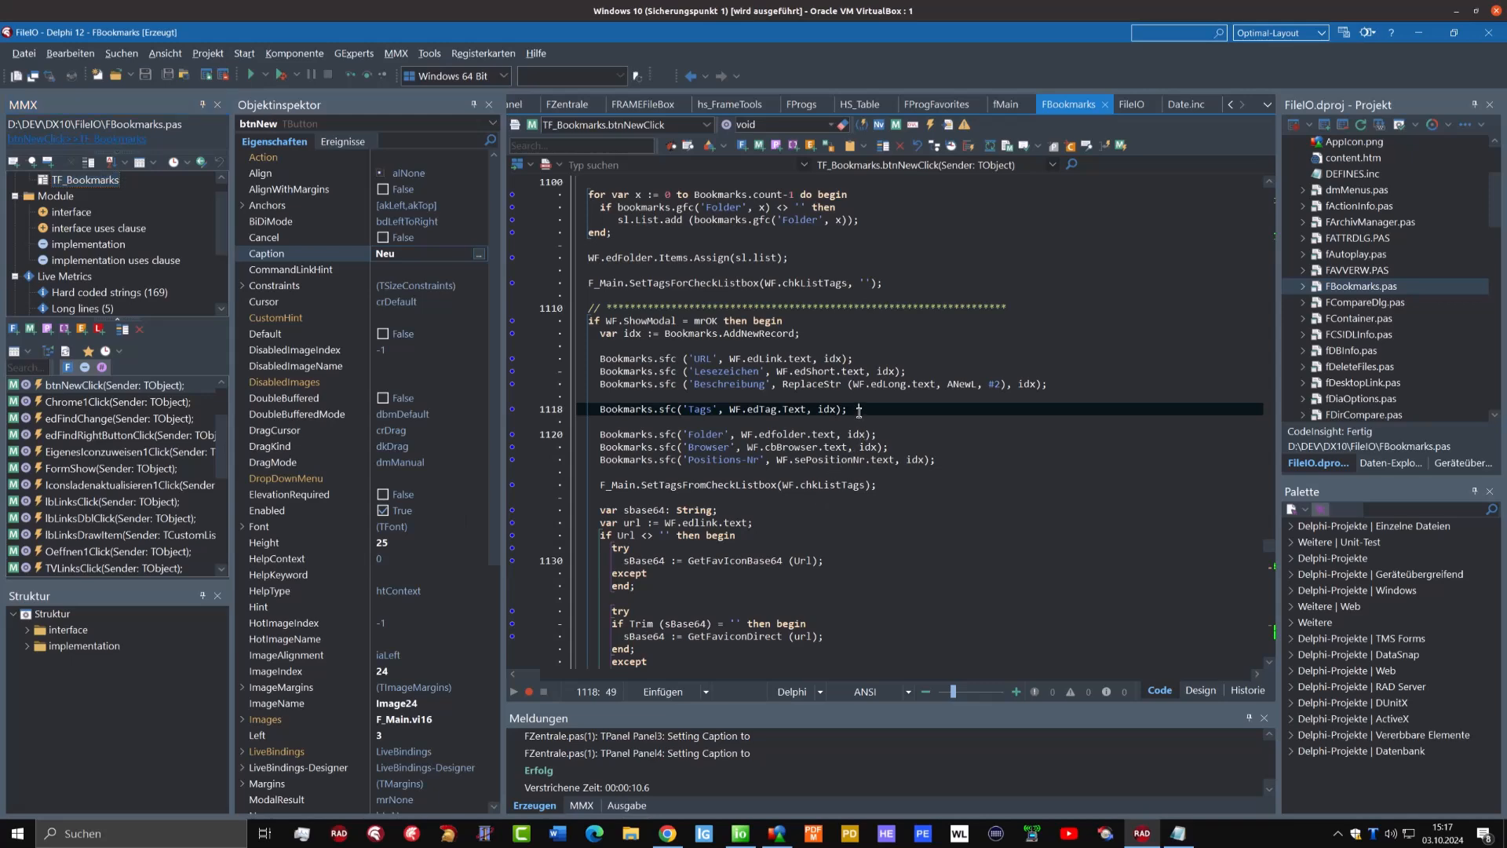
Open the editor context menu at the Tags line in FBookmarks.pas
right_click(858, 409)
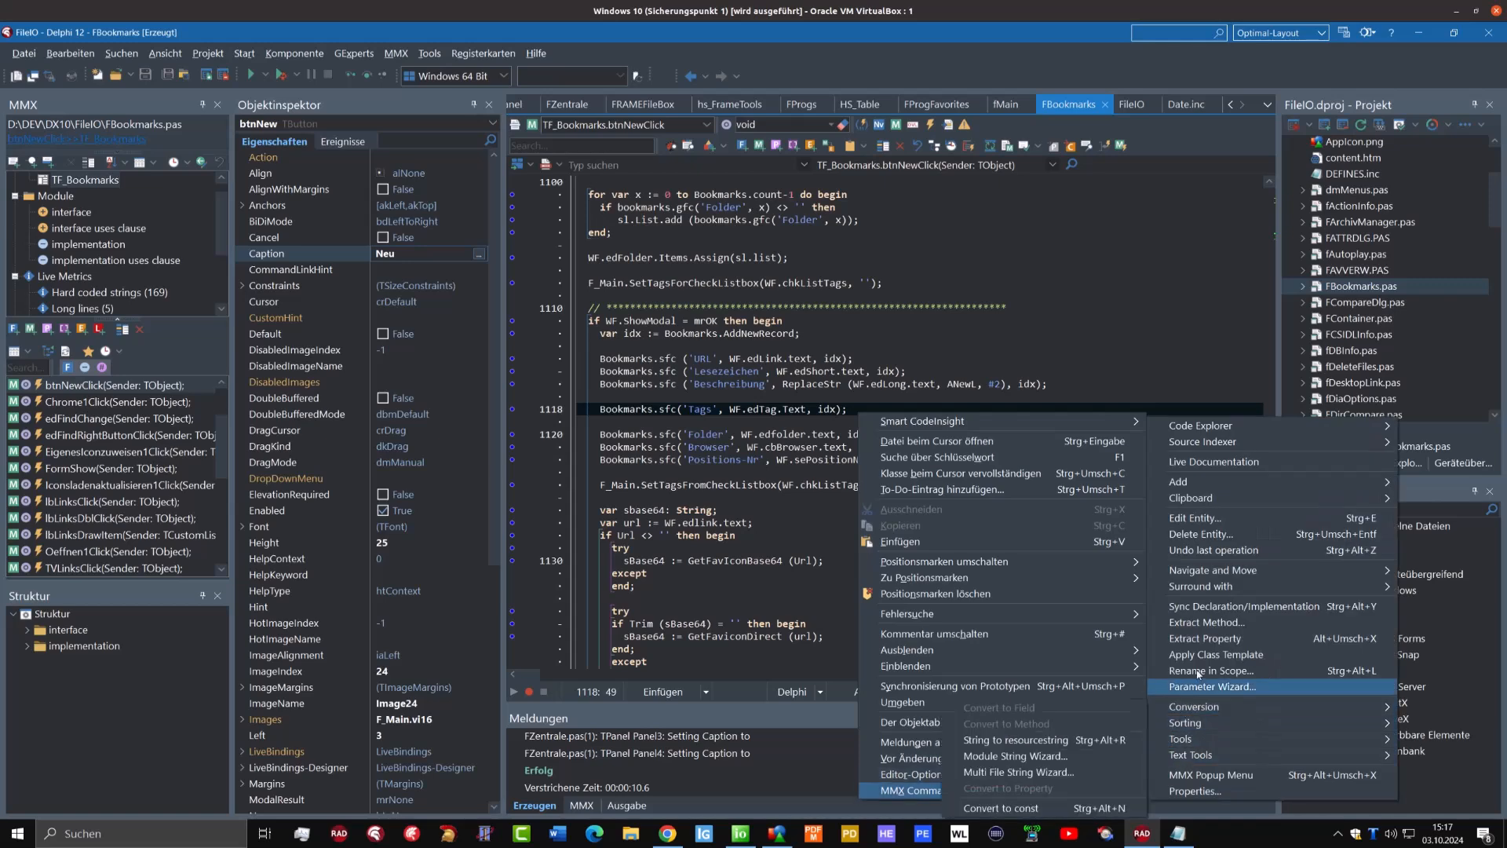
mouse_move(1216, 655)
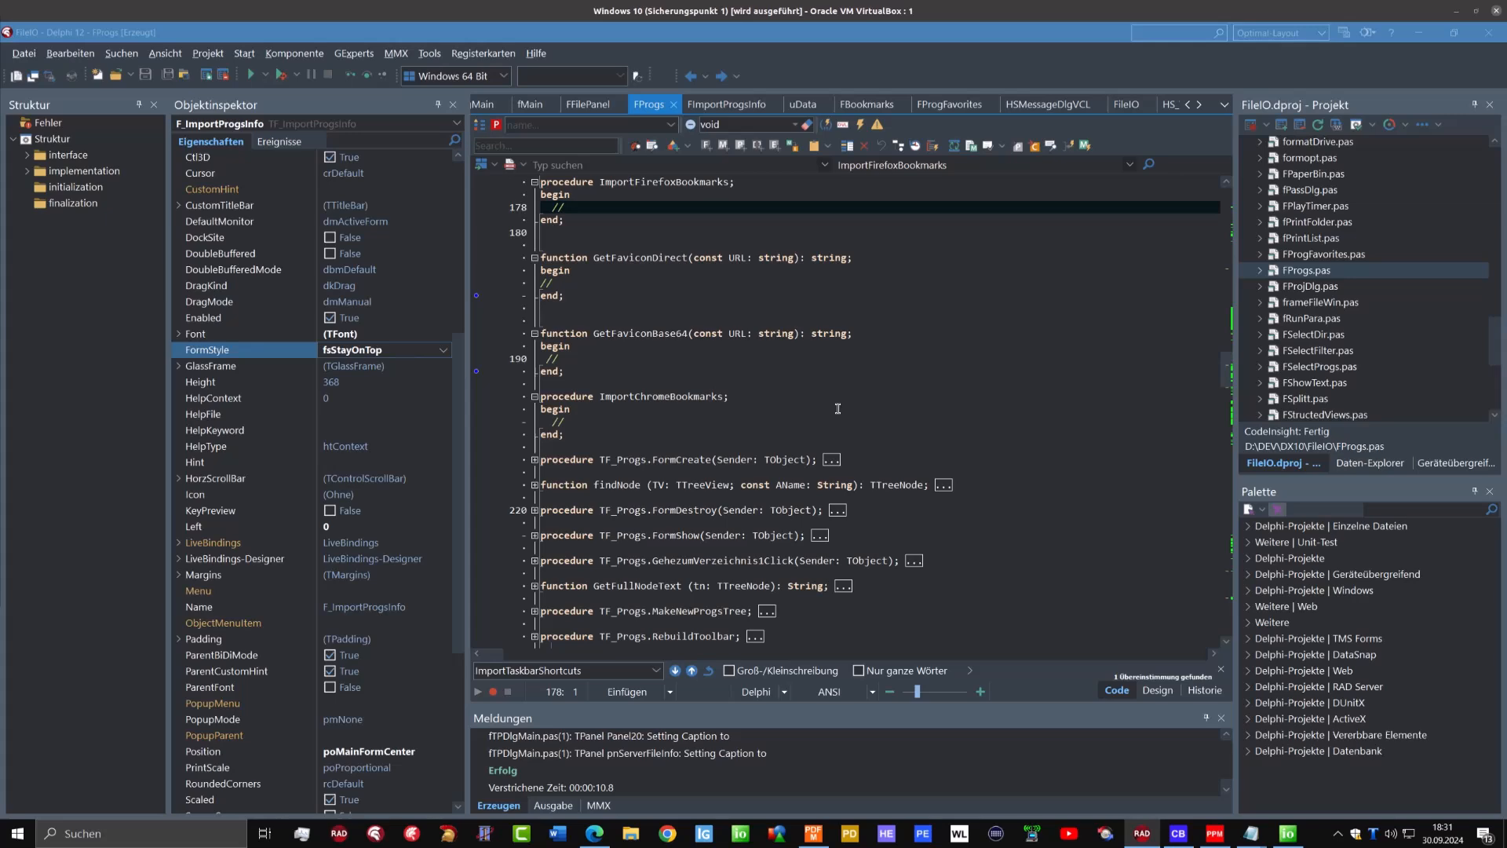
Switch FProgs to the Design view and back to the Code view
left_click(1157, 690)
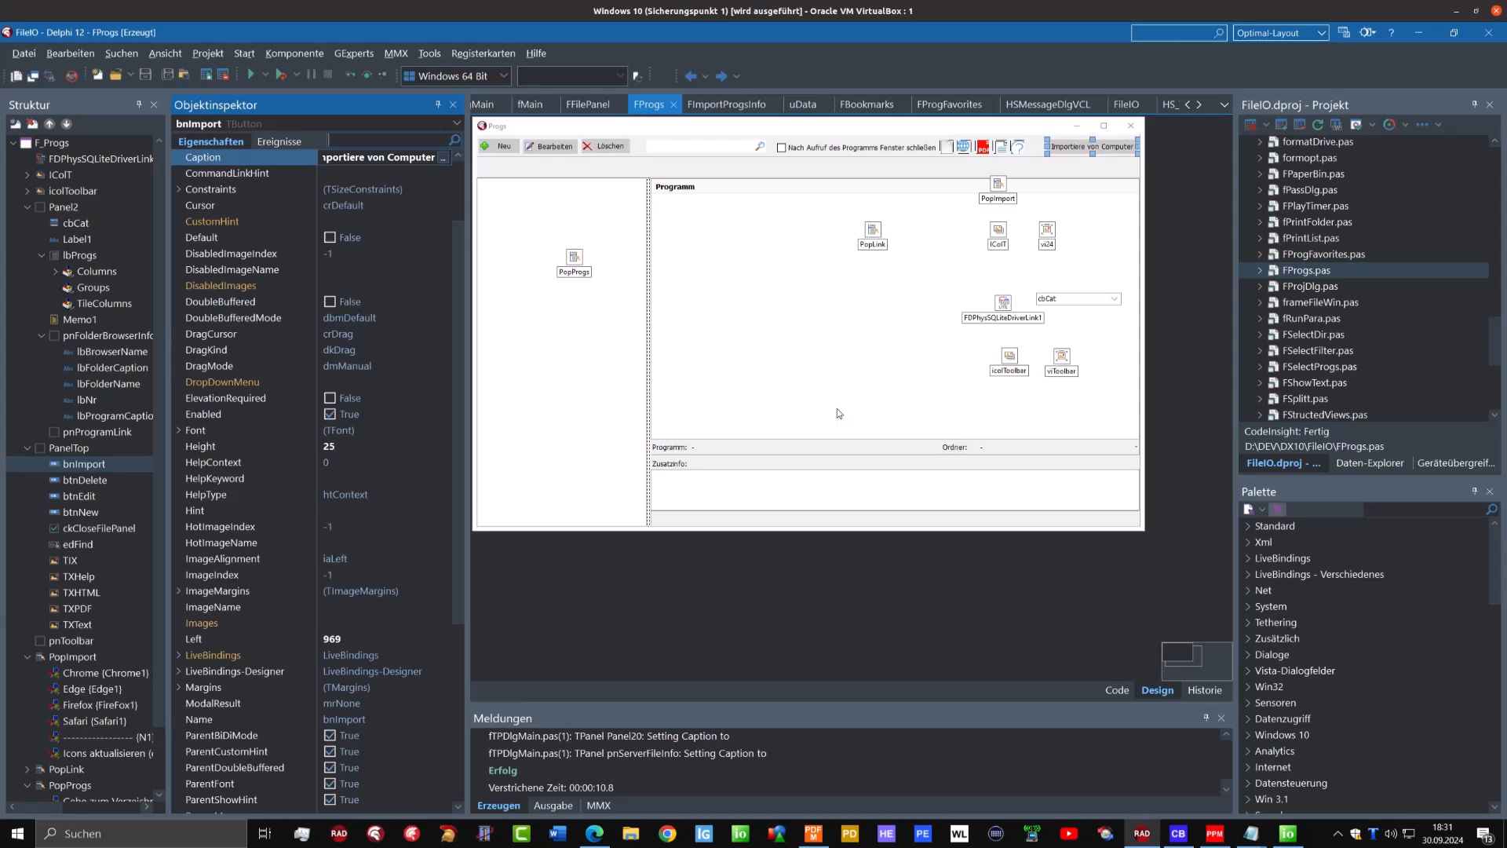
left_click(1116, 690)
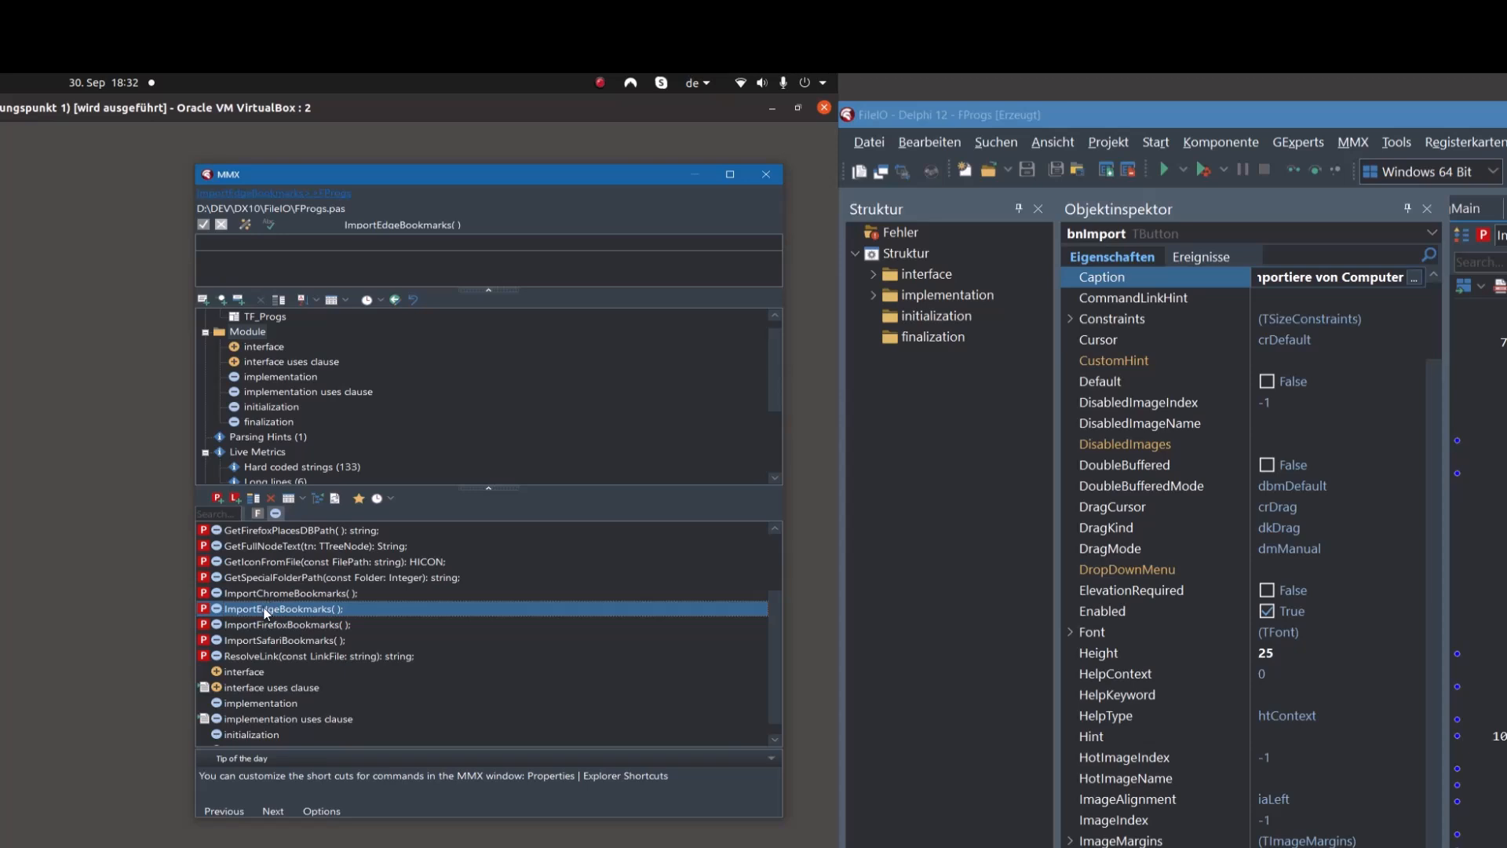
Select ImportChromeBookmarks through ImportSafariBookmarks in the MMX explorer and delete them
left_click(276, 624)
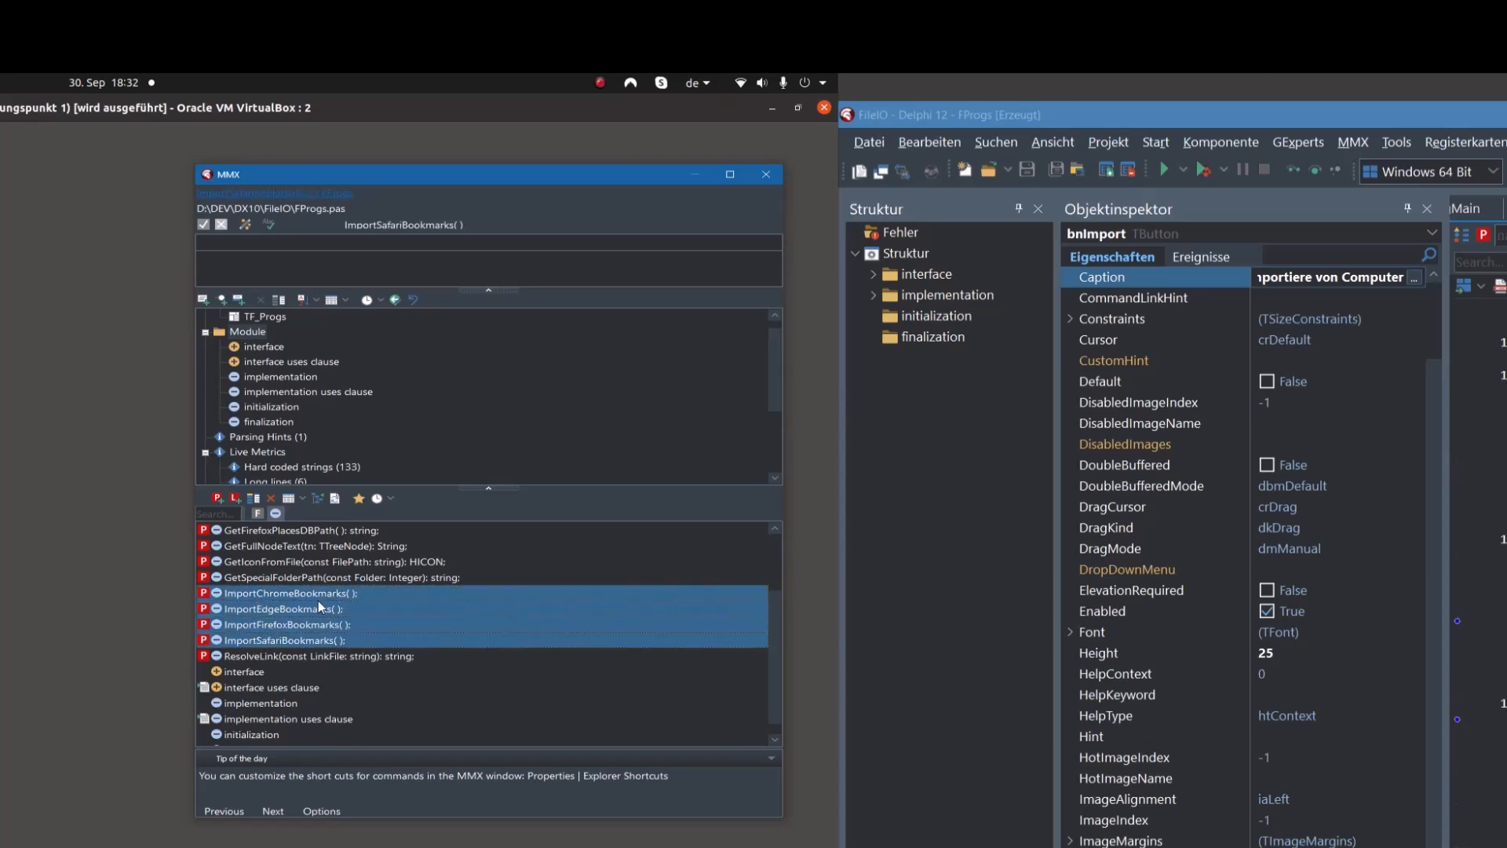
right_click(270, 592)
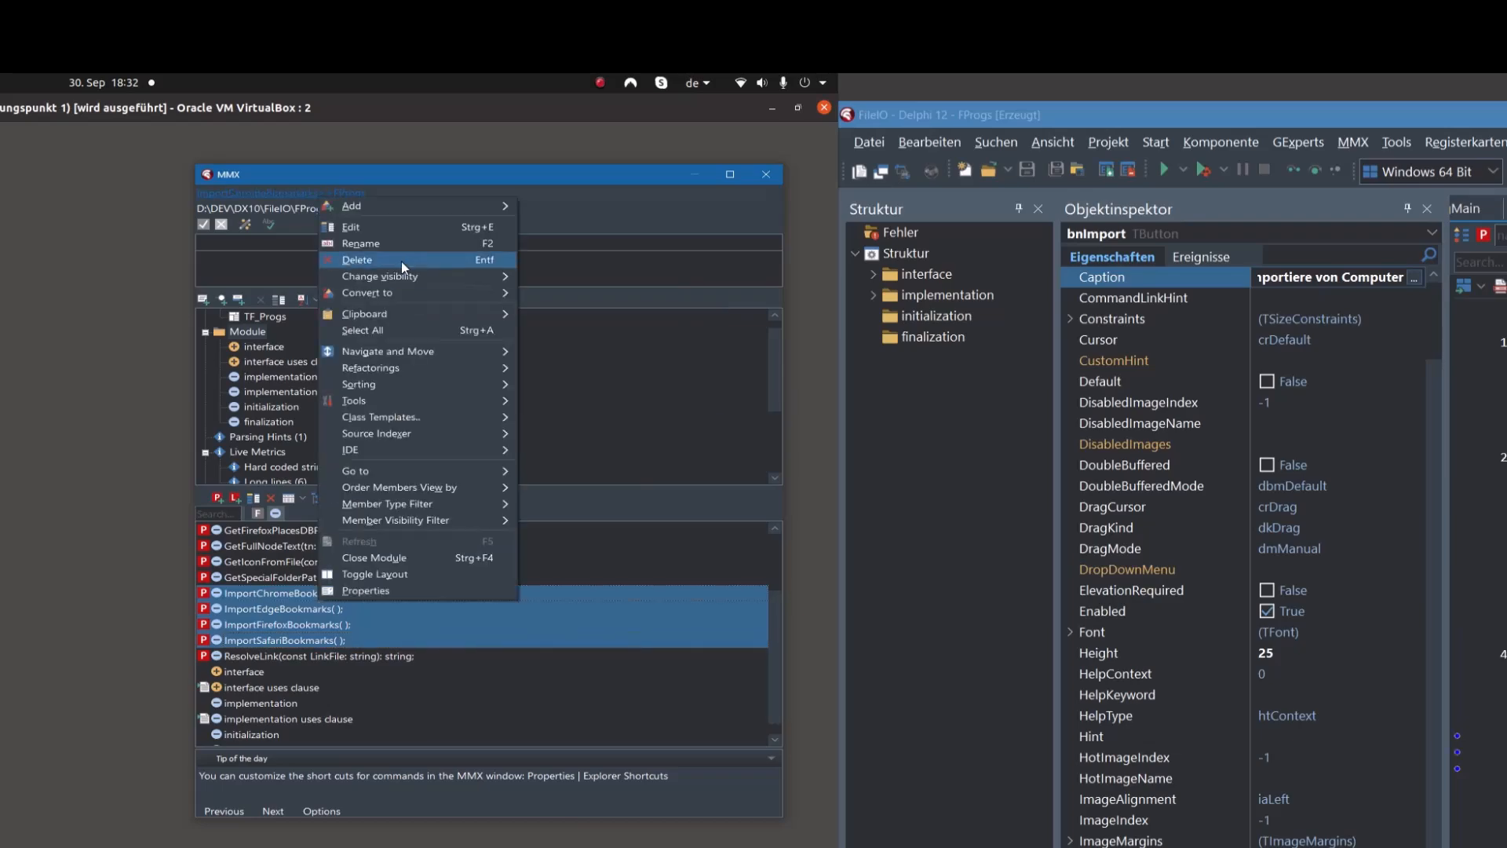
left_click(357, 260)
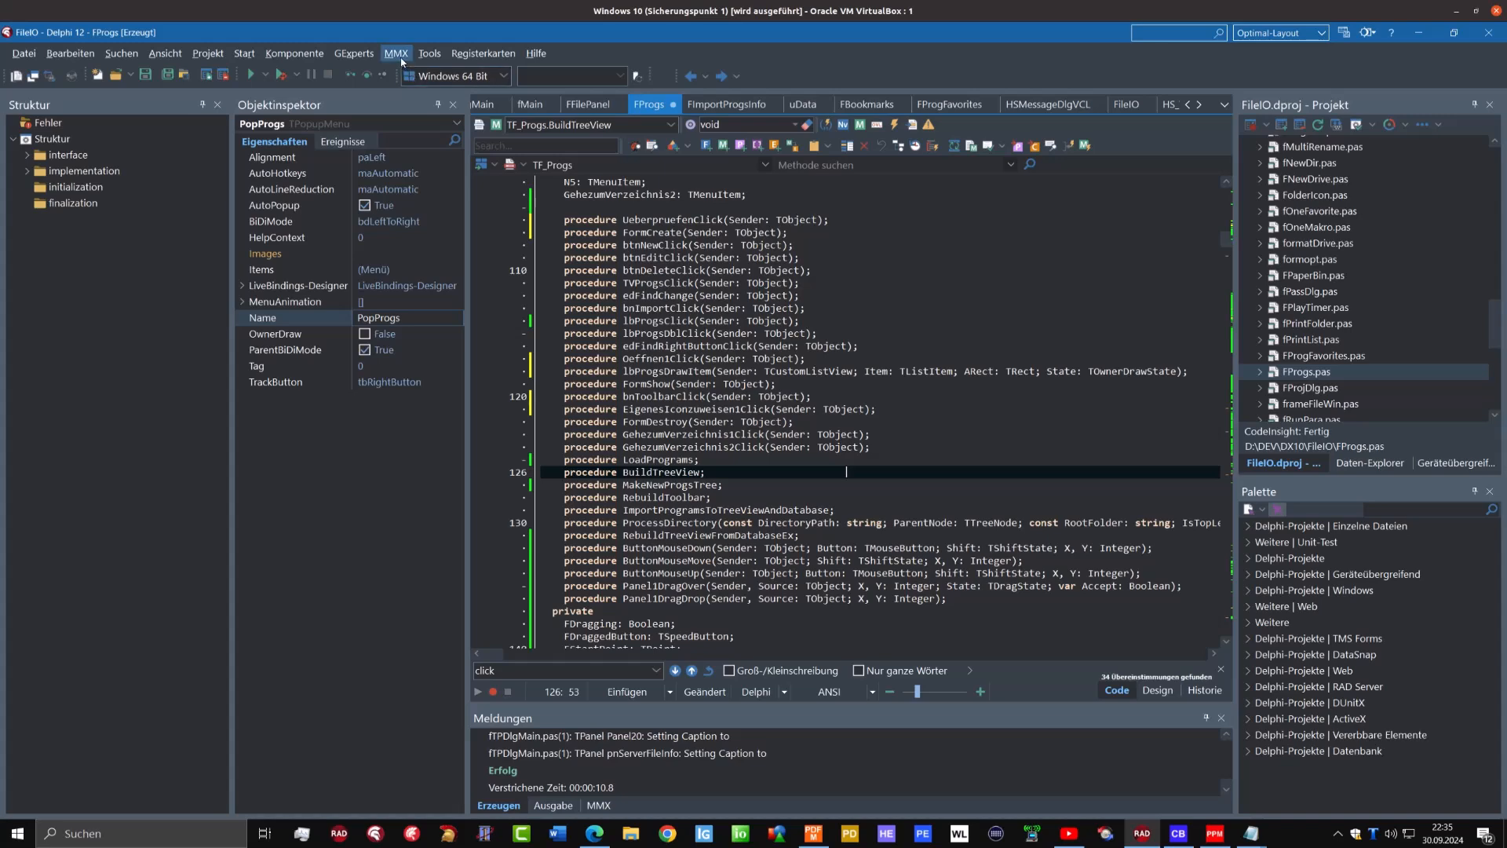
Choose MMX > Sorting > Rearrange Members for the FProgs unit
left_click(396, 52)
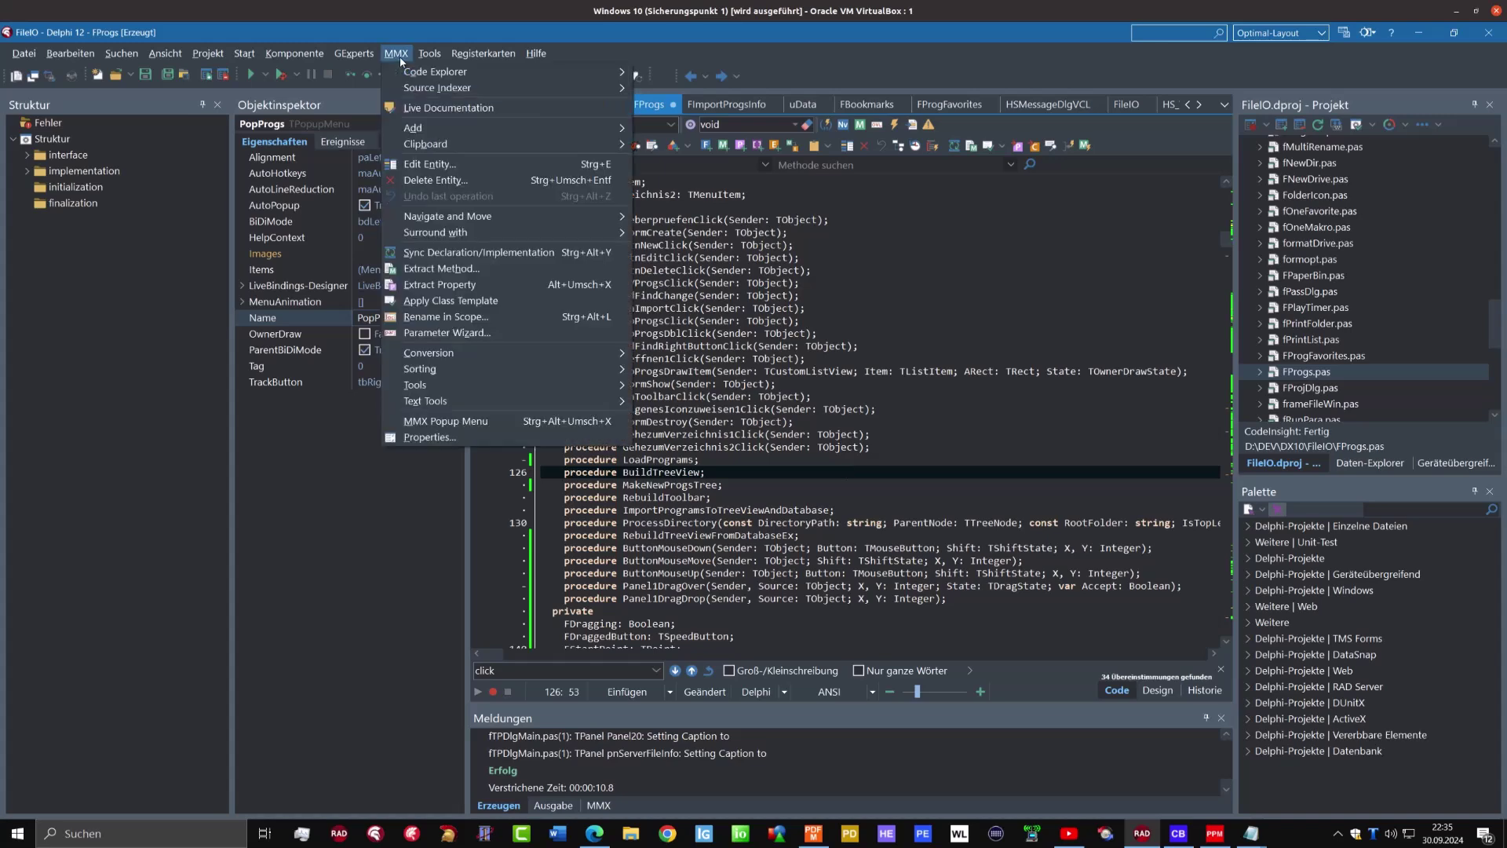
mouse_move(447, 216)
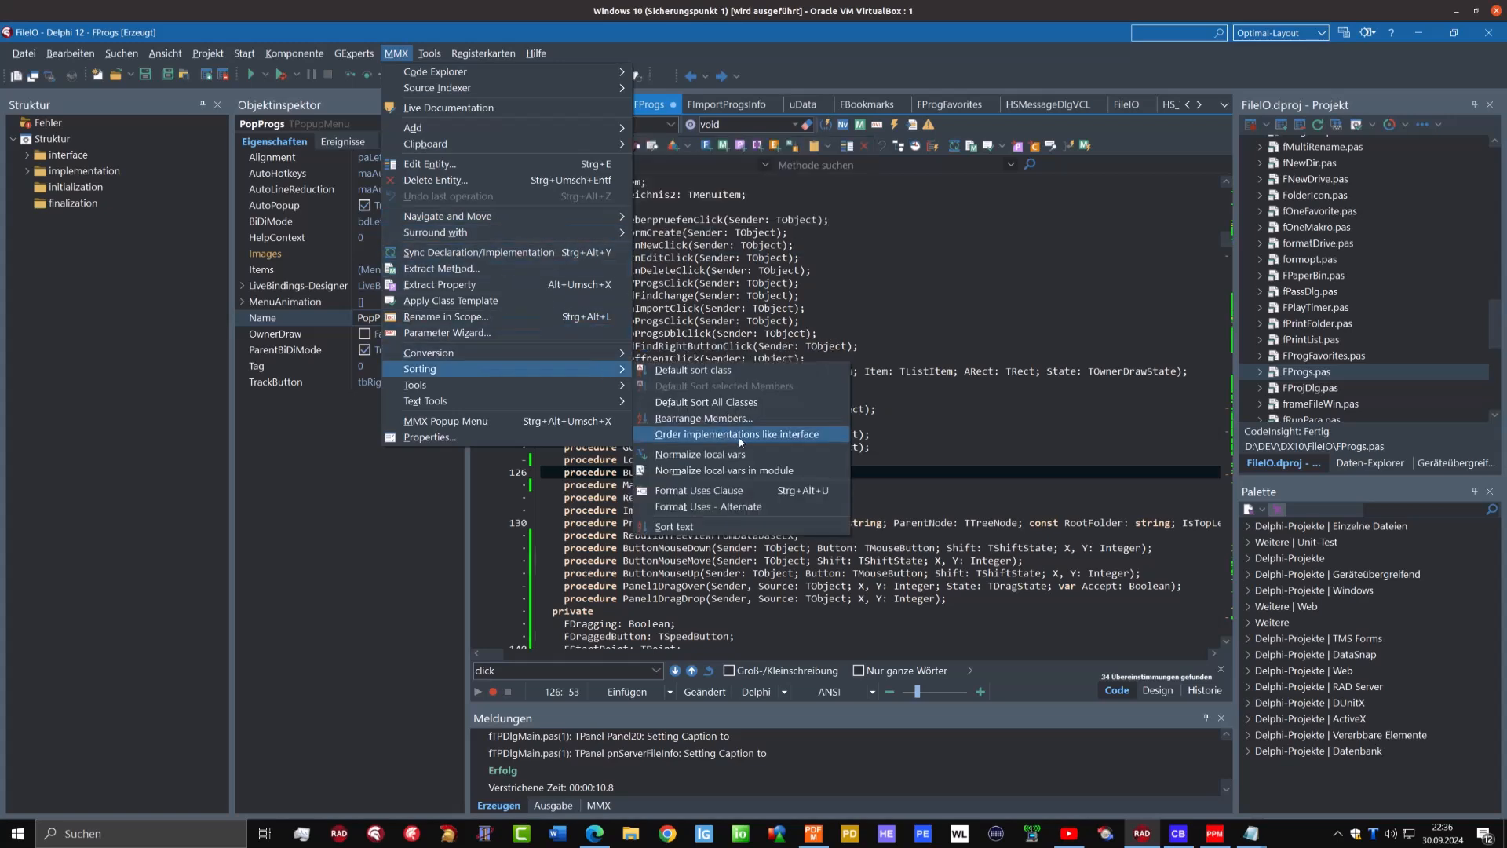
mouse_move(751, 440)
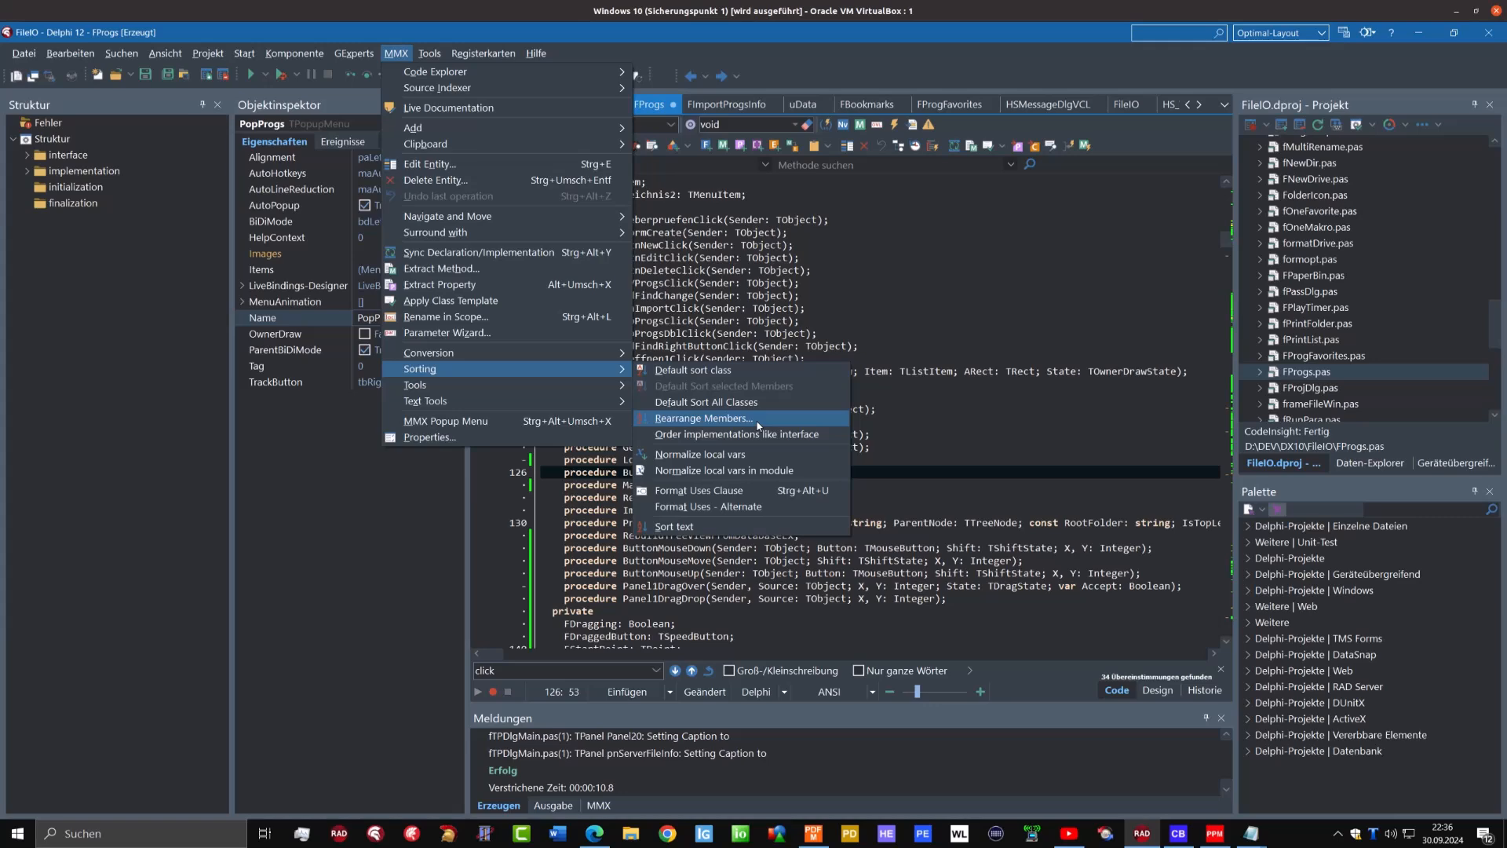
left_click(703, 418)
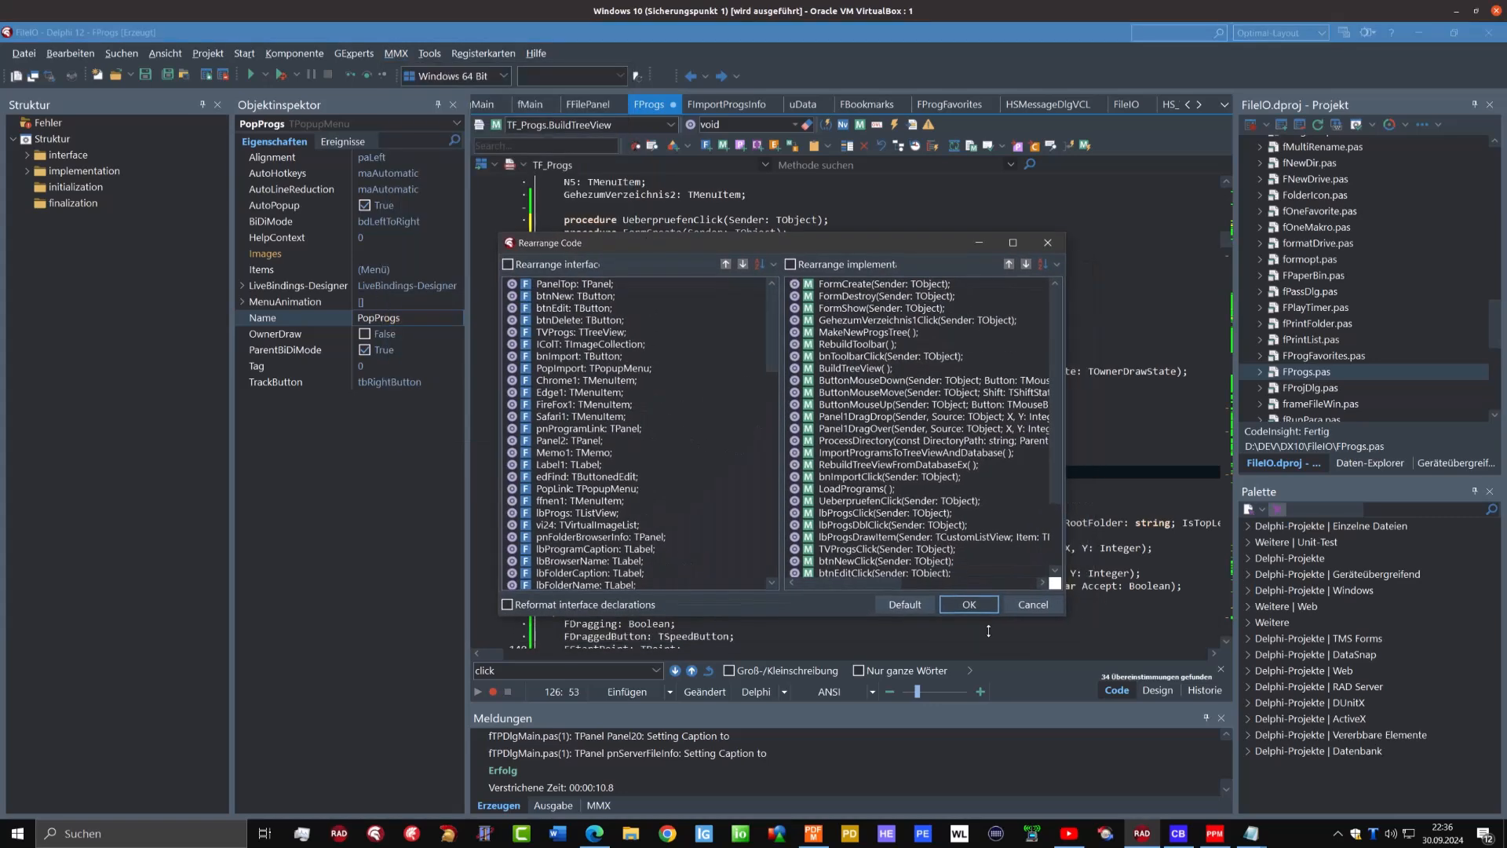
mouse_move(1090, 642)
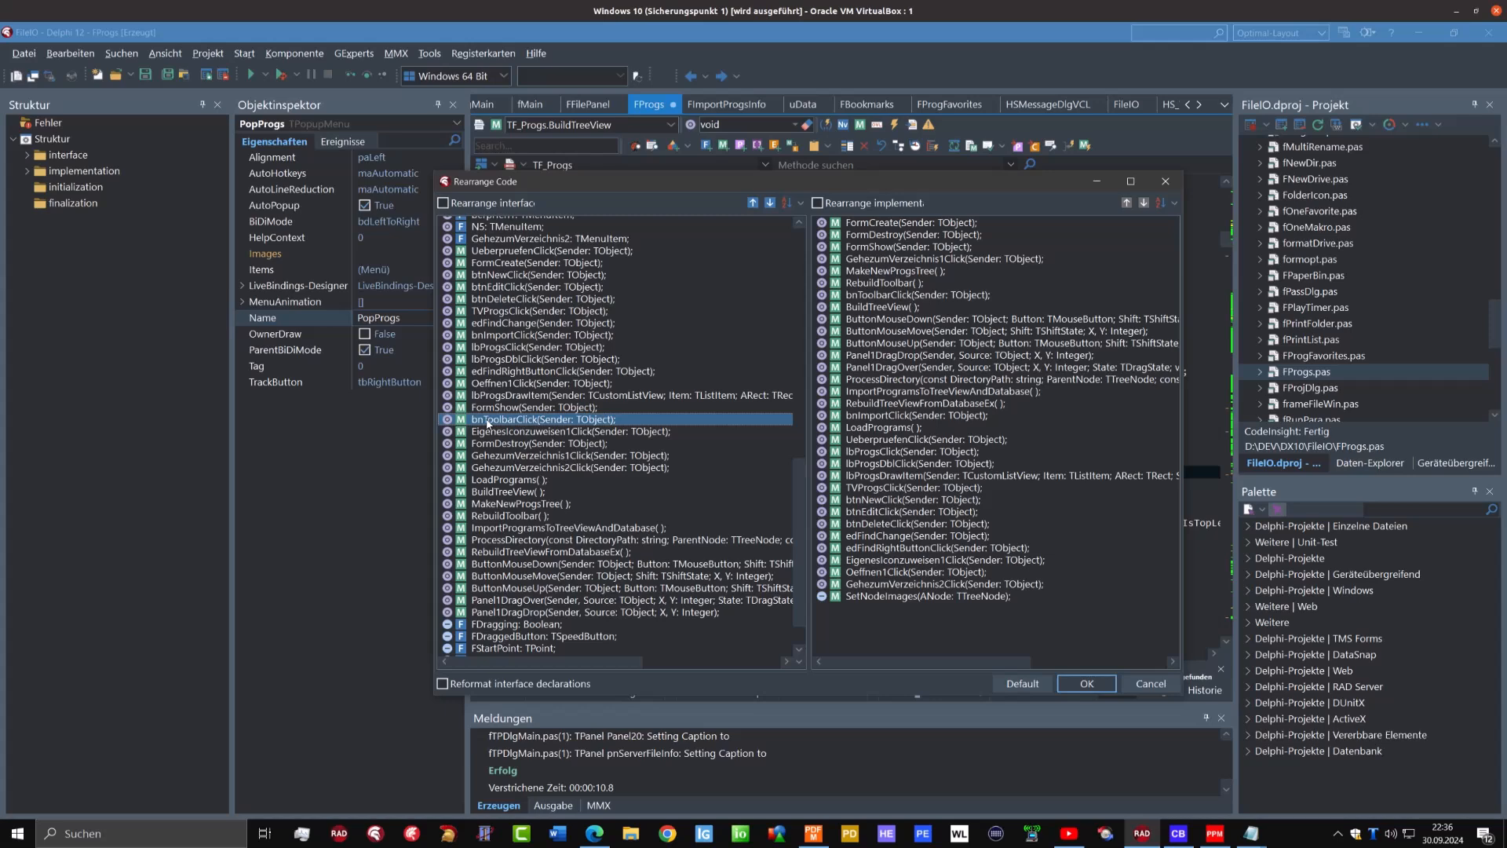
Tick Rearrange interface and apply the new member order with OK
left_click(509, 516)
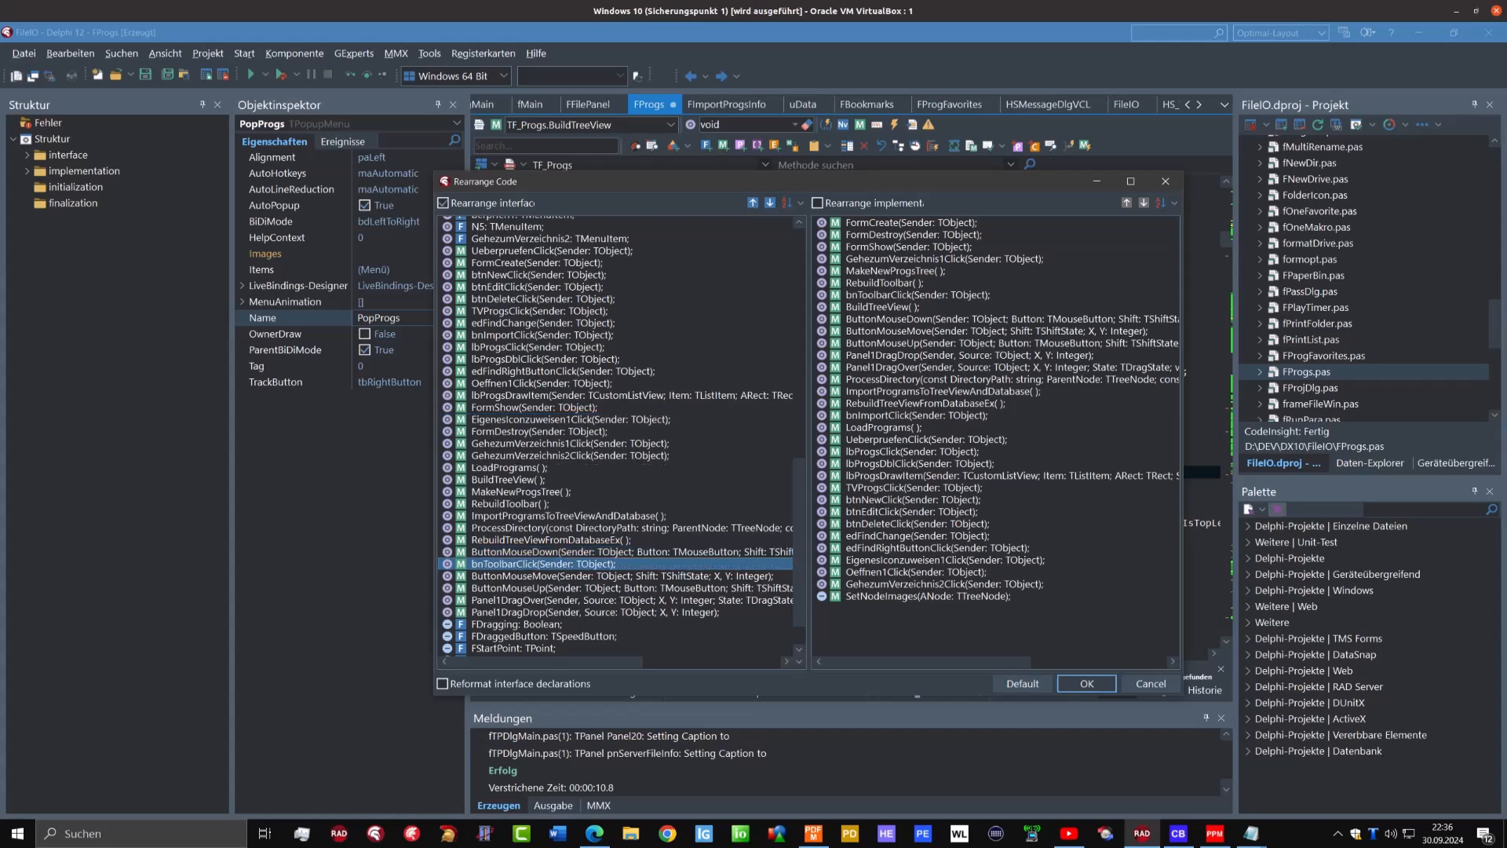
left_click(1087, 683)
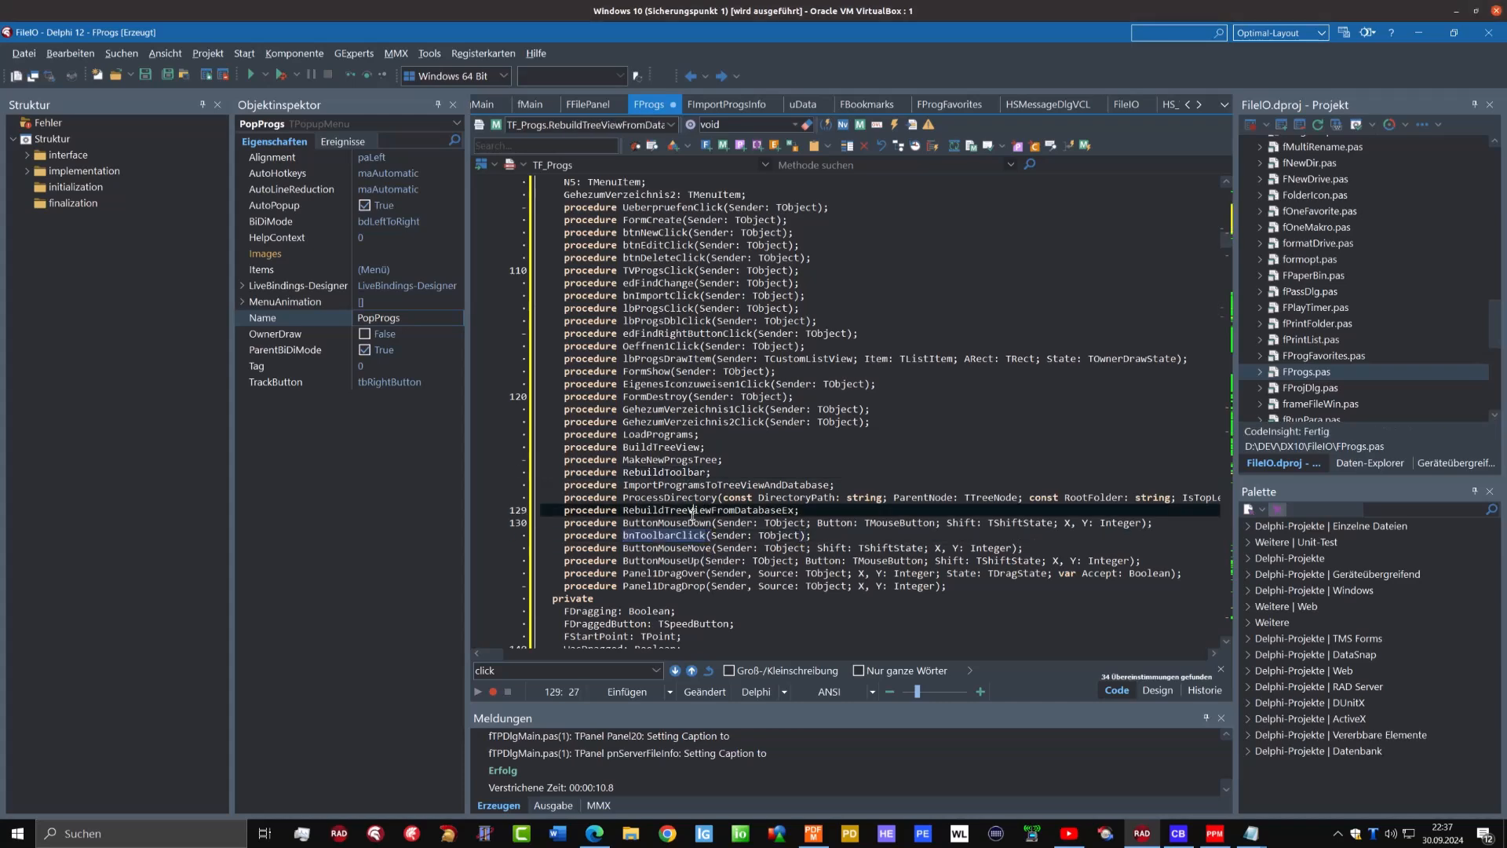
From the MMX menu, try Default Sort on only the selected members
left_click(397, 53)
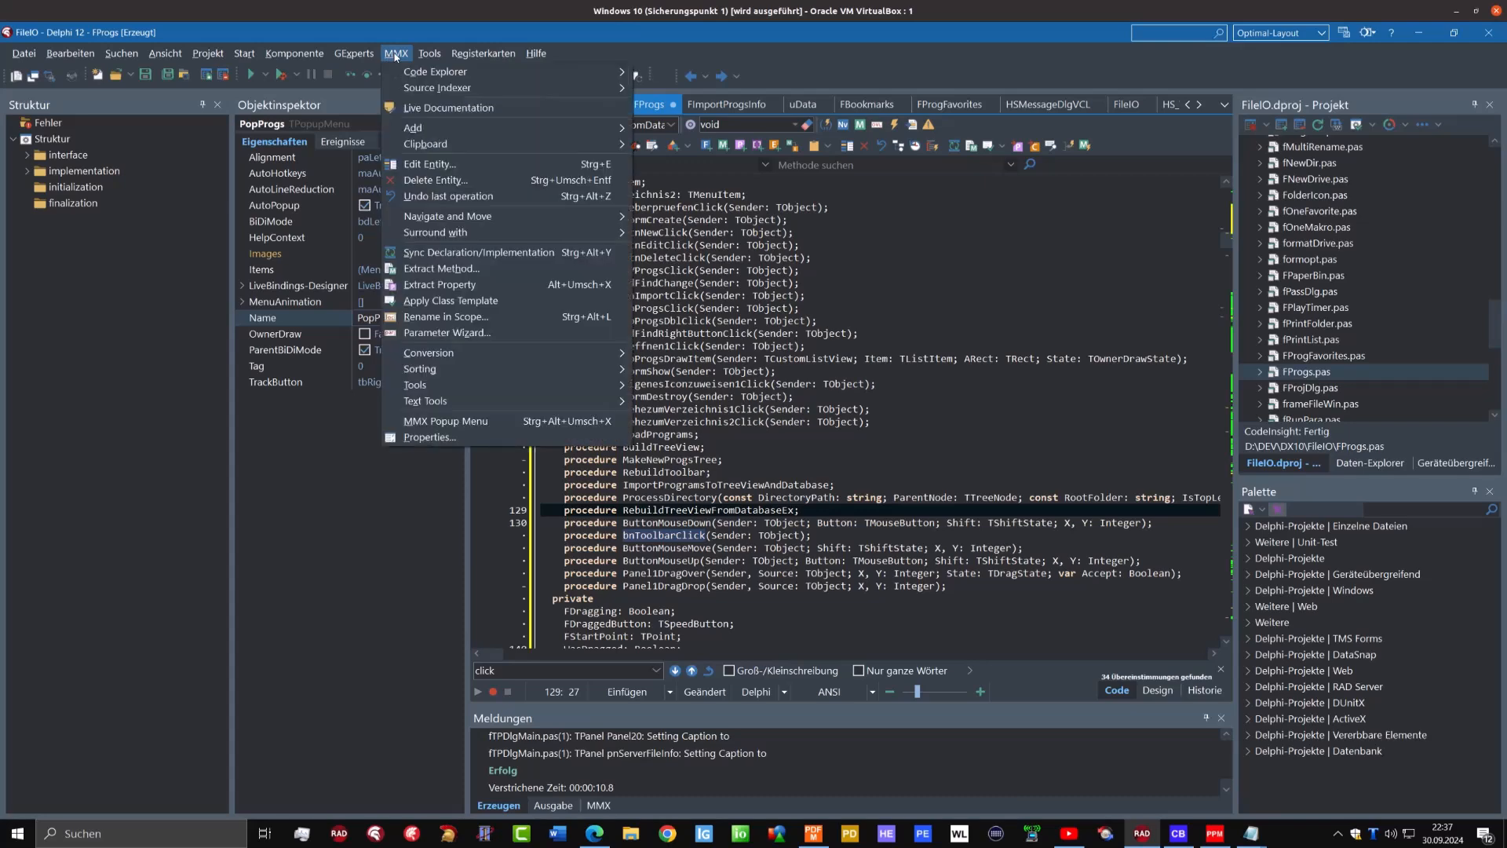
mouse_move(419, 368)
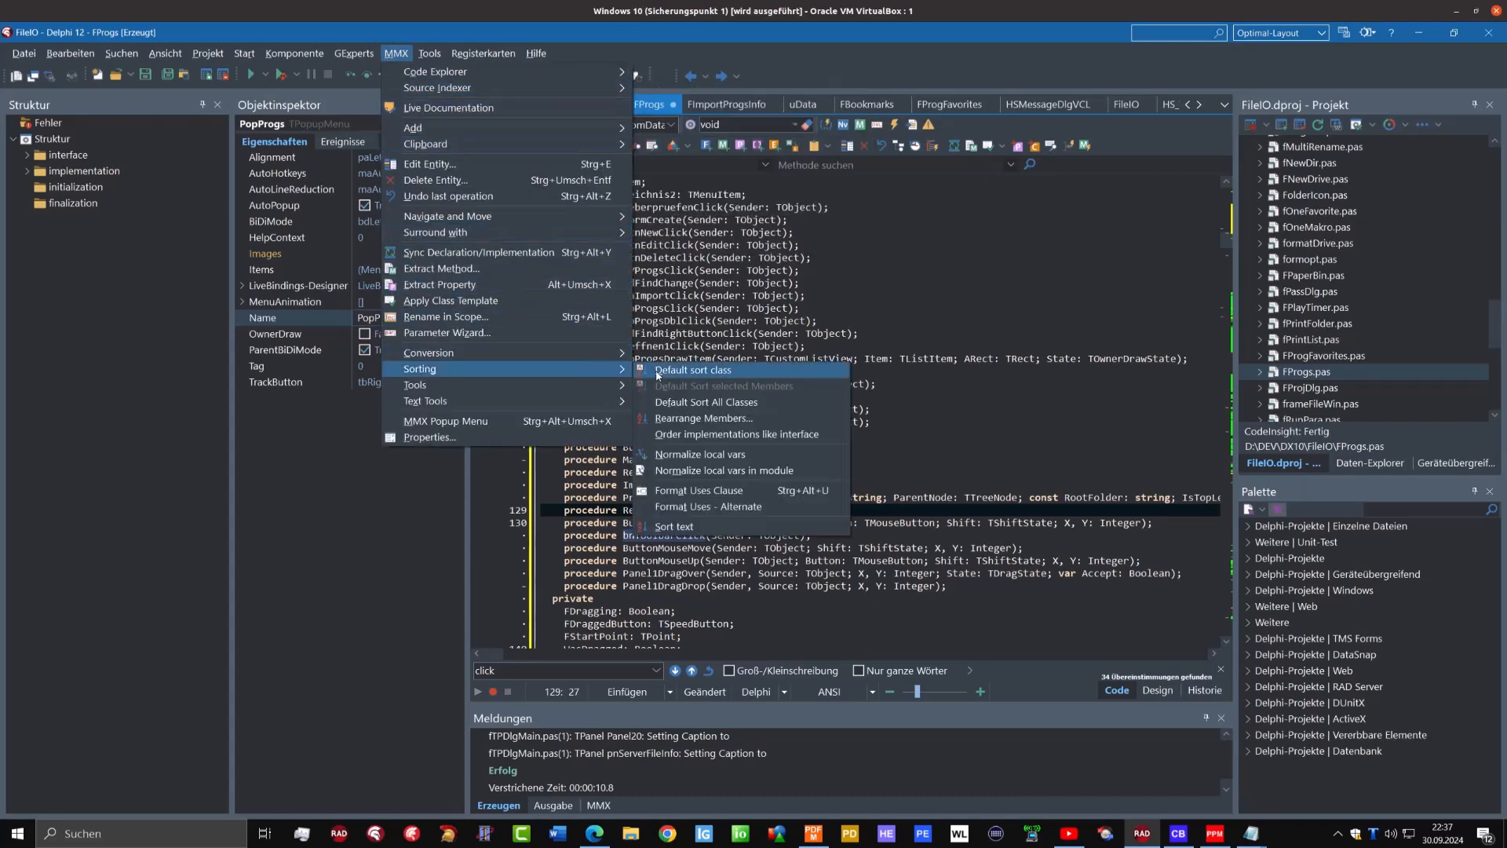
mouse_move(756, 386)
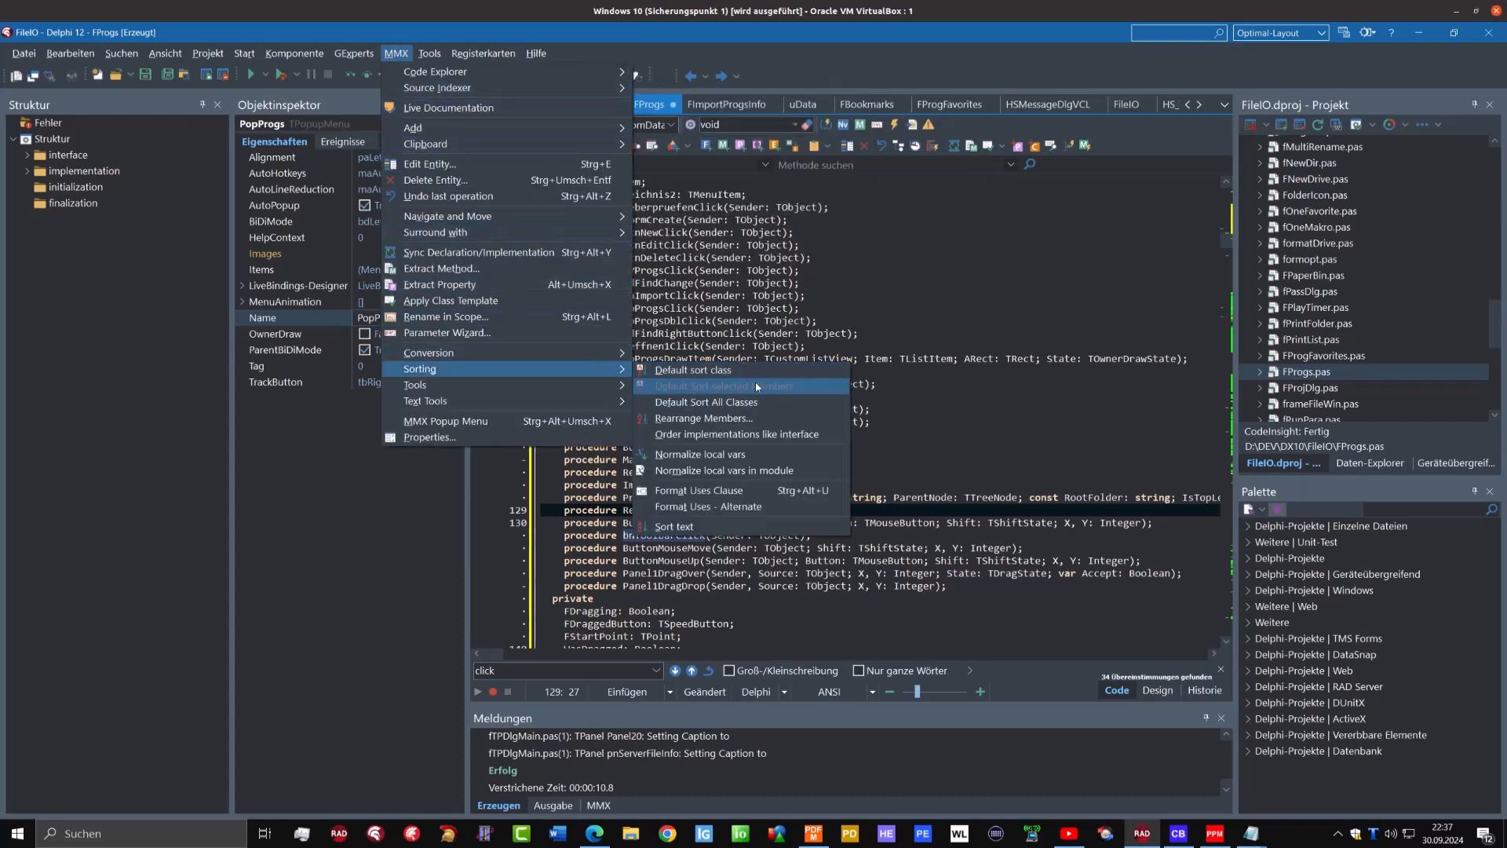
left_click(722, 385)
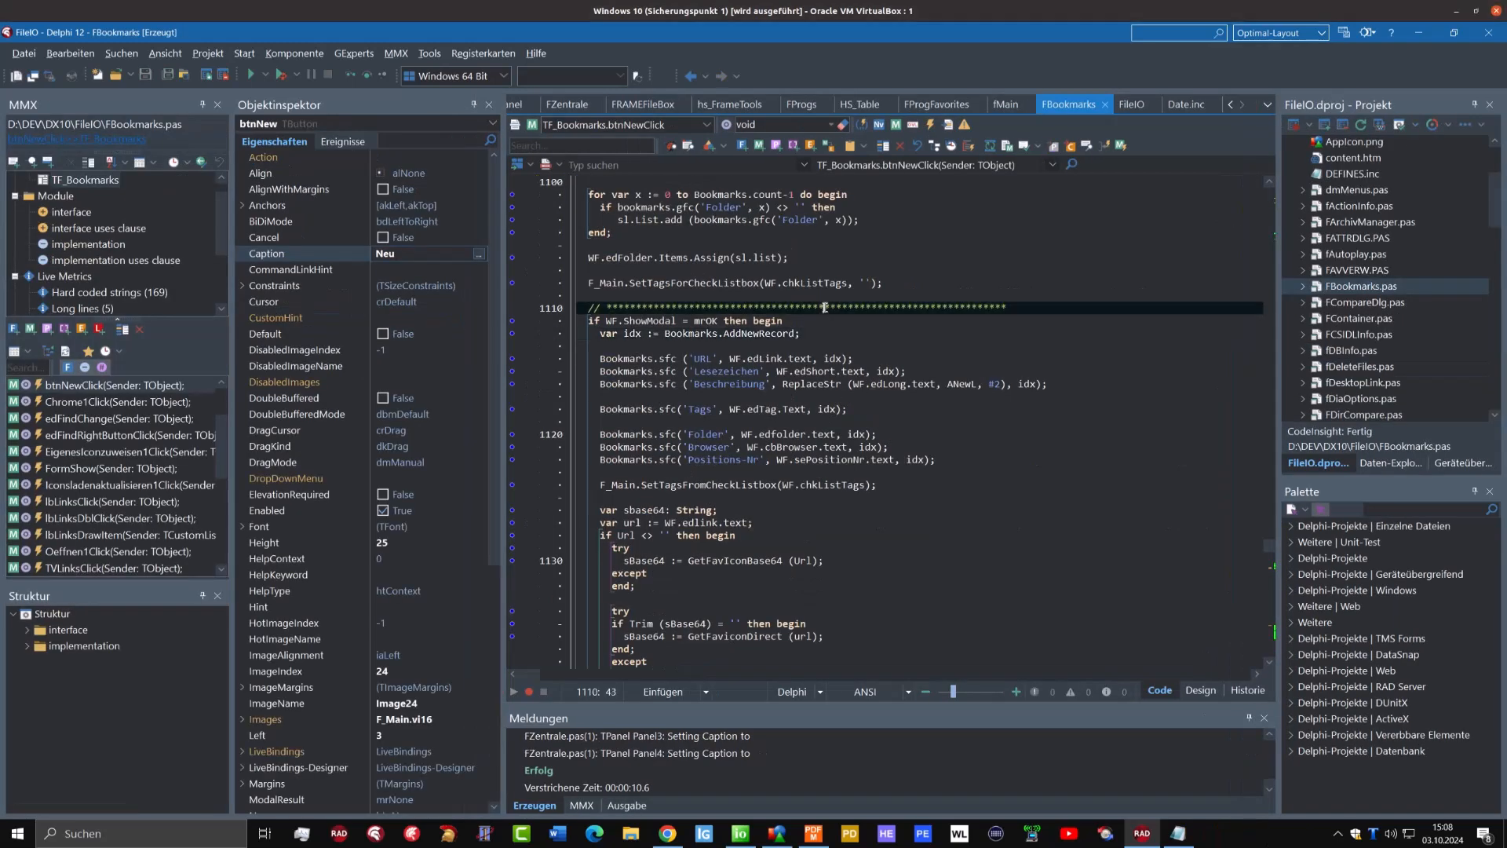
mouse_move(396, 53)
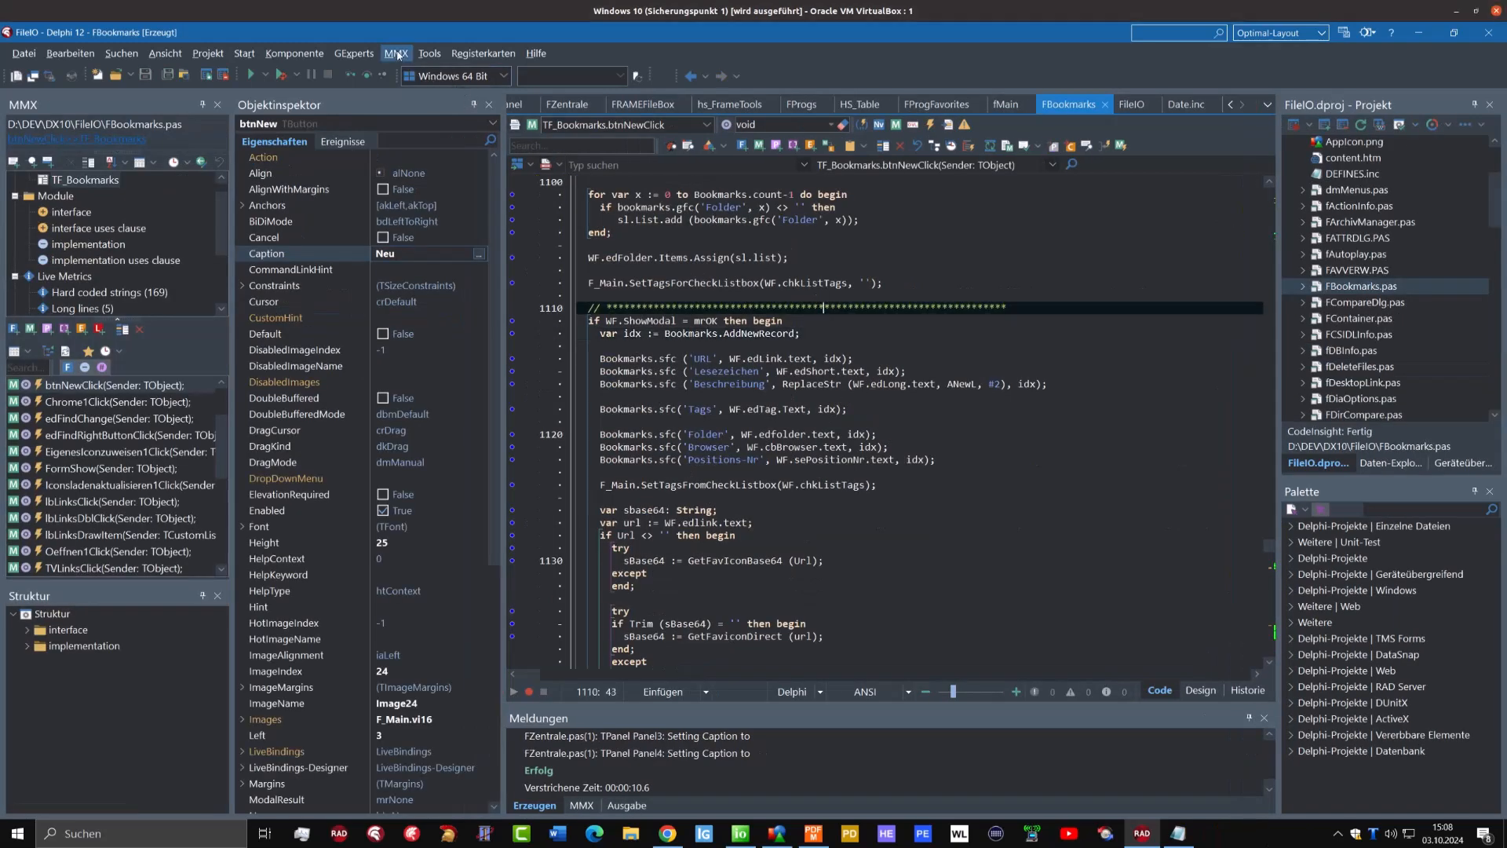
Open MMX's Sorting settings page, review it, and accept with OK
left_click(396, 53)
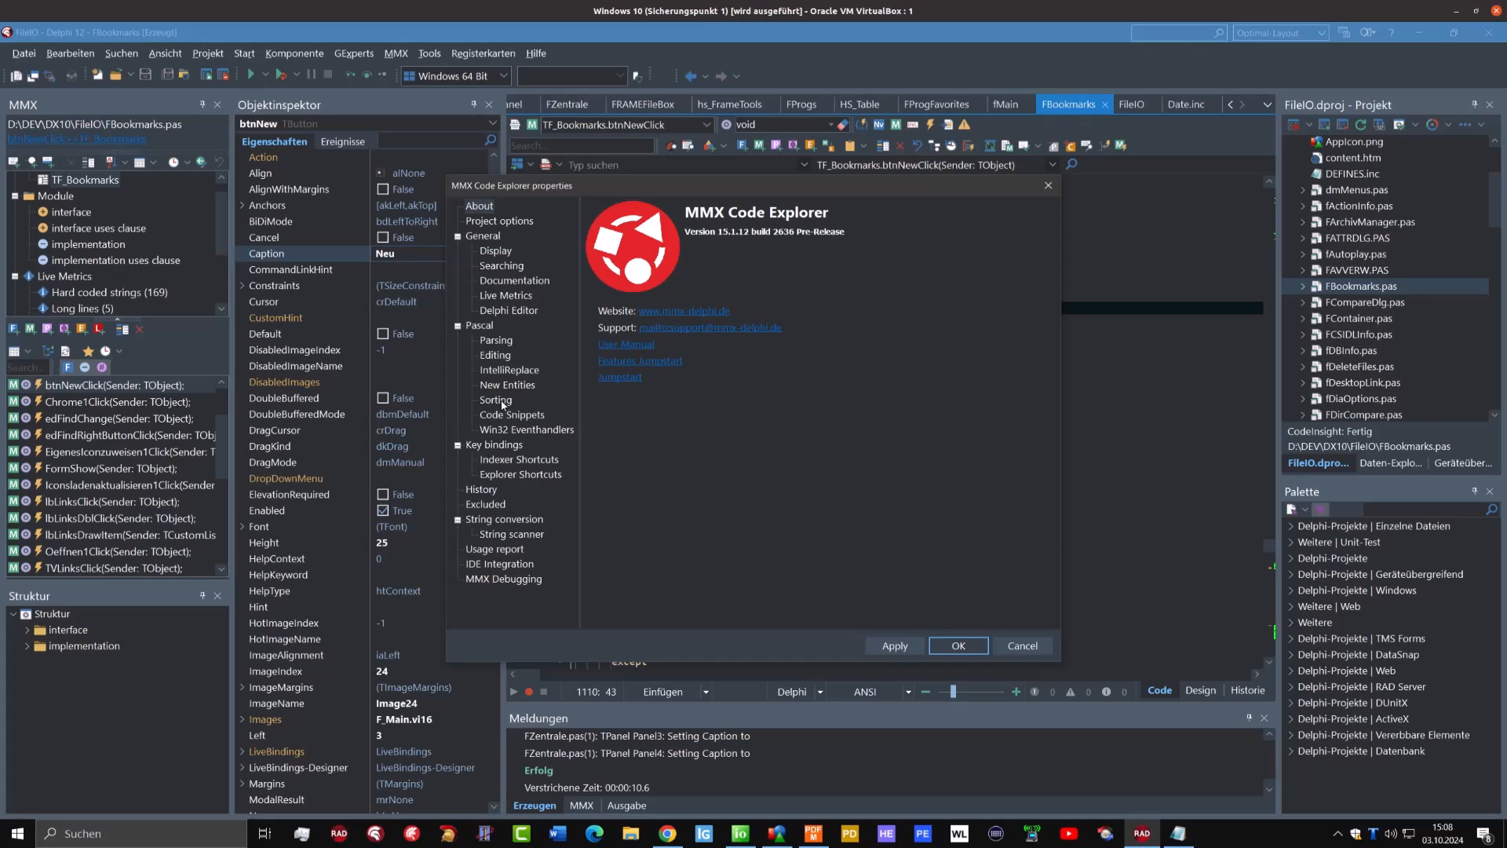
left_click(496, 400)
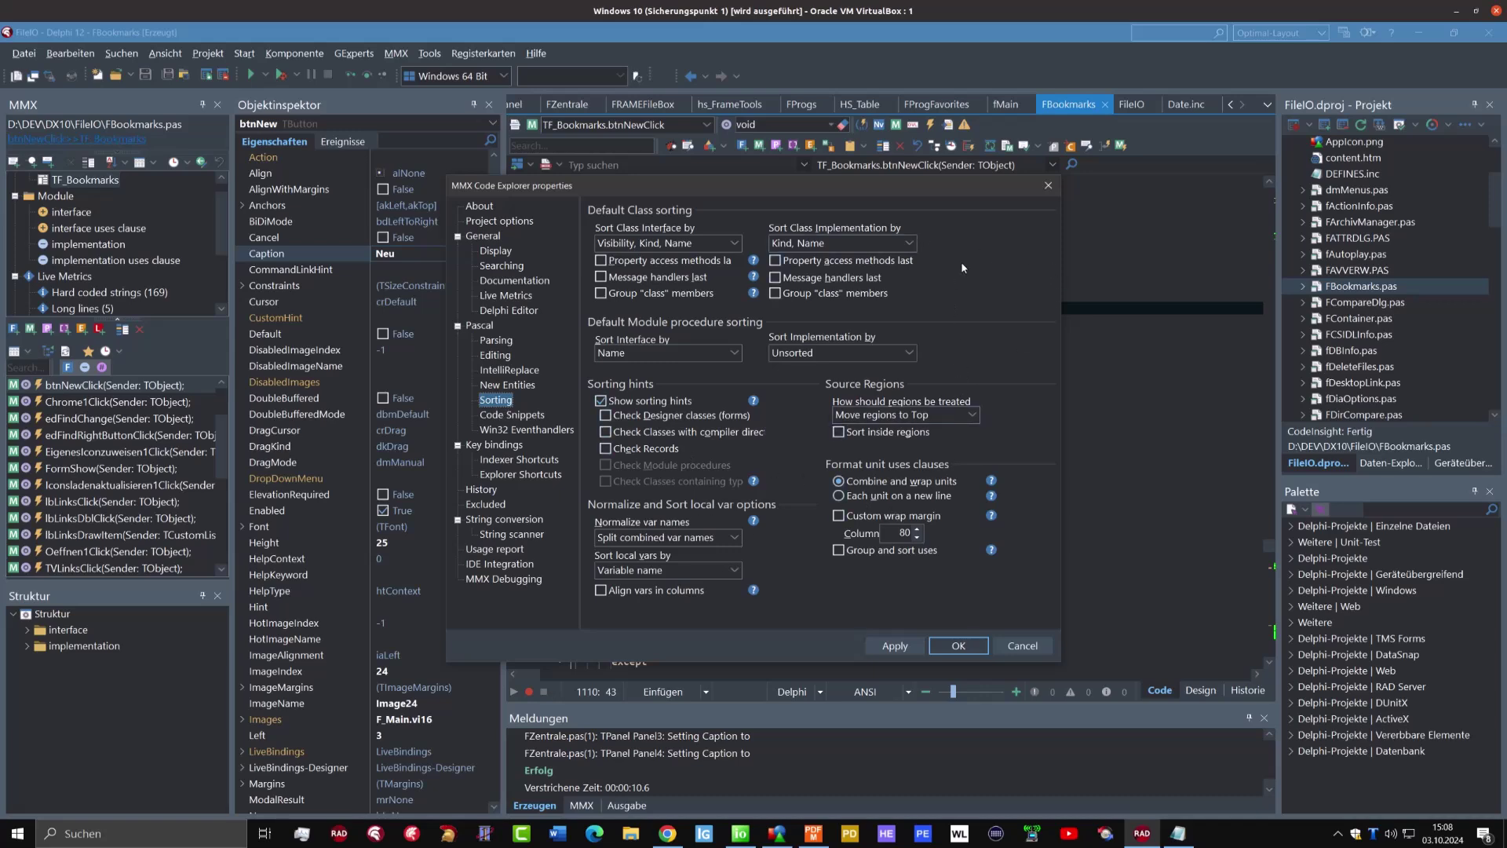
mouse_move(970, 285)
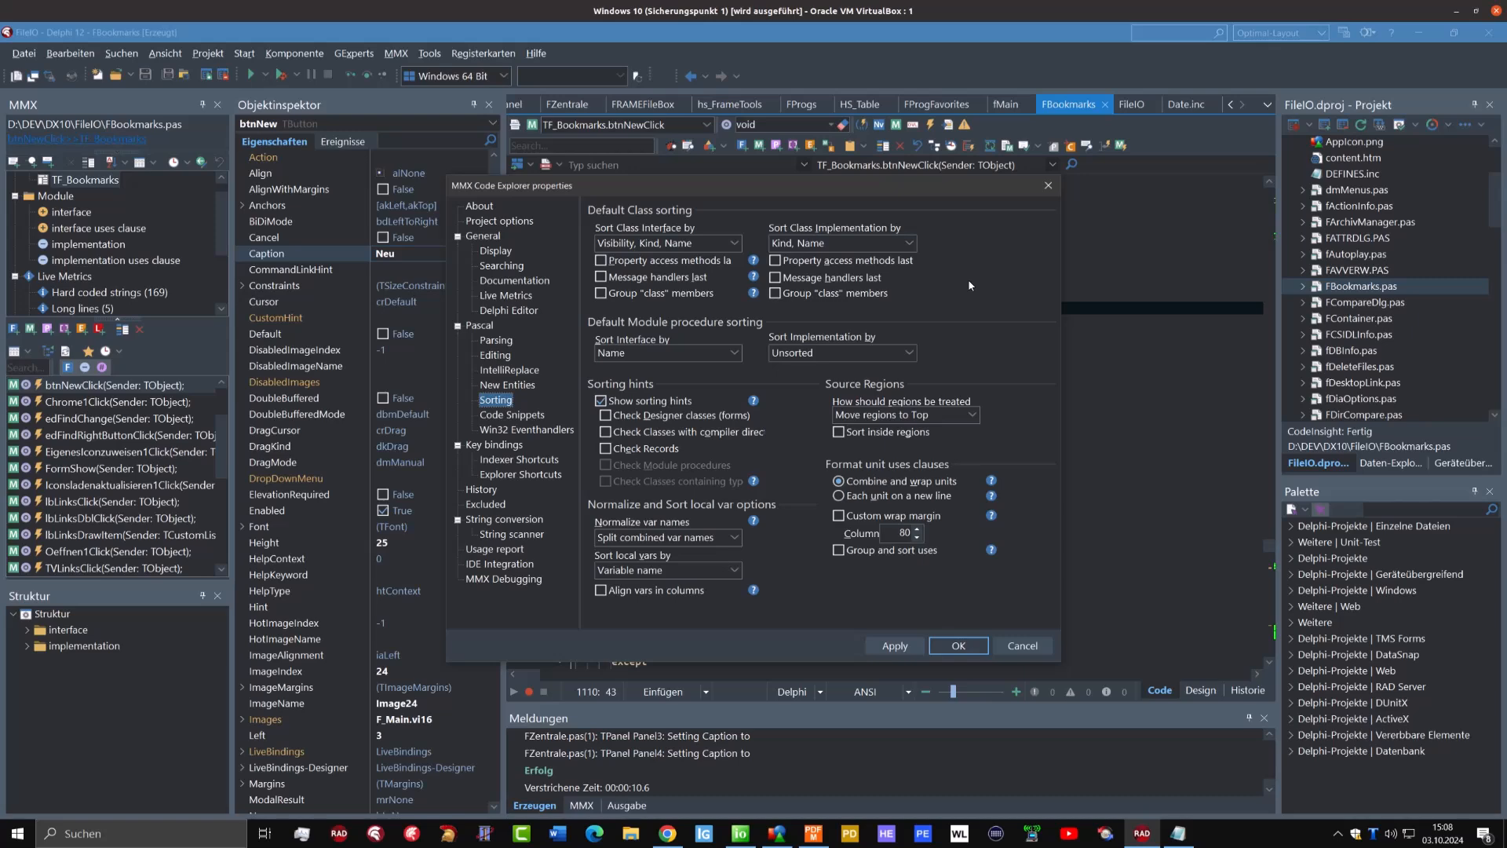
mouse_move(941, 633)
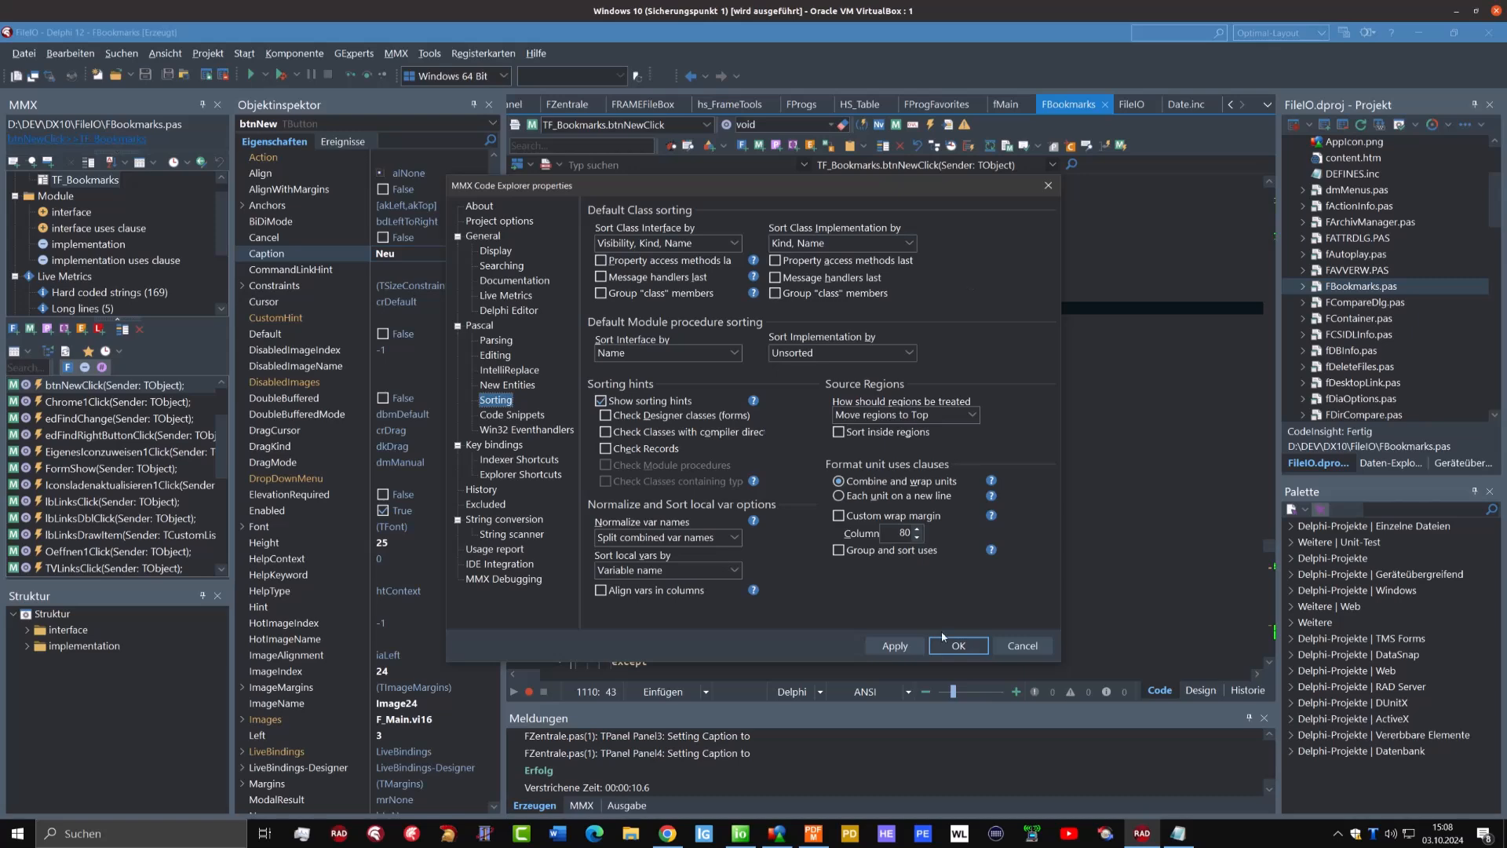
mouse_move(946, 643)
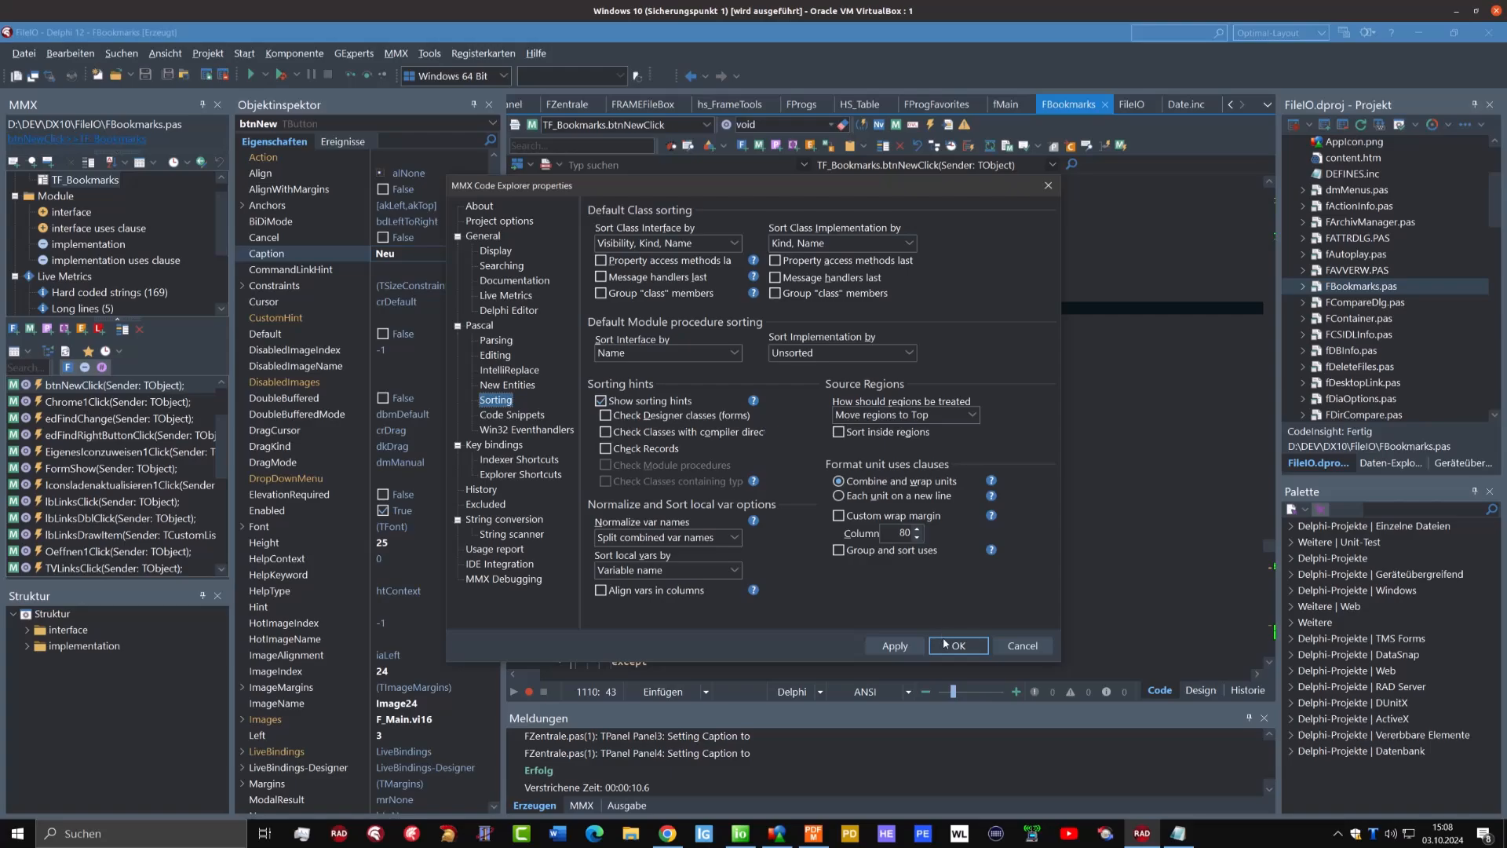
left_click(958, 645)
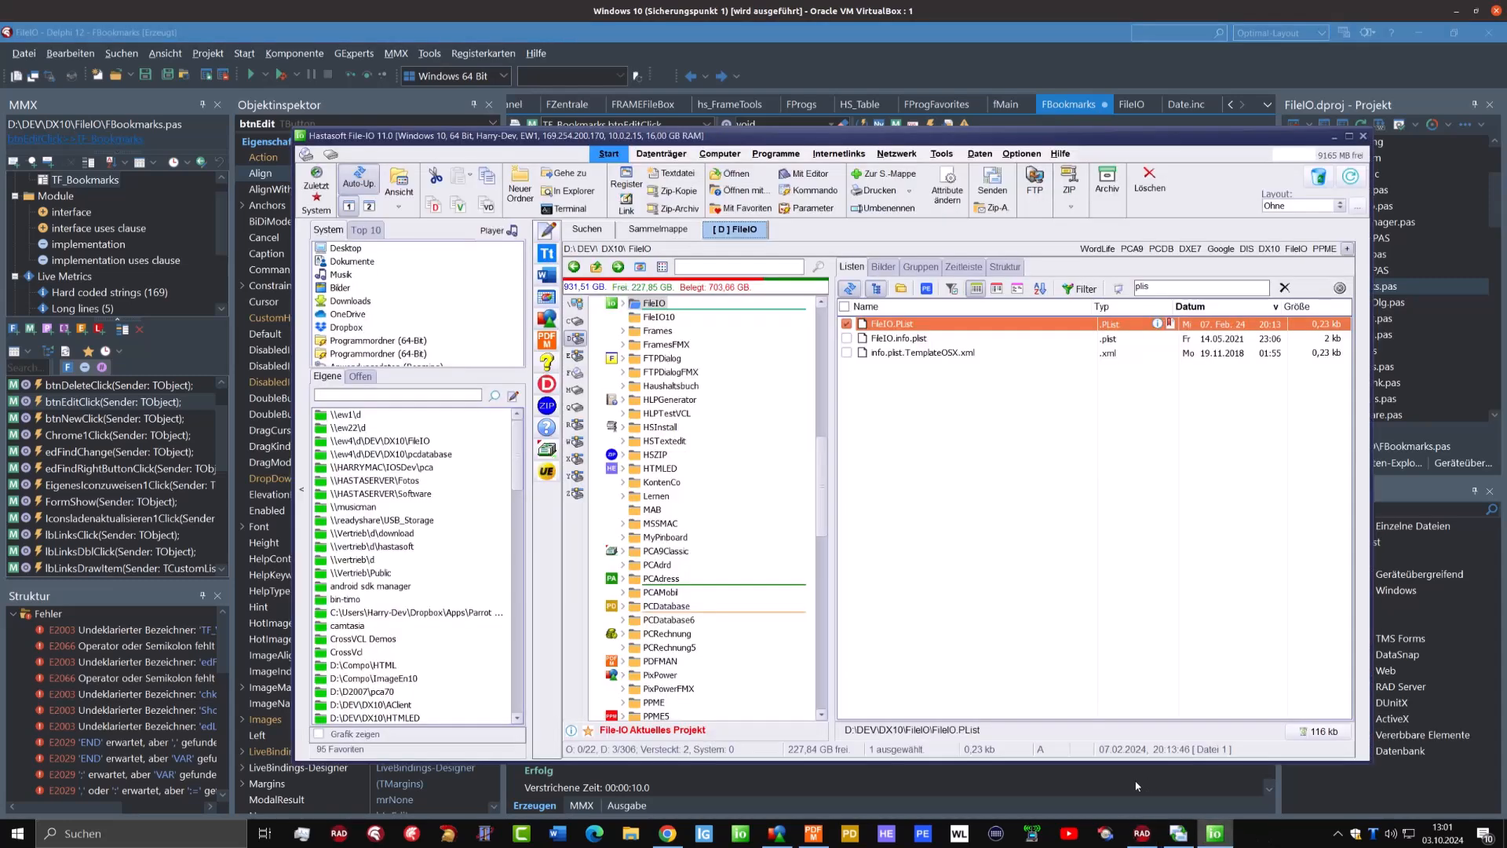
On Internetlinks, open the File-IO Webseite bookmark for editing, then cancel unchanged
left_click(838, 153)
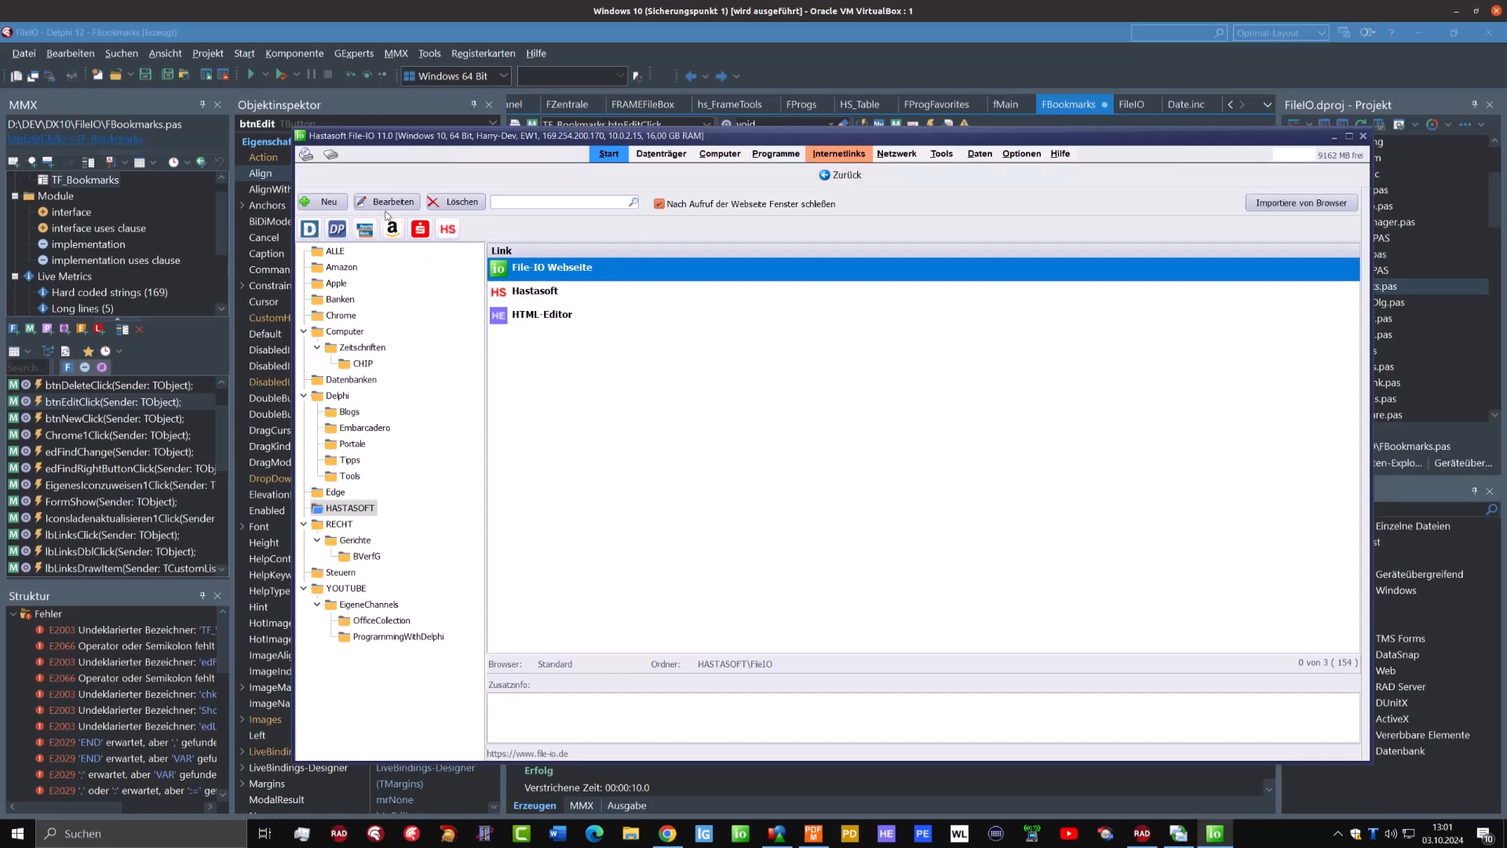
left_click(385, 202)
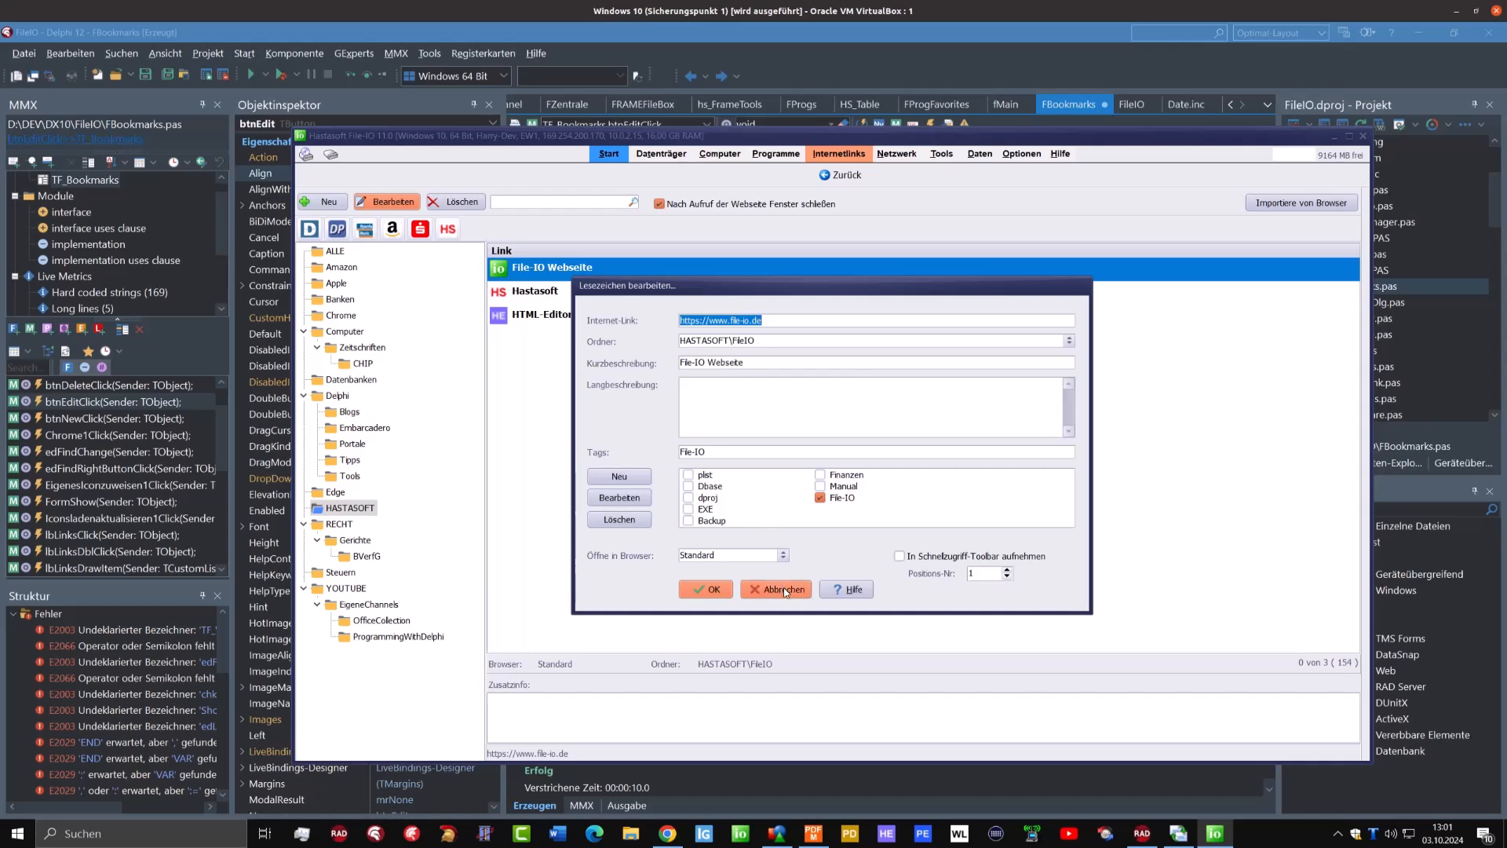
left_click(777, 589)
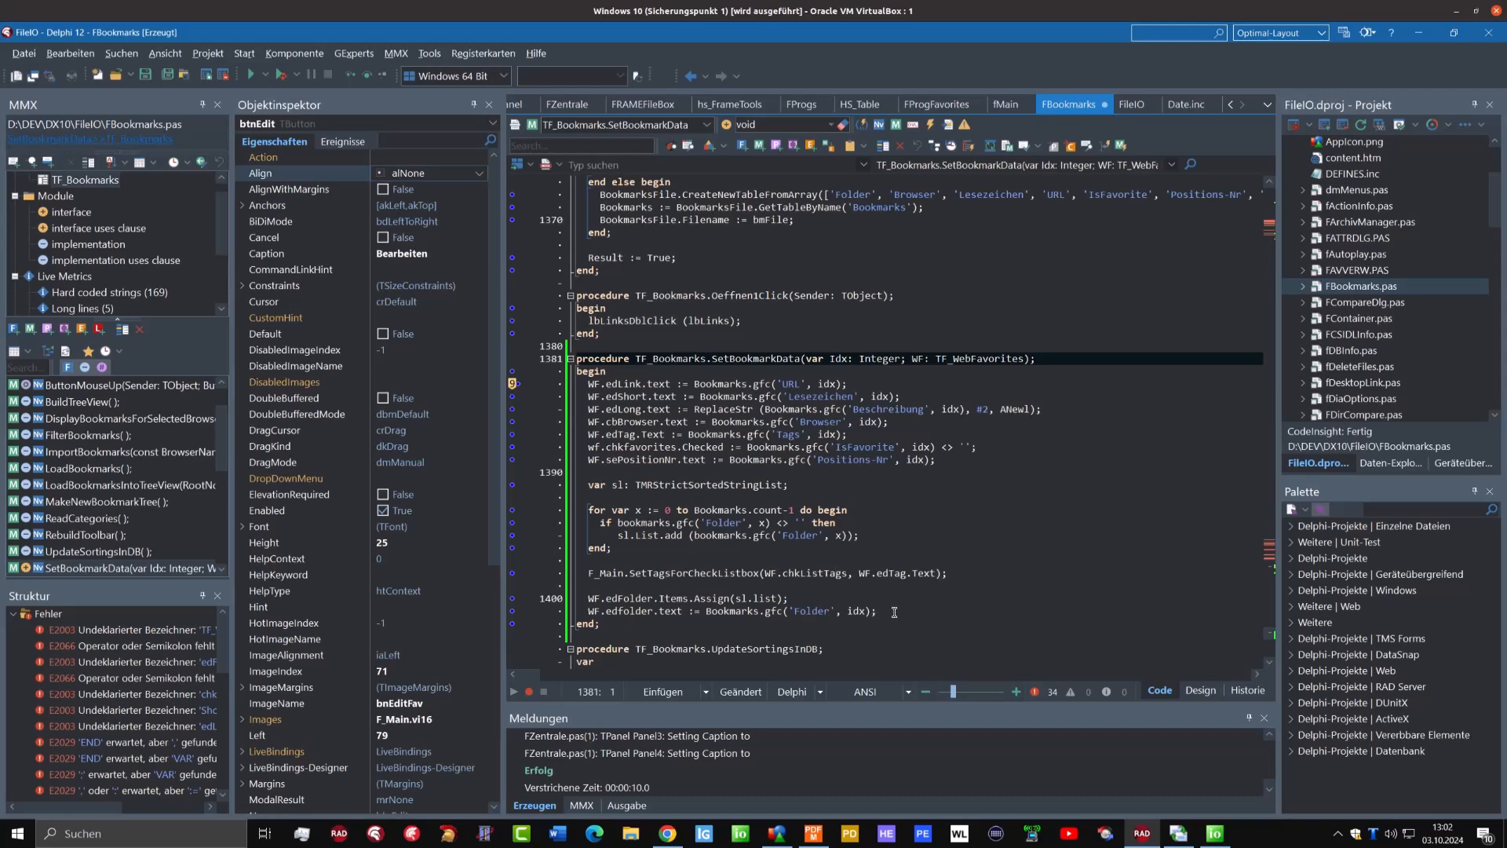
mouse_move(717, 447)
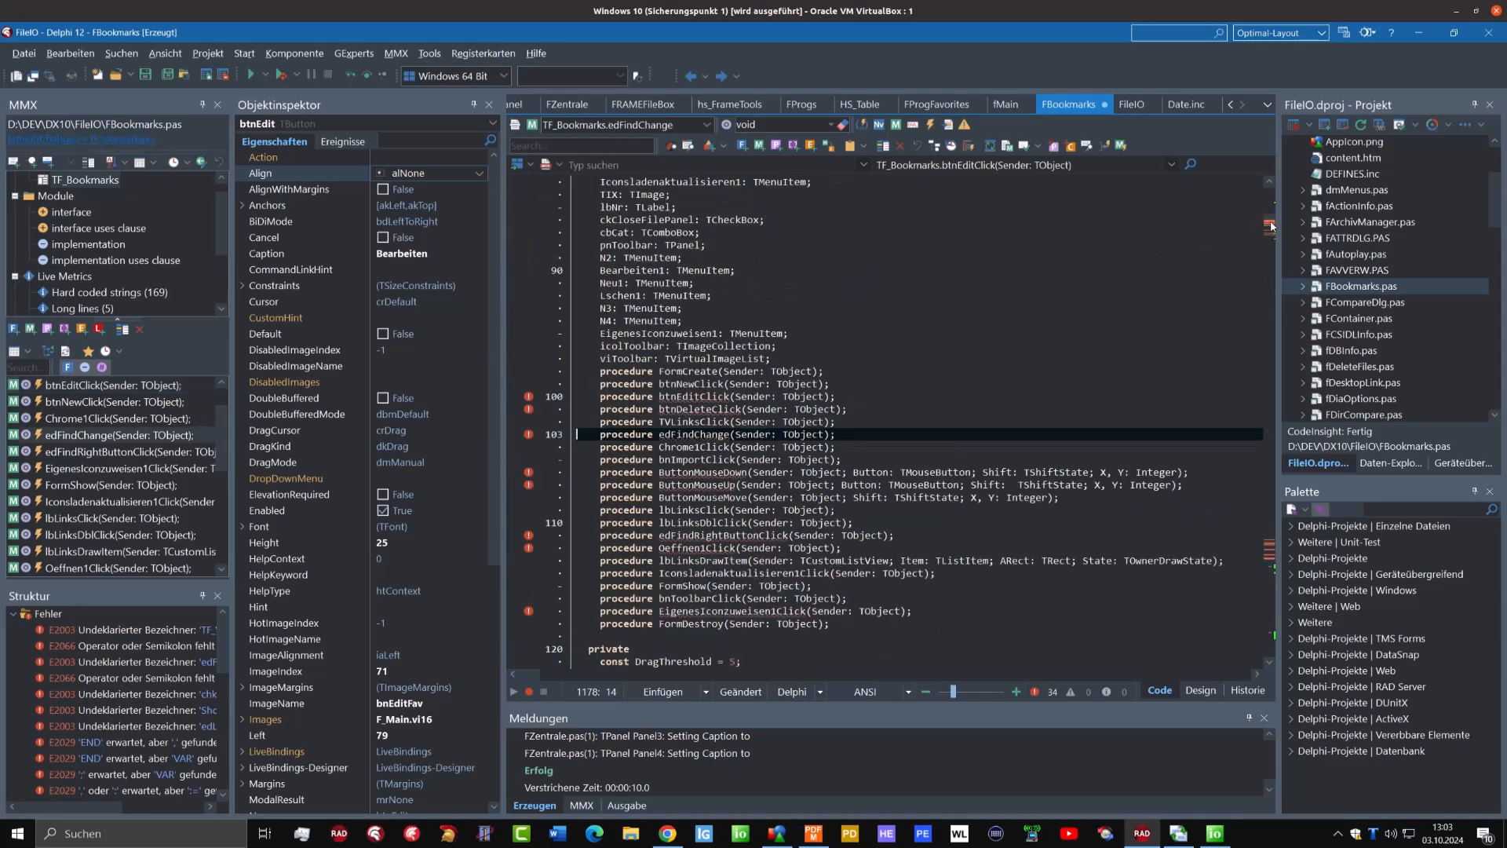
Scroll through FBookmarks to review the E2065 error on SetBookmarkData
scroll("down", 3)
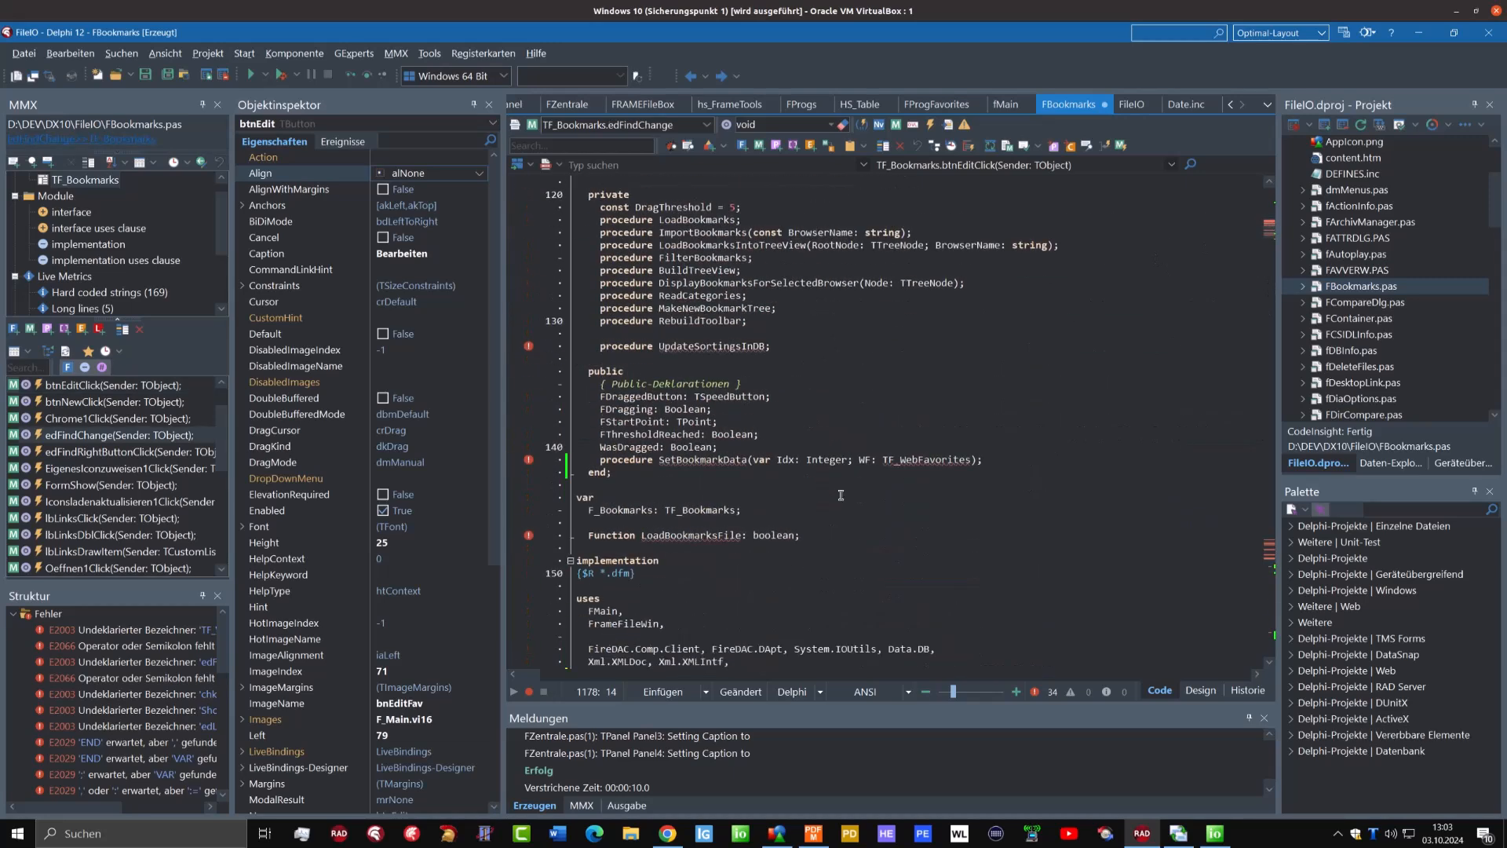
scroll("down", 3)
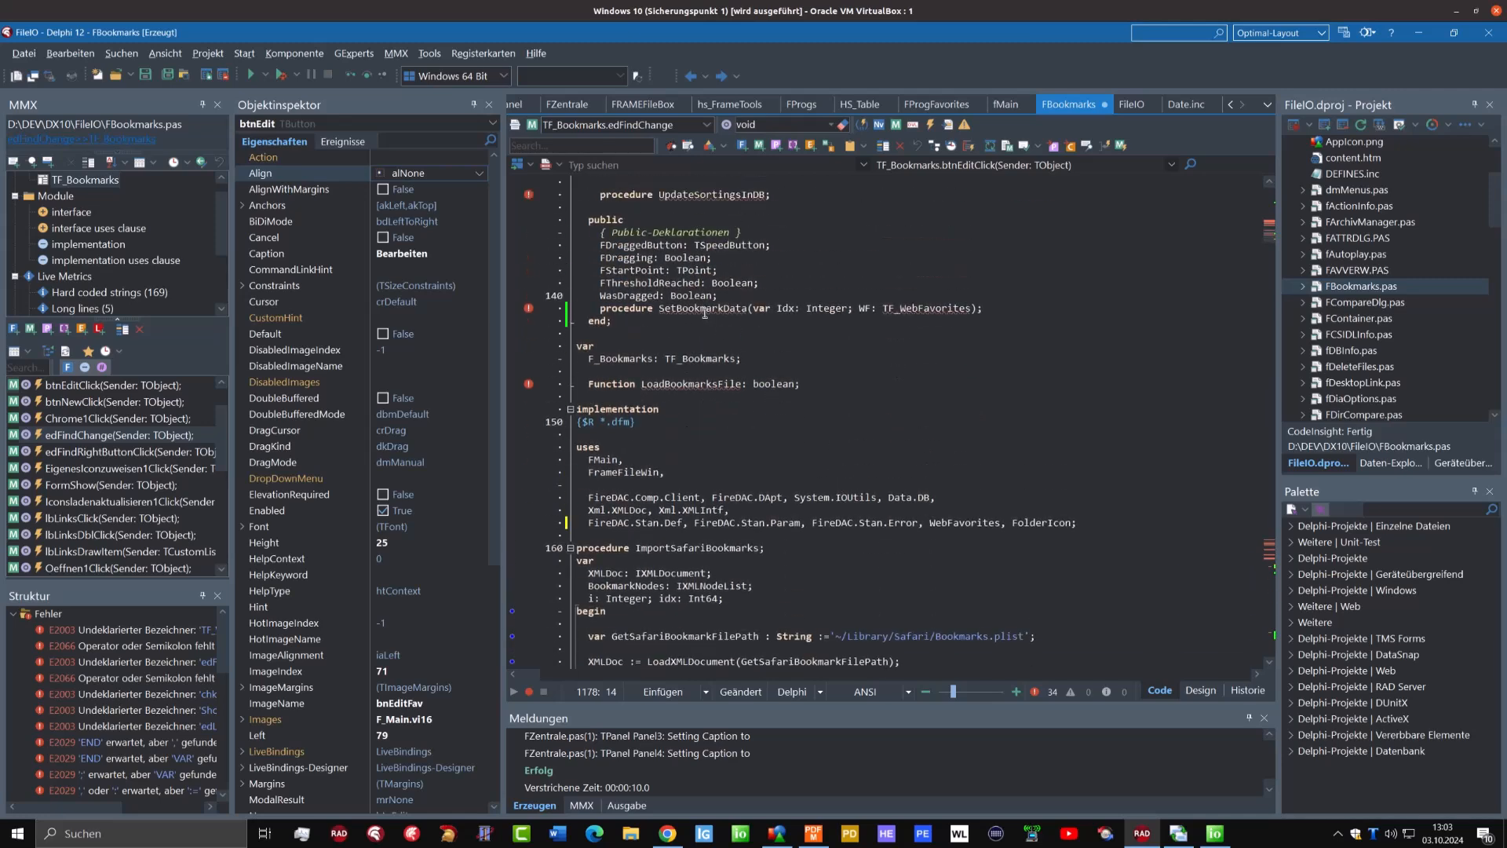
mouse_move(710, 320)
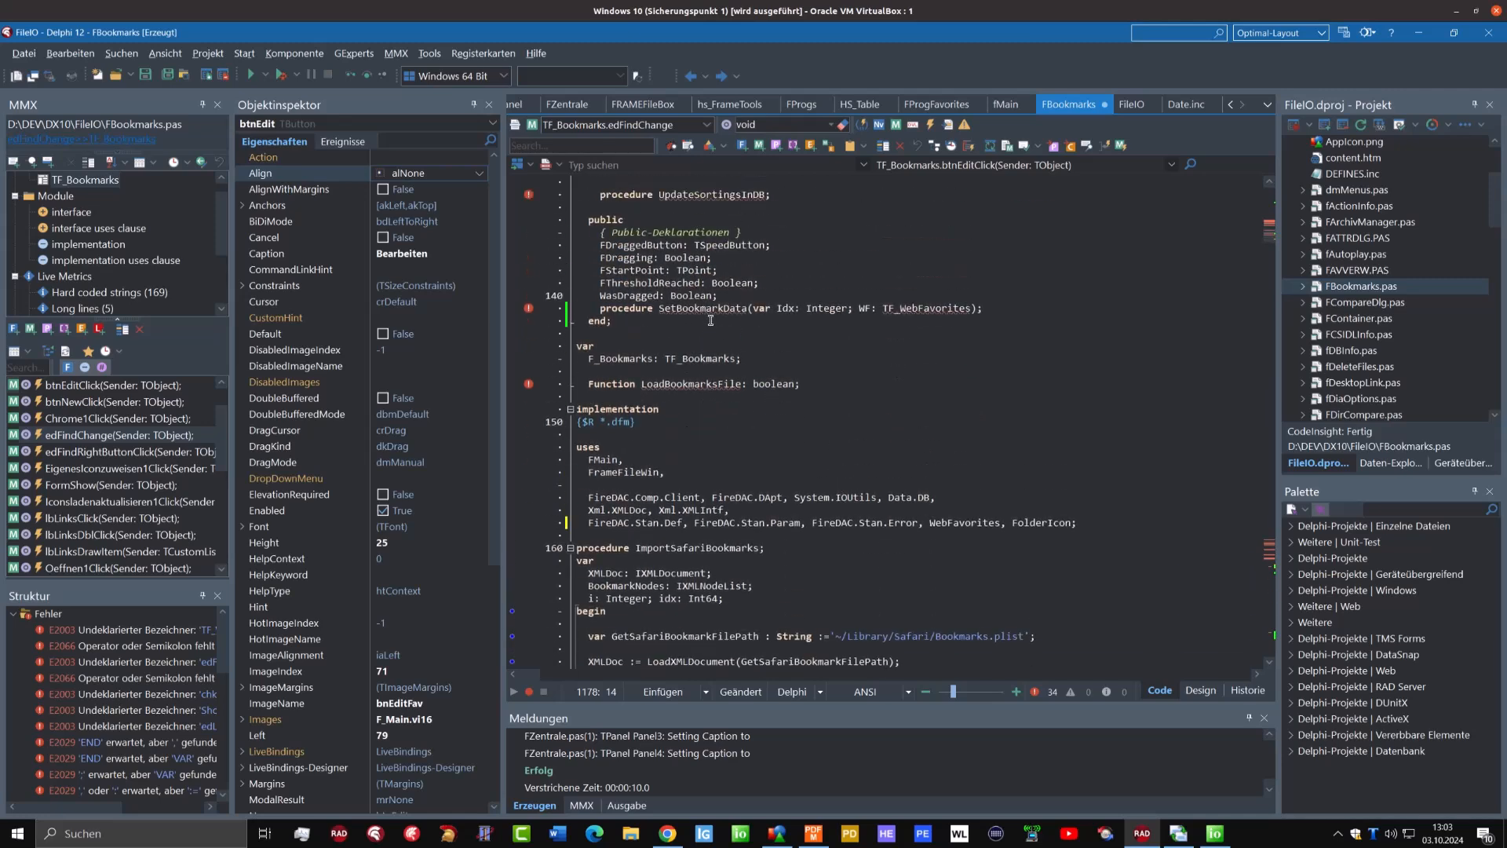
mouse_move(708, 308)
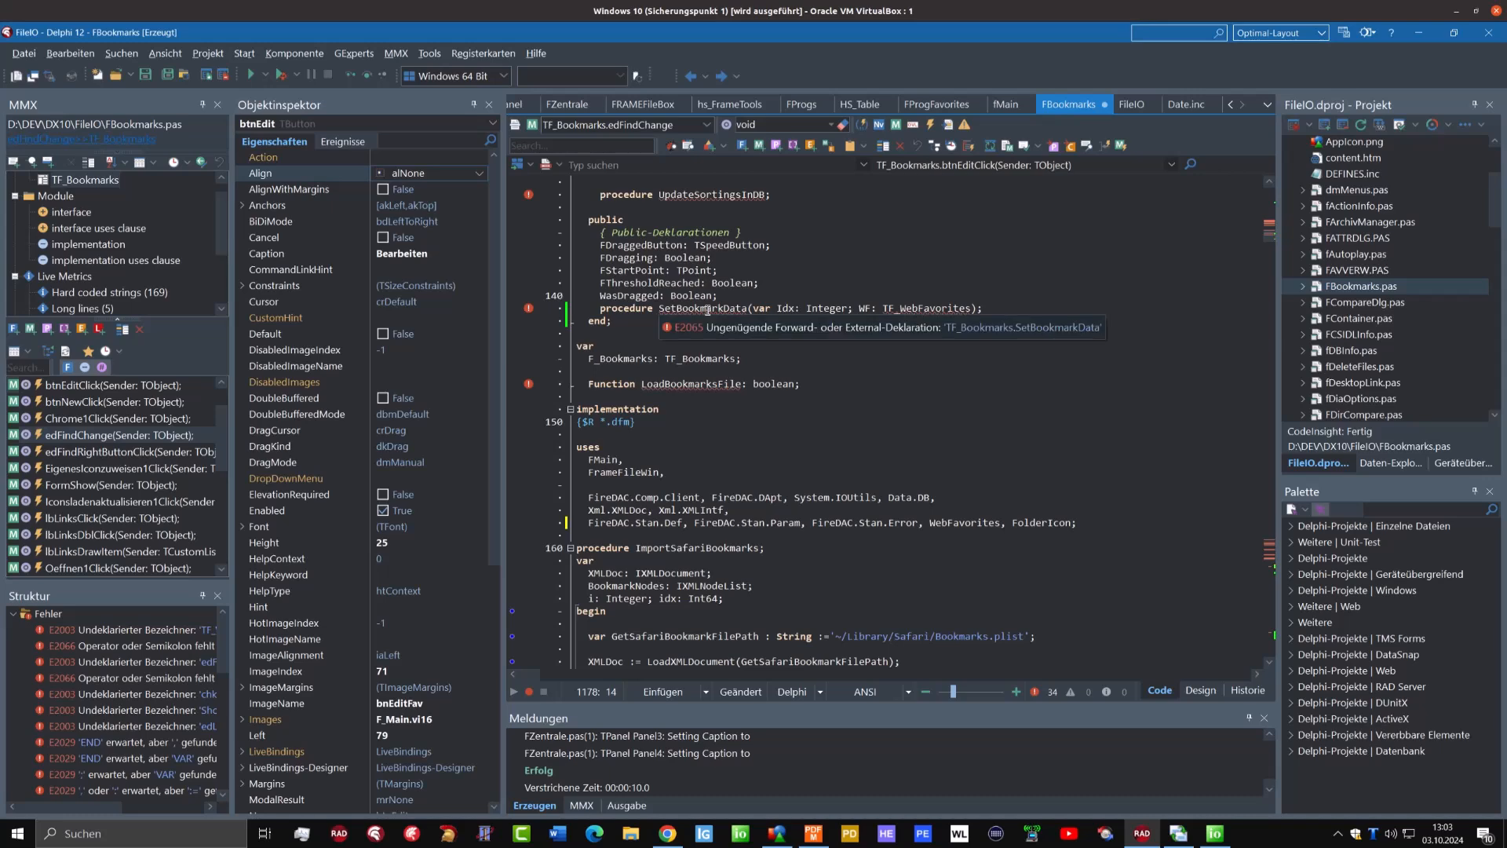
scroll("down", 3)
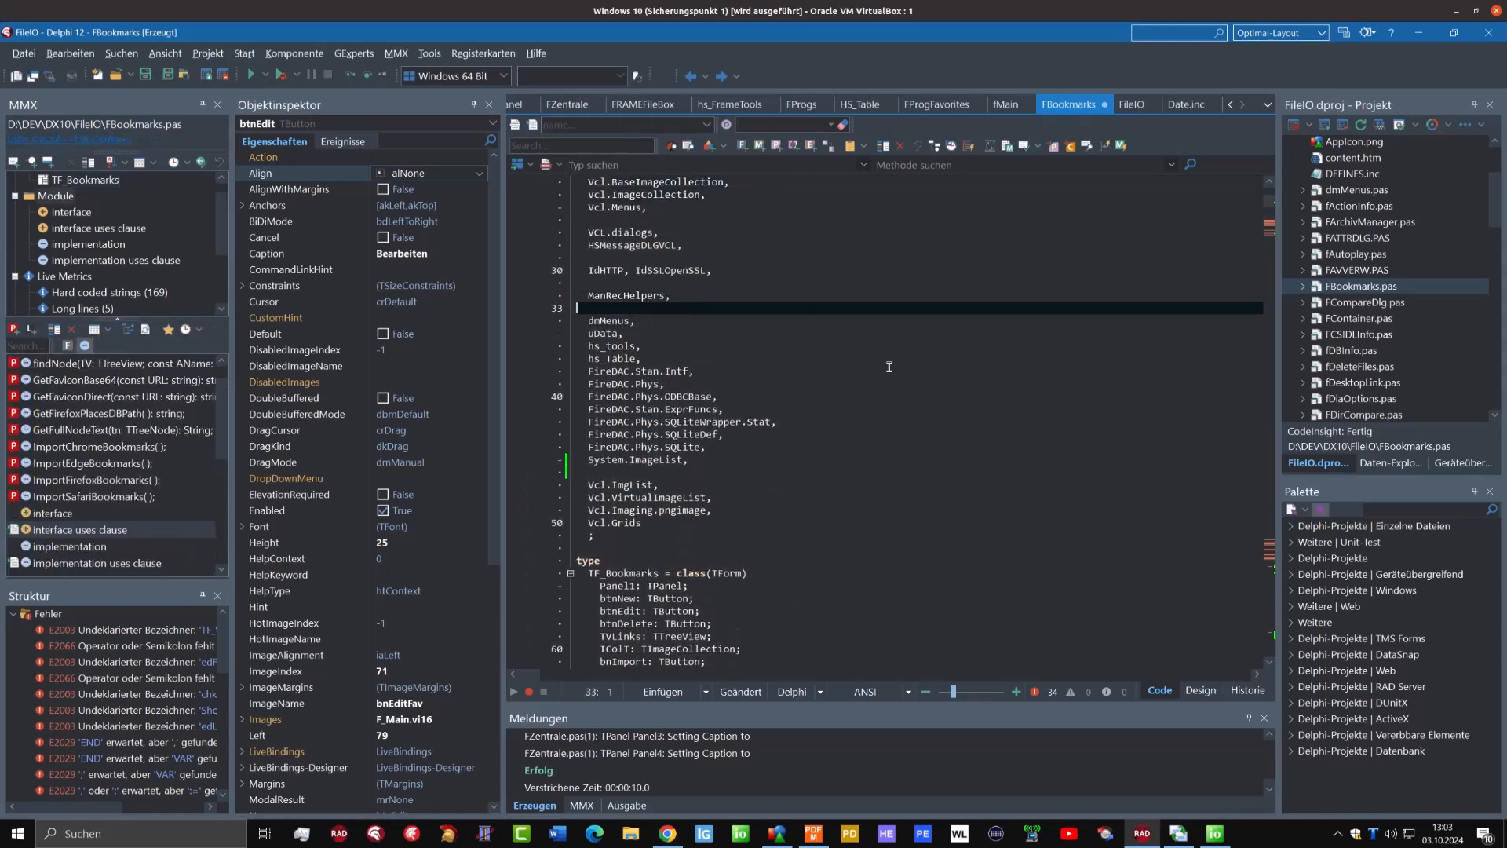
Add 'WebFavorites,' to FBookmarks' uses clause and view the form designer
type("WebFavorites")
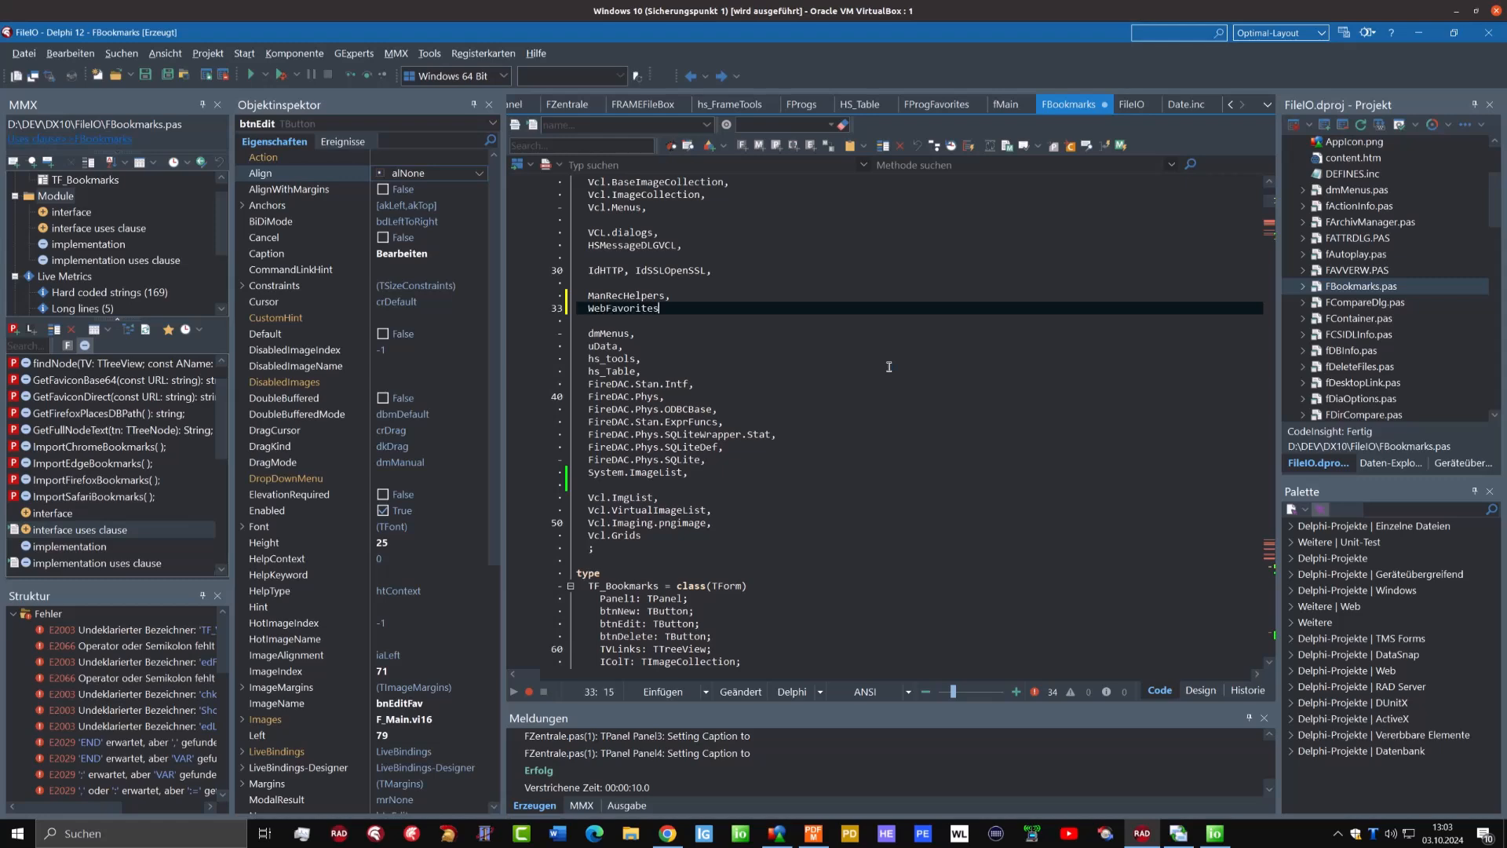
type(",")
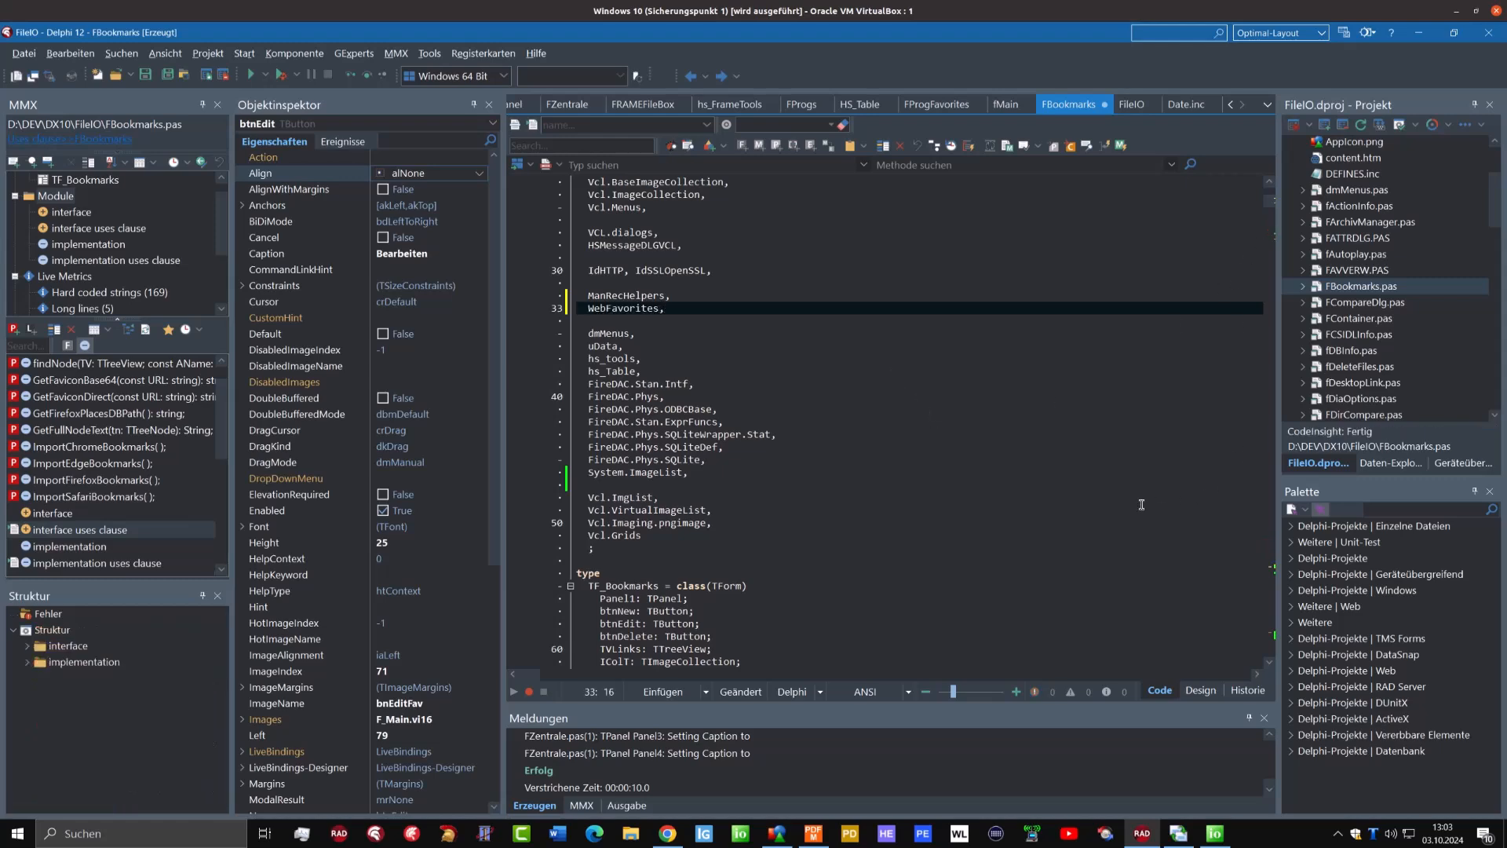
left_click(1200, 690)
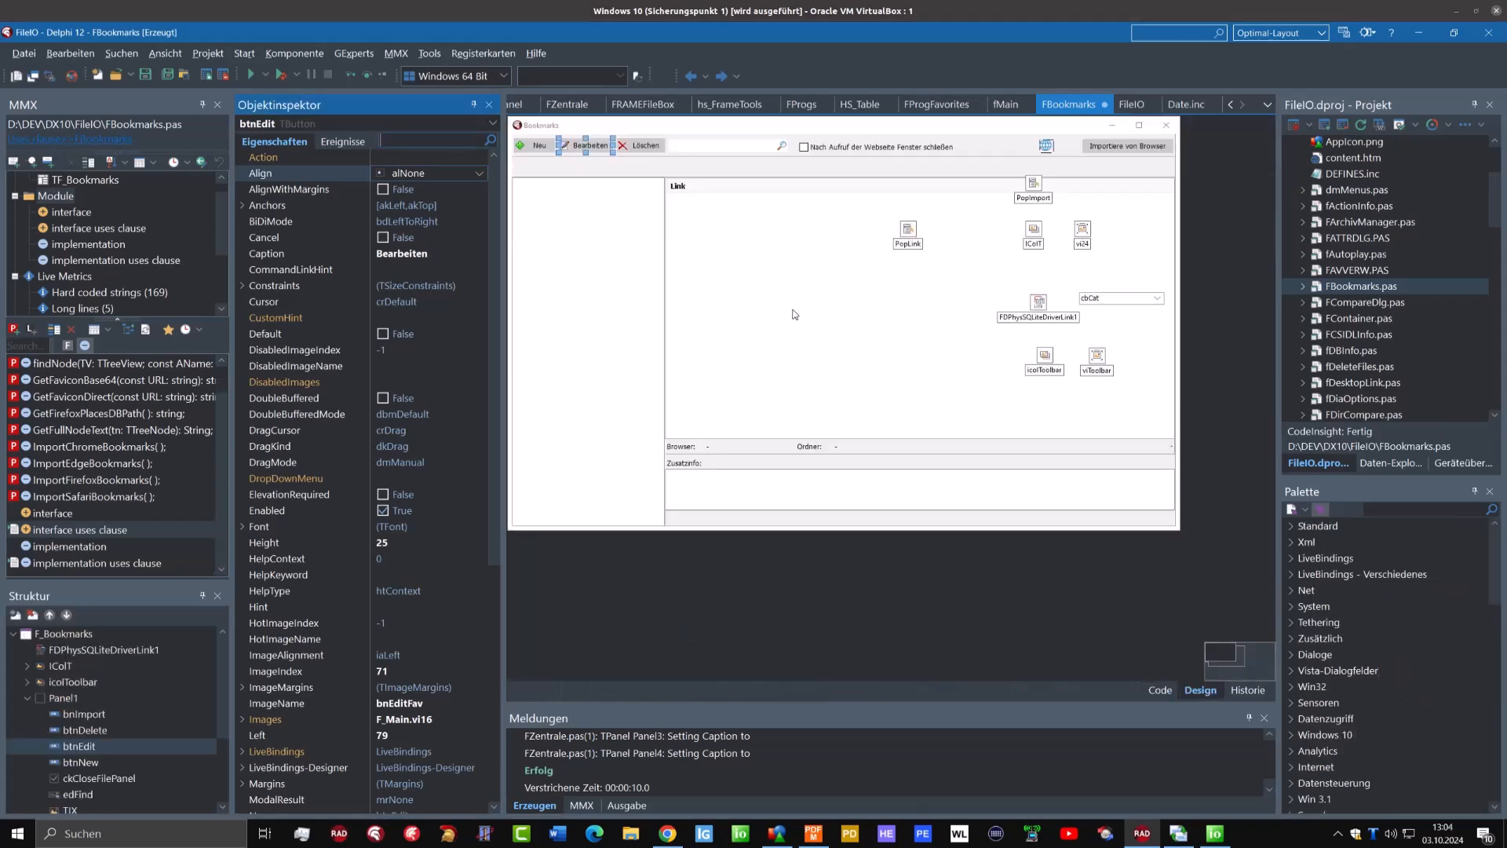
mouse_move(576, 156)
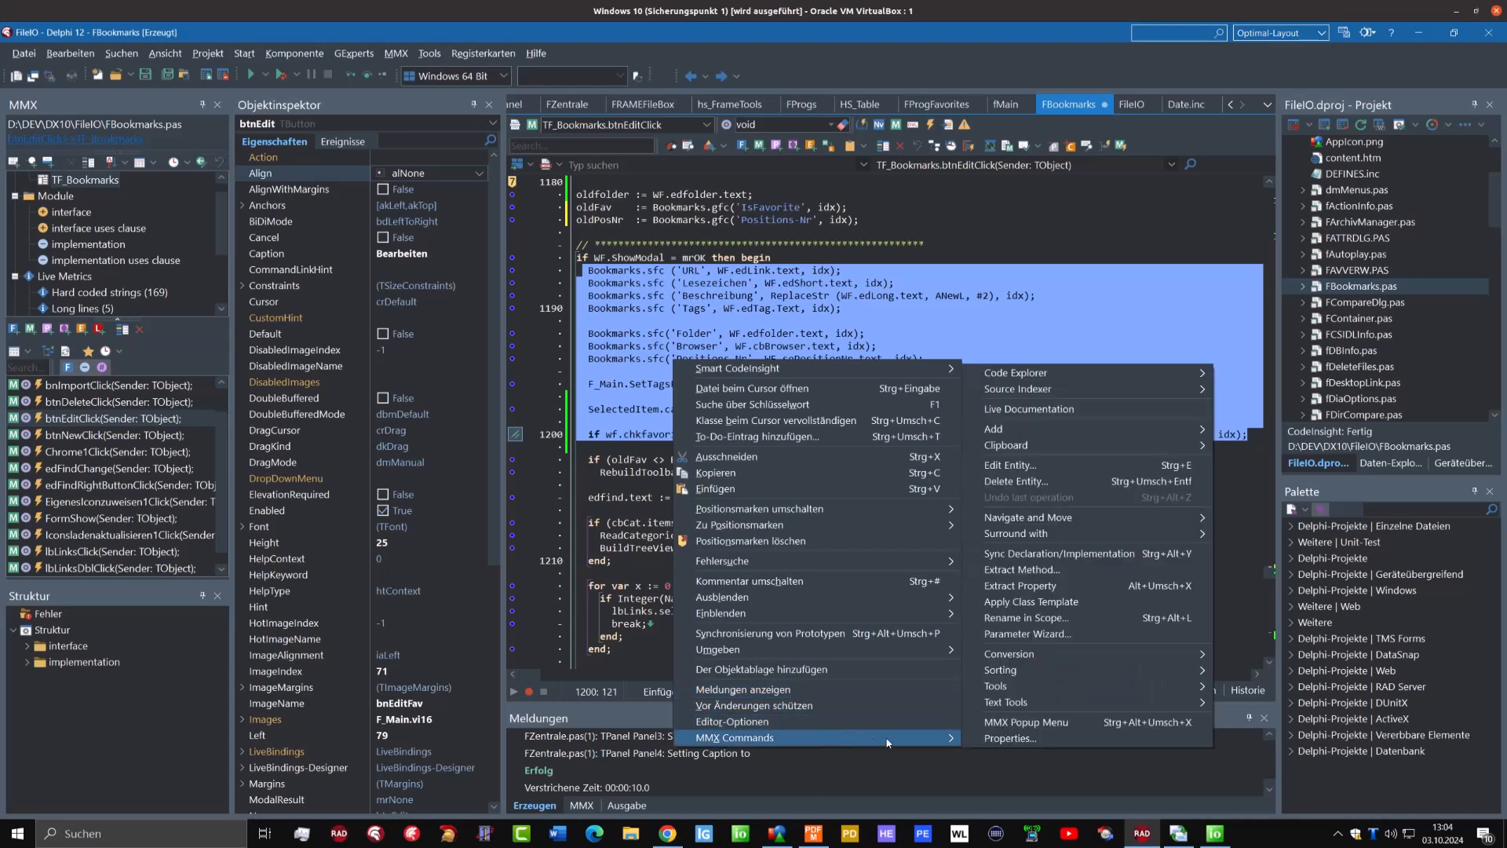
mouse_move(1026, 569)
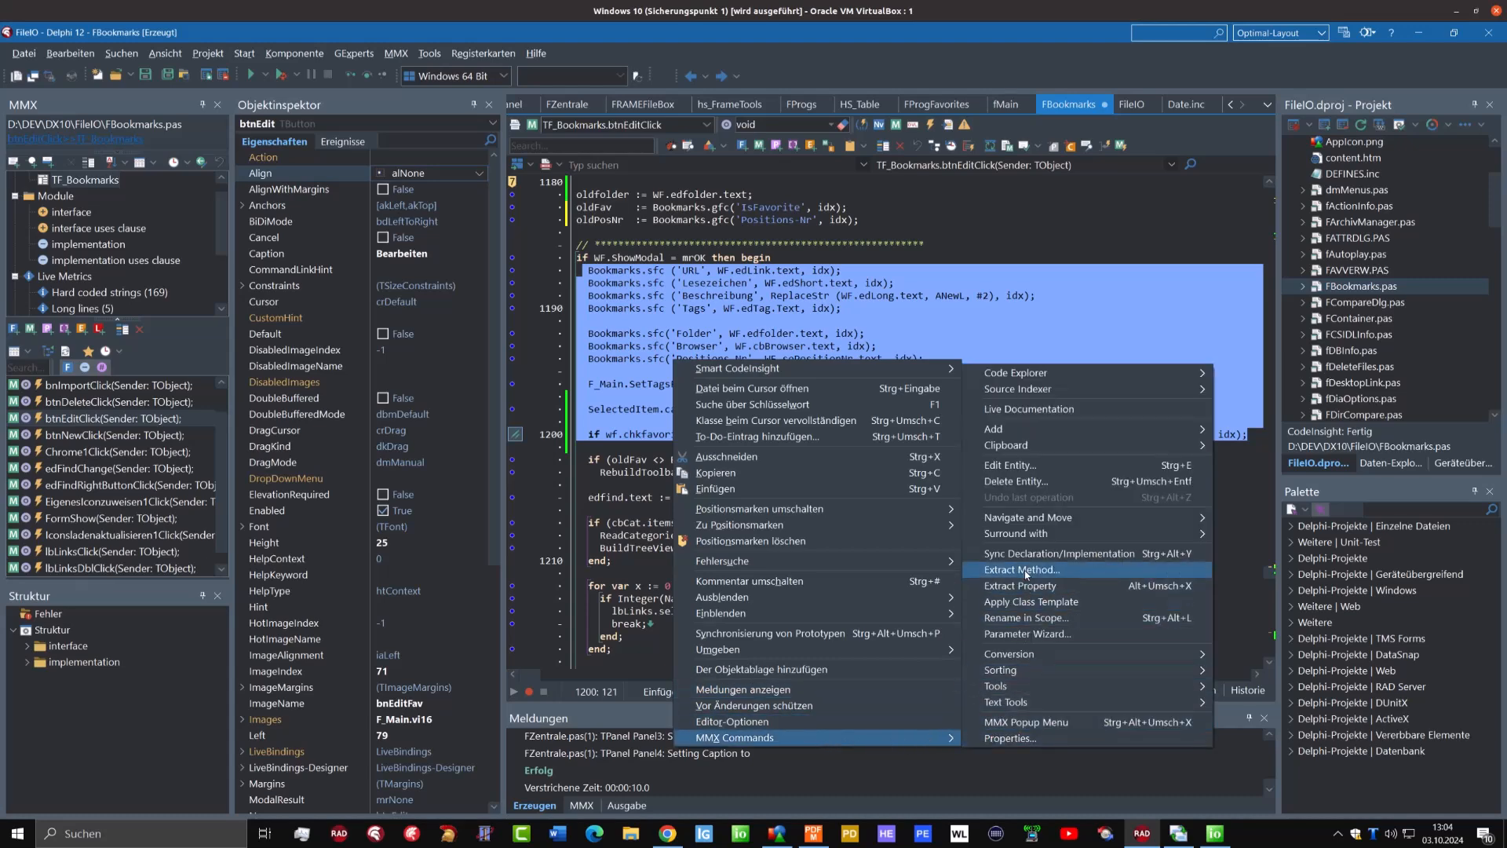
Start MMX Extract Method on the btnEditClick save block, then cancel
left_click(1020, 569)
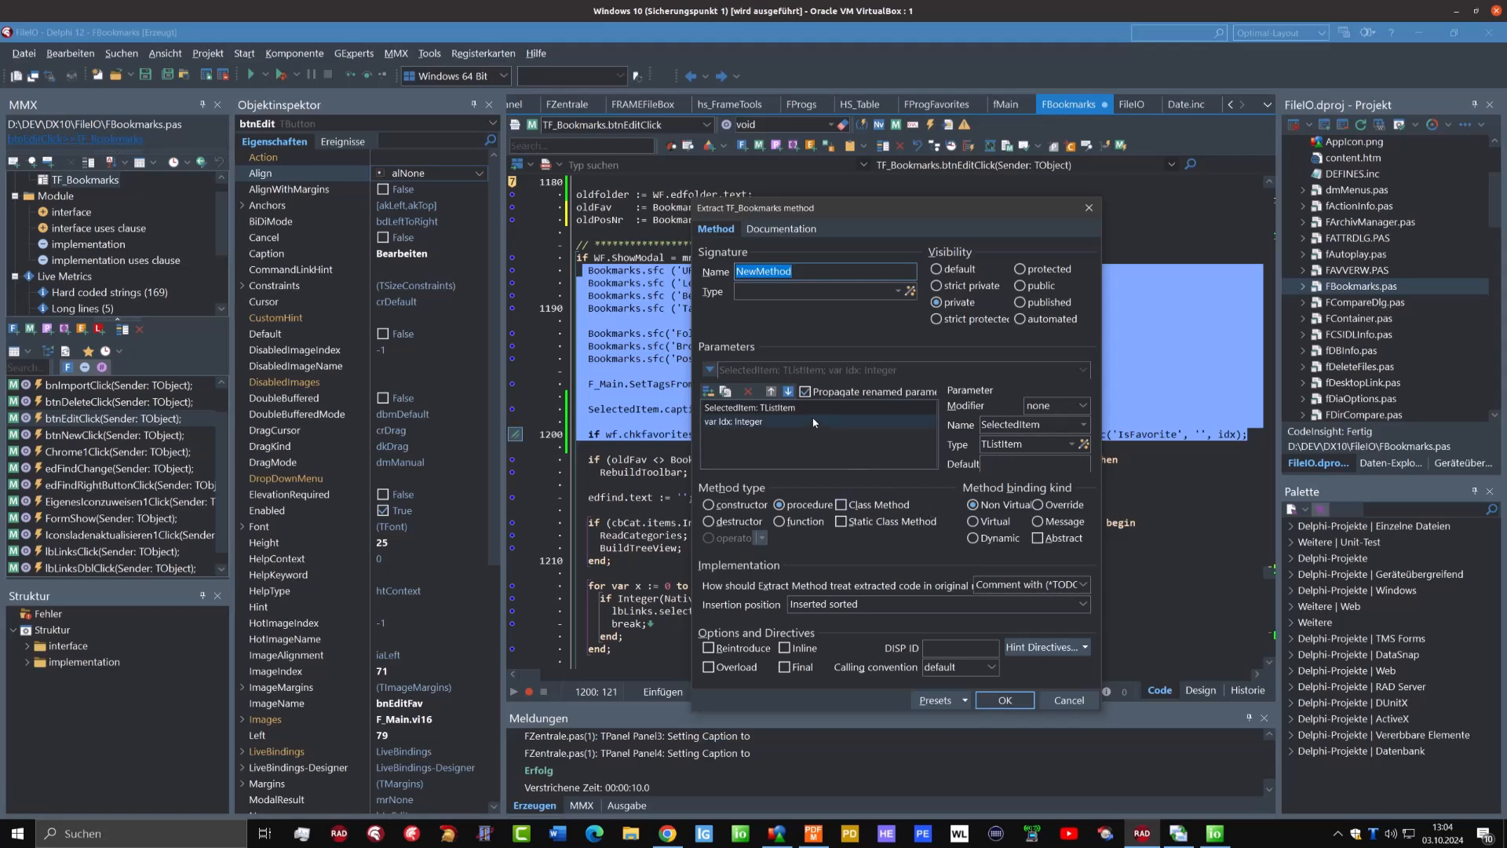
left_click(759, 407)
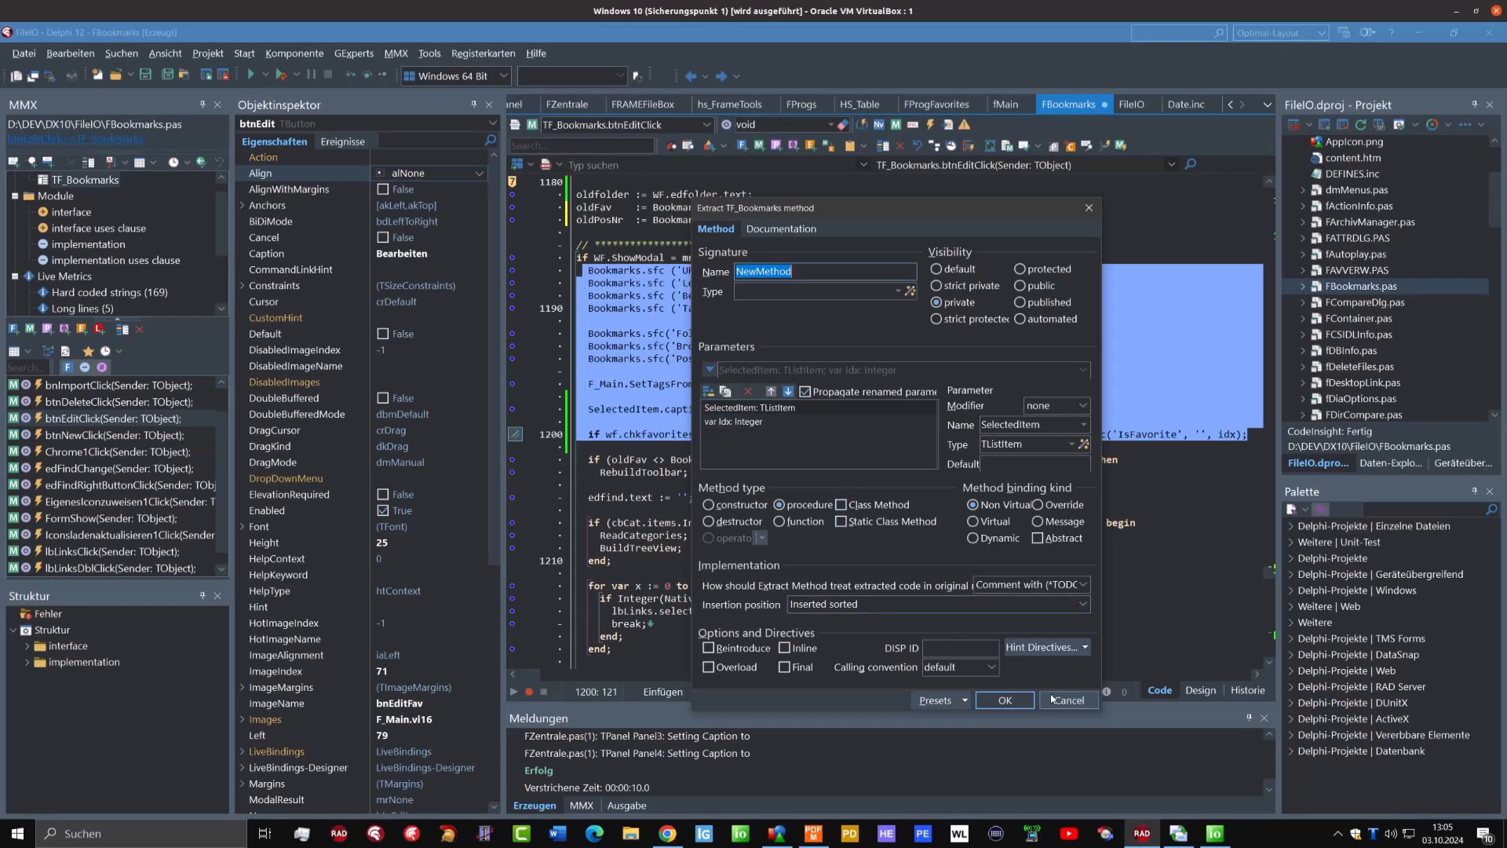
left_click(1069, 699)
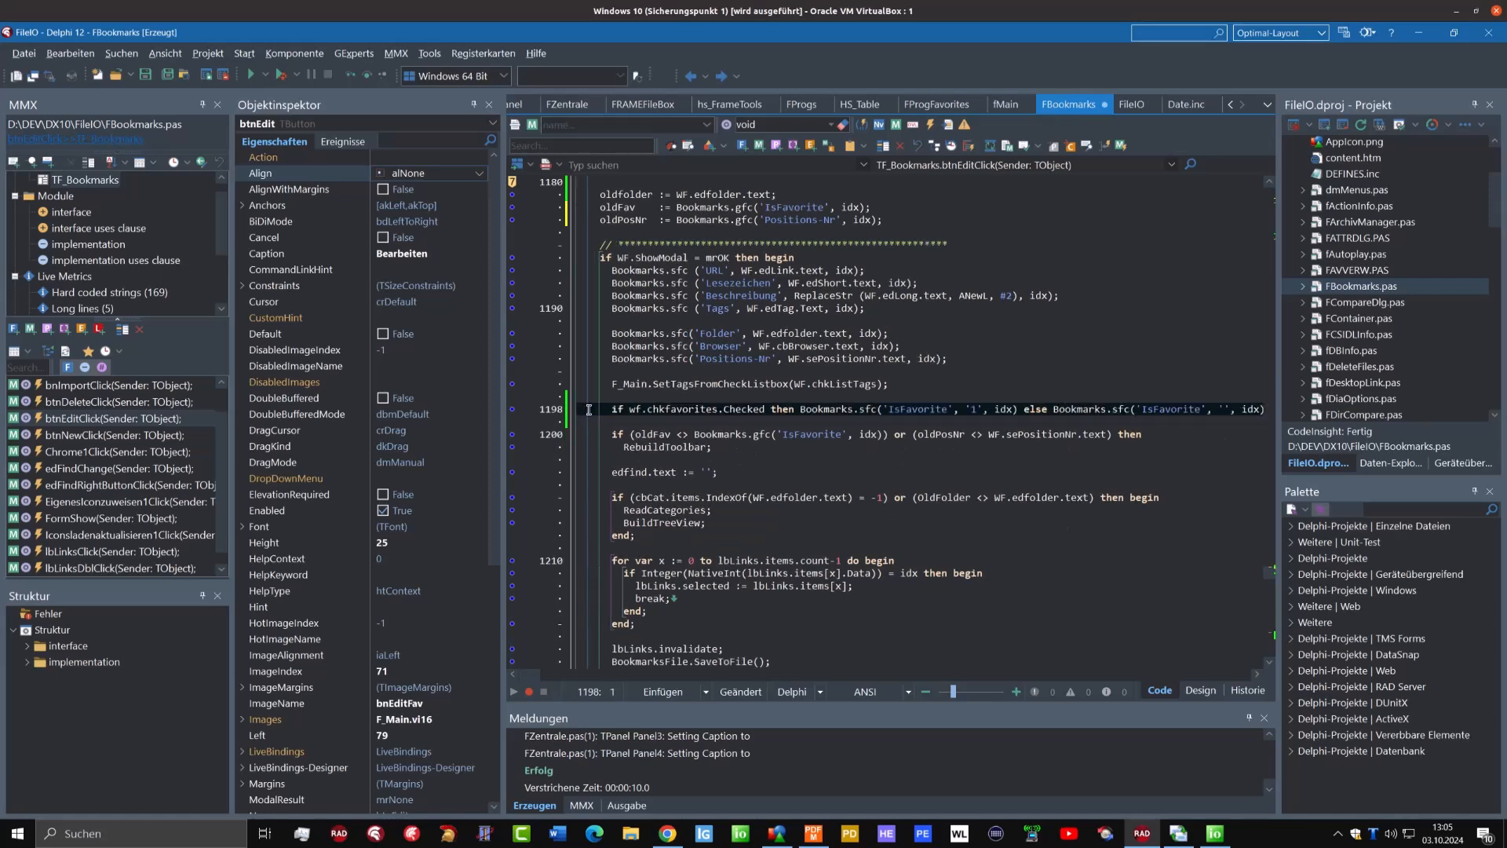
Type 'SelectedItem.caption := WF.edShort.text;' below the save block
type("SelectedItem.caption := WF.edShort.text;")
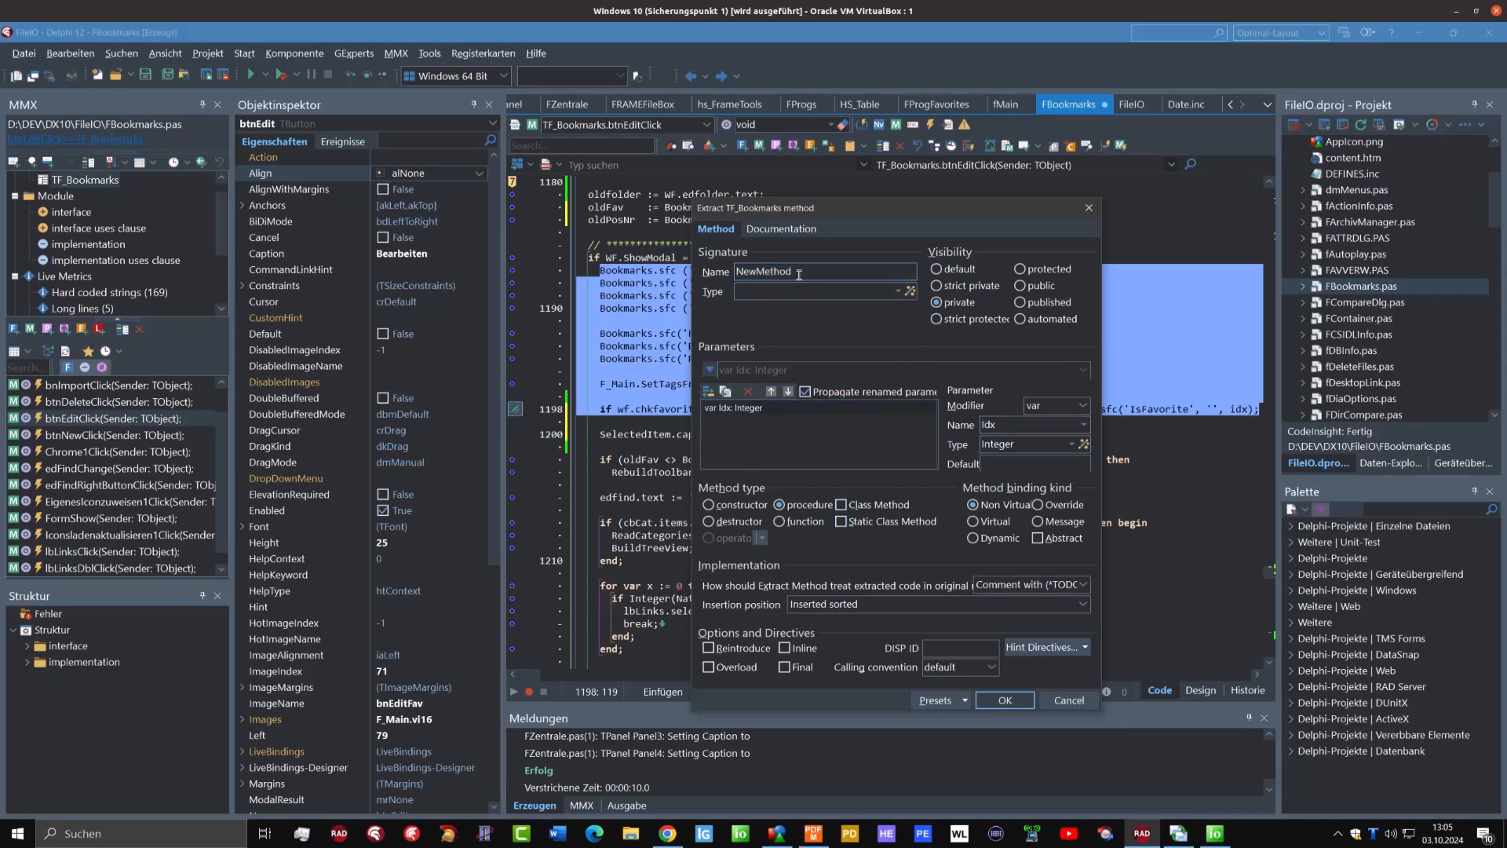
Name the extracted method GetBookmarksData and add a WF parameter of type TF_WebFavorites
double_click(764, 272)
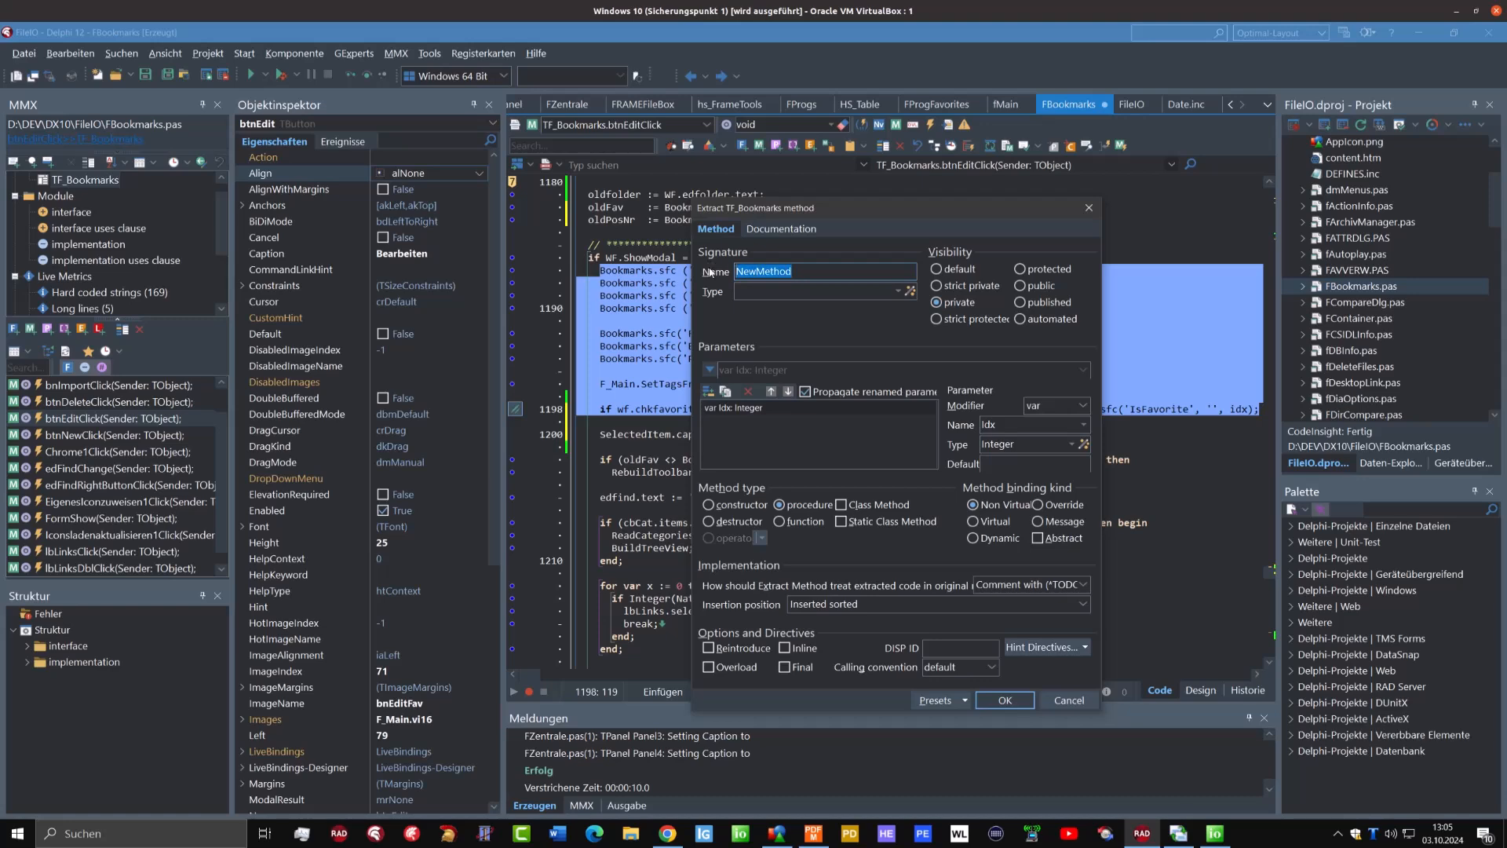
type("Get")
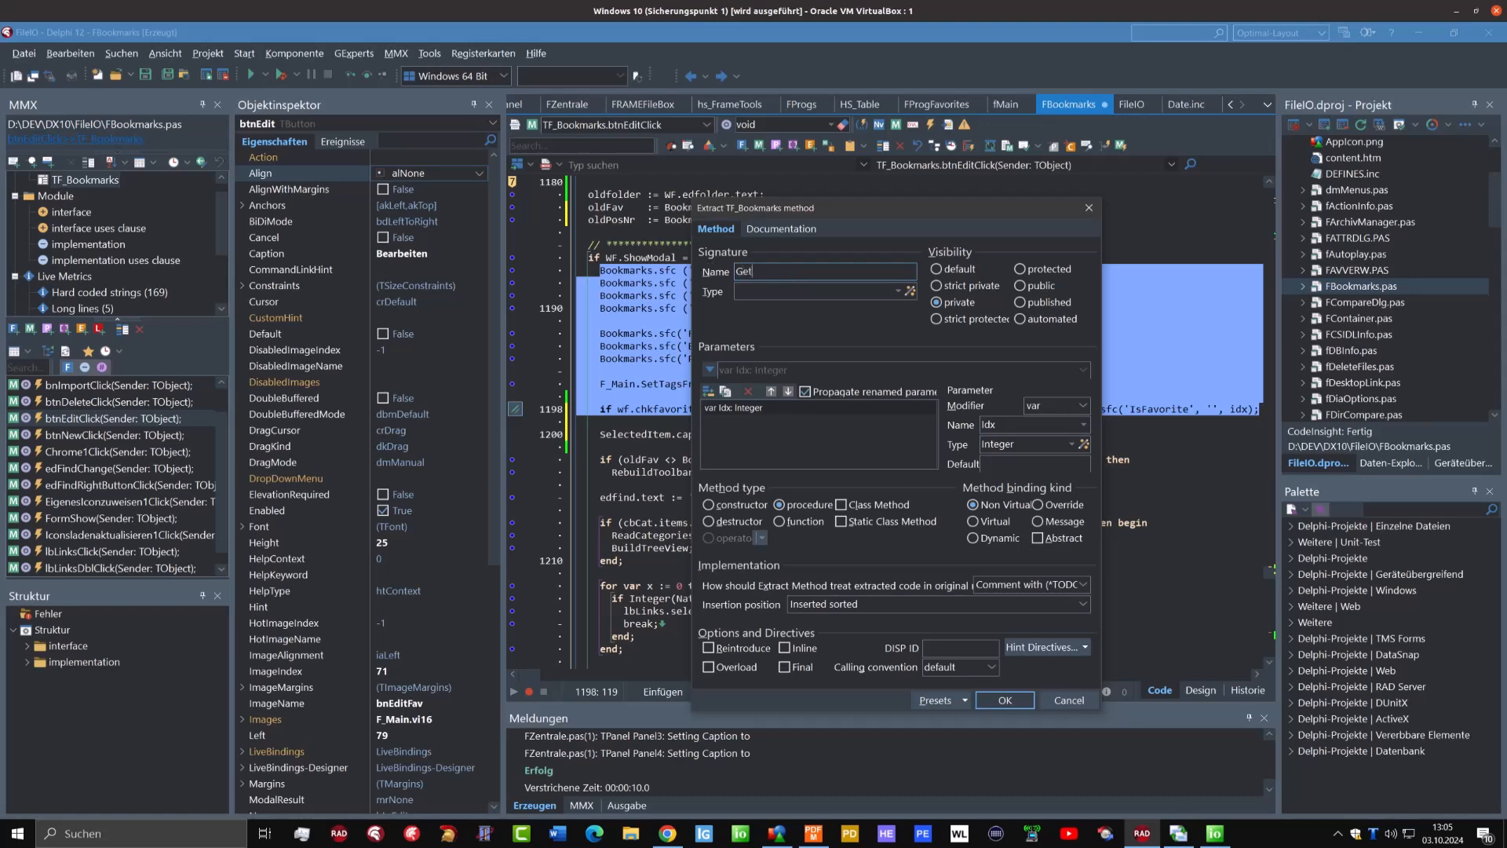
type("BookmarksData")
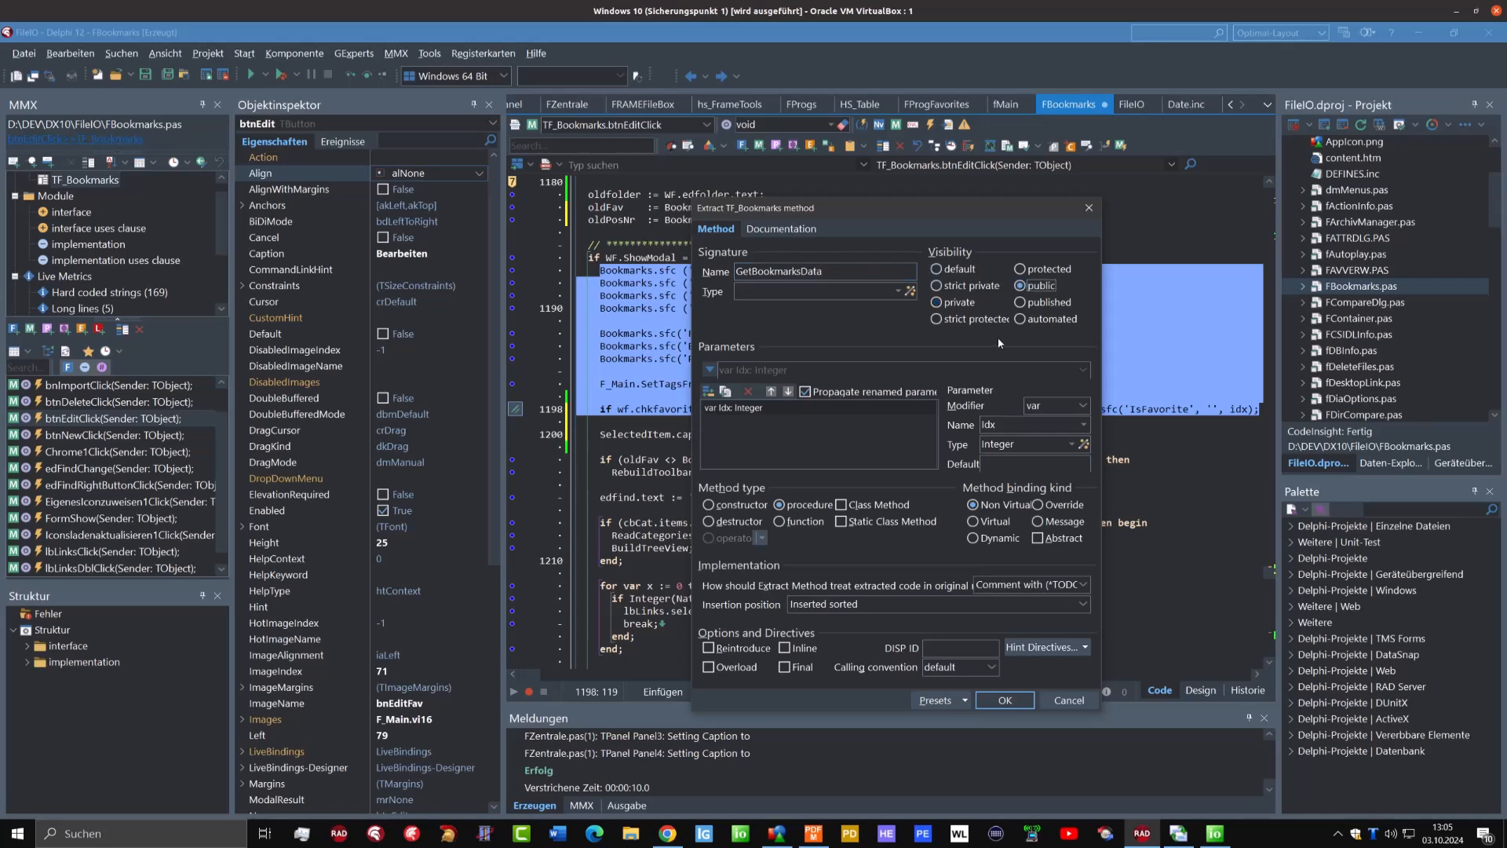
mouse_move(1008, 393)
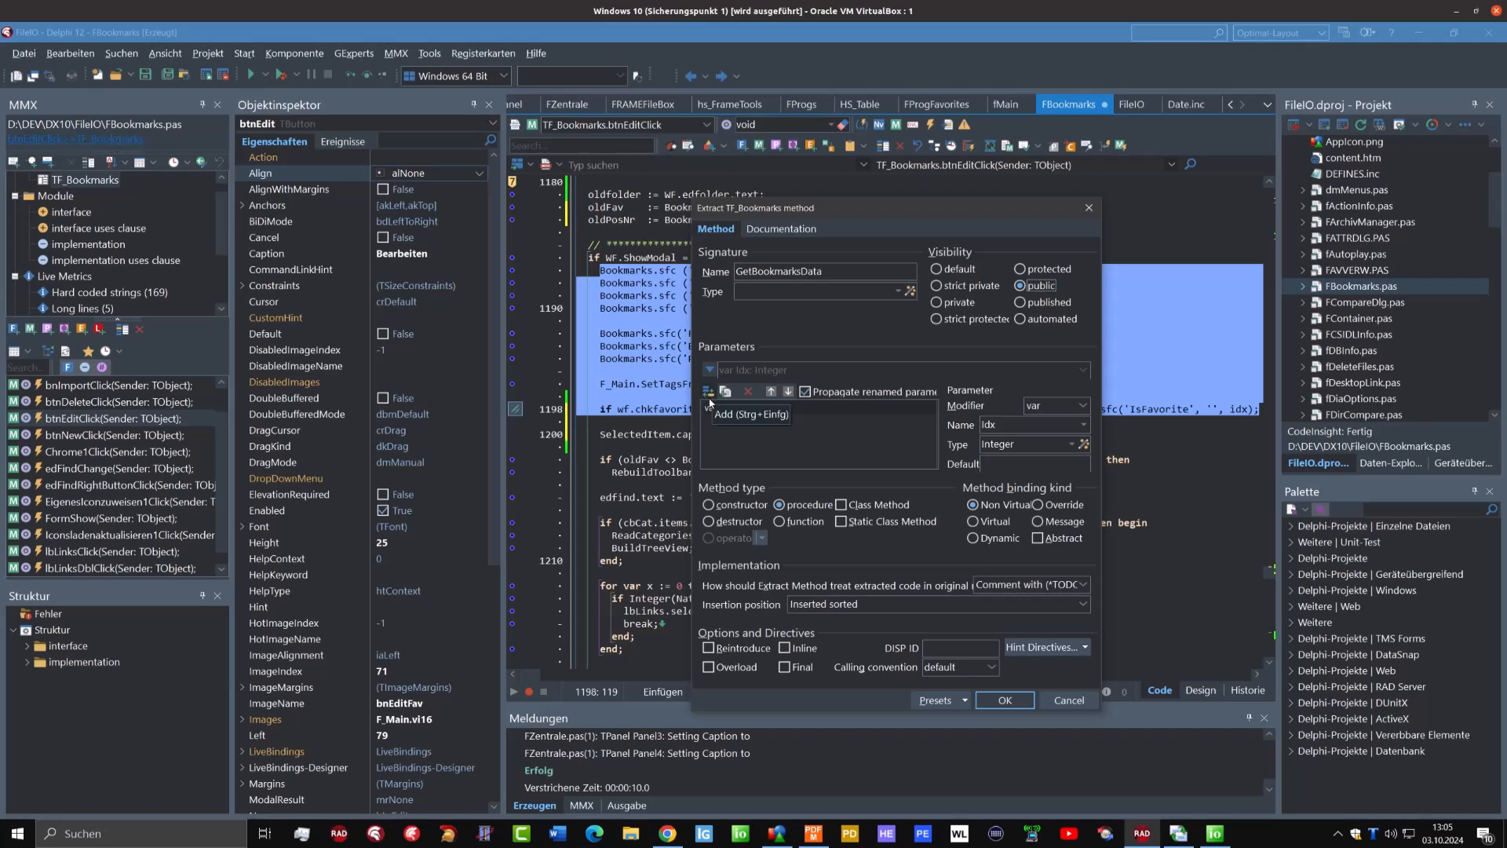
left_click(708, 390)
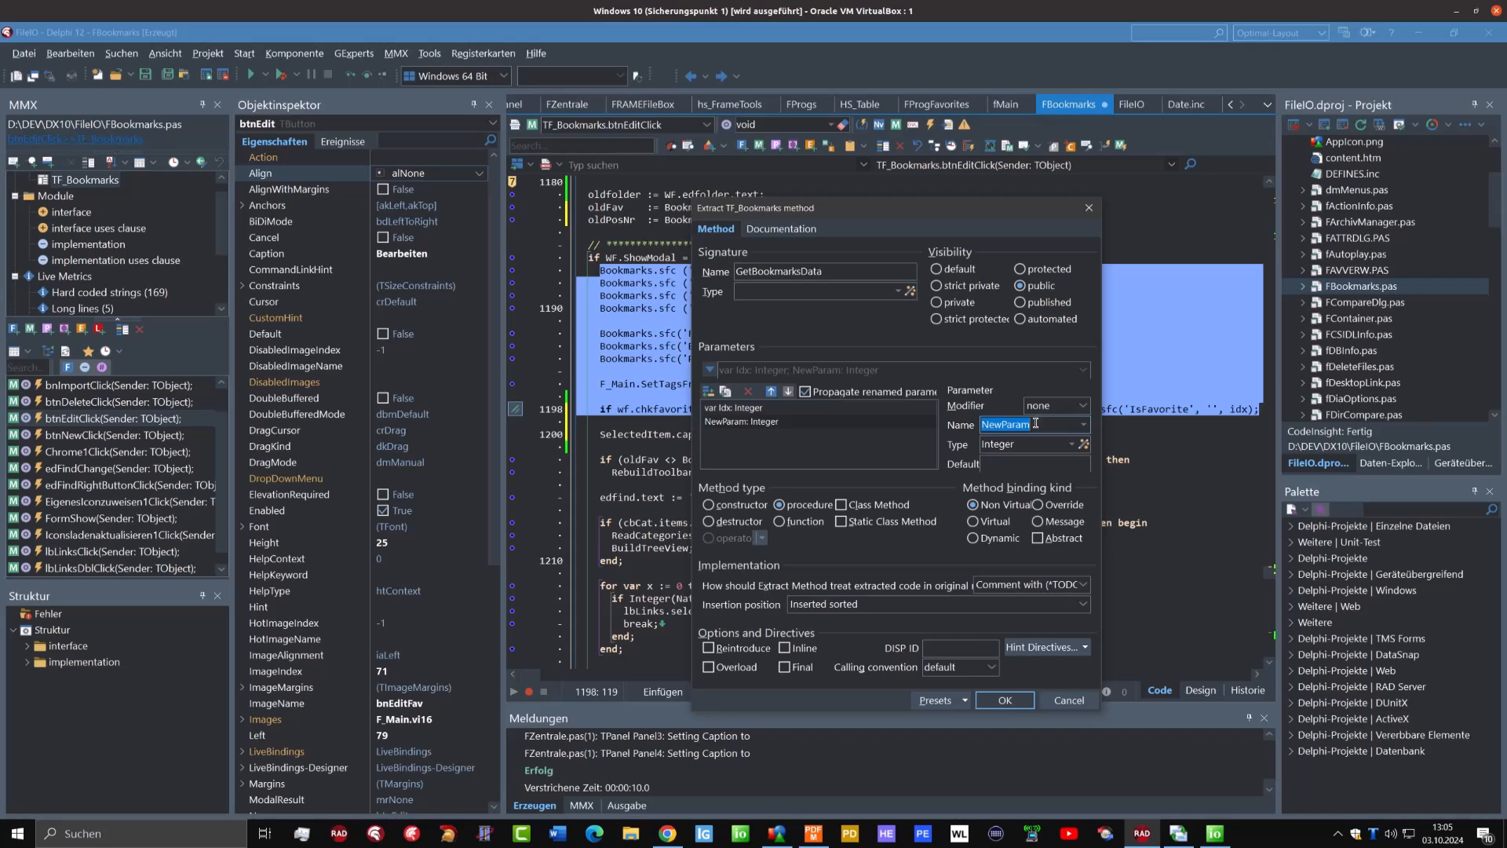
type("WF")
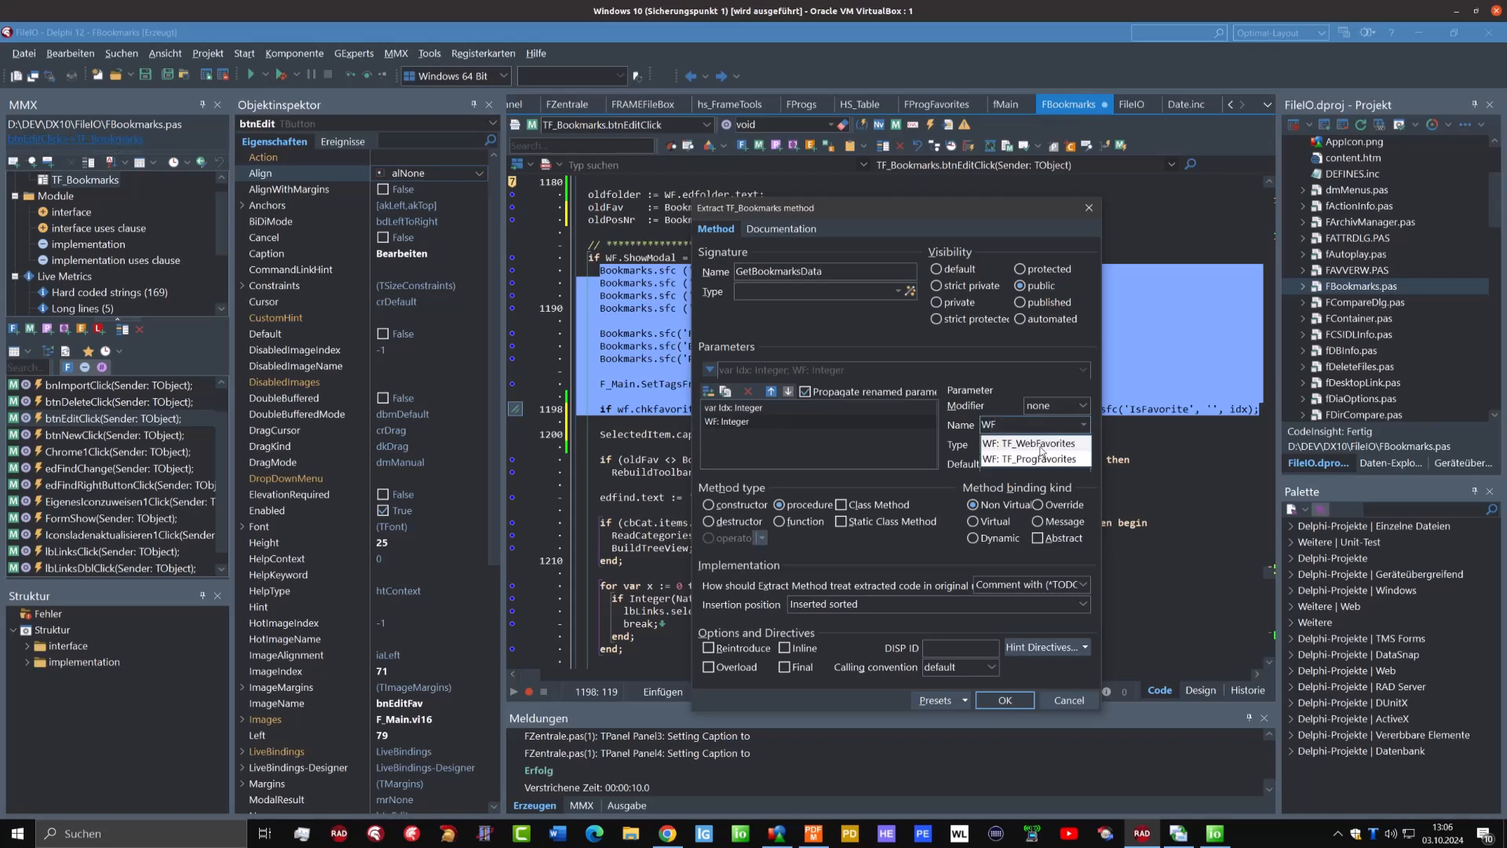
left_click(1035, 443)
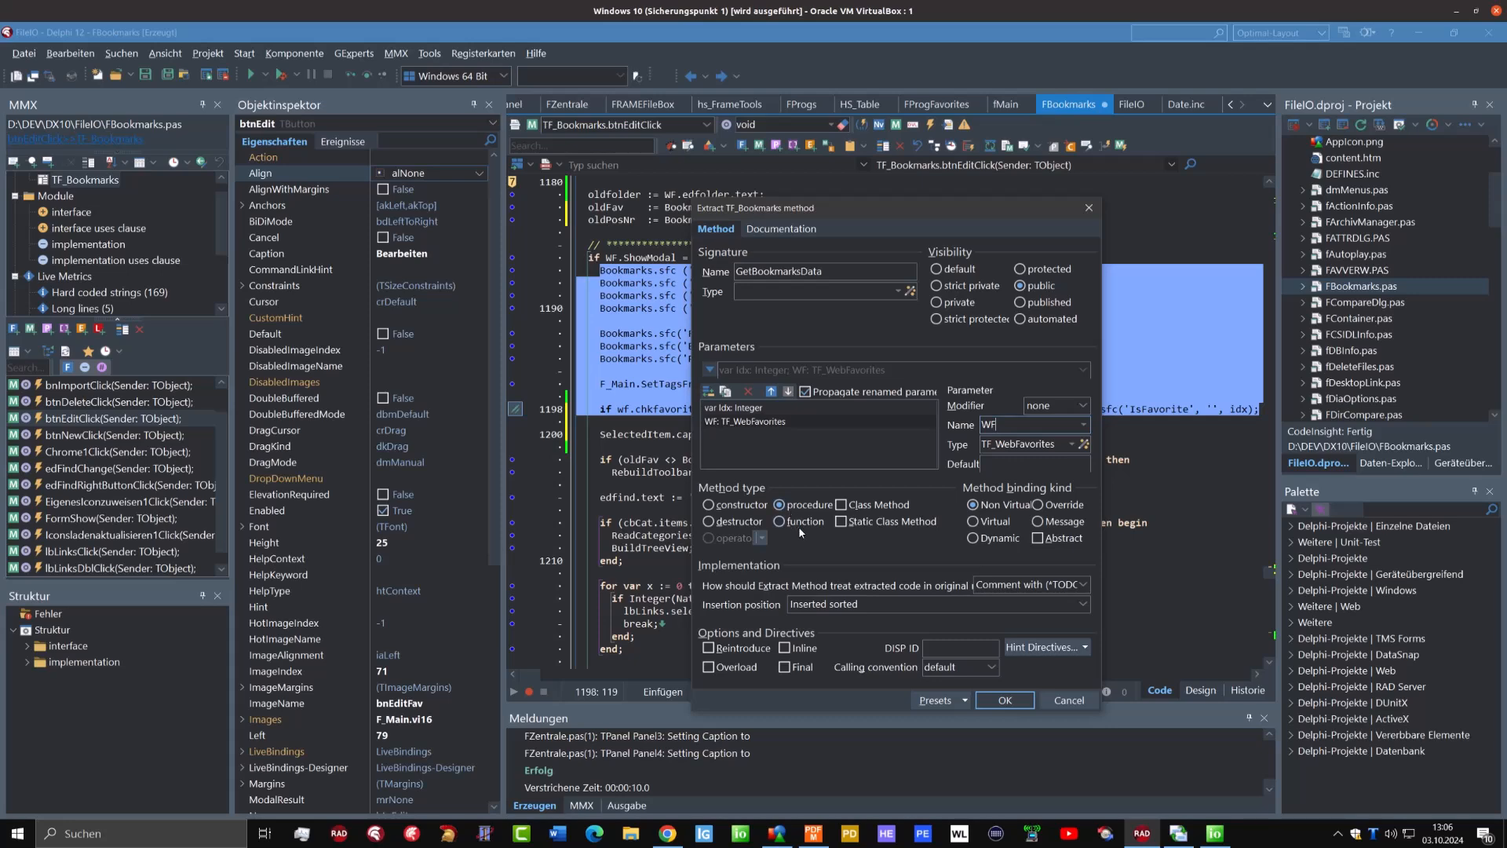
mouse_move(996, 625)
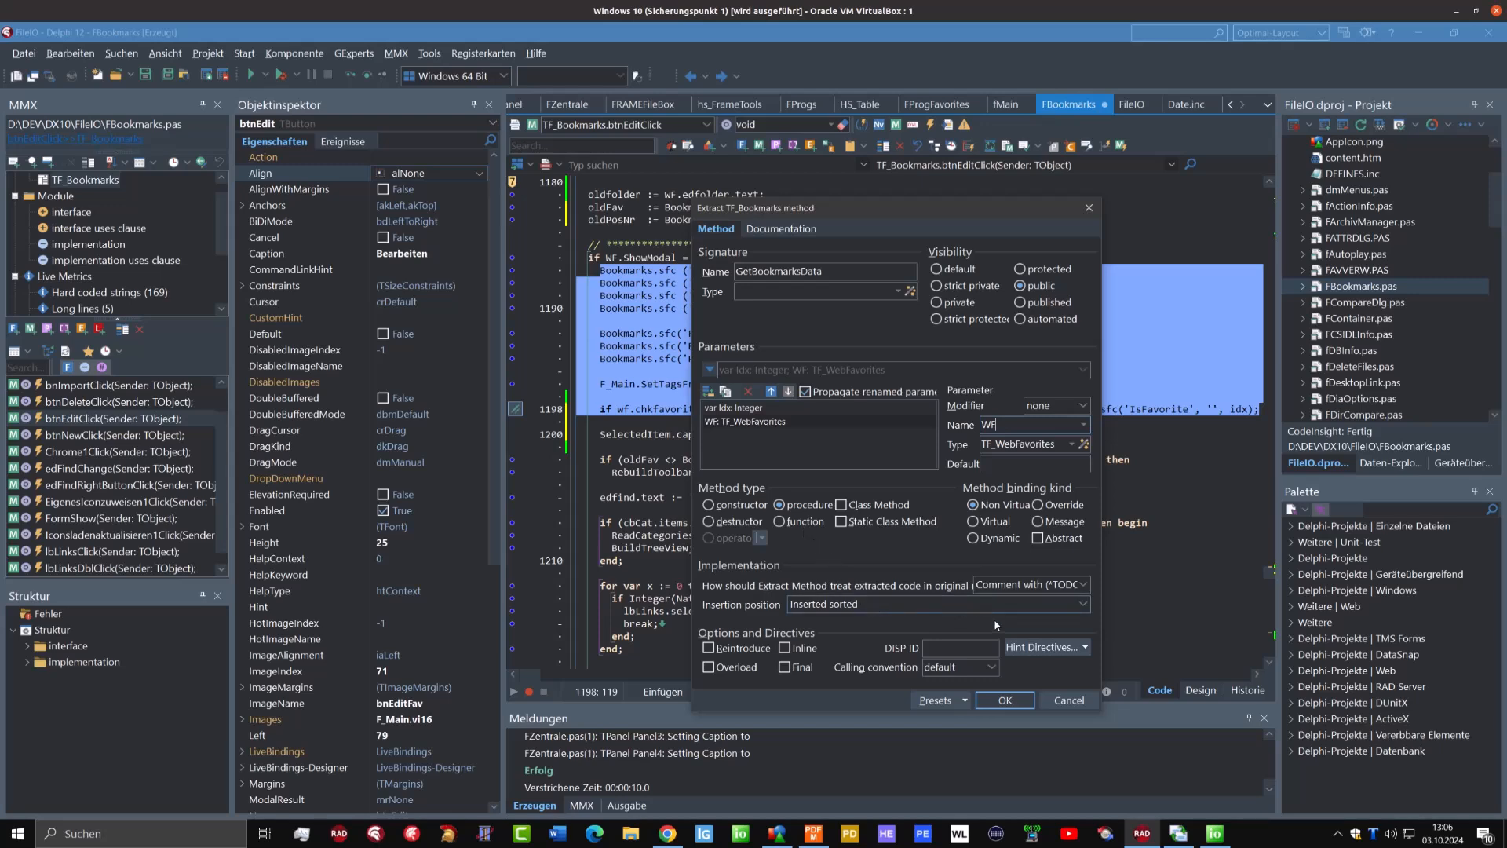
Set original code to Remove, tick Class Method, and confirm the extraction
left_click(1082, 584)
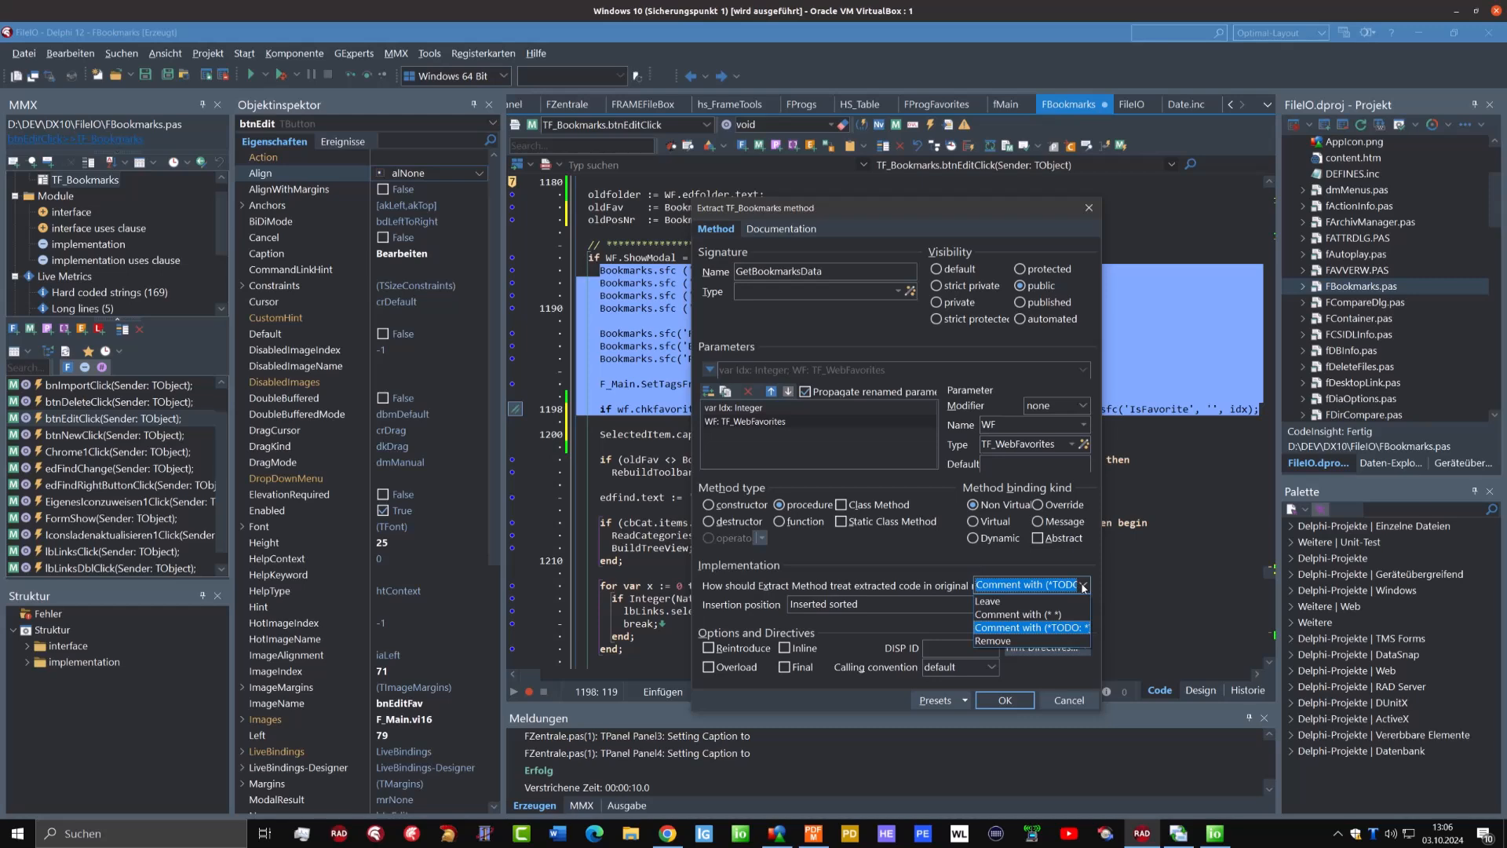
mouse_move(1008, 642)
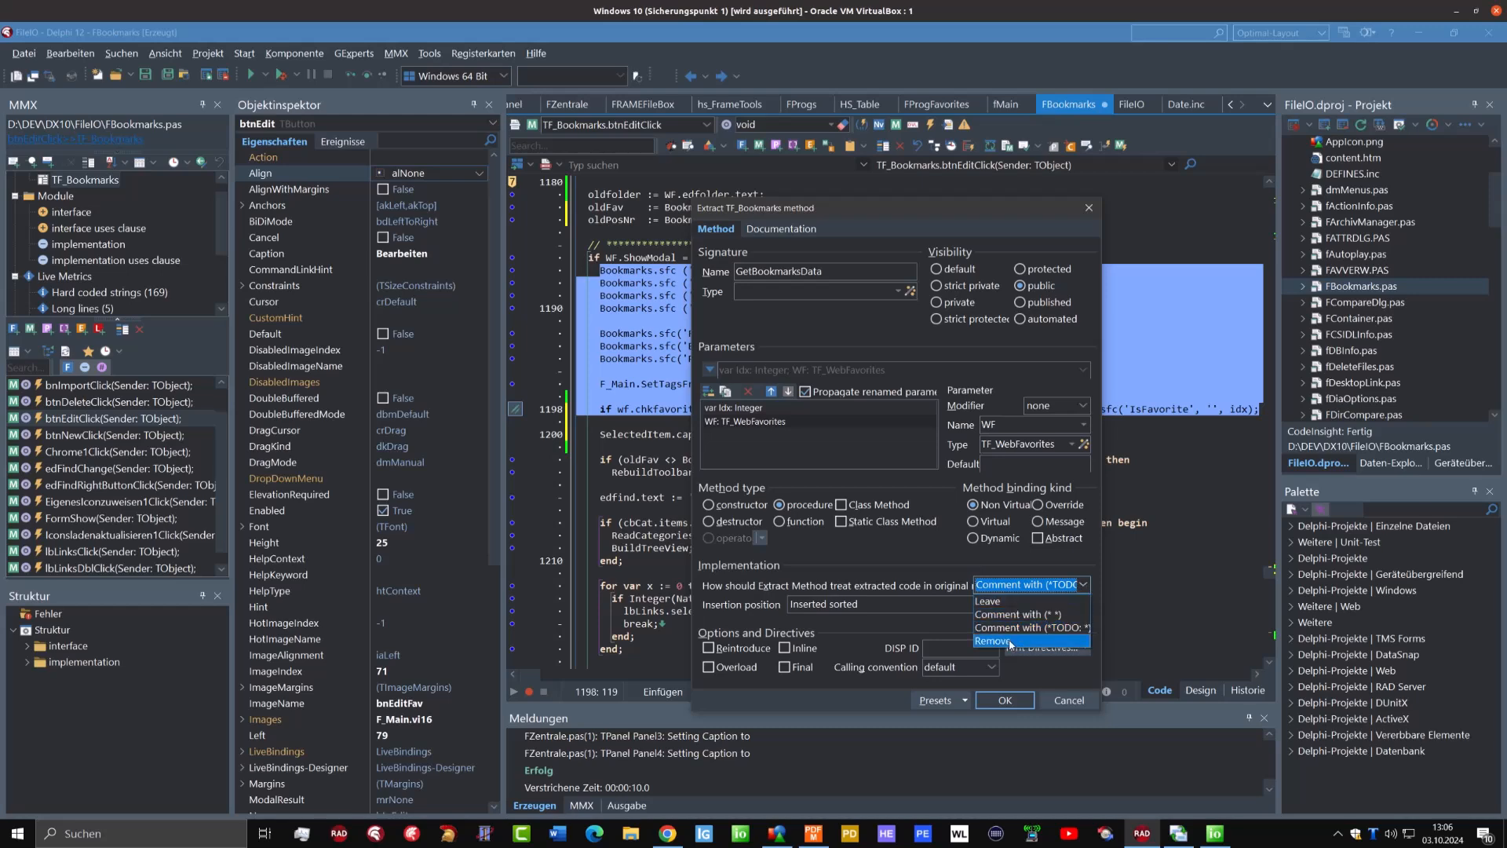
left_click(993, 641)
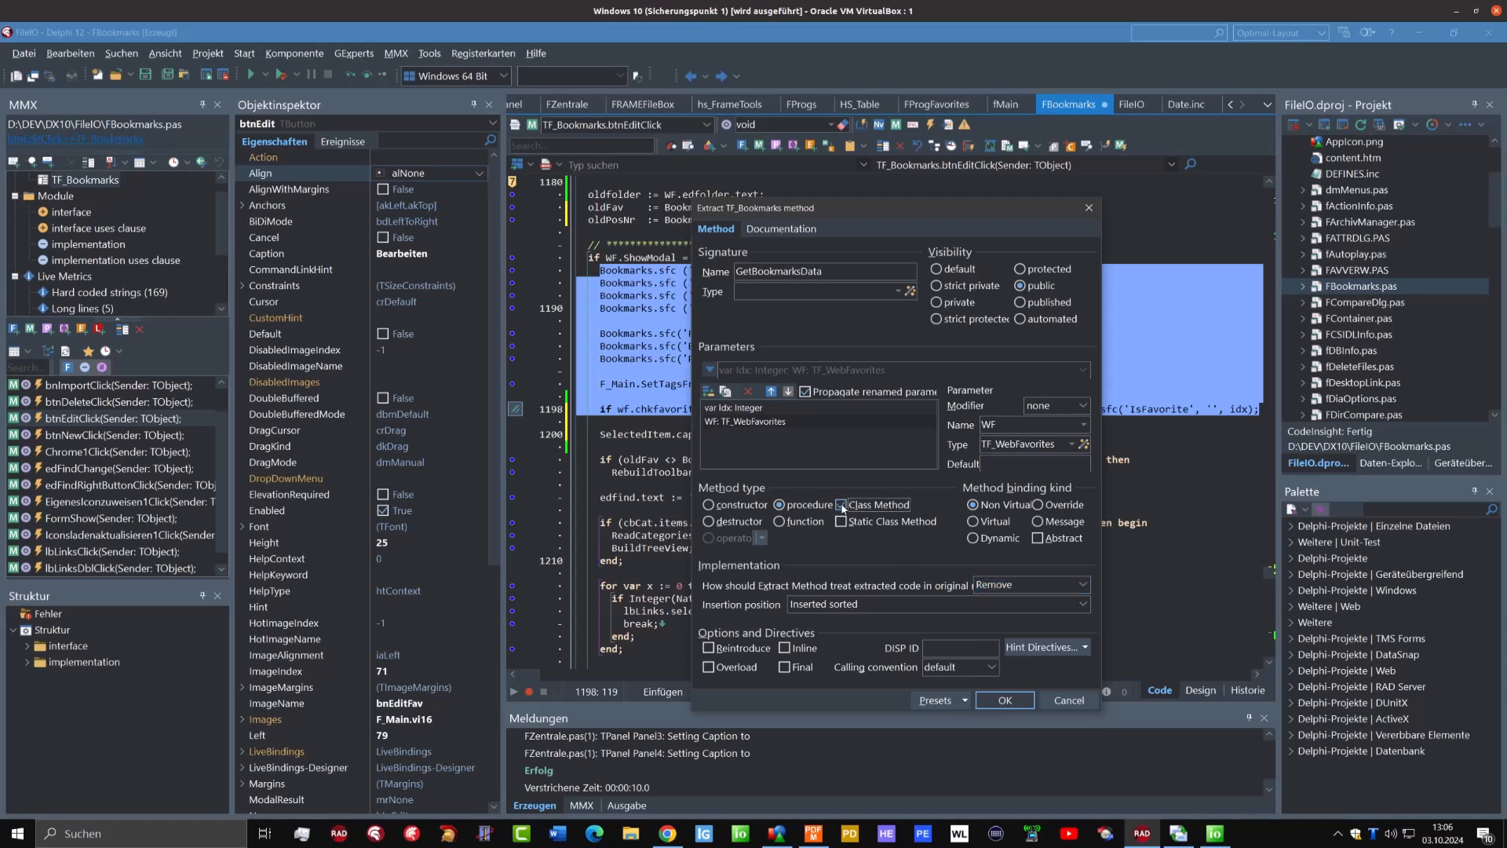
left_click(841, 504)
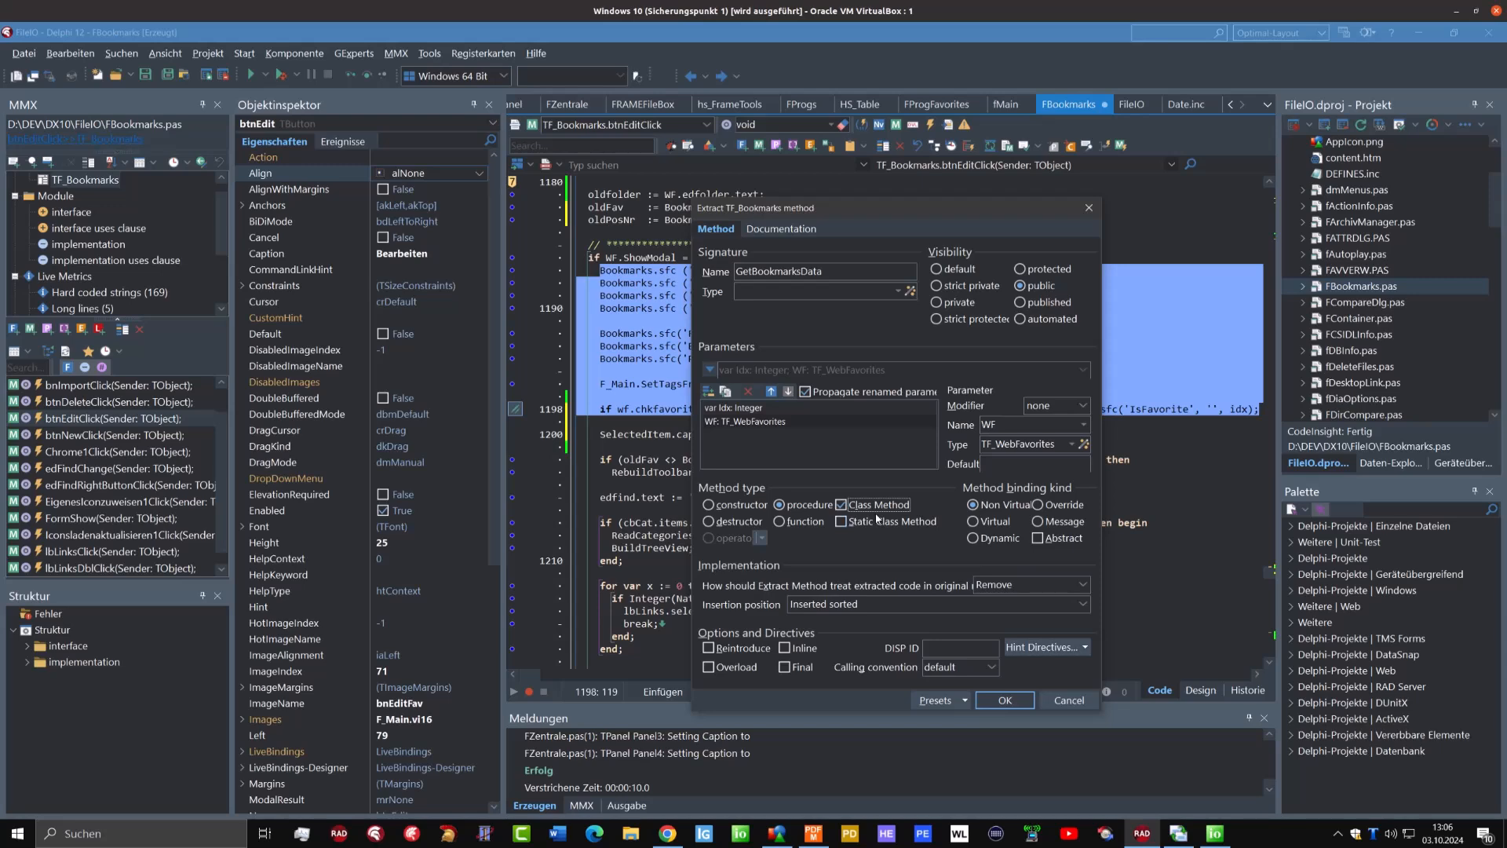
mouse_move(908, 593)
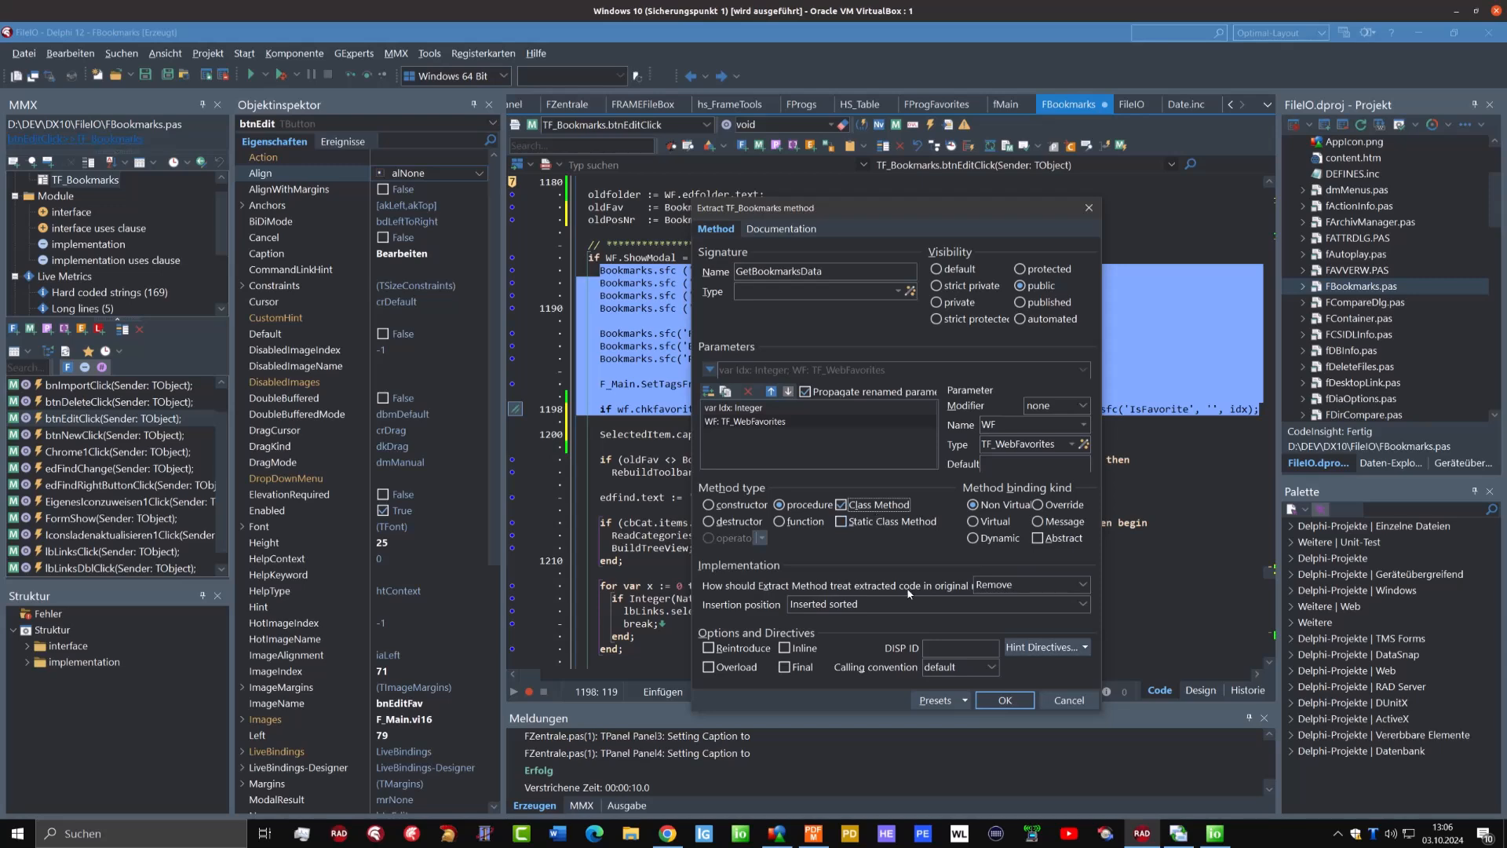
mouse_move(917, 607)
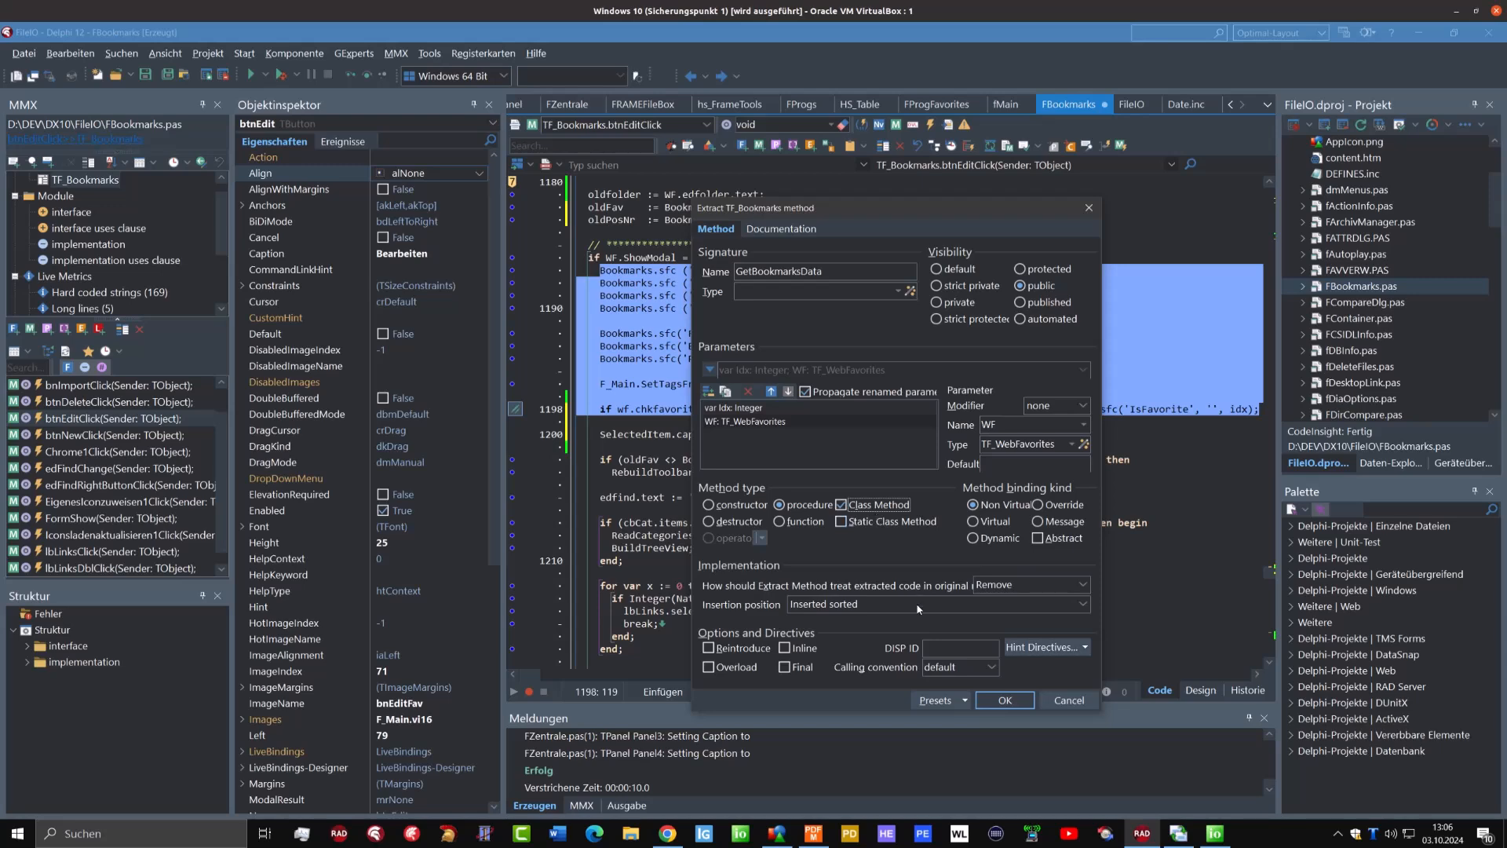
left_click(1004, 699)
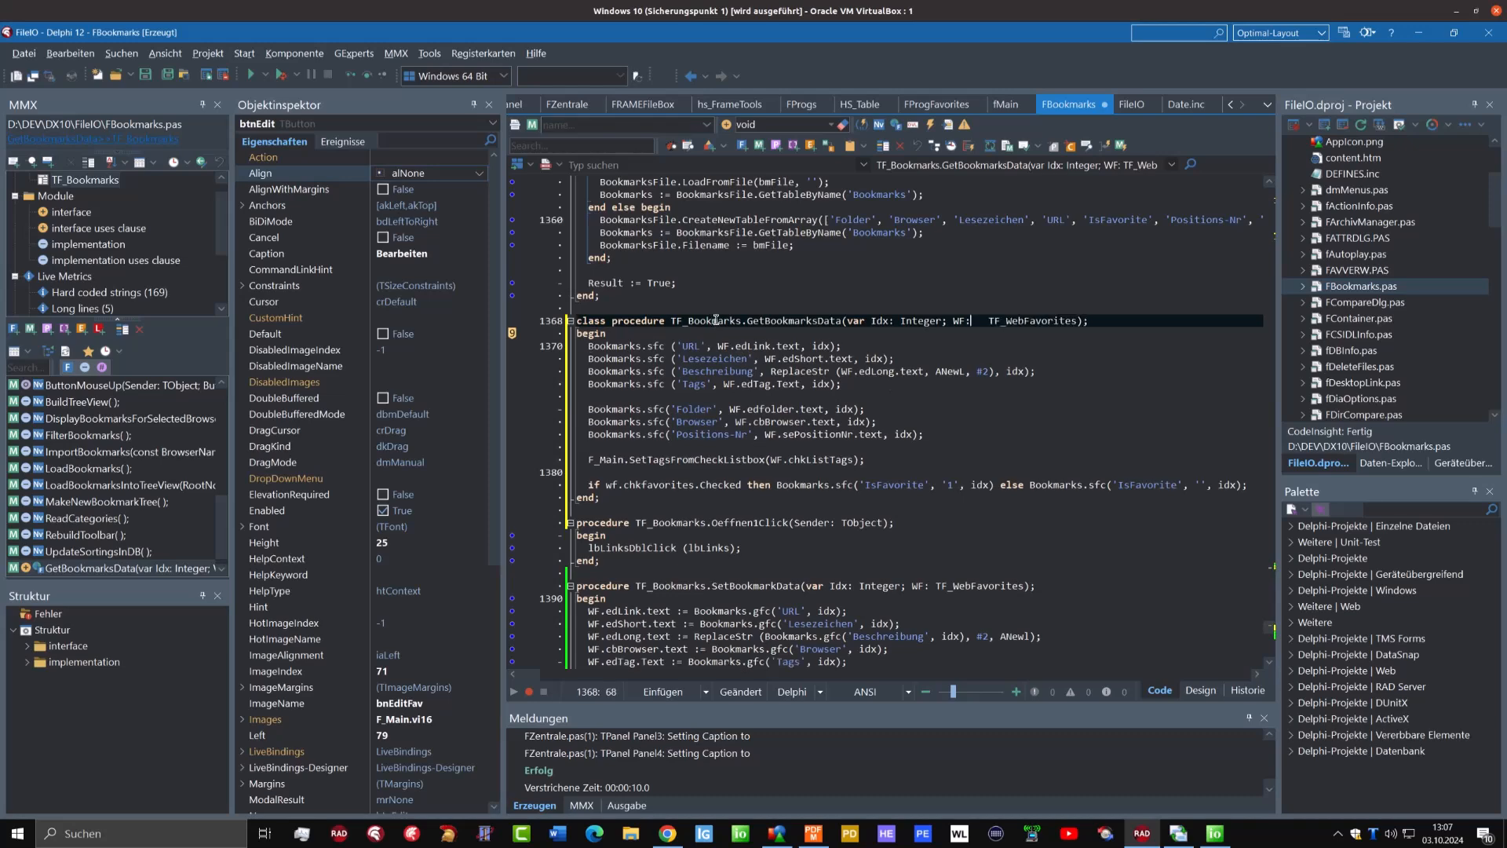
Switch to the FZentrale form in the editor
left_click(567, 104)
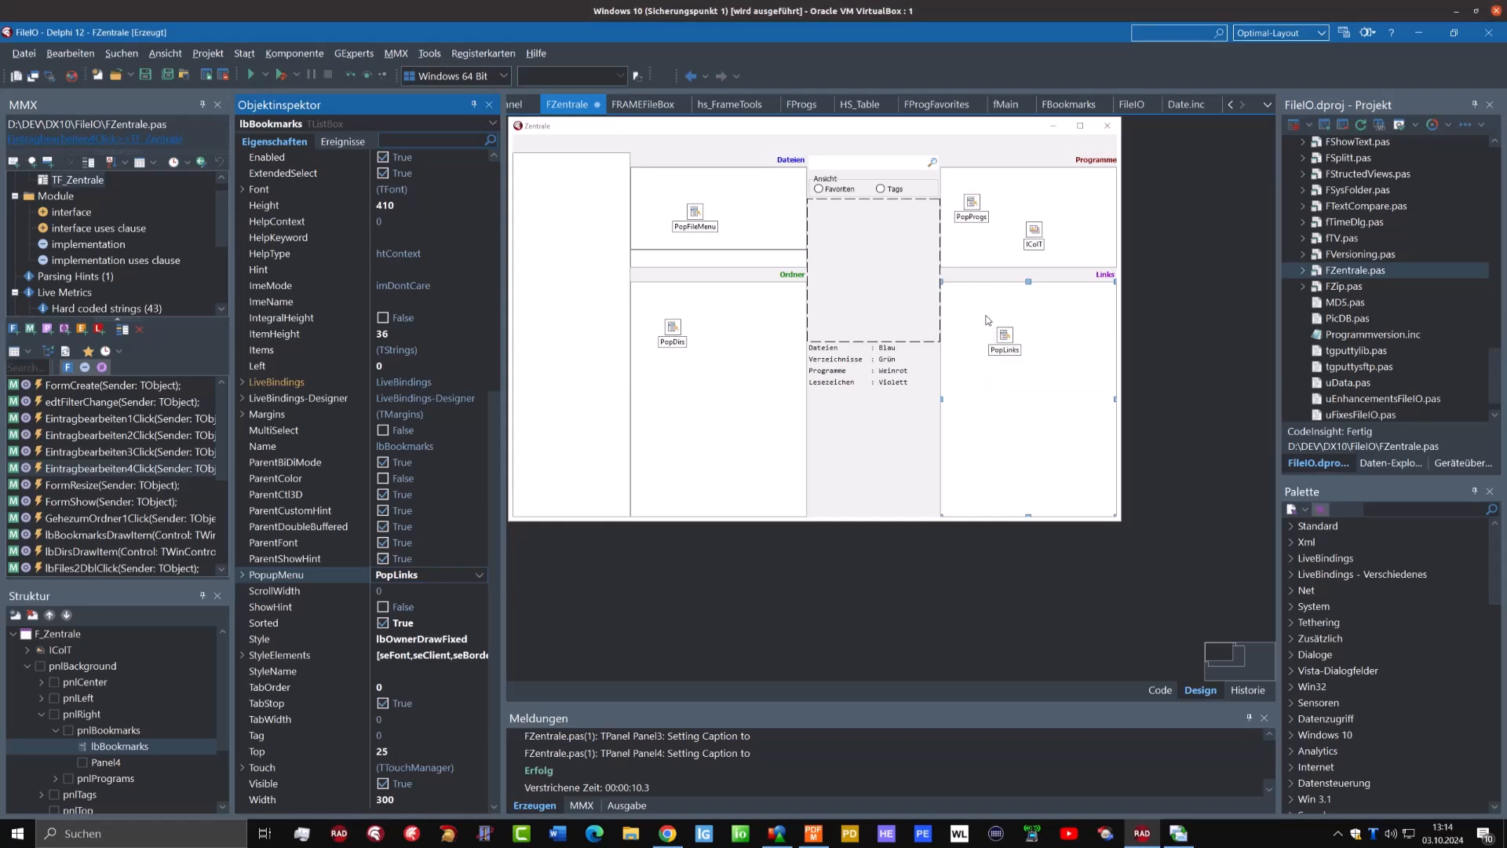
mouse_move(995, 349)
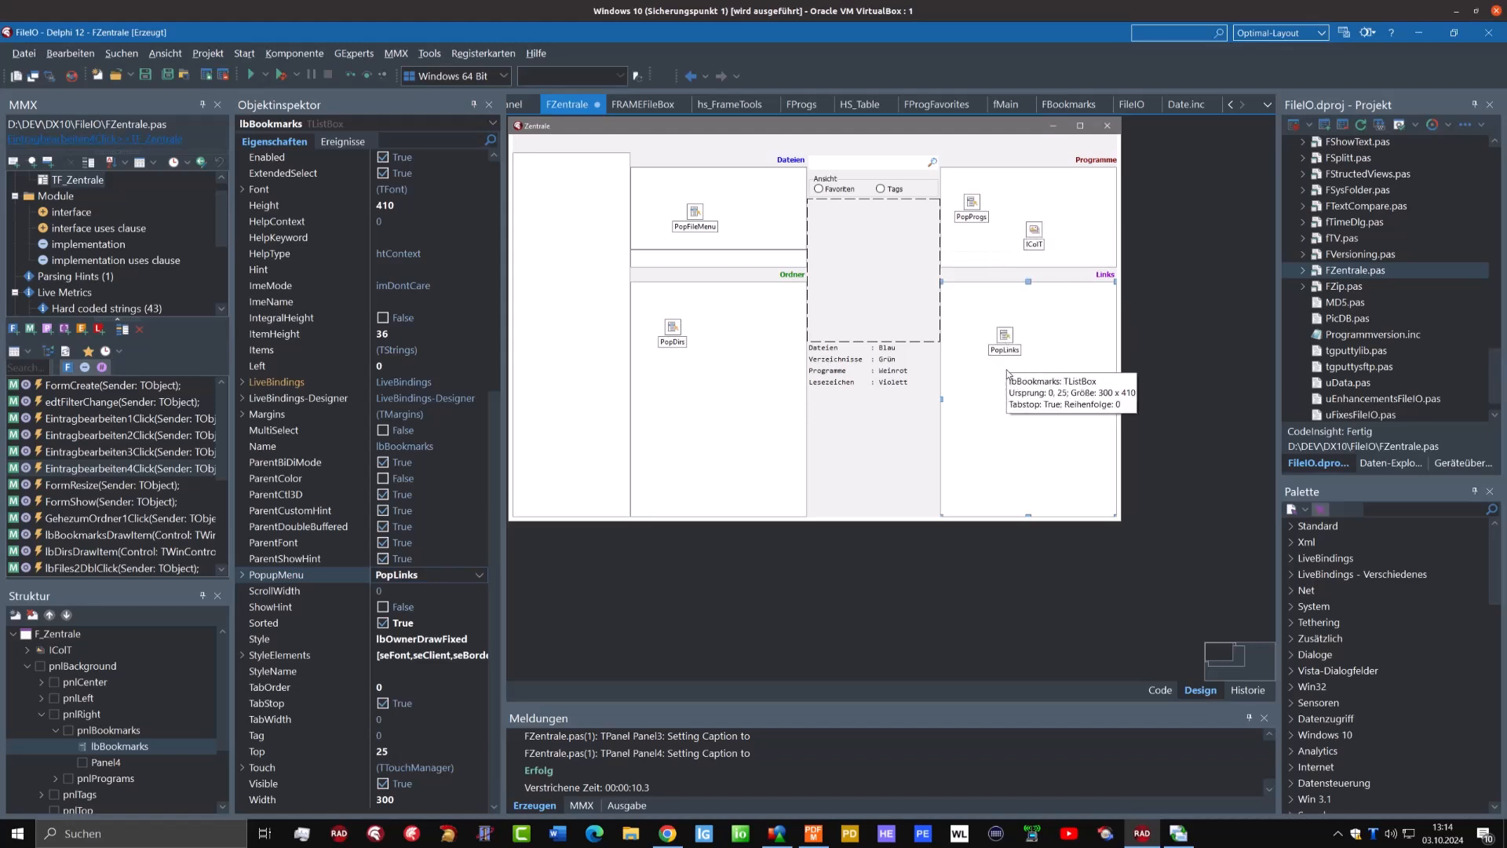
mouse_move(1005, 339)
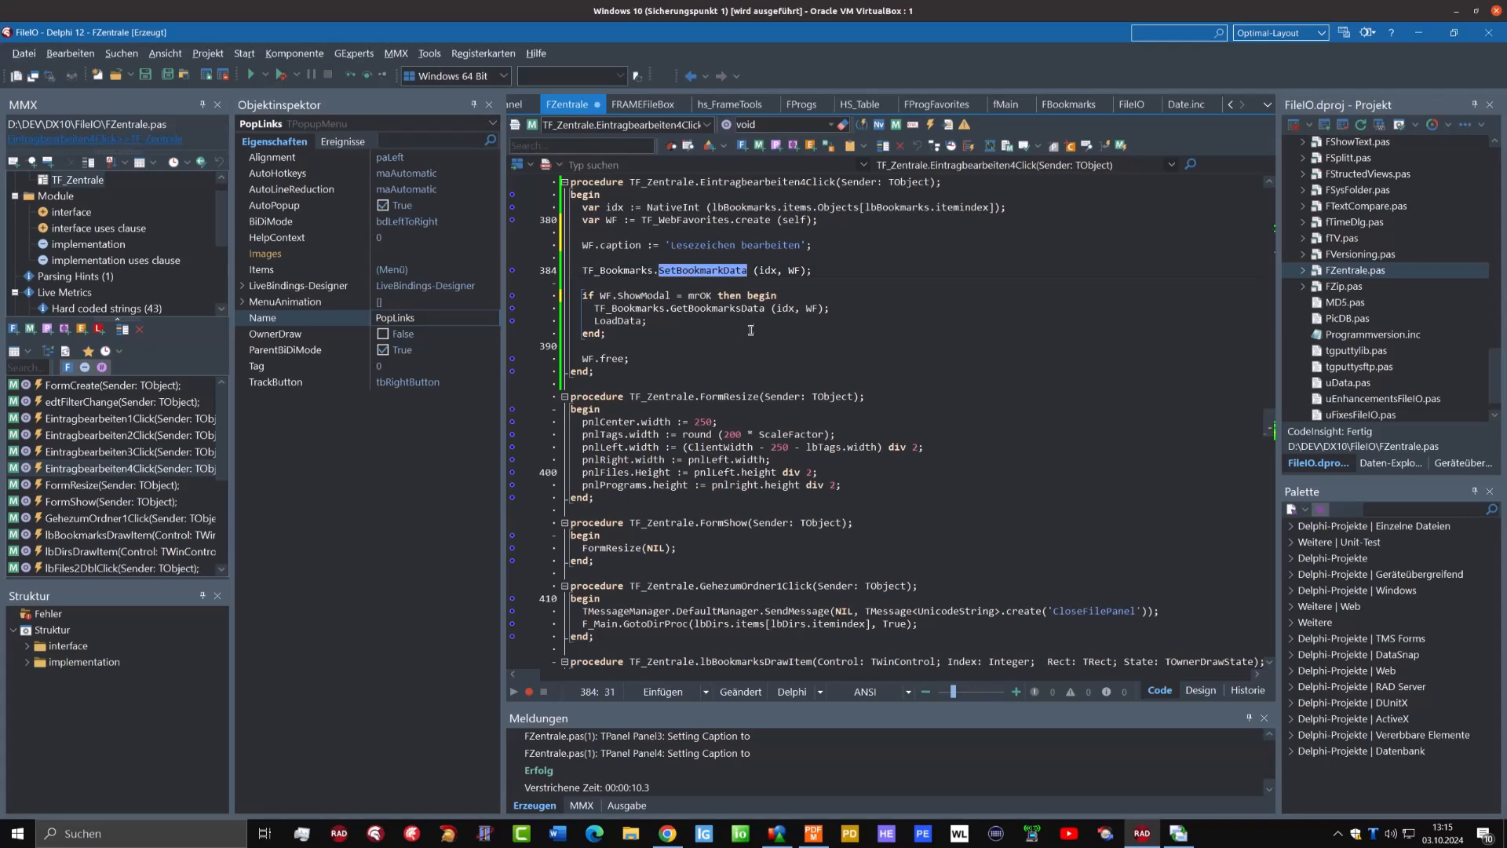
mouse_move(758, 329)
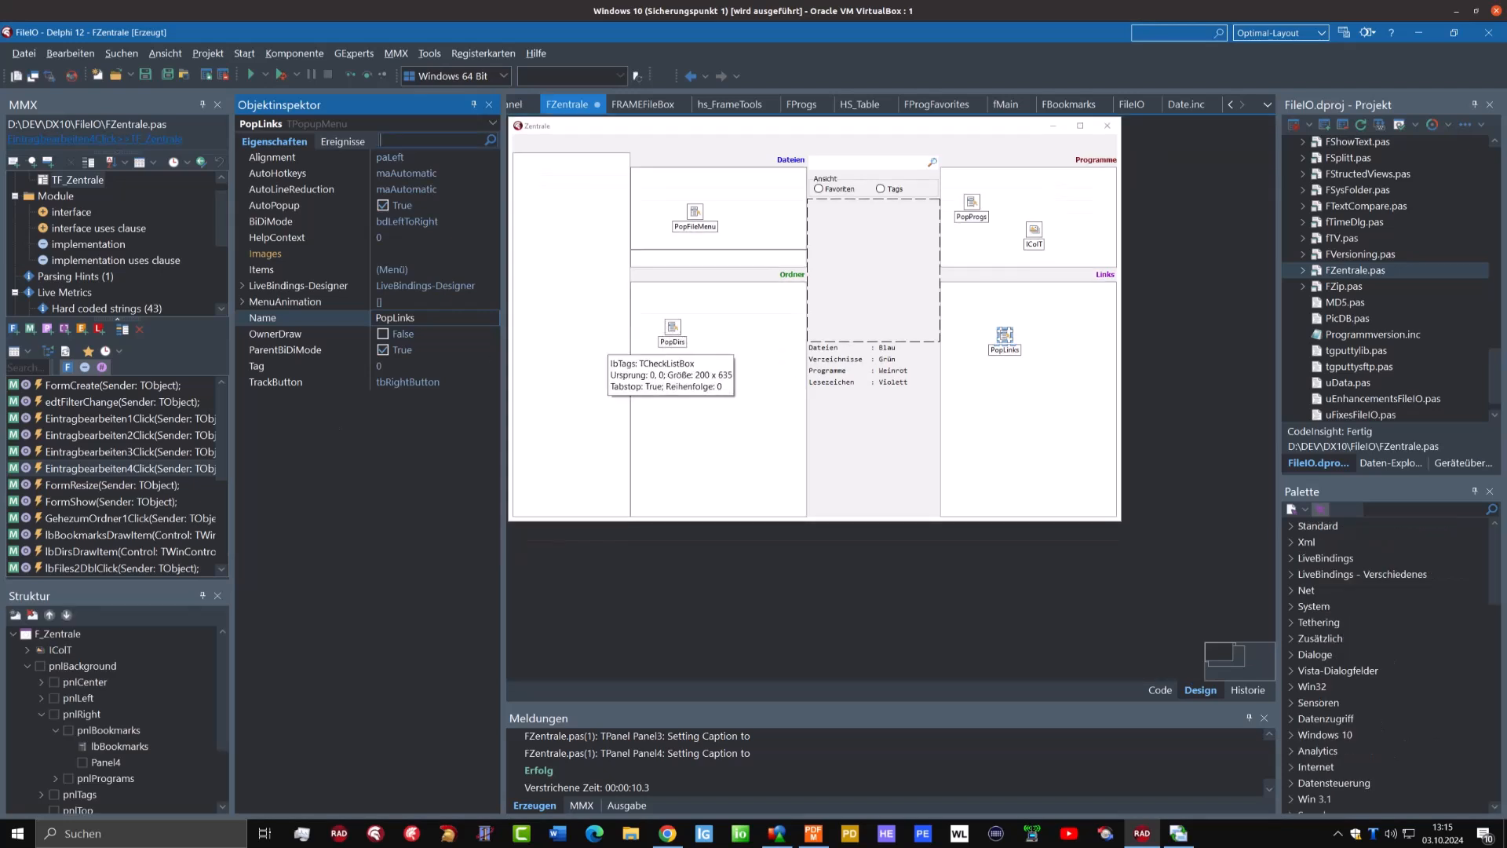
mouse_move(669, 386)
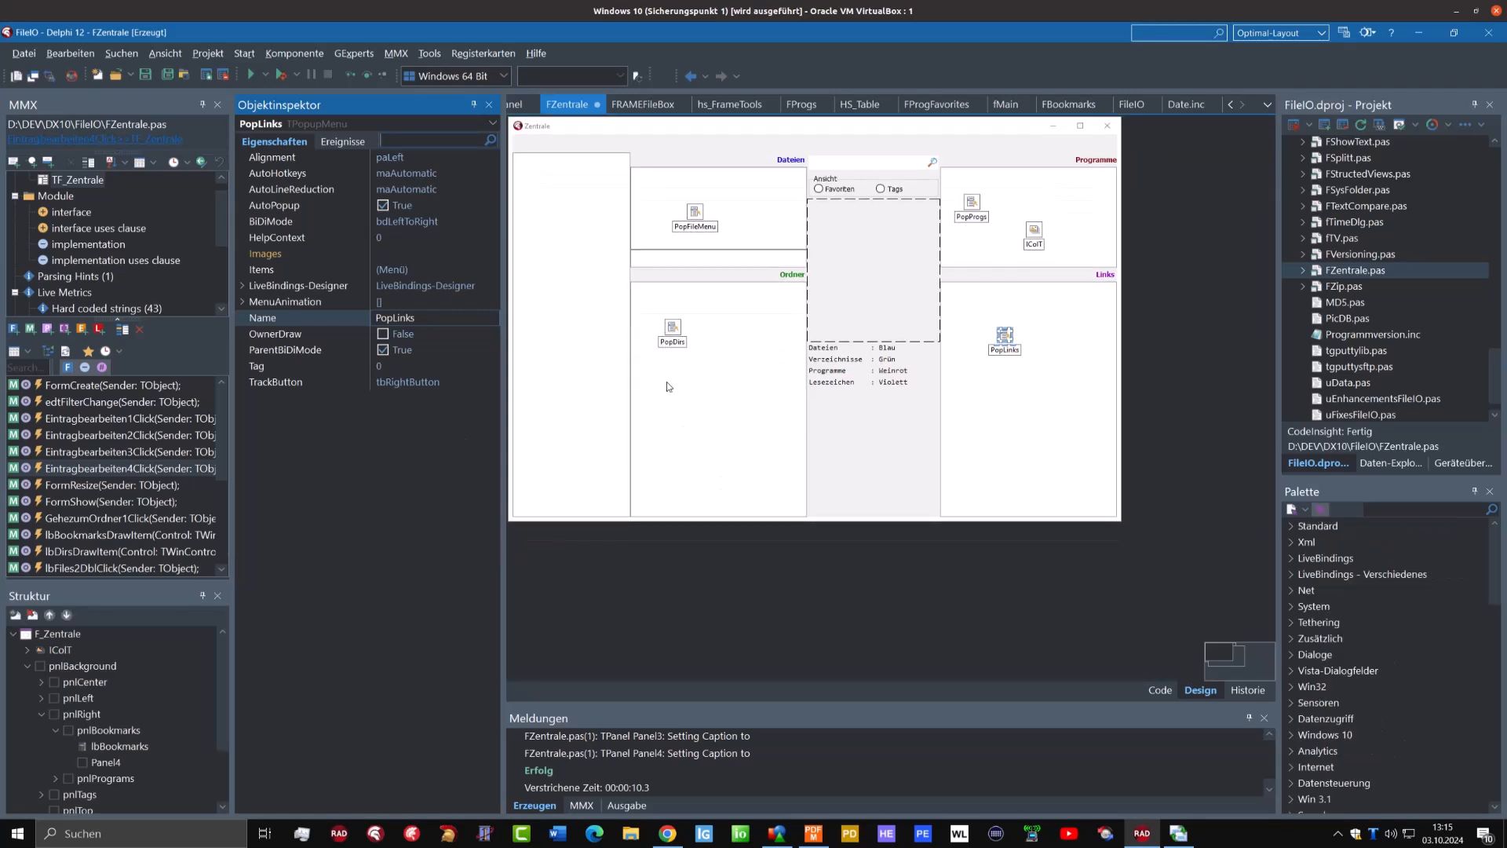
mouse_move(603, 392)
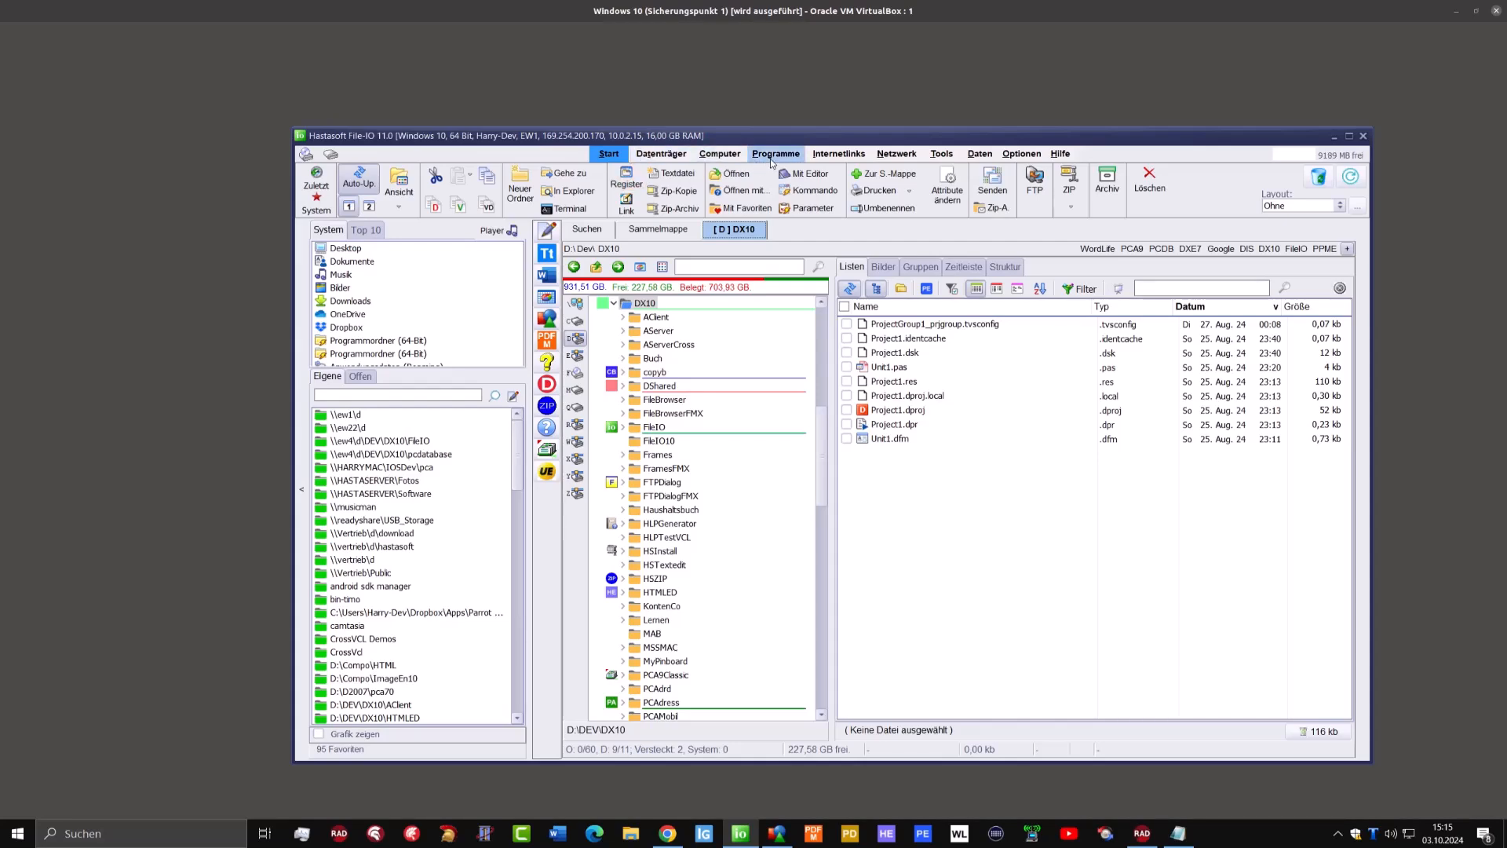
Go to MMX Code Explorer's install folder via Structured Difference Viewer and filter to pdf
left_click(775, 153)
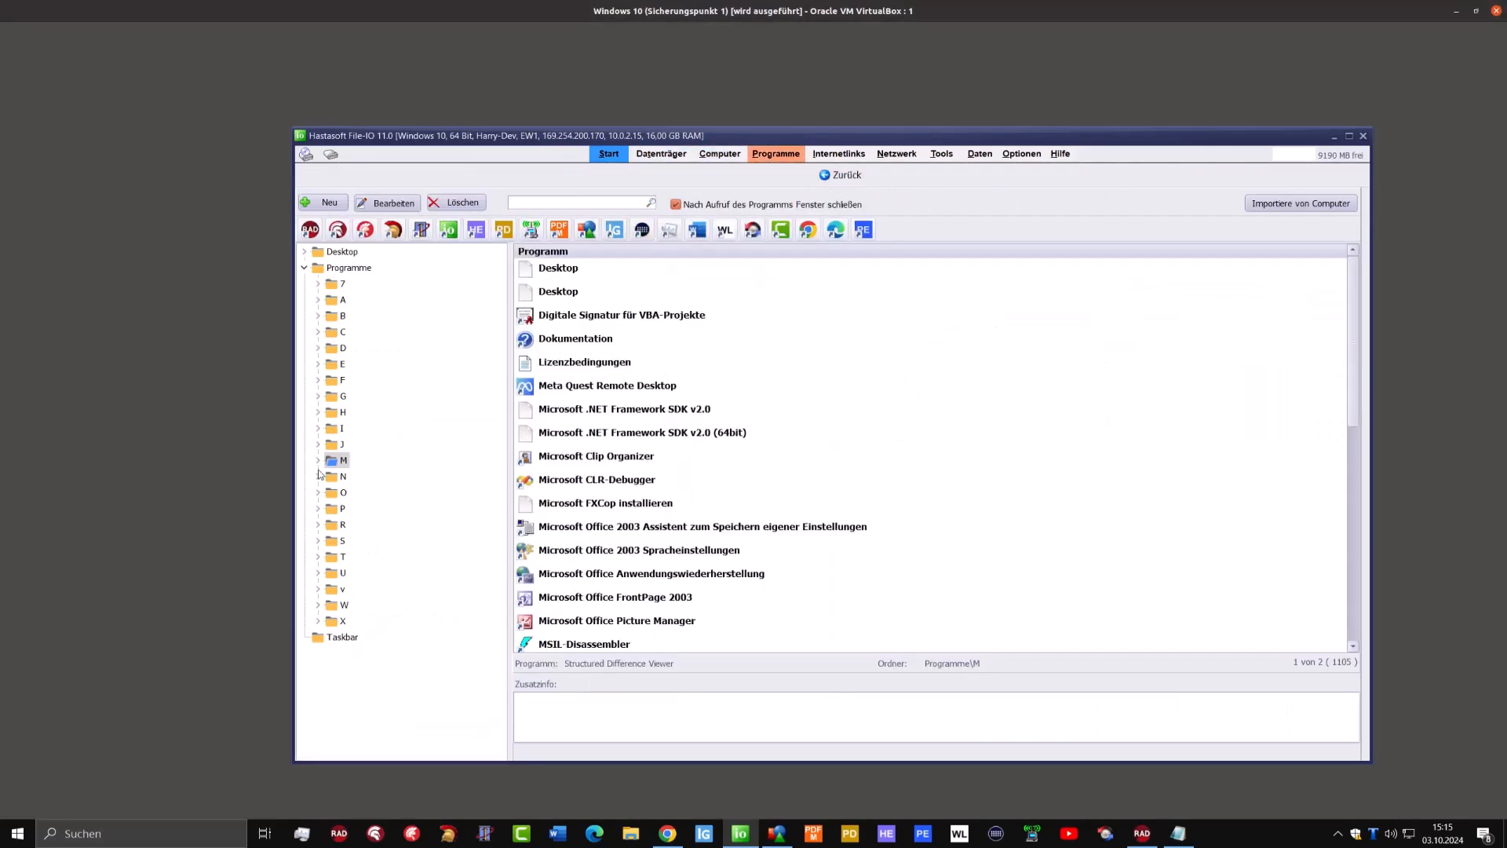
left_click(317, 460)
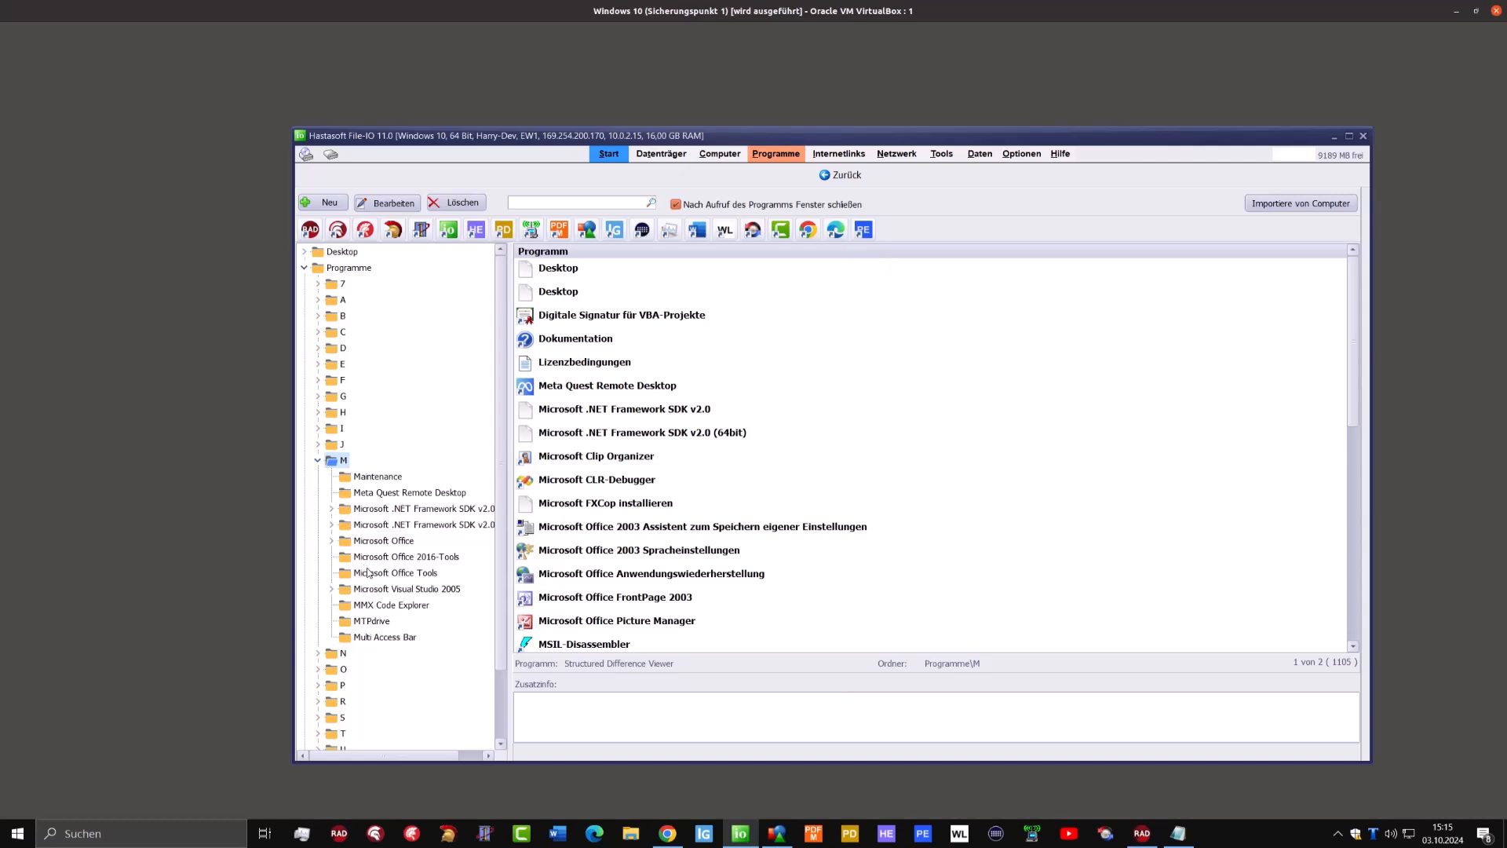
left_click(391, 604)
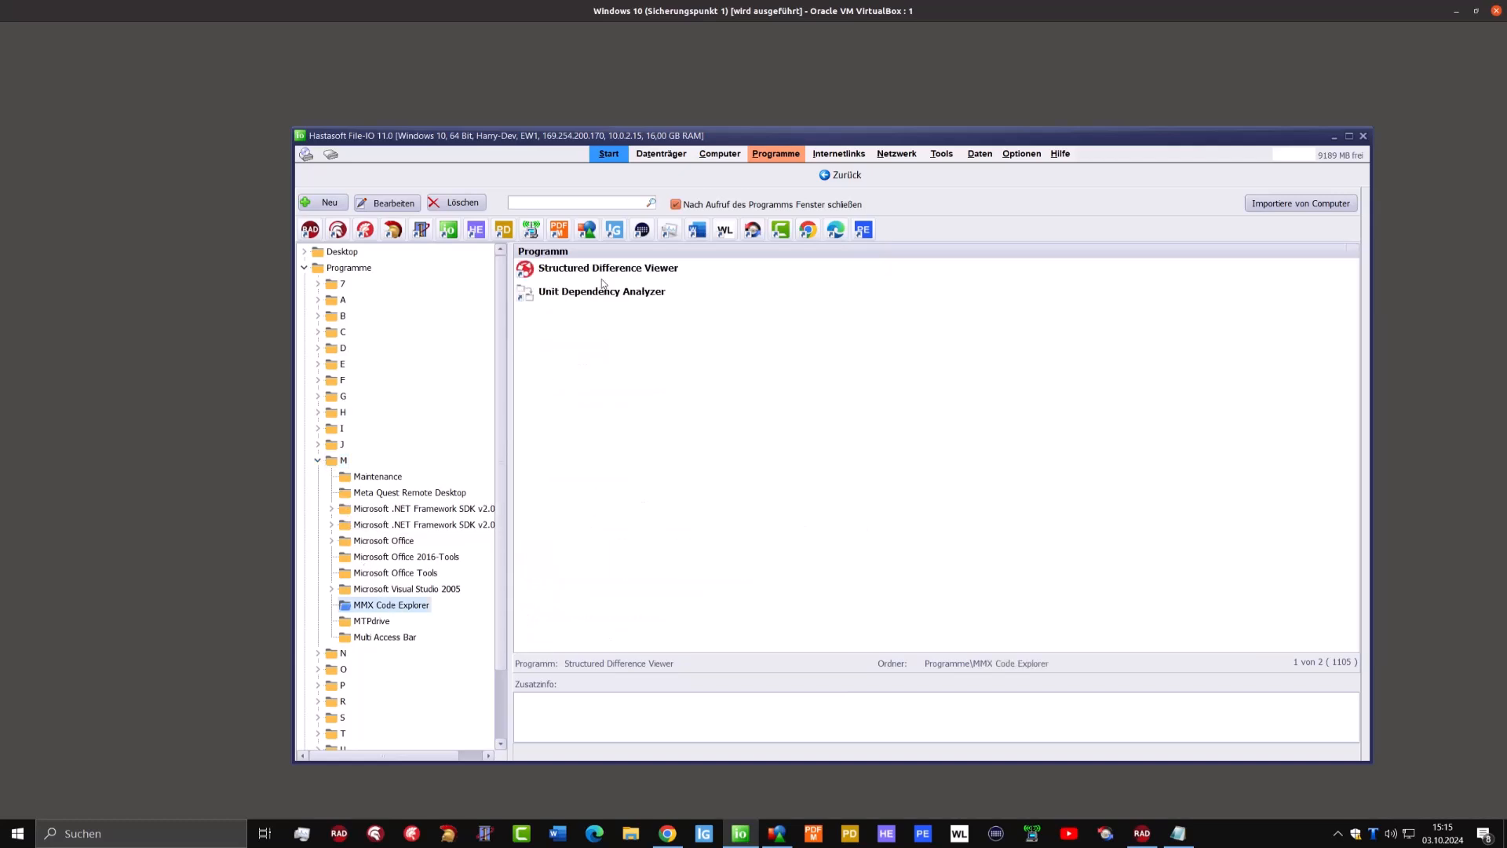
right_click(606, 267)
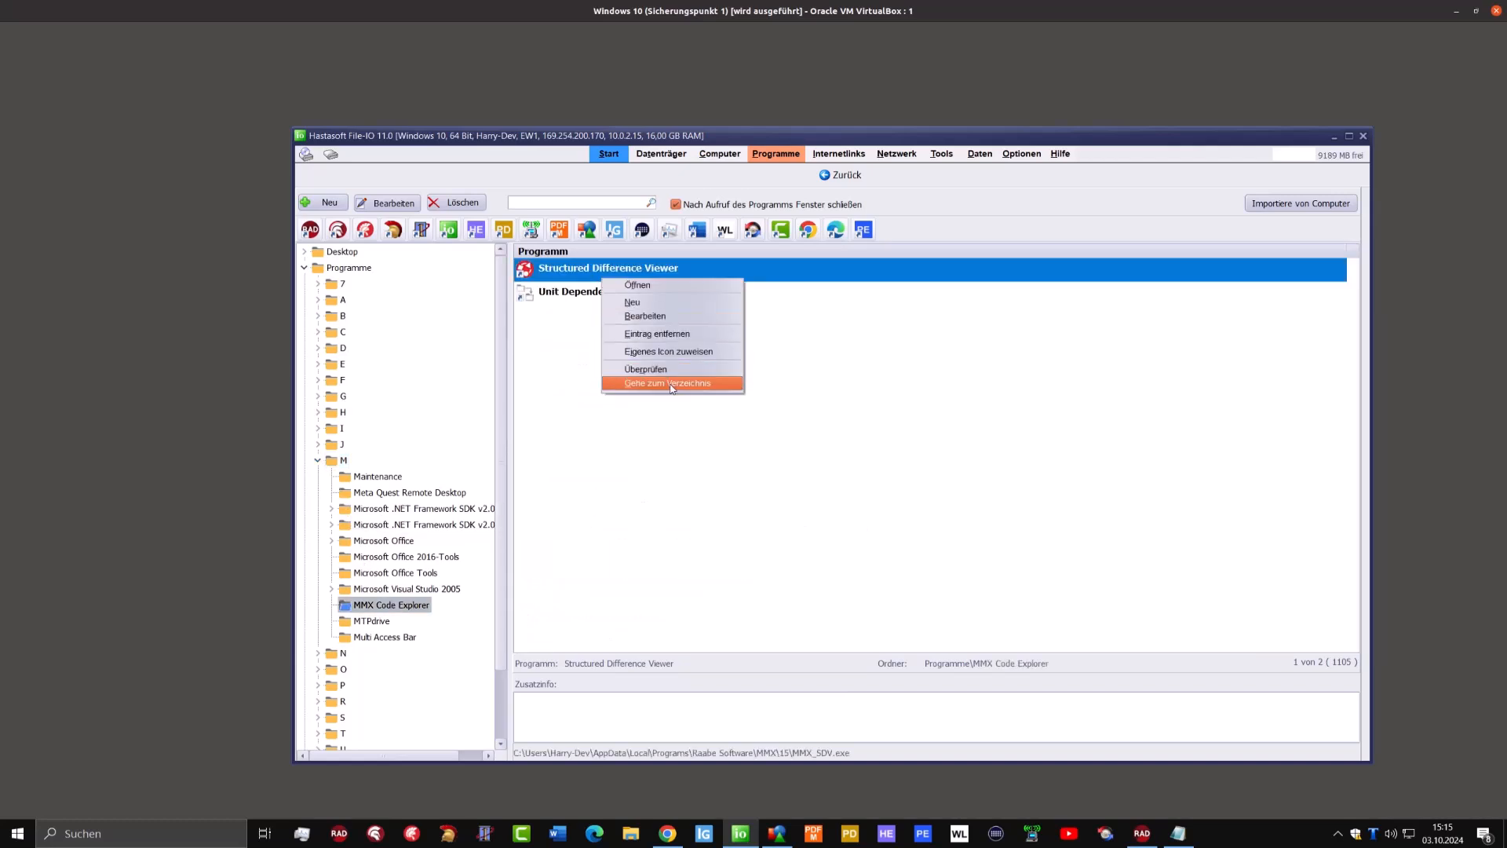
left_click(667, 383)
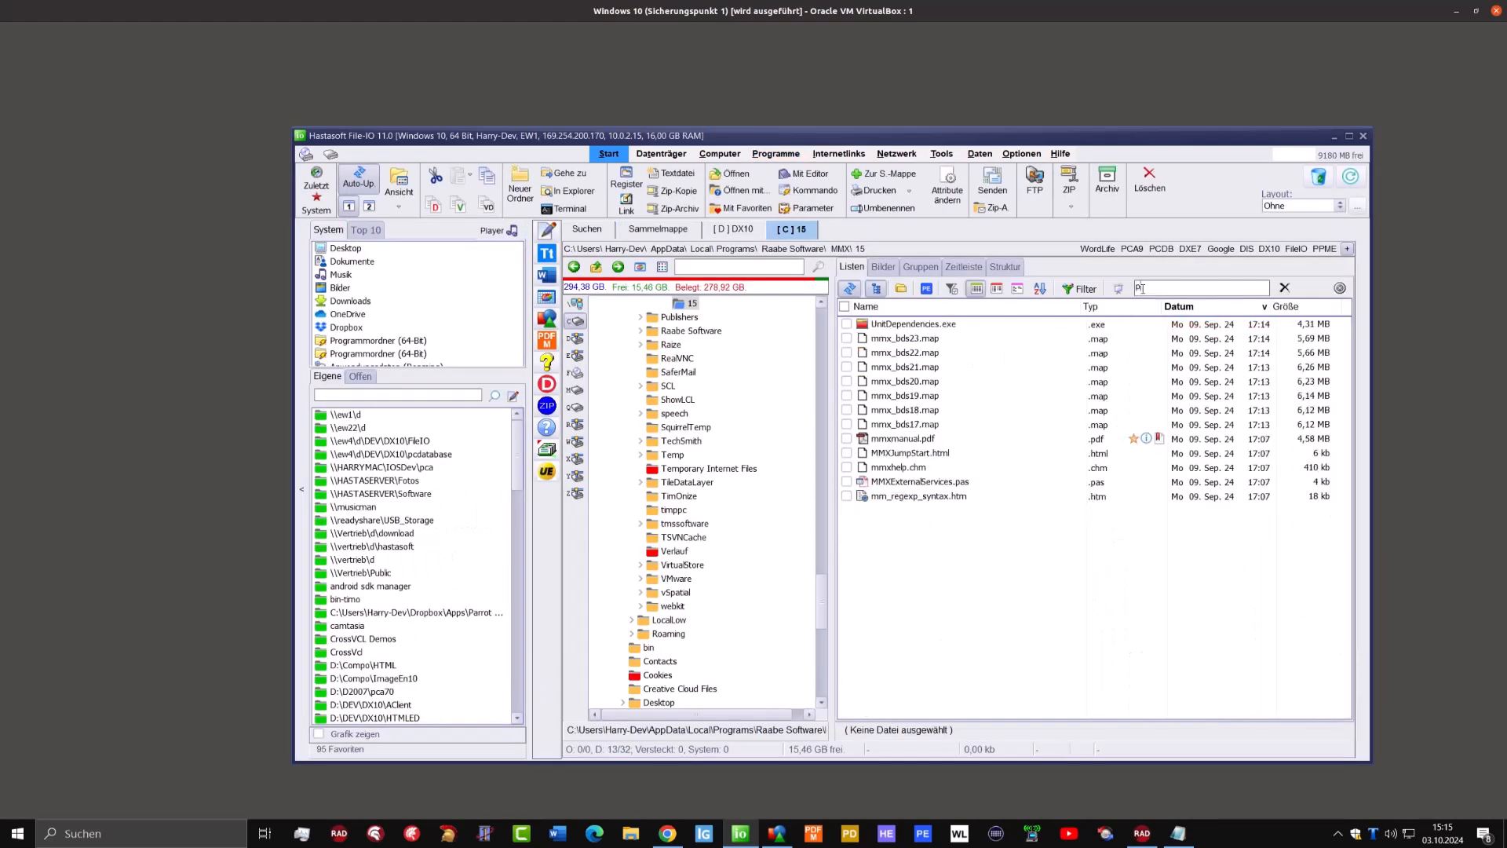
type("df")
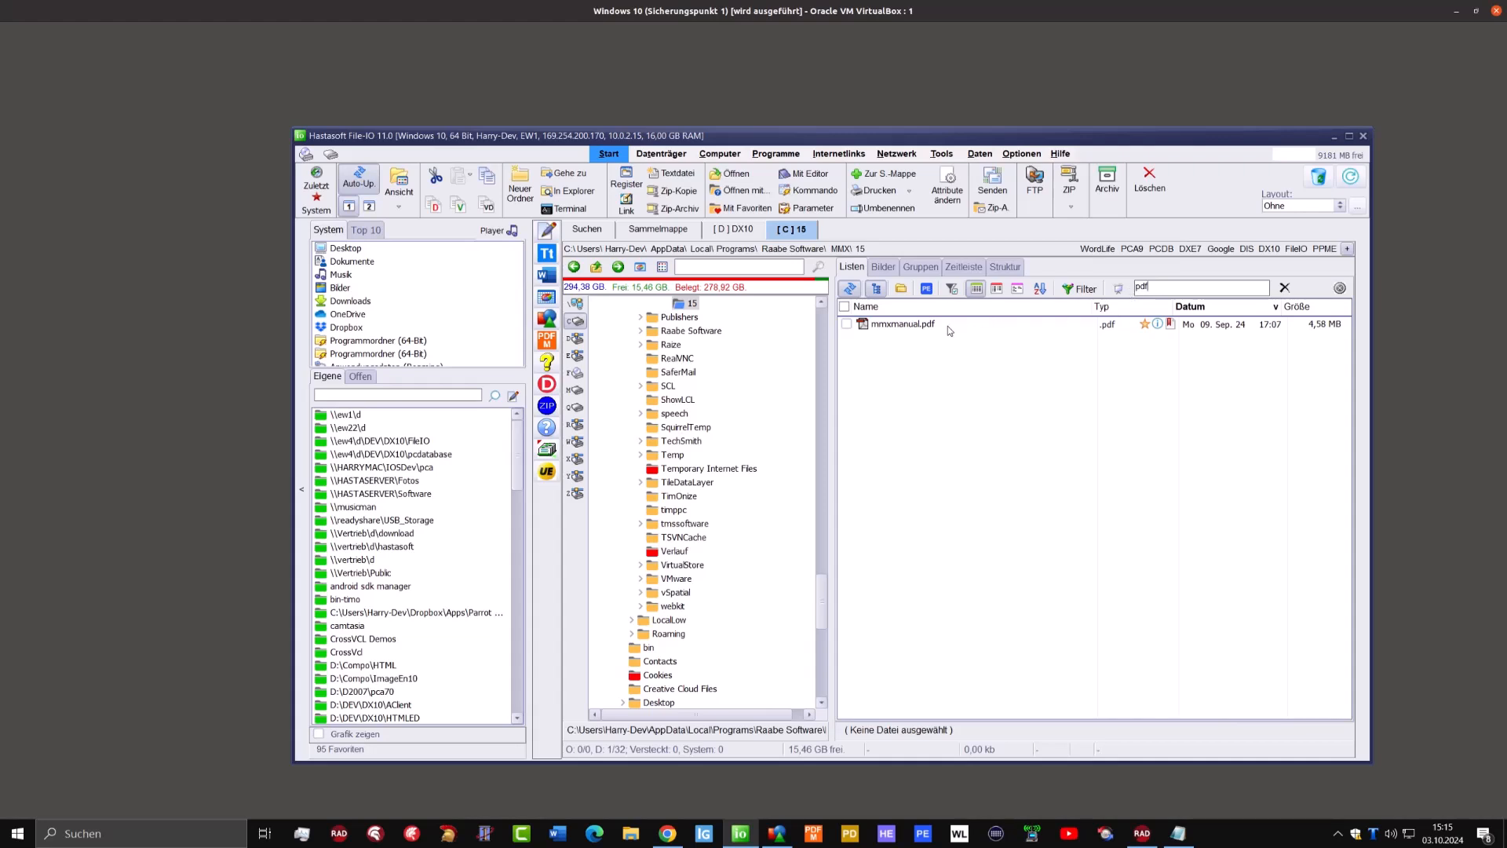
Open mmxmanual.pdf and browse the bookmarks to IDE Integration's 'Showing the Explorer' on page 18
left_click(902, 324)
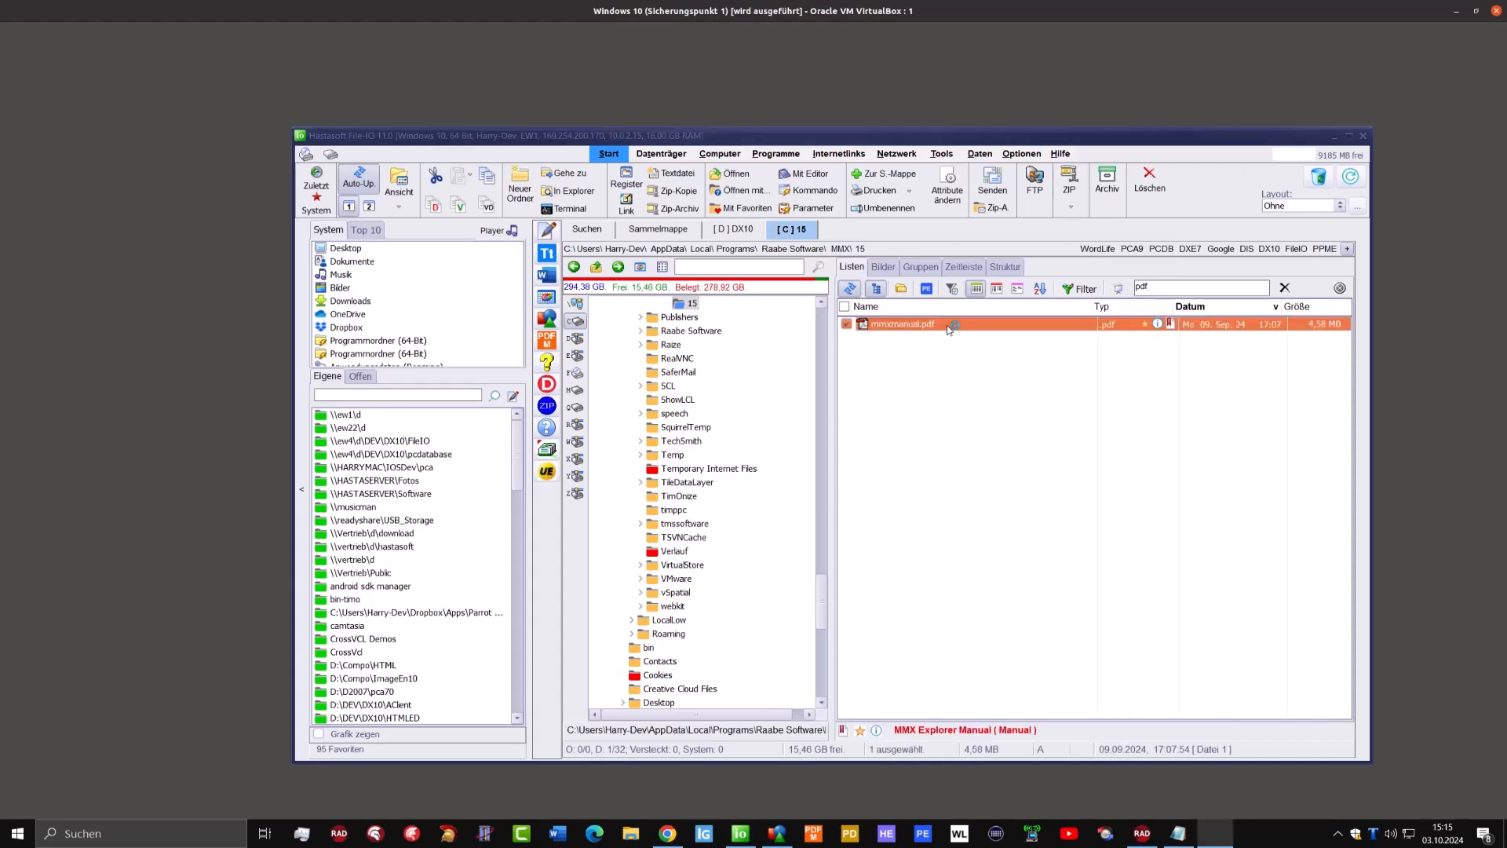
double_click(901, 324)
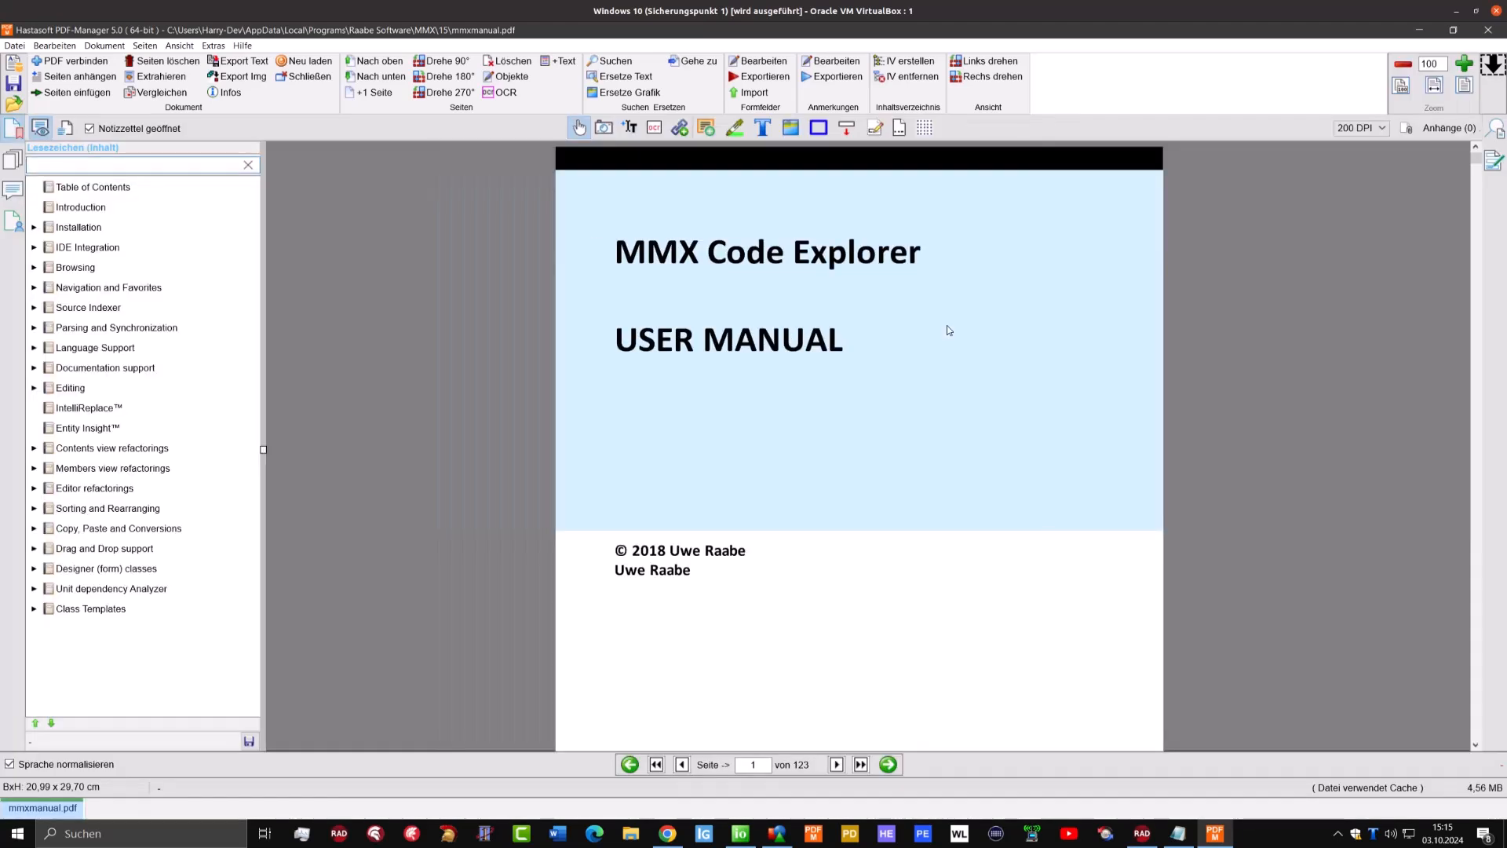
mouse_move(561, 542)
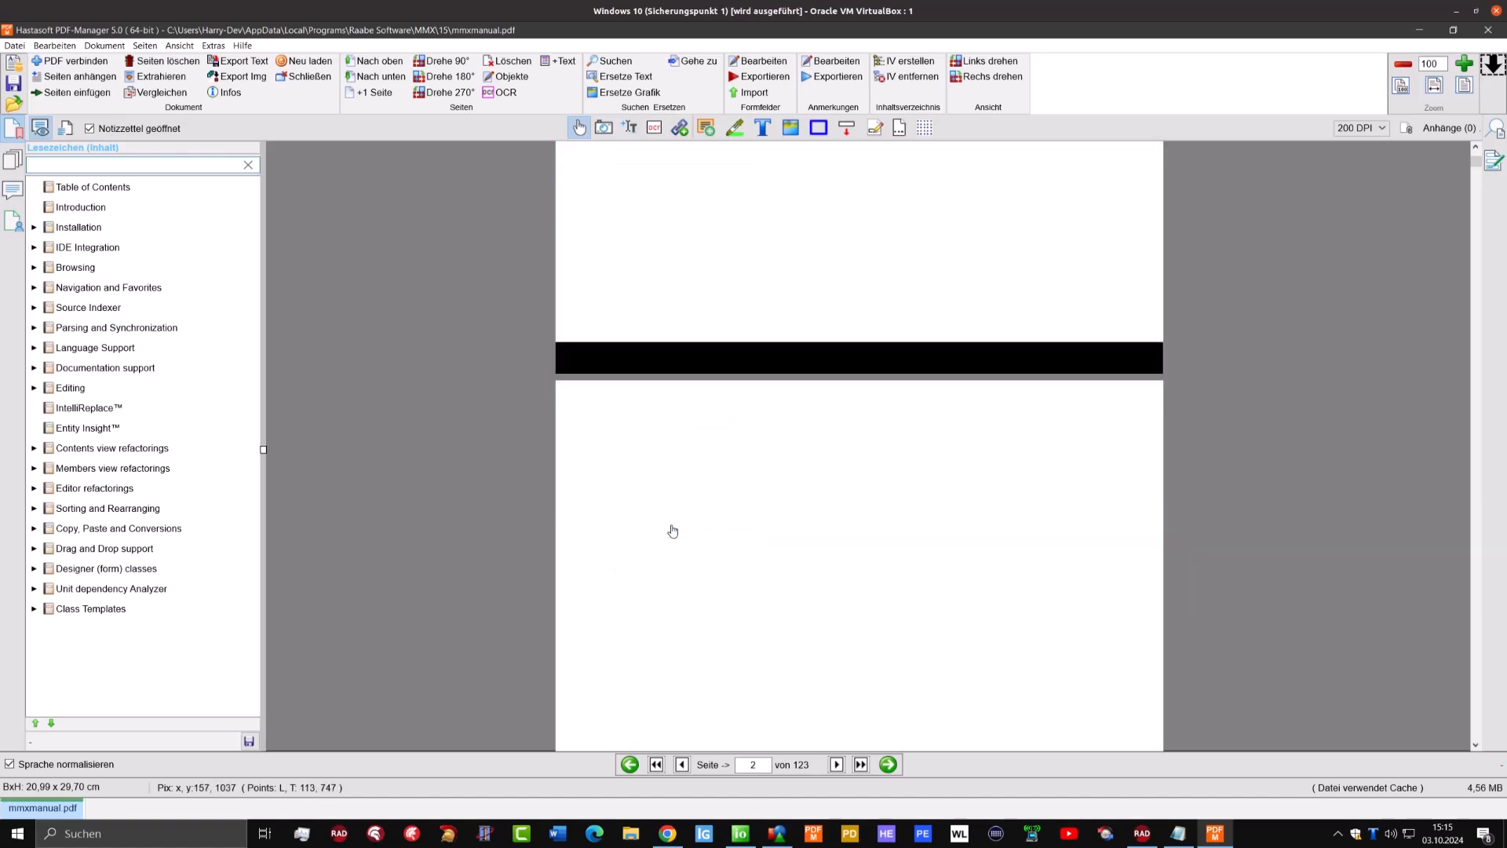
left_click(92, 187)
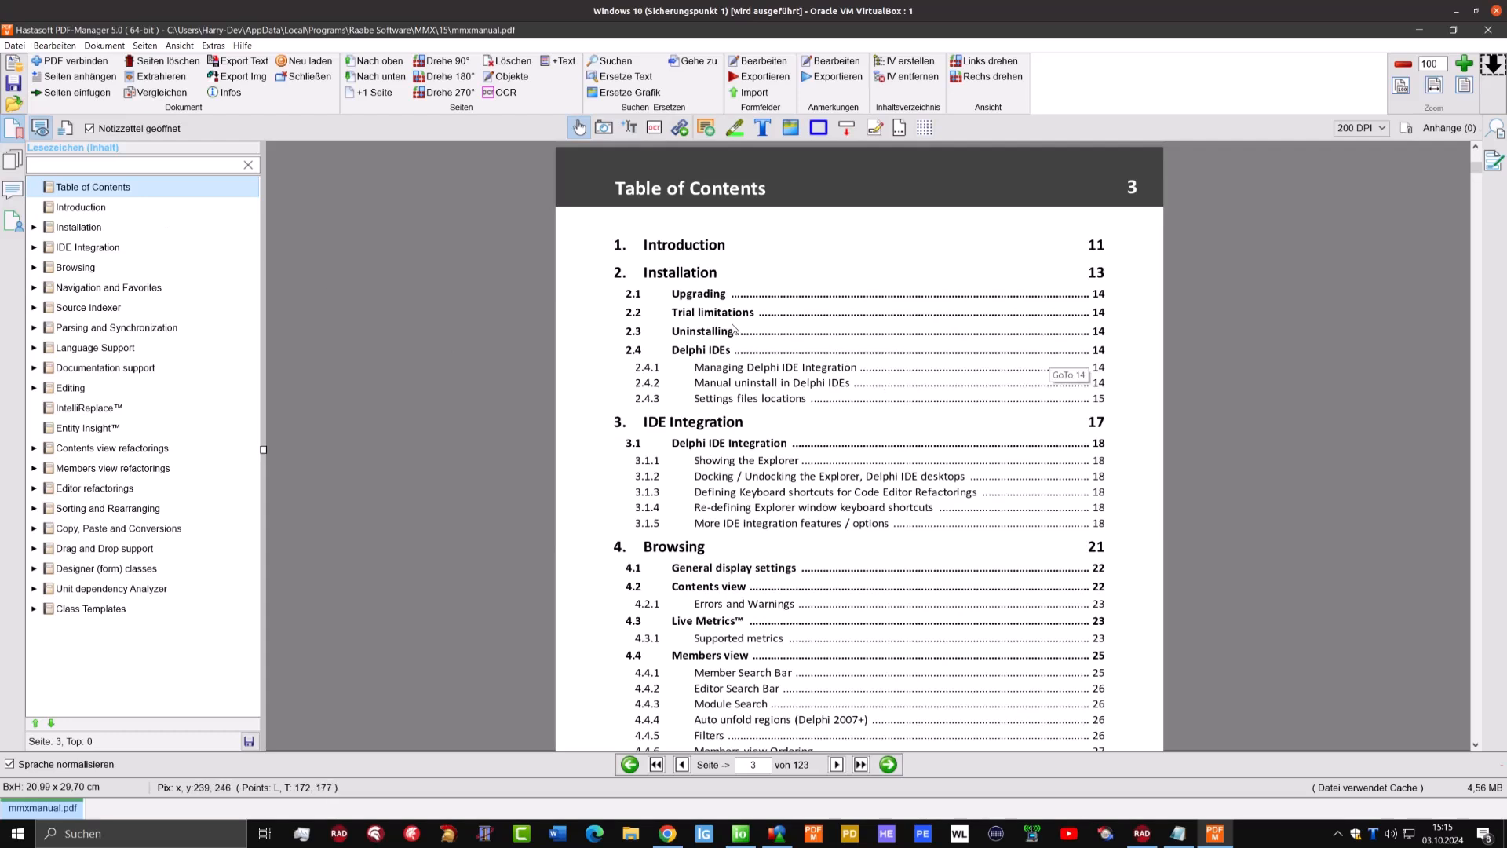
left_click(1068, 374)
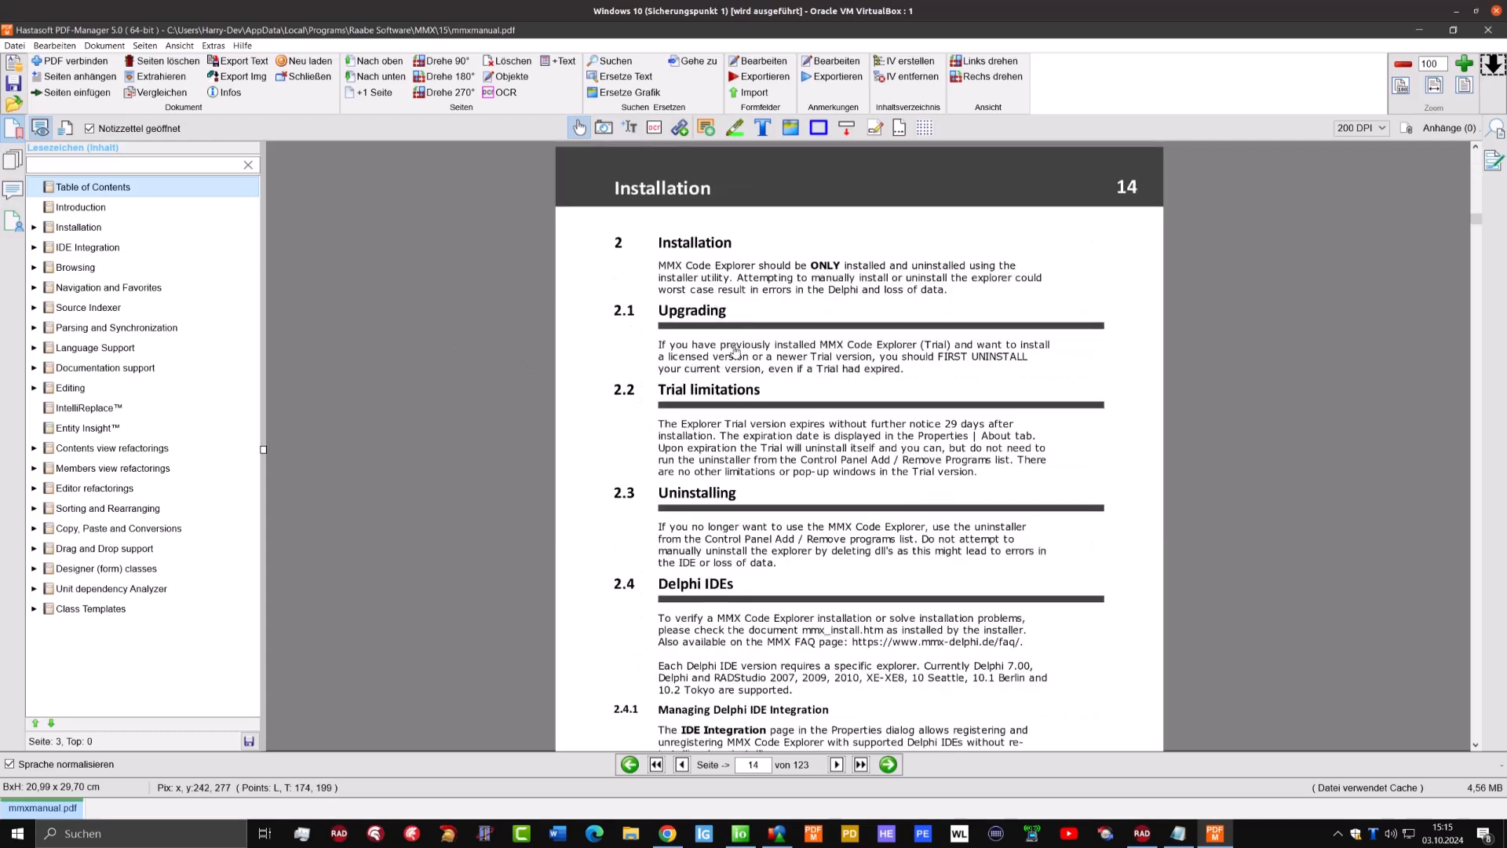
left_click(41, 226)
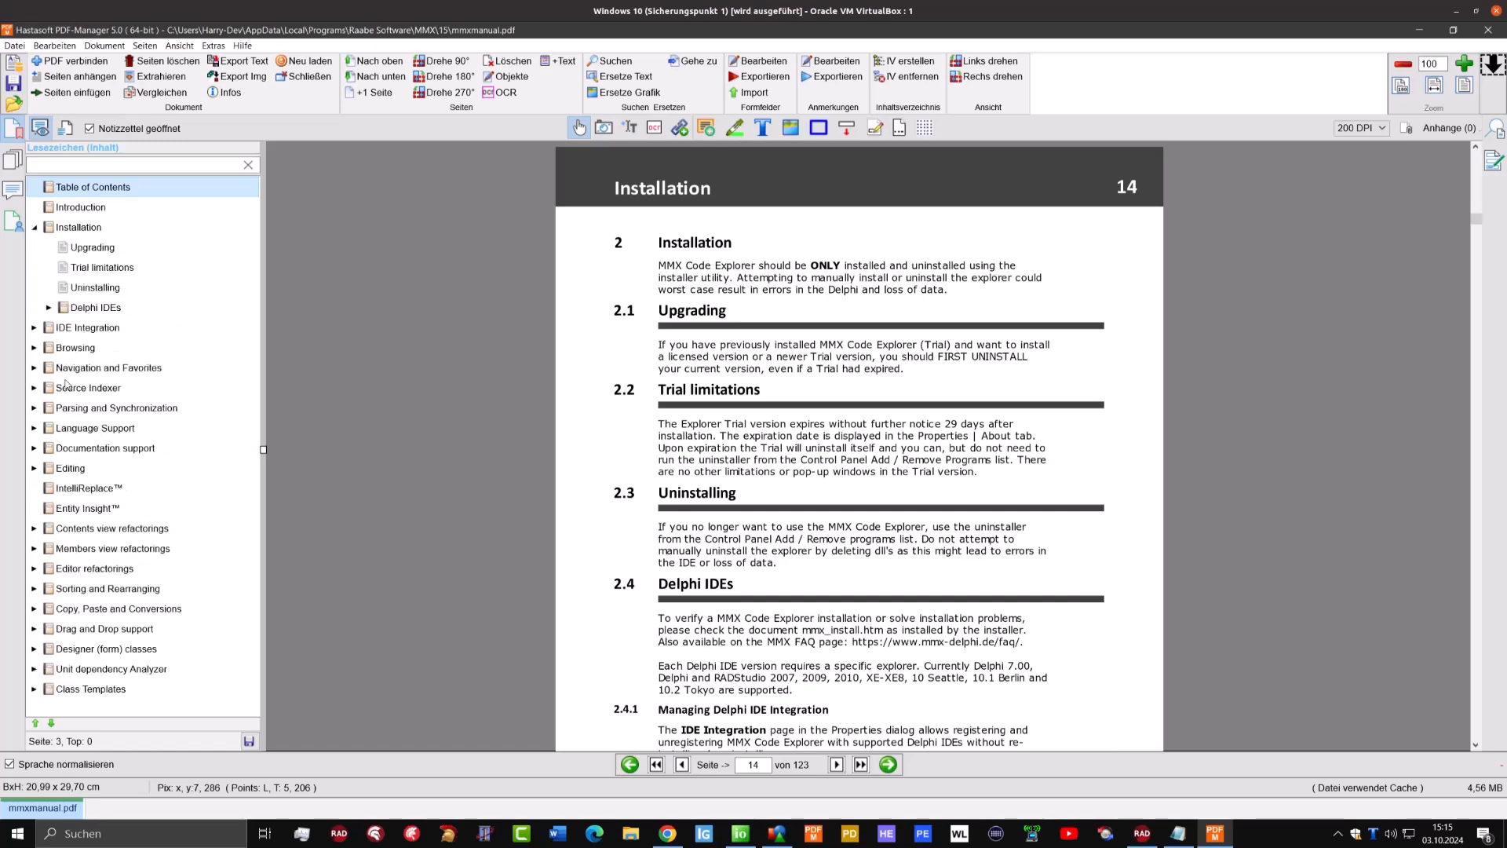
left_click(34, 327)
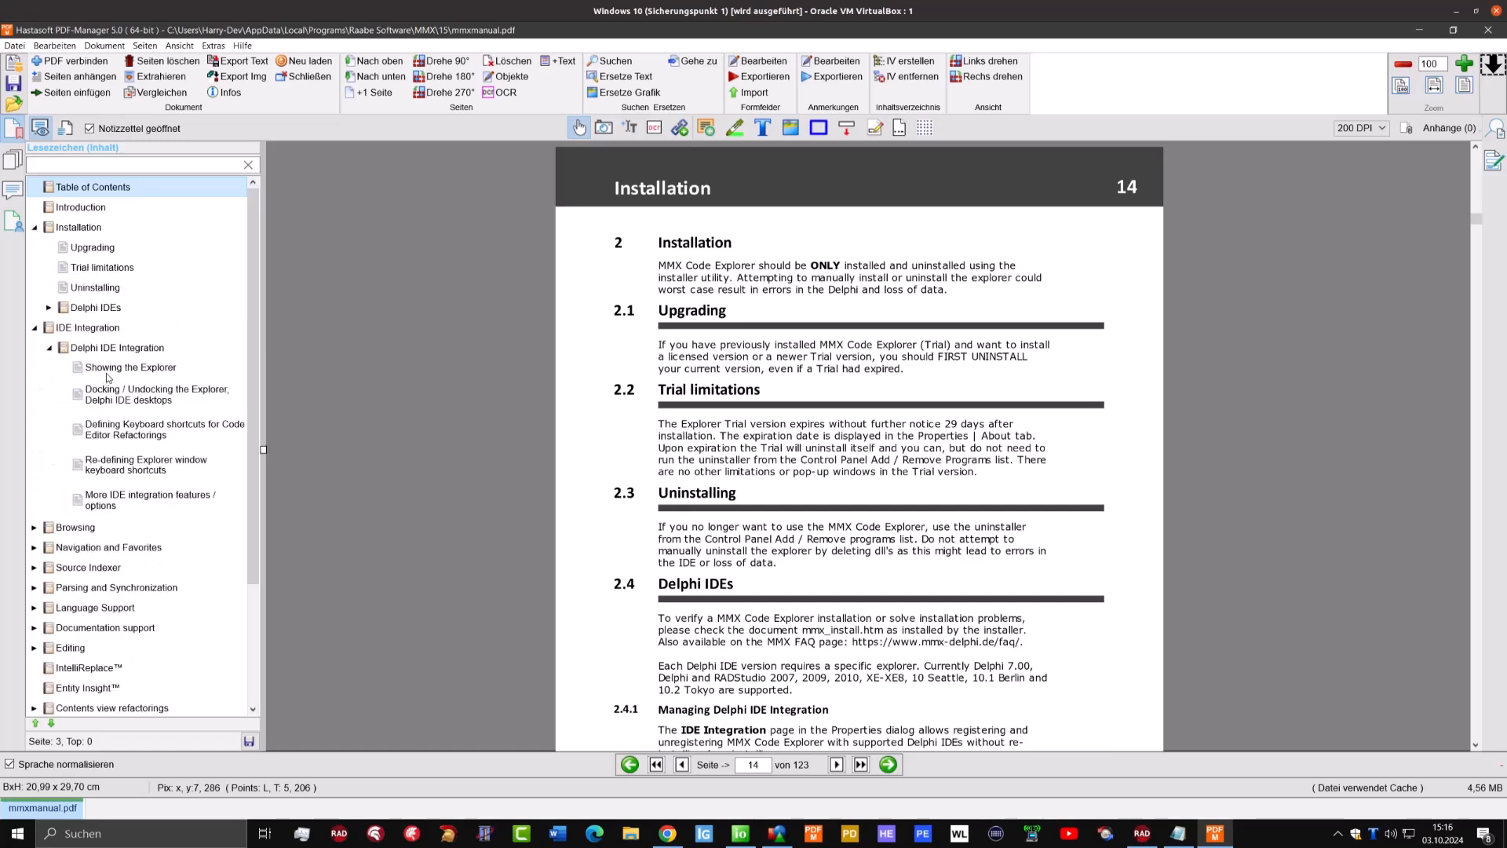
left_click(130, 366)
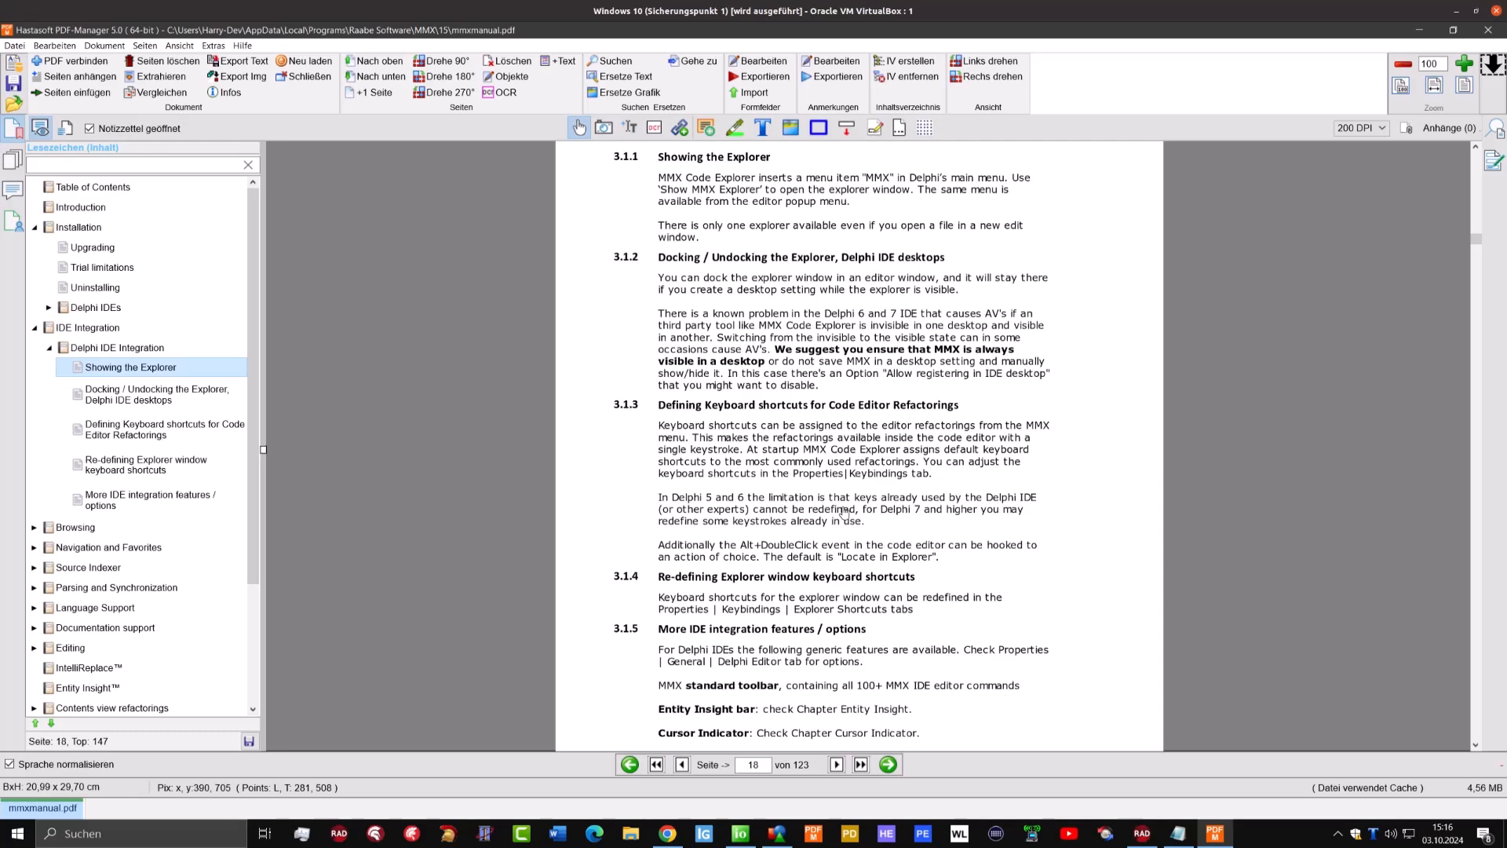
mouse_move(1007, 486)
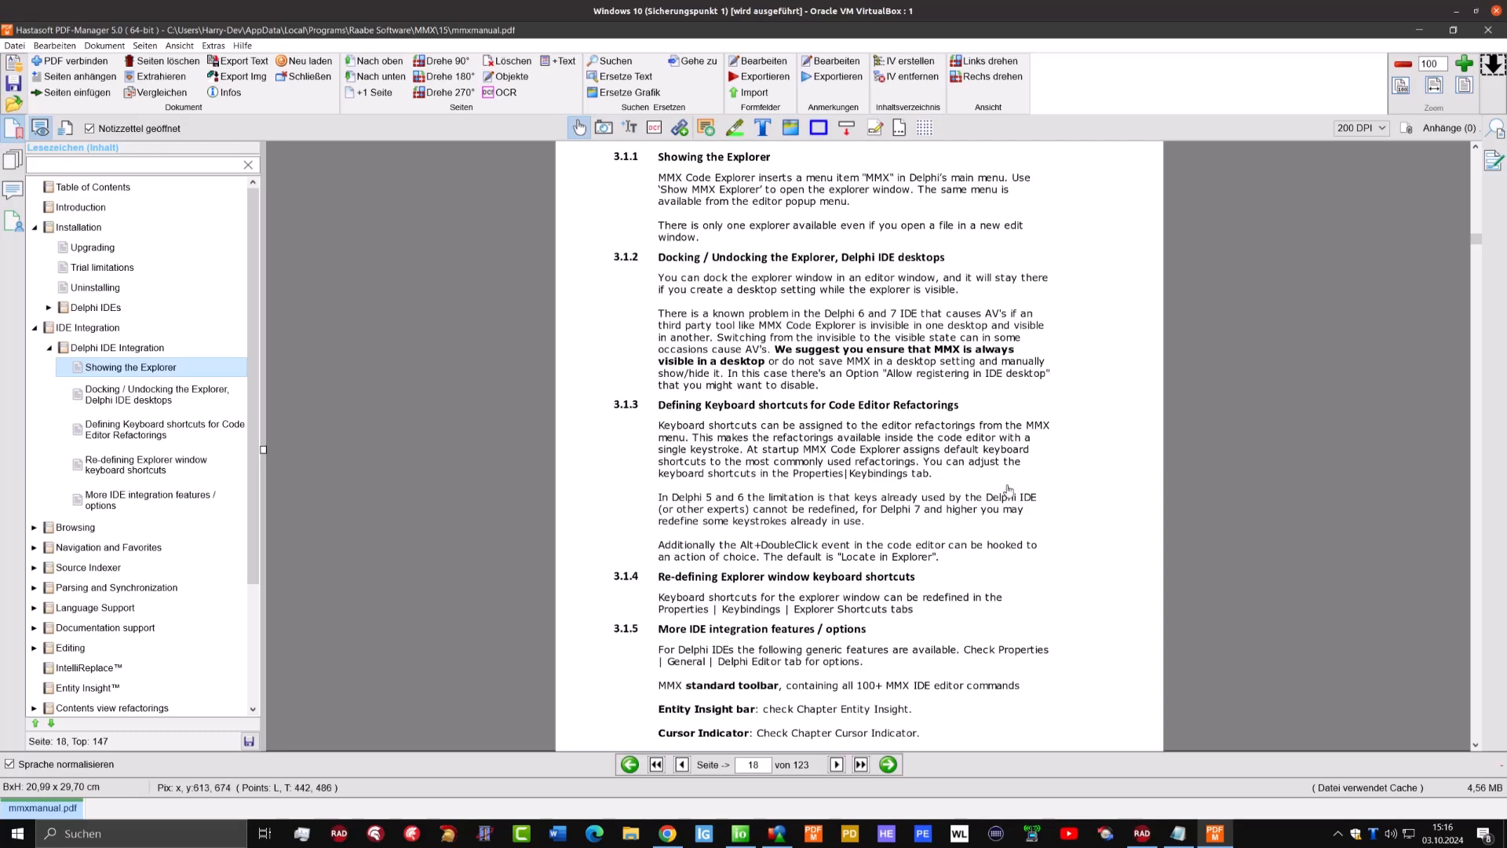
mouse_move(1008, 489)
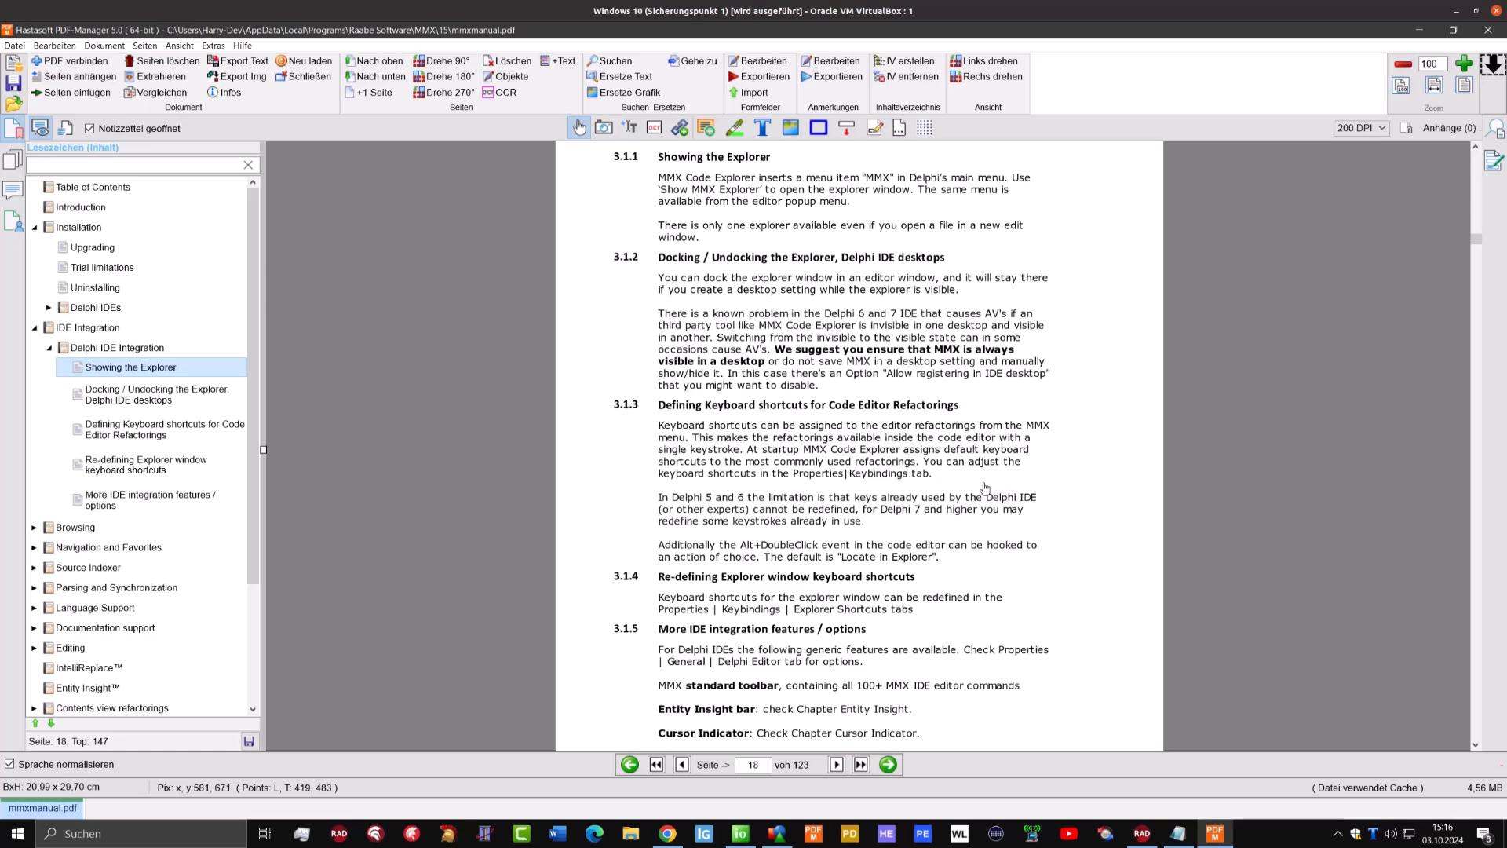
Jump to page 14's Trial limitations section and mark its paragraph with a green highlight
left_click(102, 266)
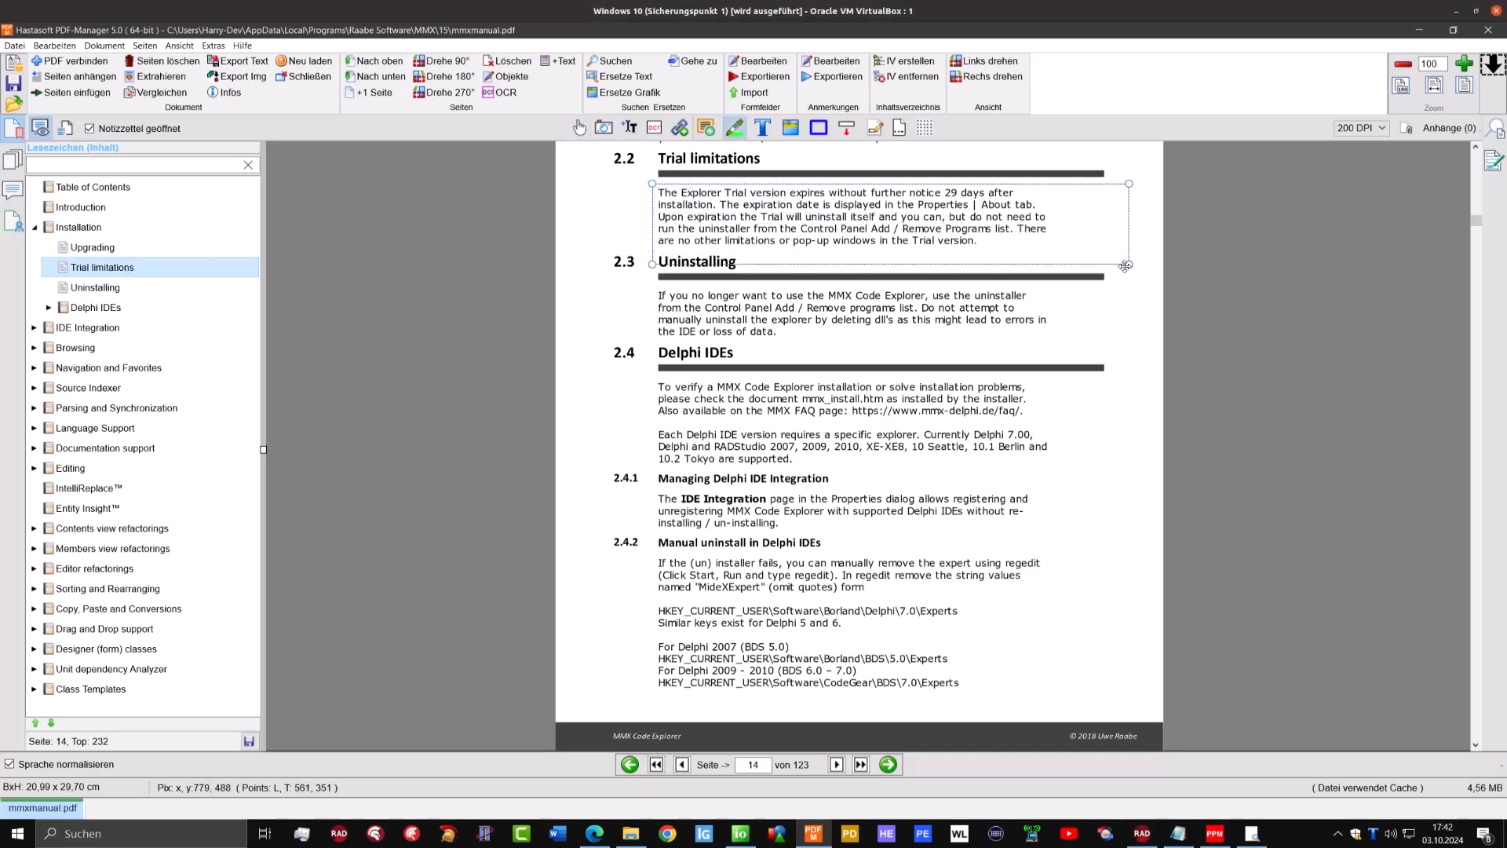
left_click_drag(1126, 266, 1102, 246)
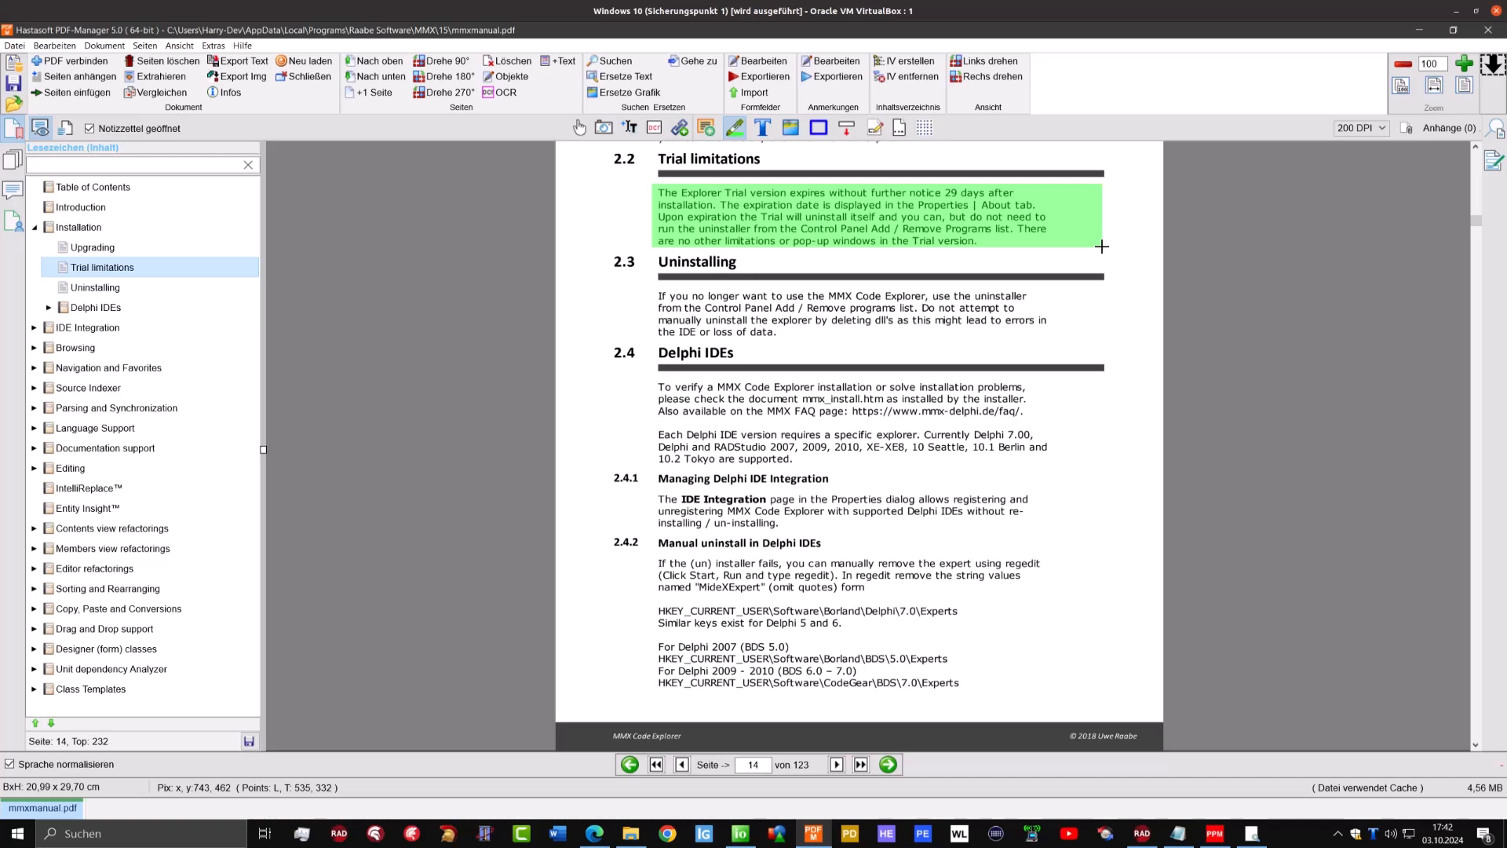
mouse_move(1051, 337)
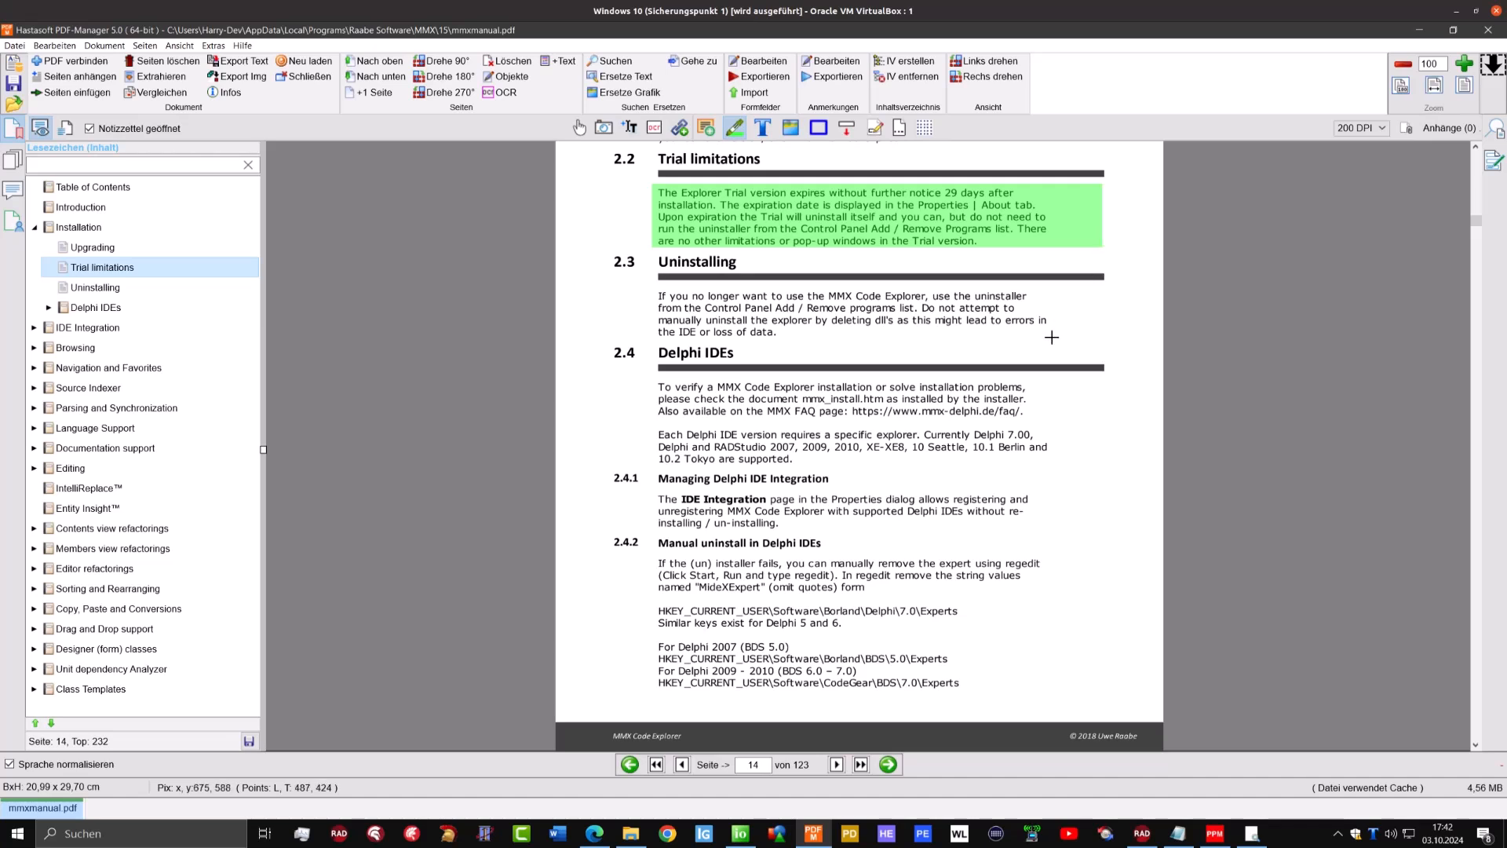
mouse_move(1017, 411)
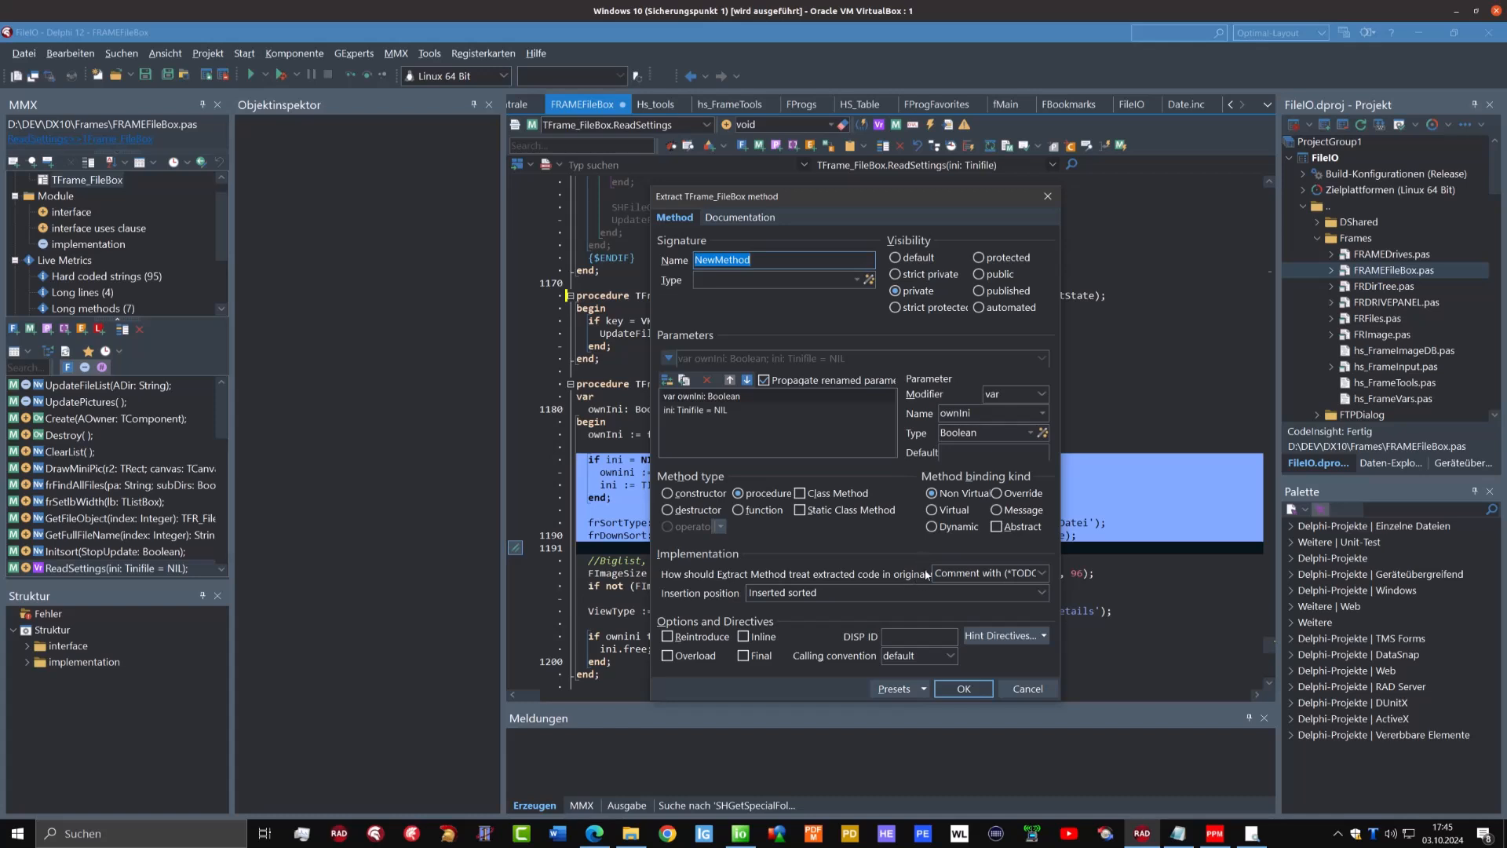
mouse_move(937, 615)
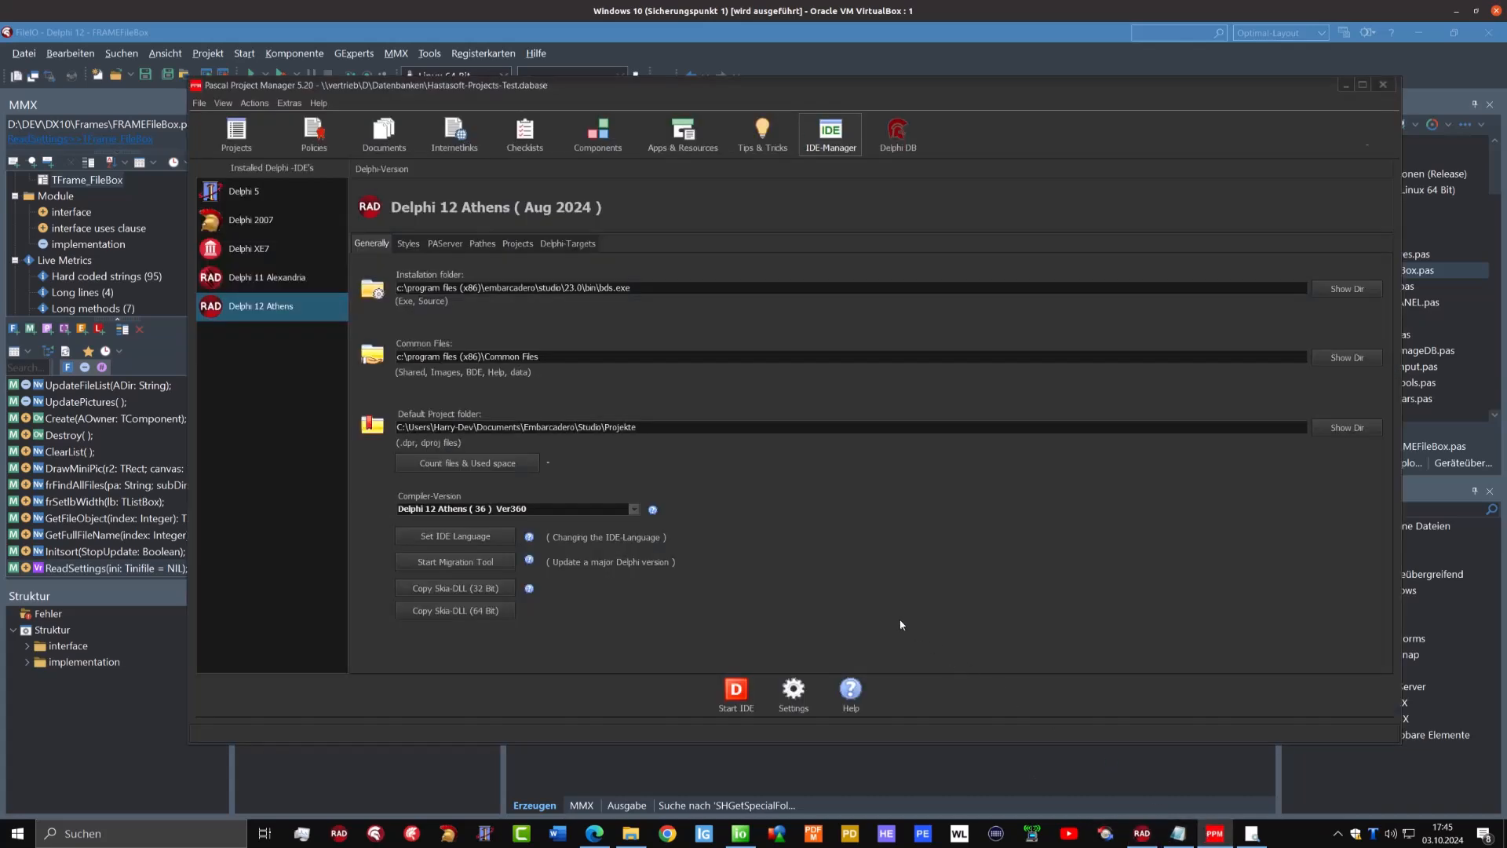
Run the Edit Delphi Options tool, approve the UAC prompt, then close it
left_click(735, 687)
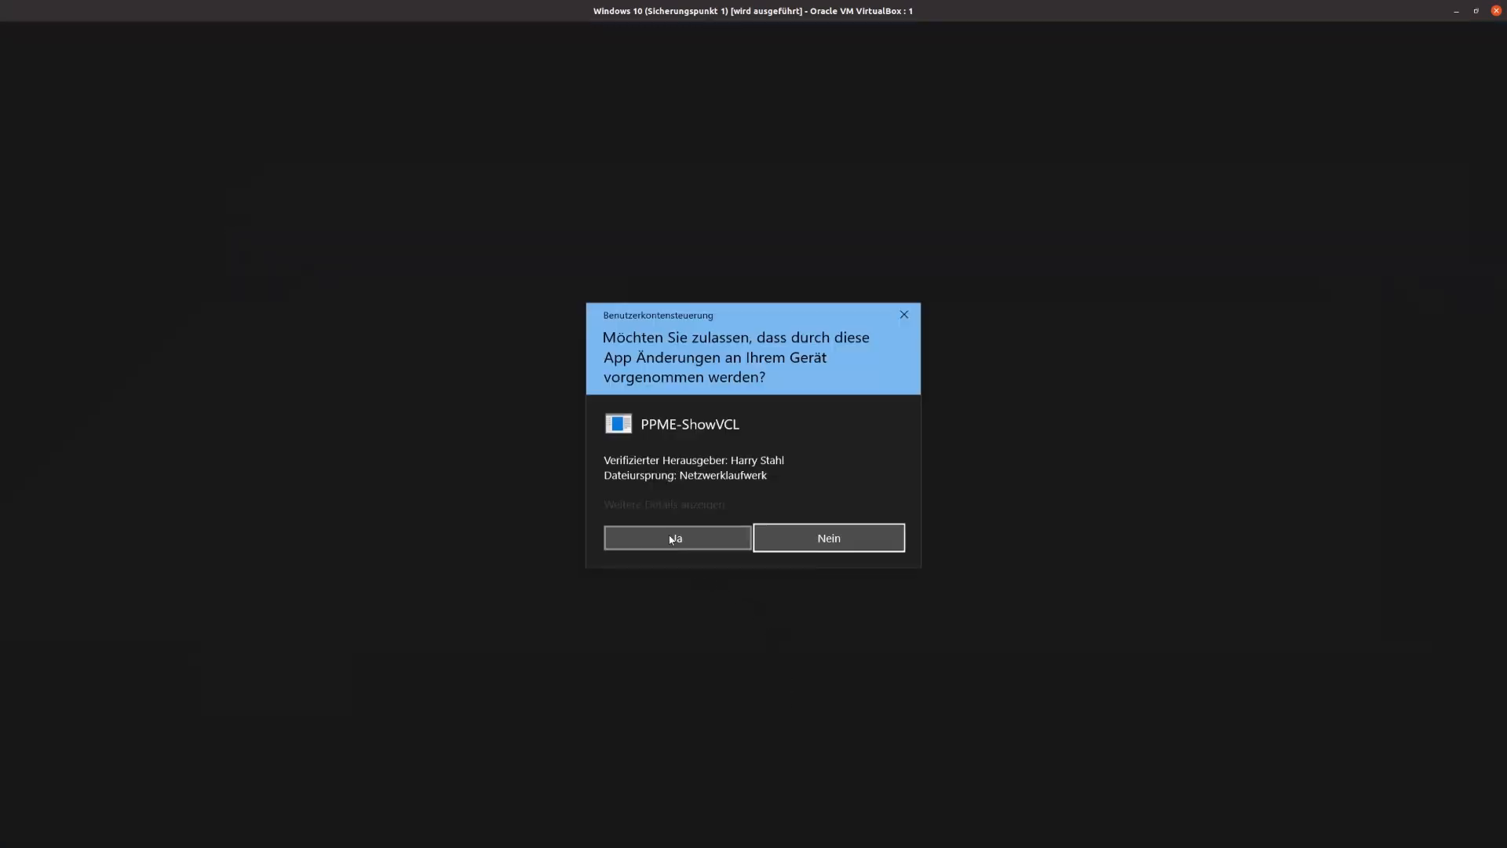
left_click(676, 537)
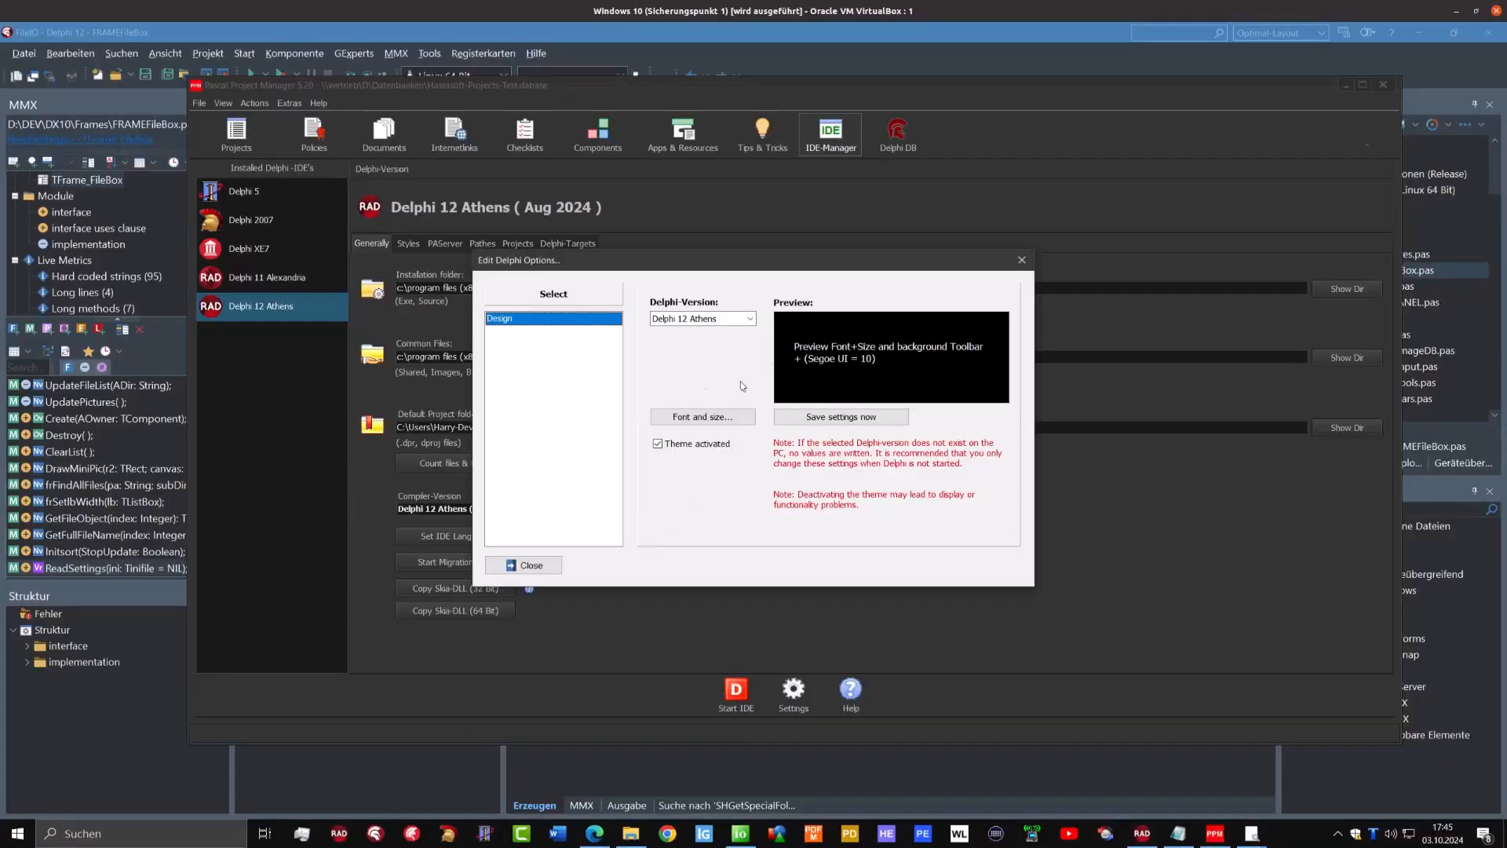
mouse_move(871, 384)
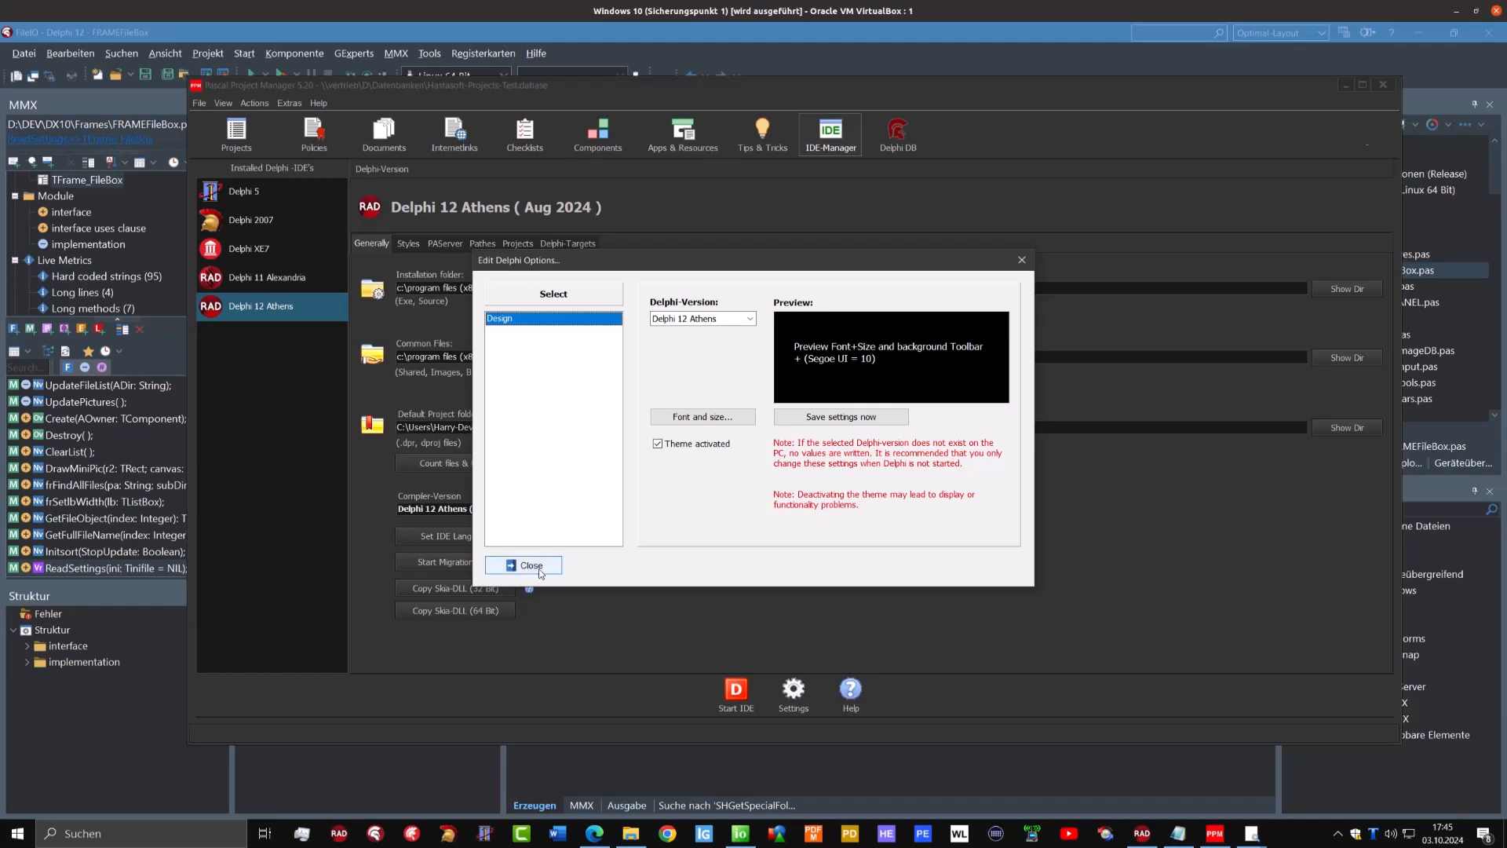
left_click(530, 565)
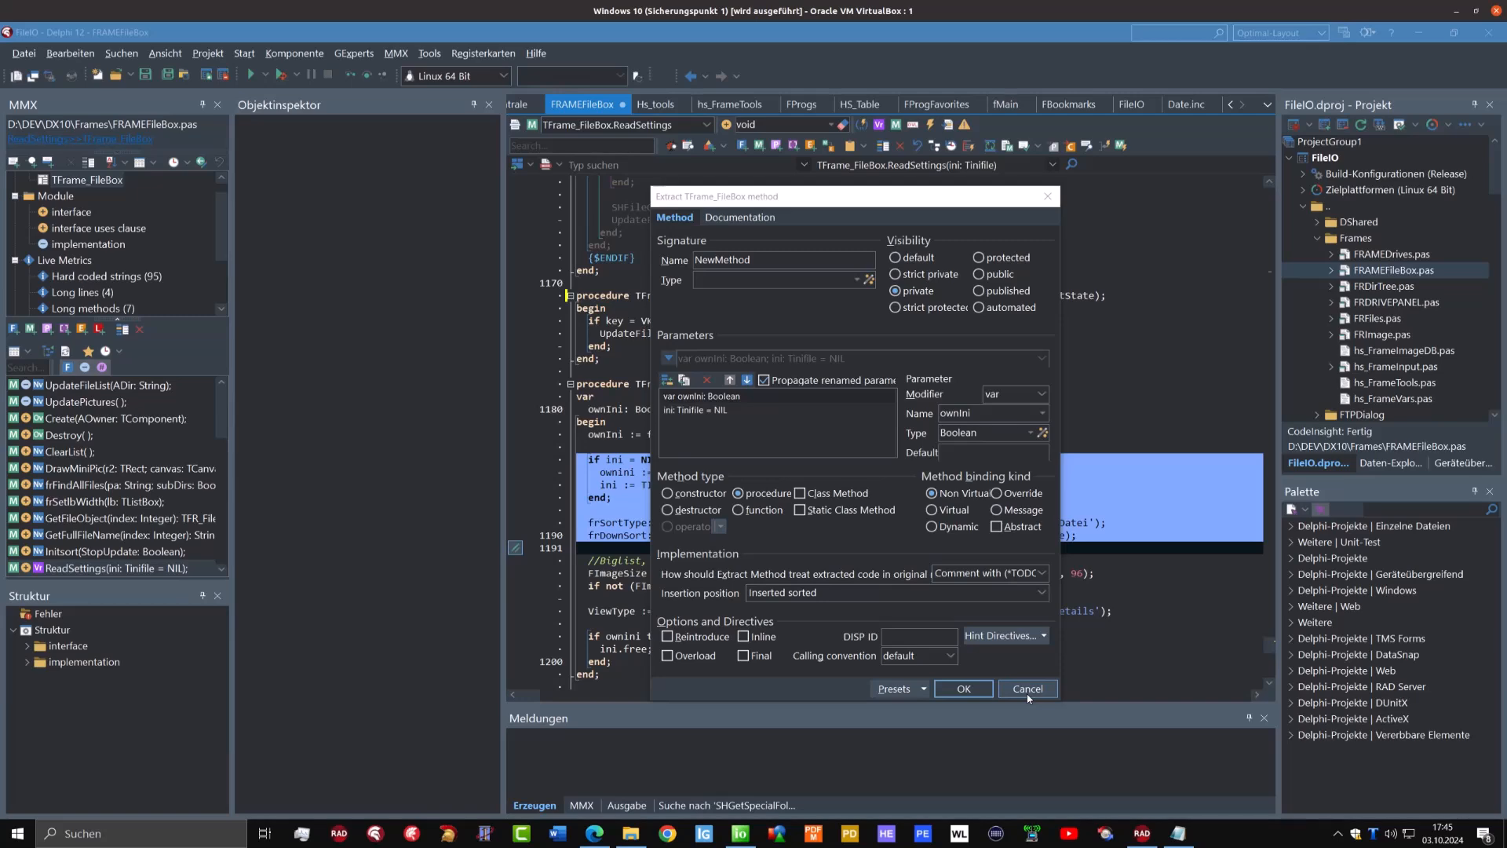
Cancel the Extract TFrame_FileBox method, deselect the ReadSettings code, and search units for about.pas
left_click(1027, 688)
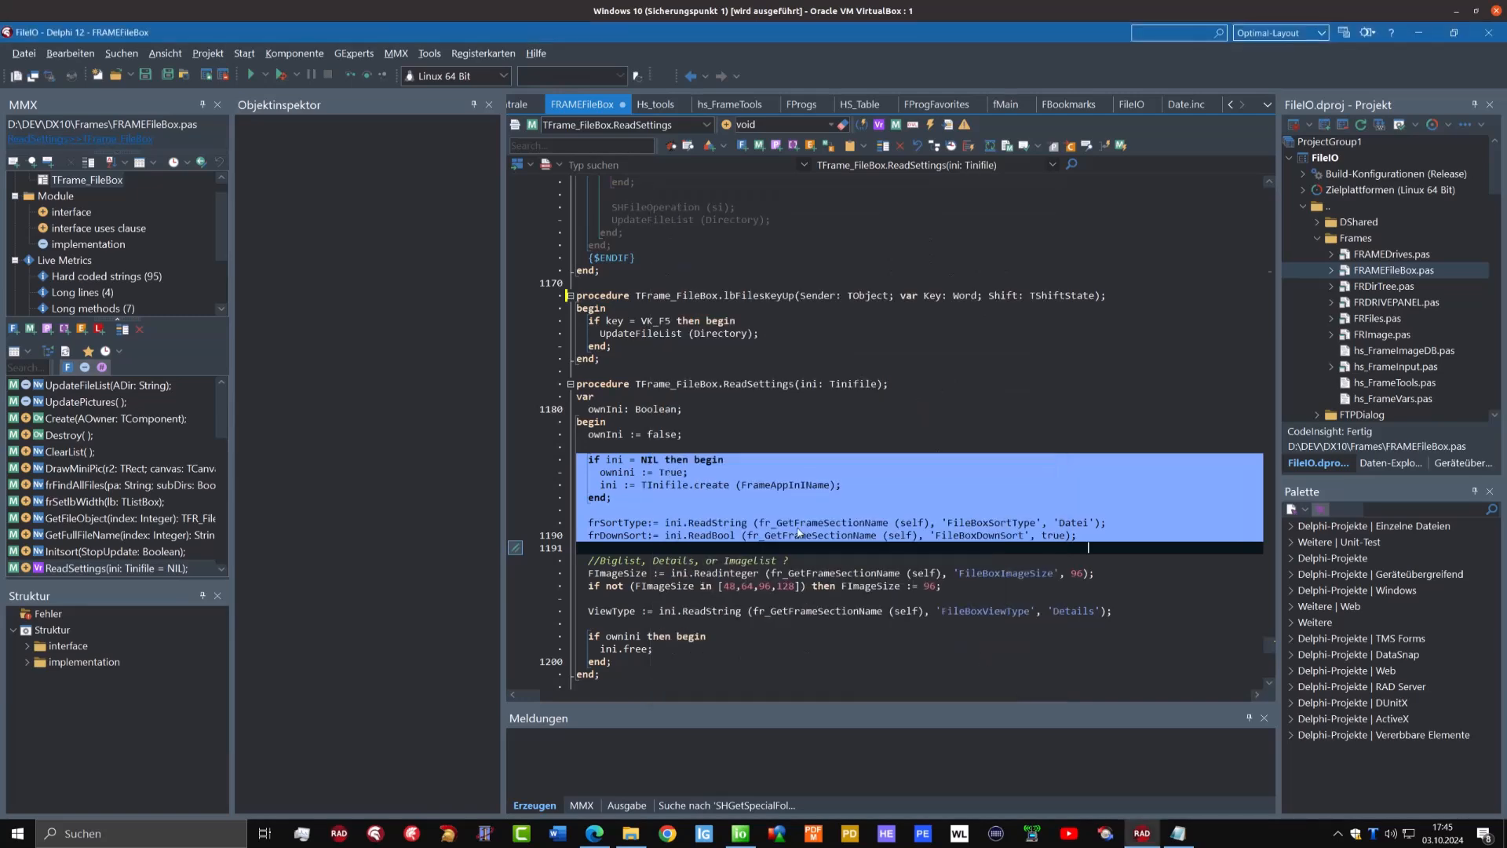
left_click(754, 433)
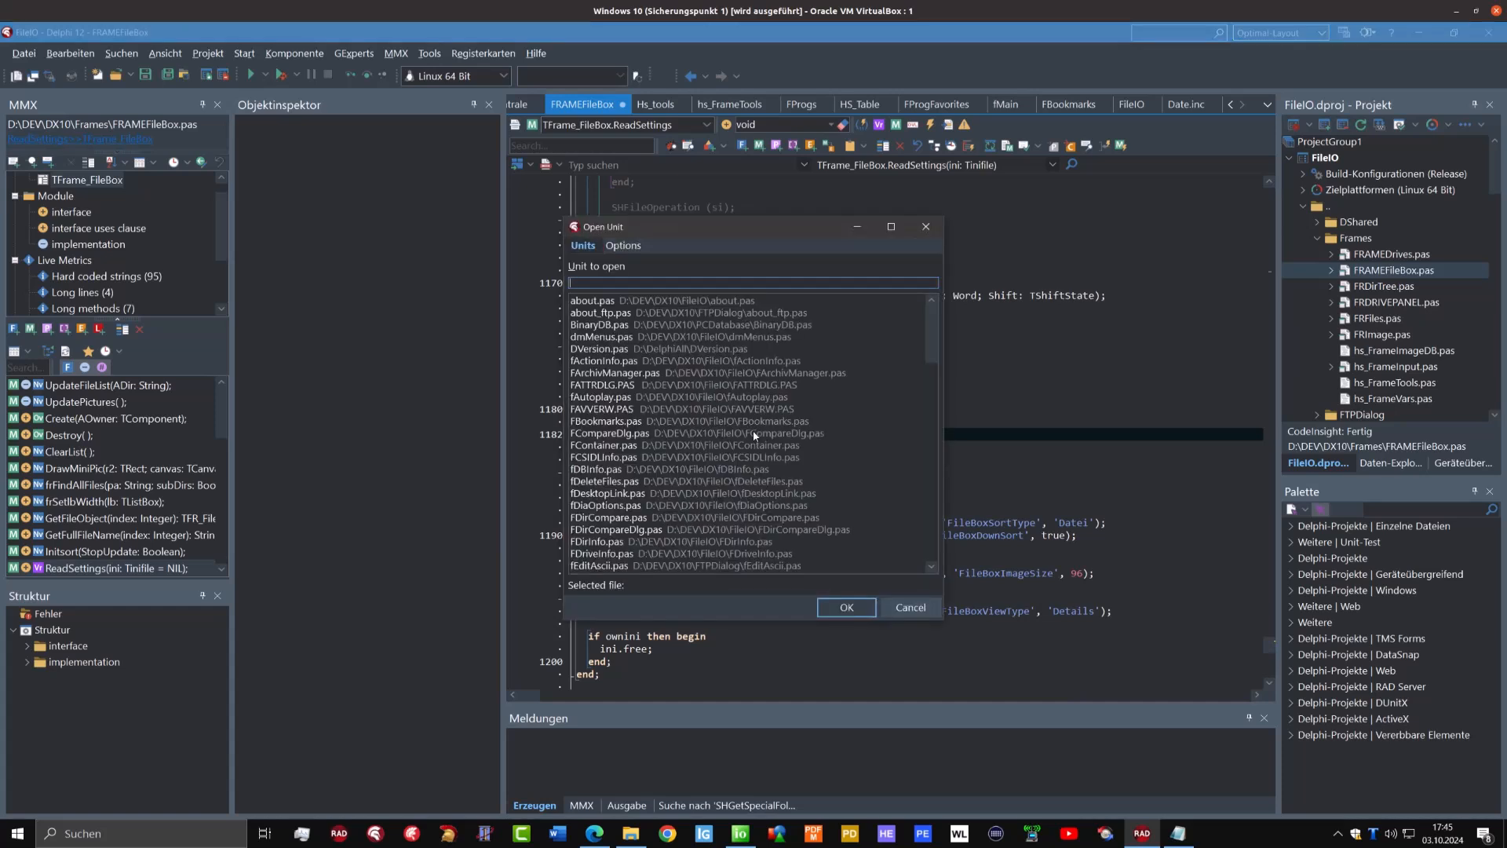
mouse_move(672, 300)
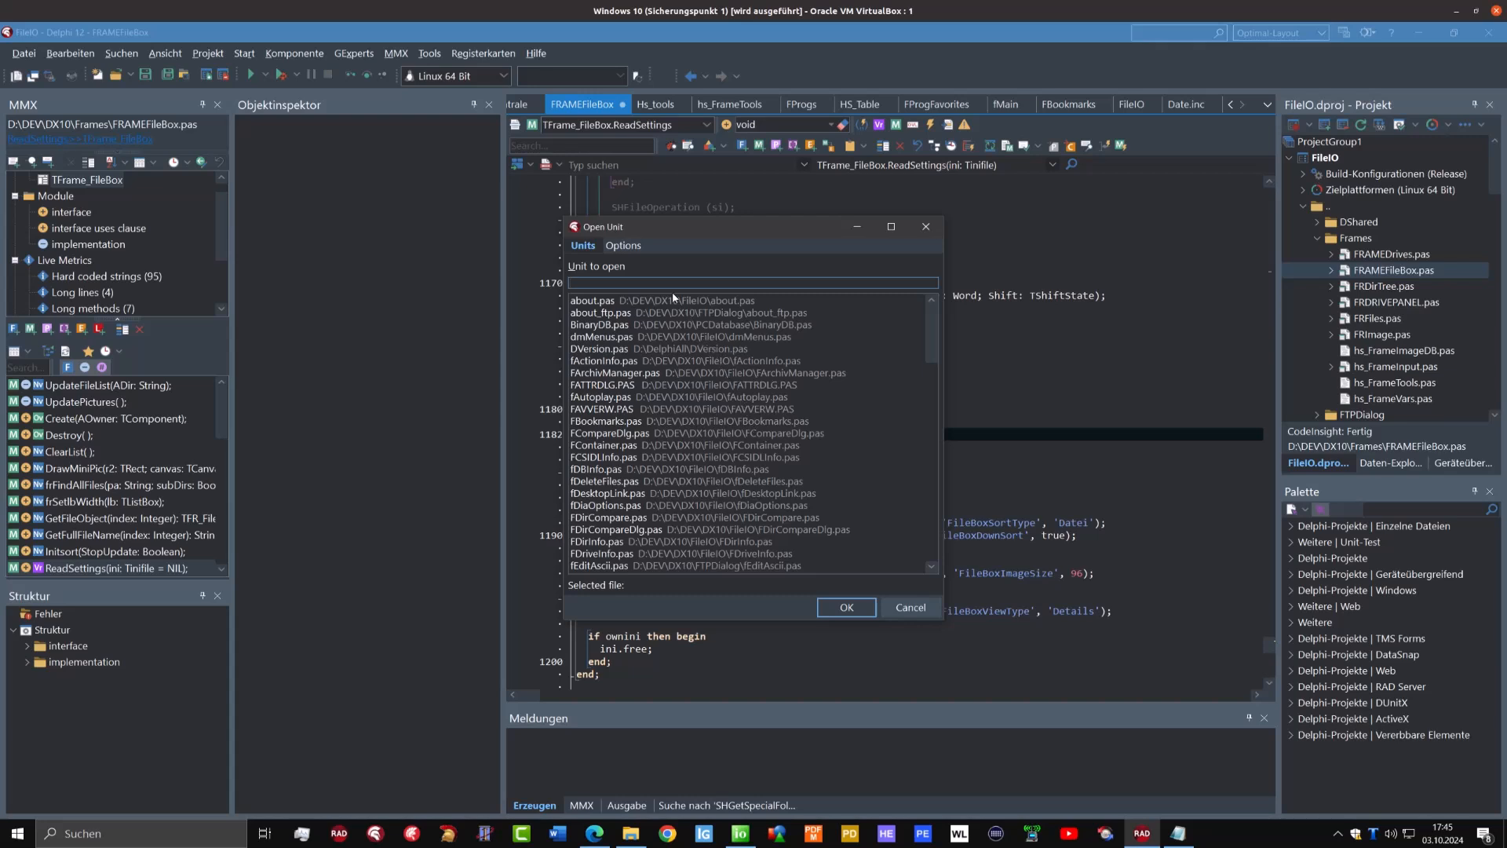
left_click(592, 300)
type("ab")
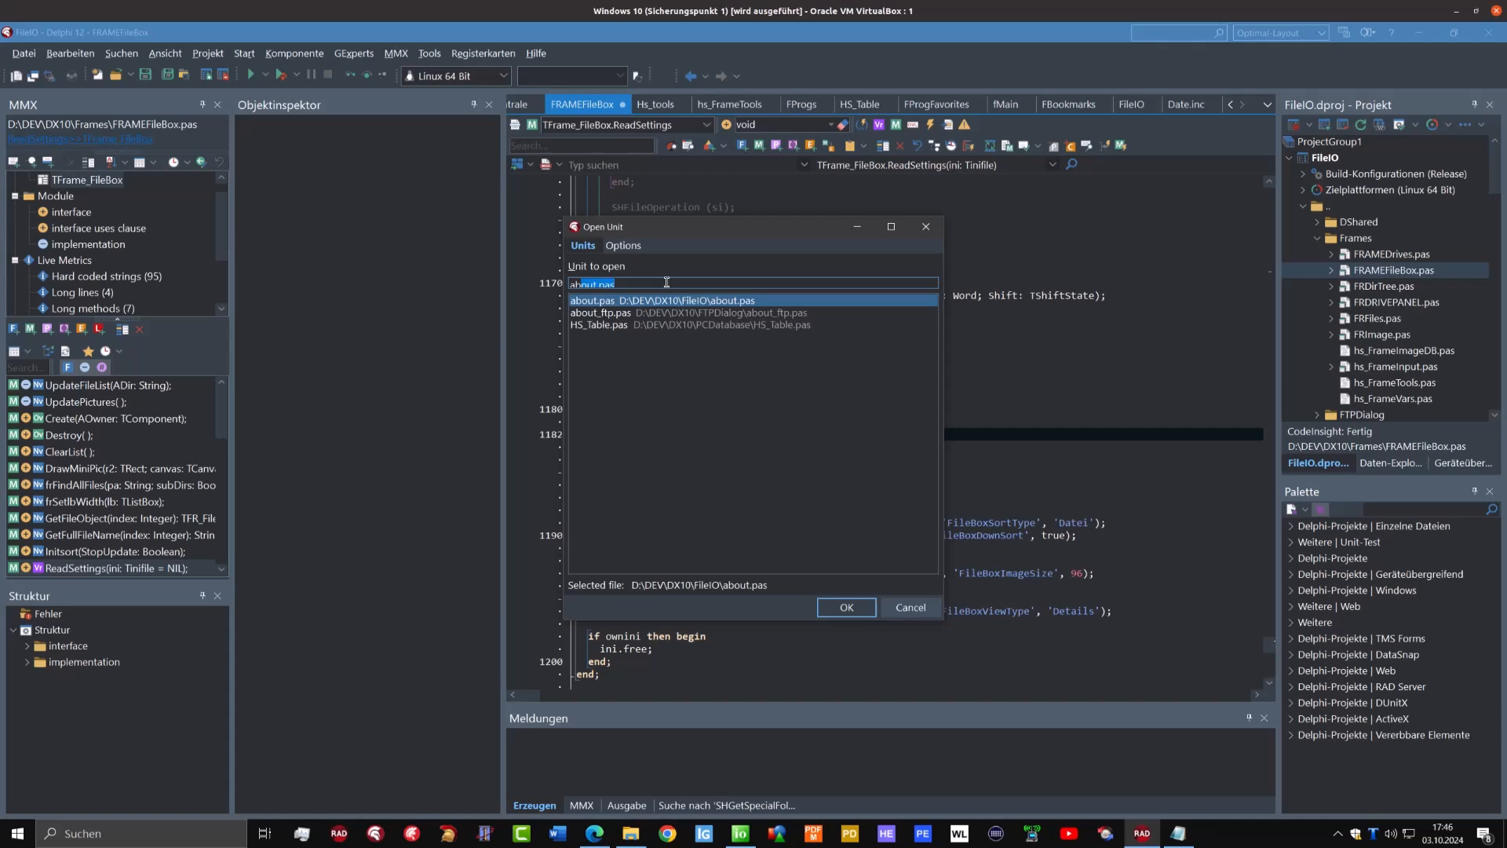
mouse_move(891, 548)
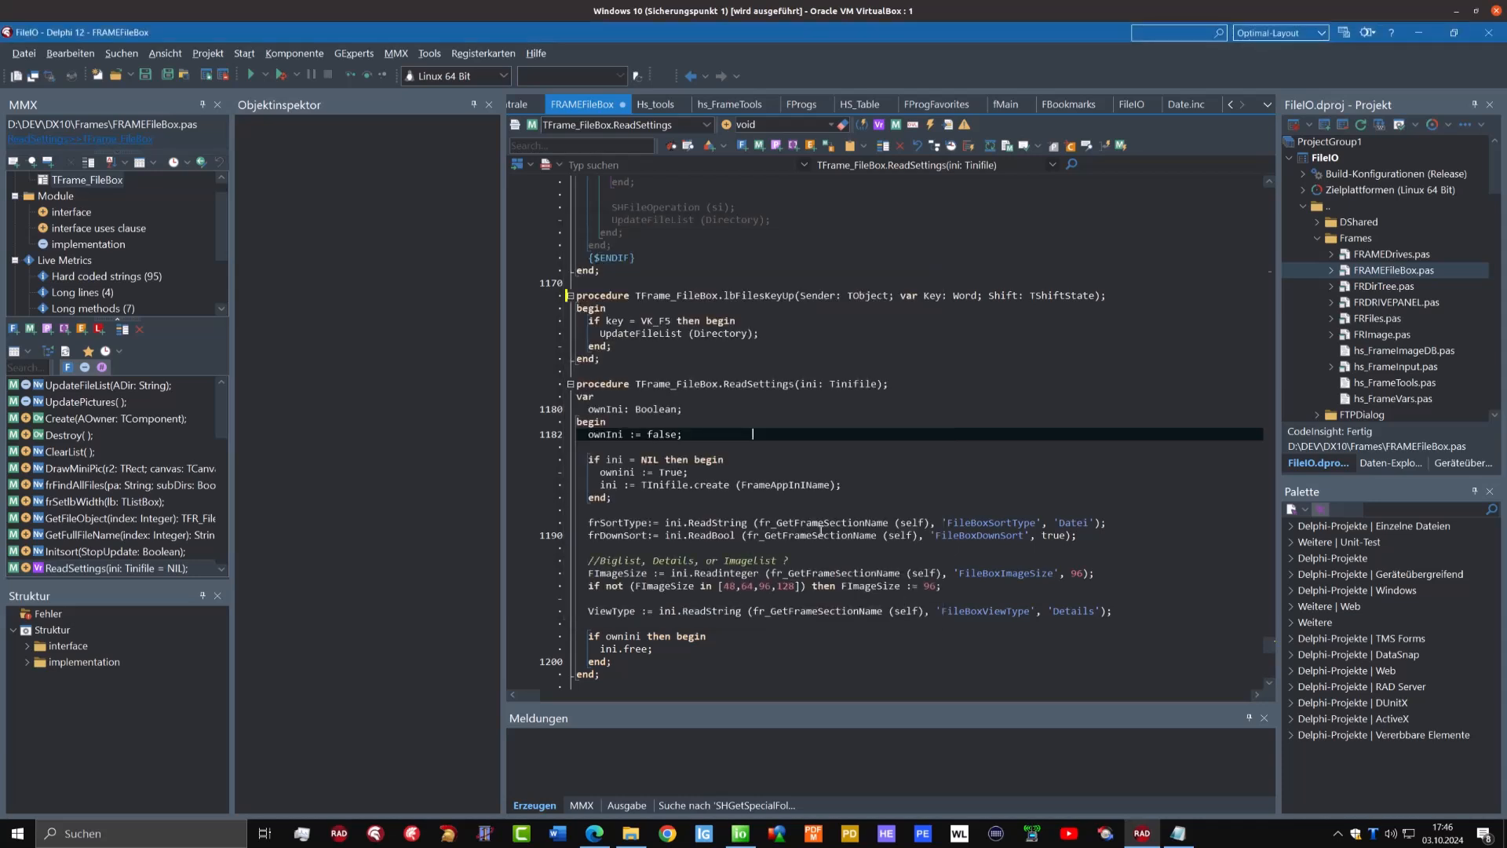
mouse_move(764, 455)
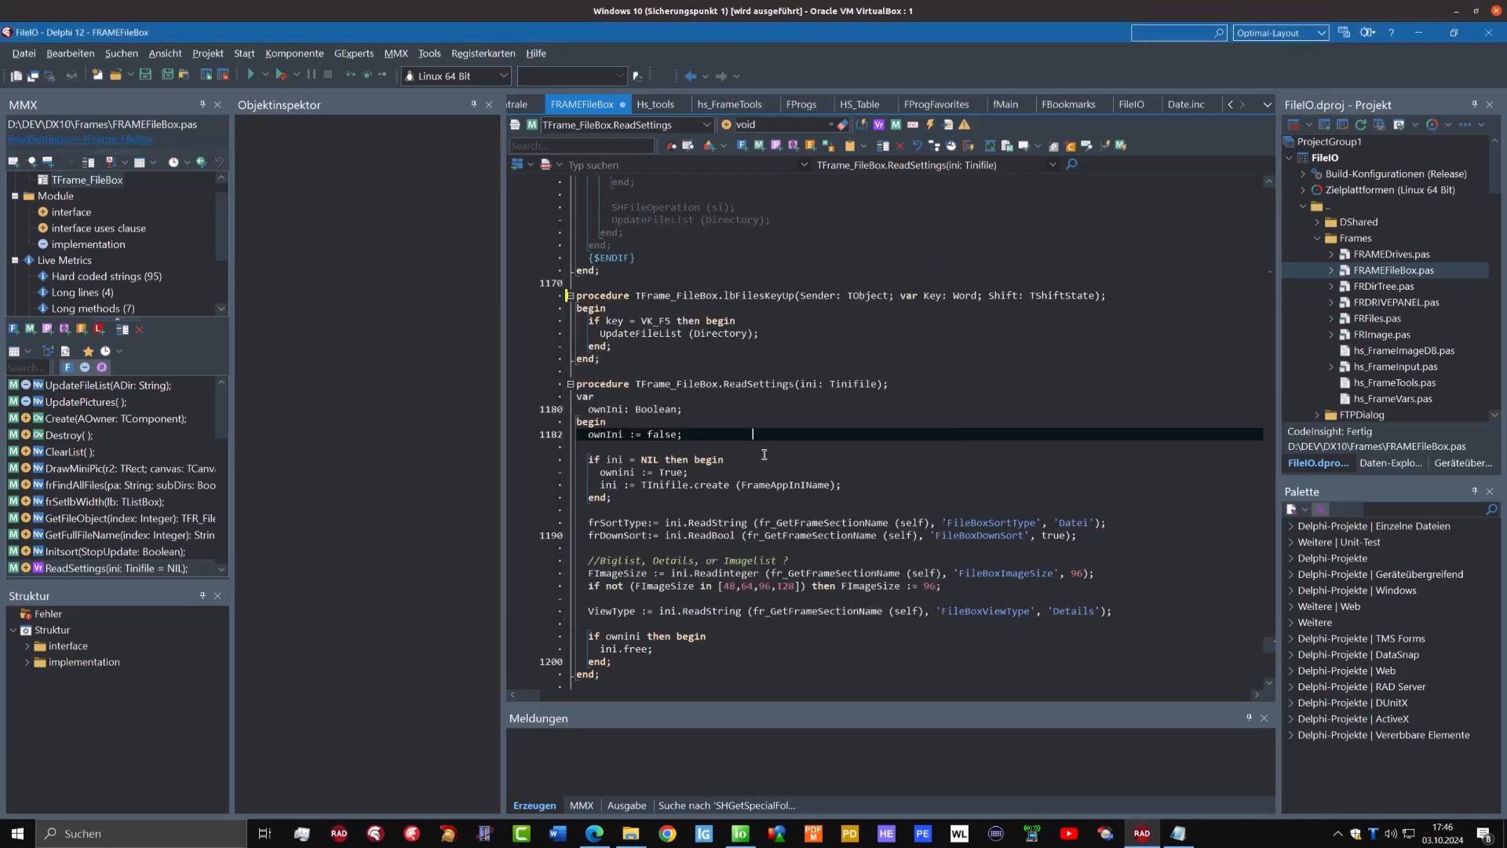
mouse_move(760, 450)
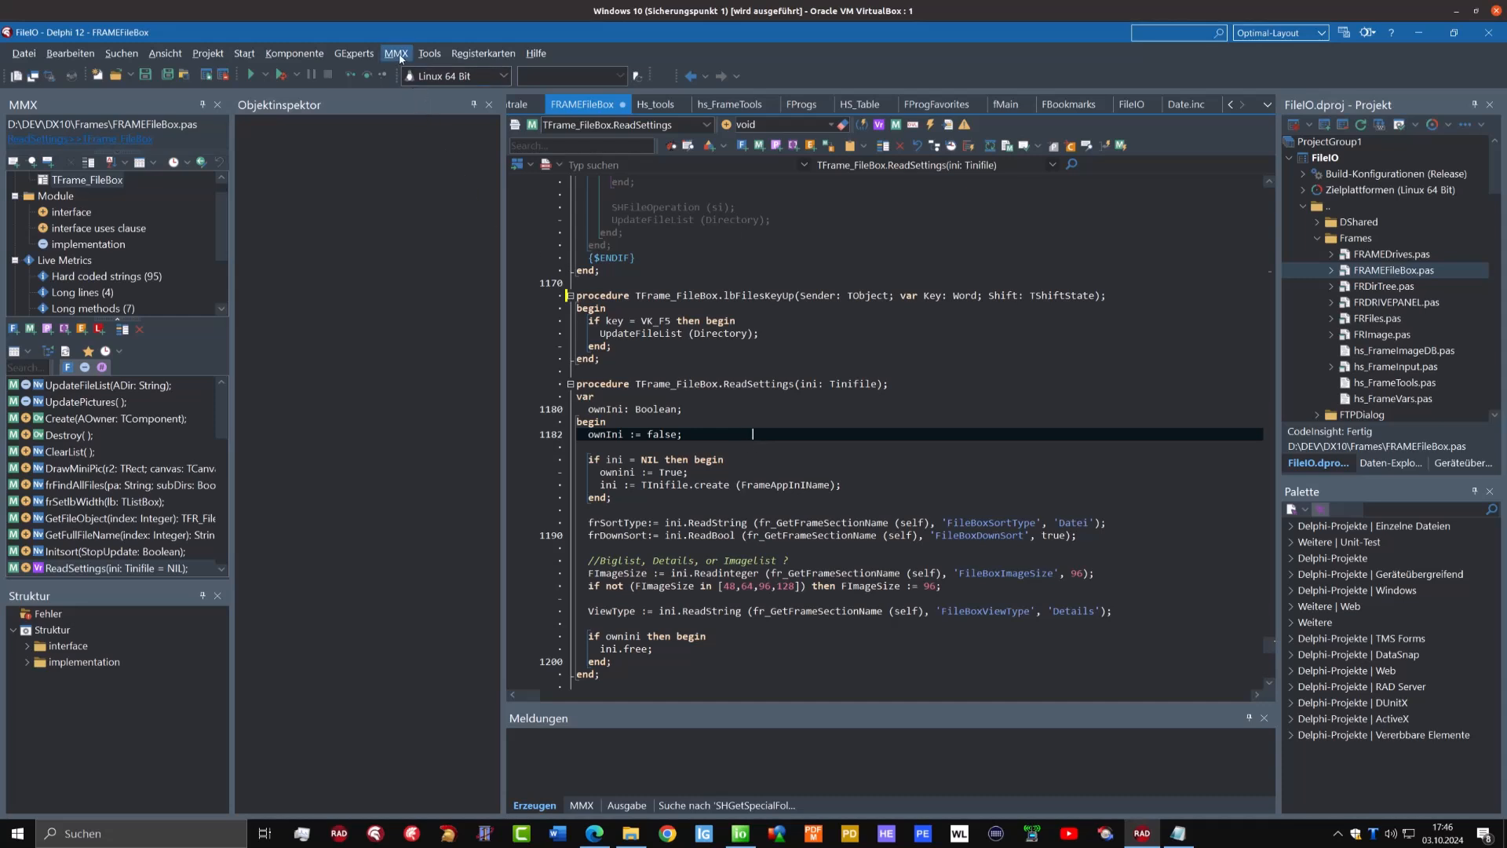
Clear the Strg+F12 shortcut from Open Unit... in MMX Properties key bindings and confirm
left_click(396, 53)
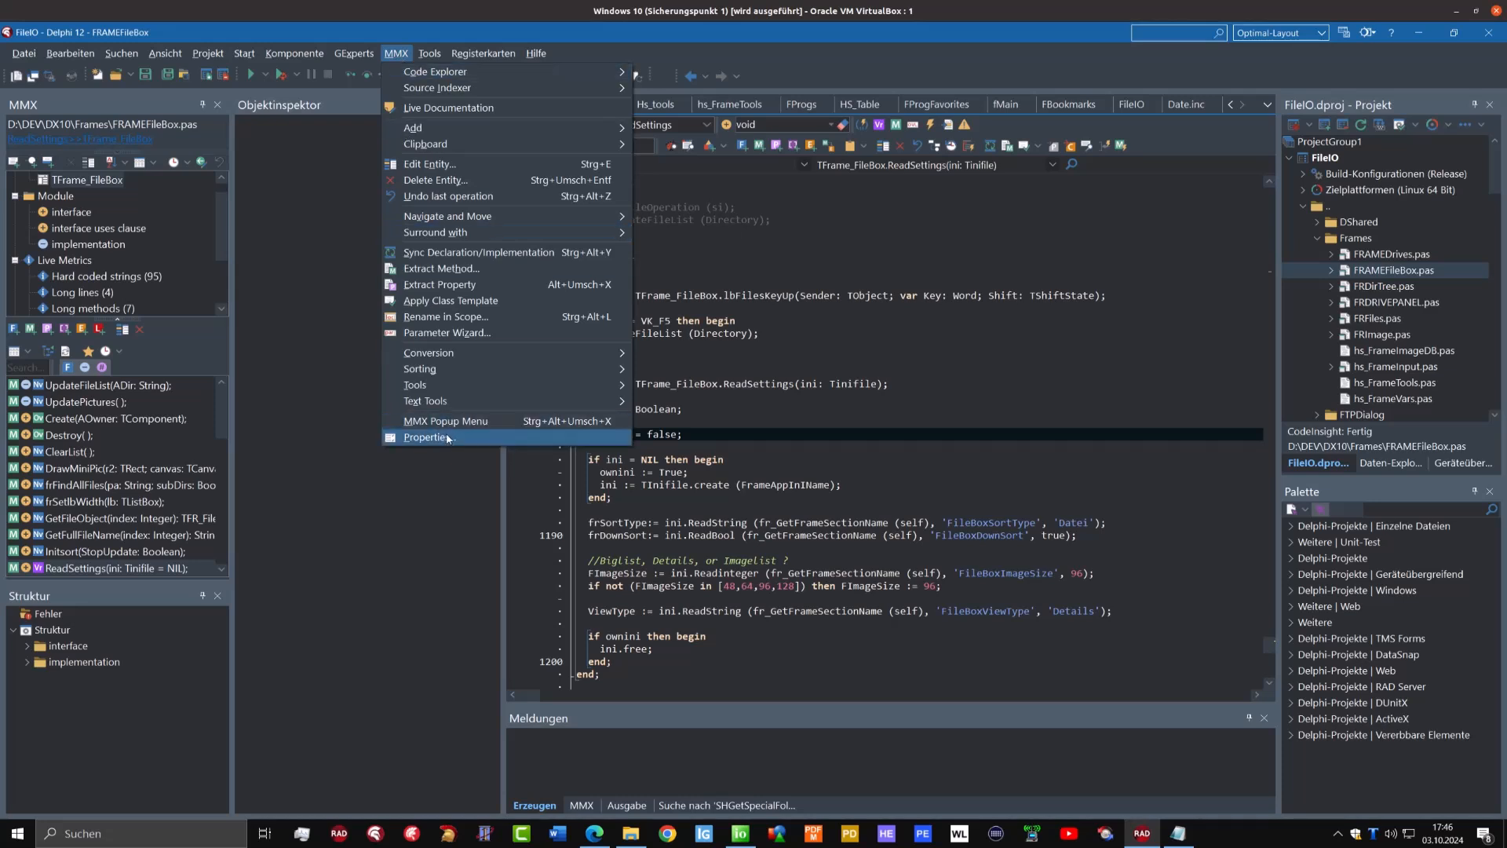
left_click(426, 437)
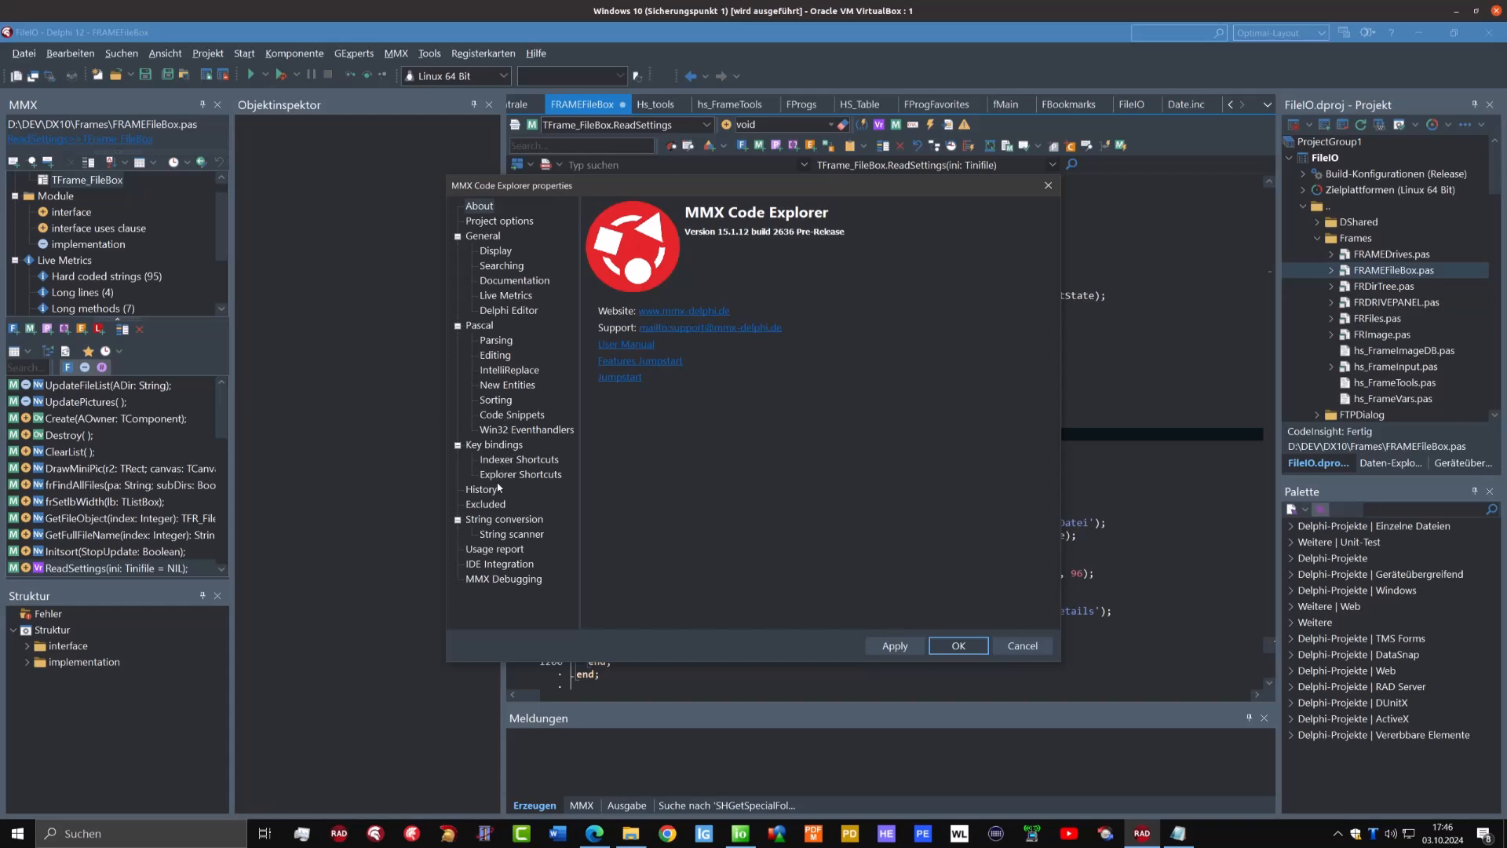
left_click(494, 444)
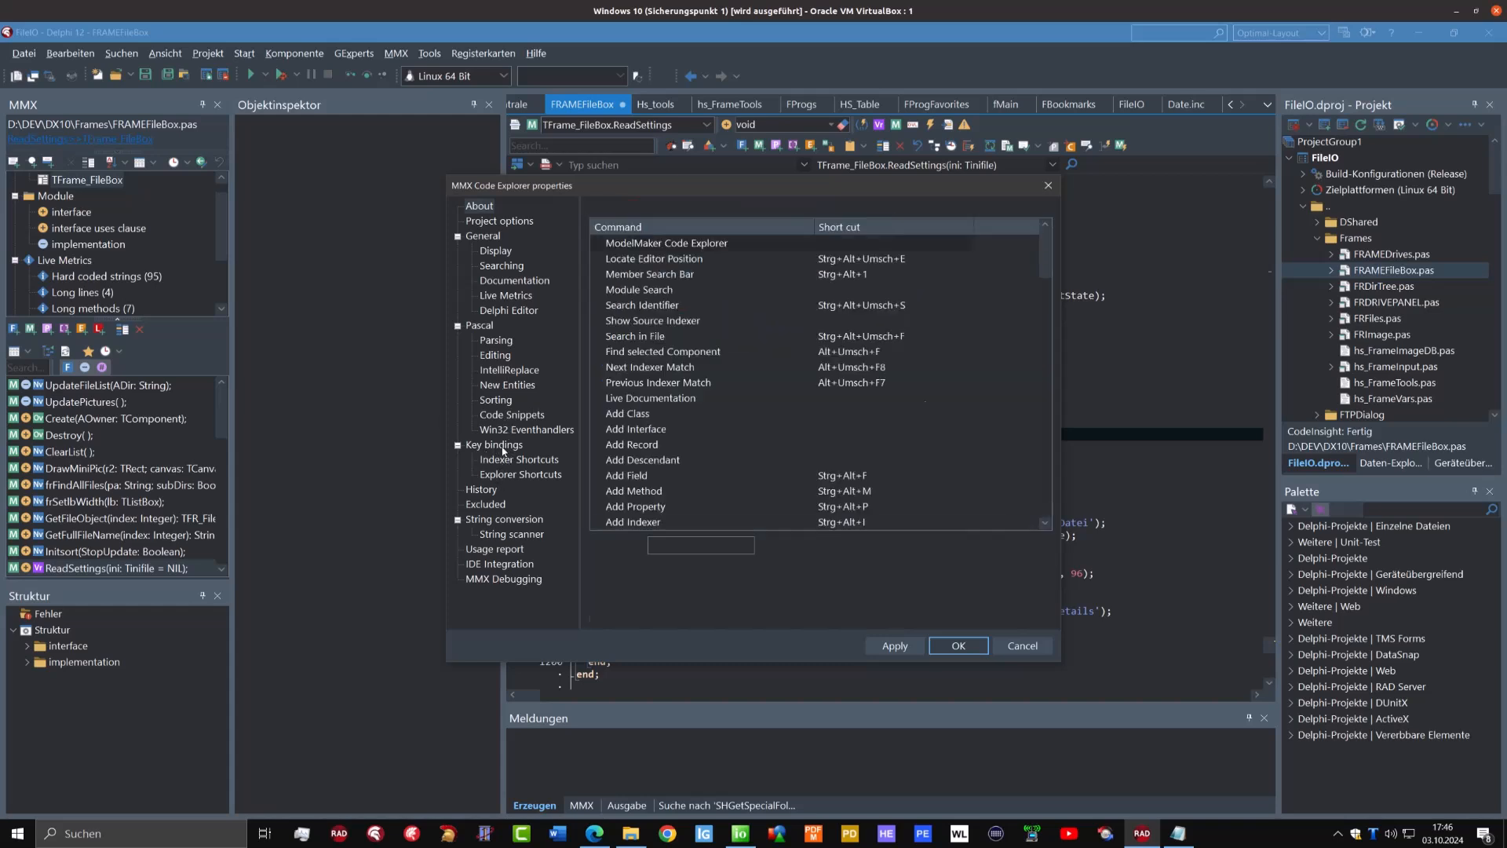
left_click(493, 444)
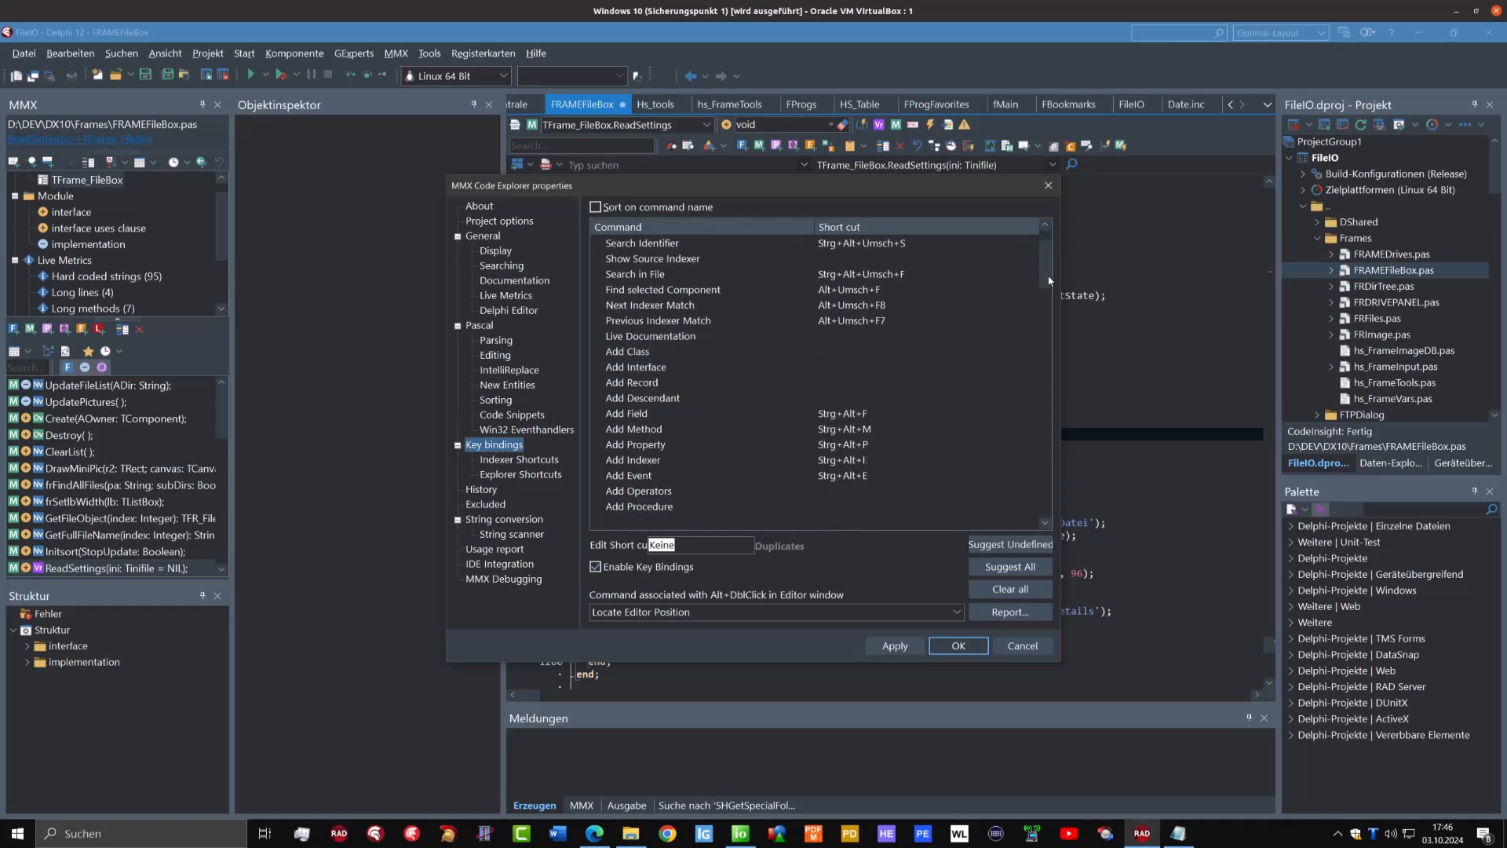
scroll("down", 3)
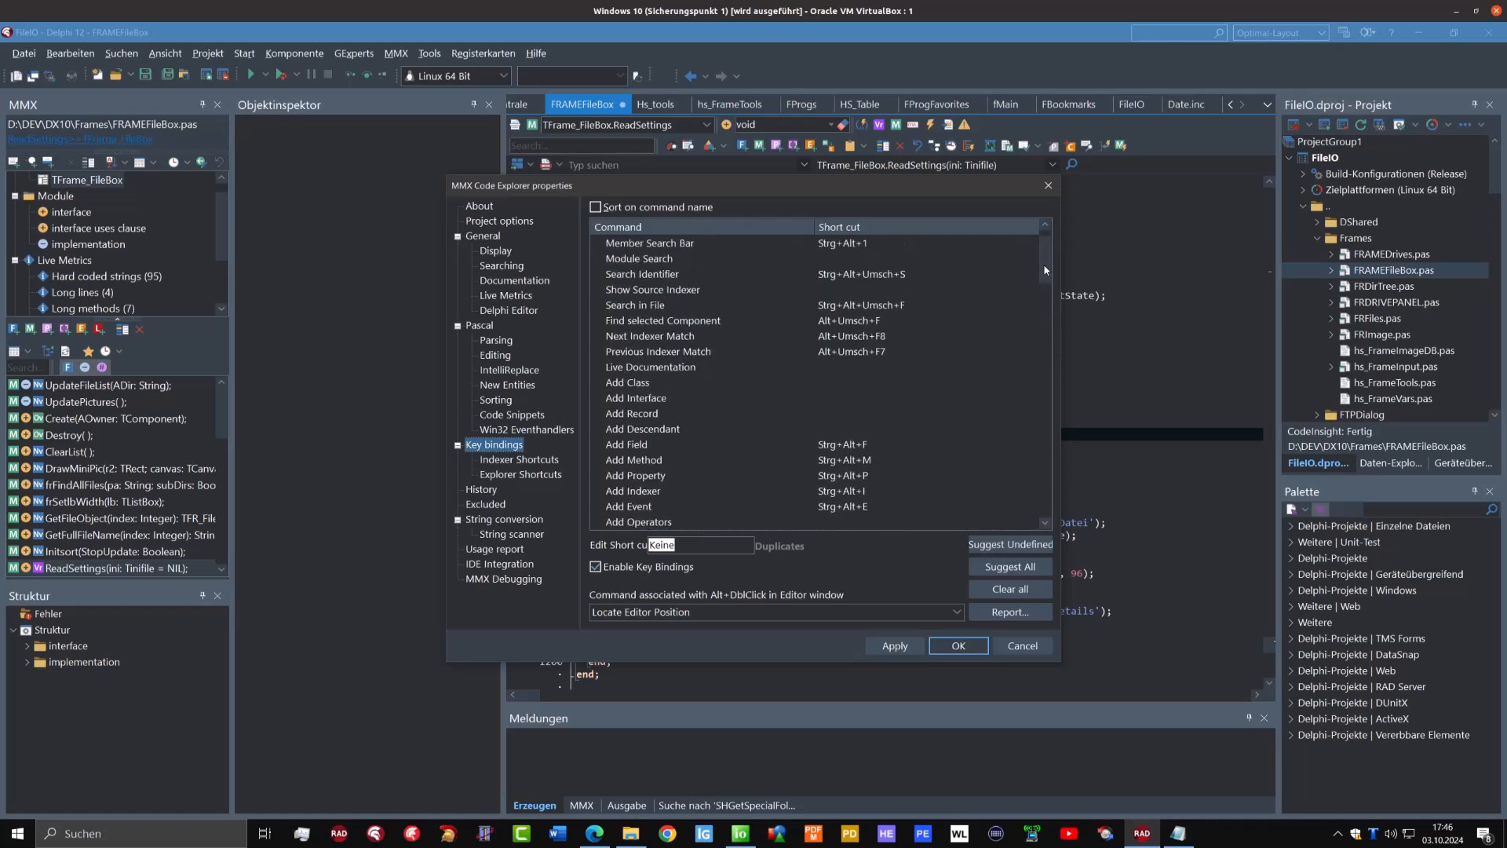
scroll("down", 3)
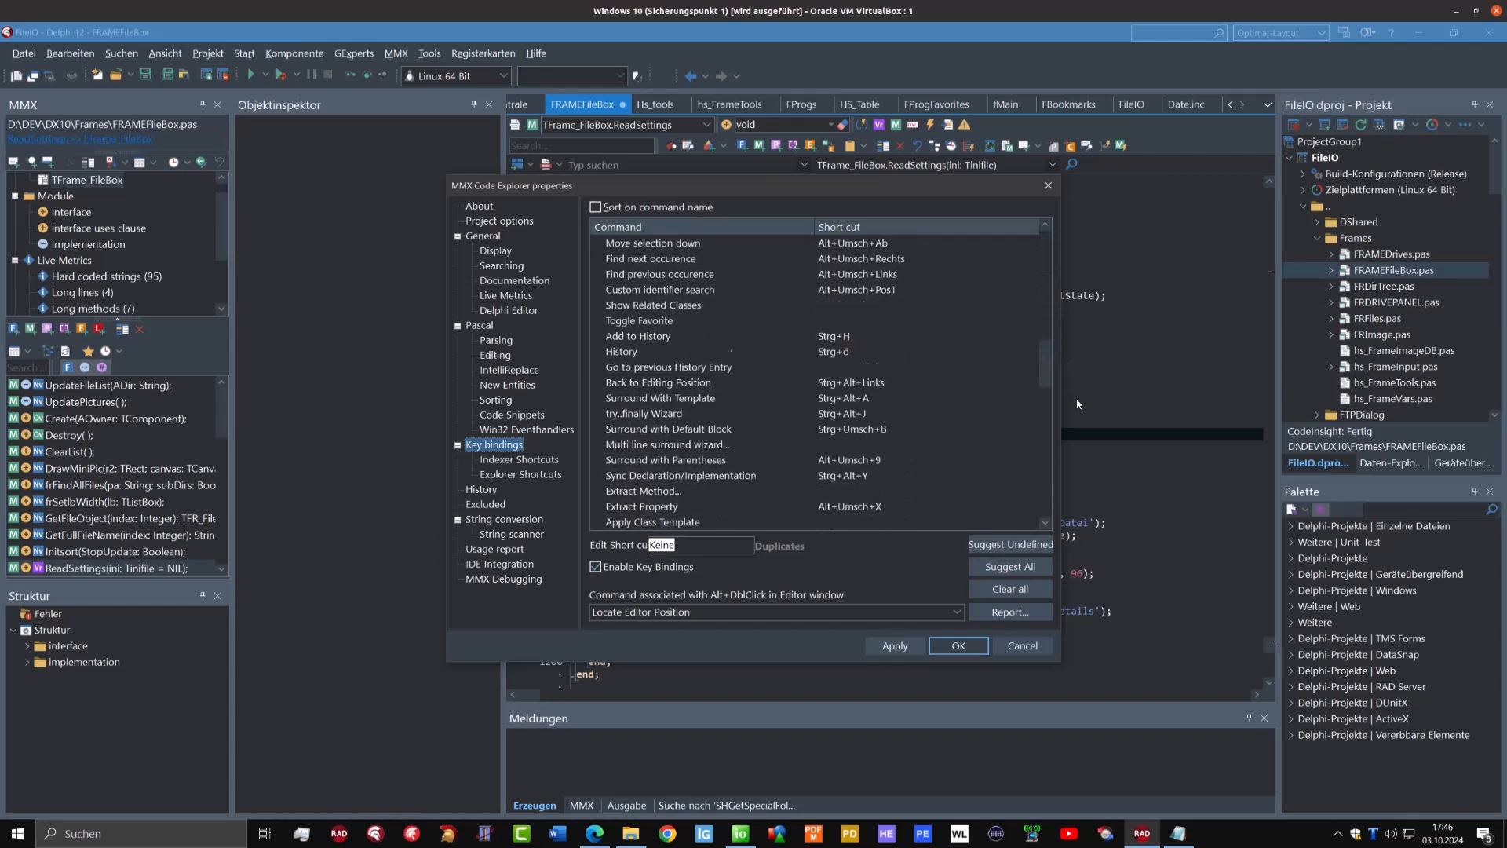
scroll("down", 3)
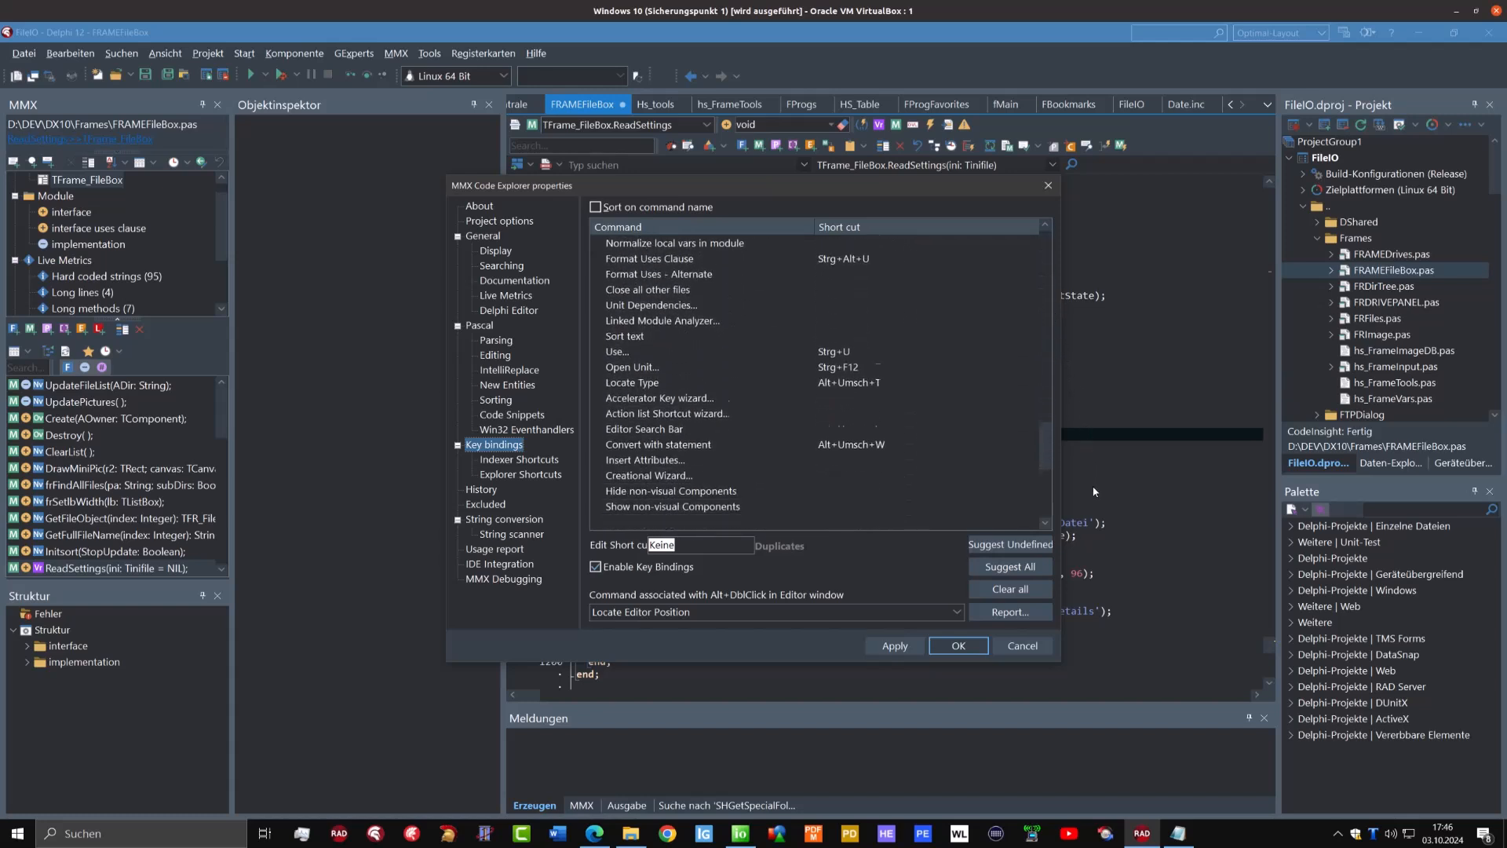
left_click(632, 320)
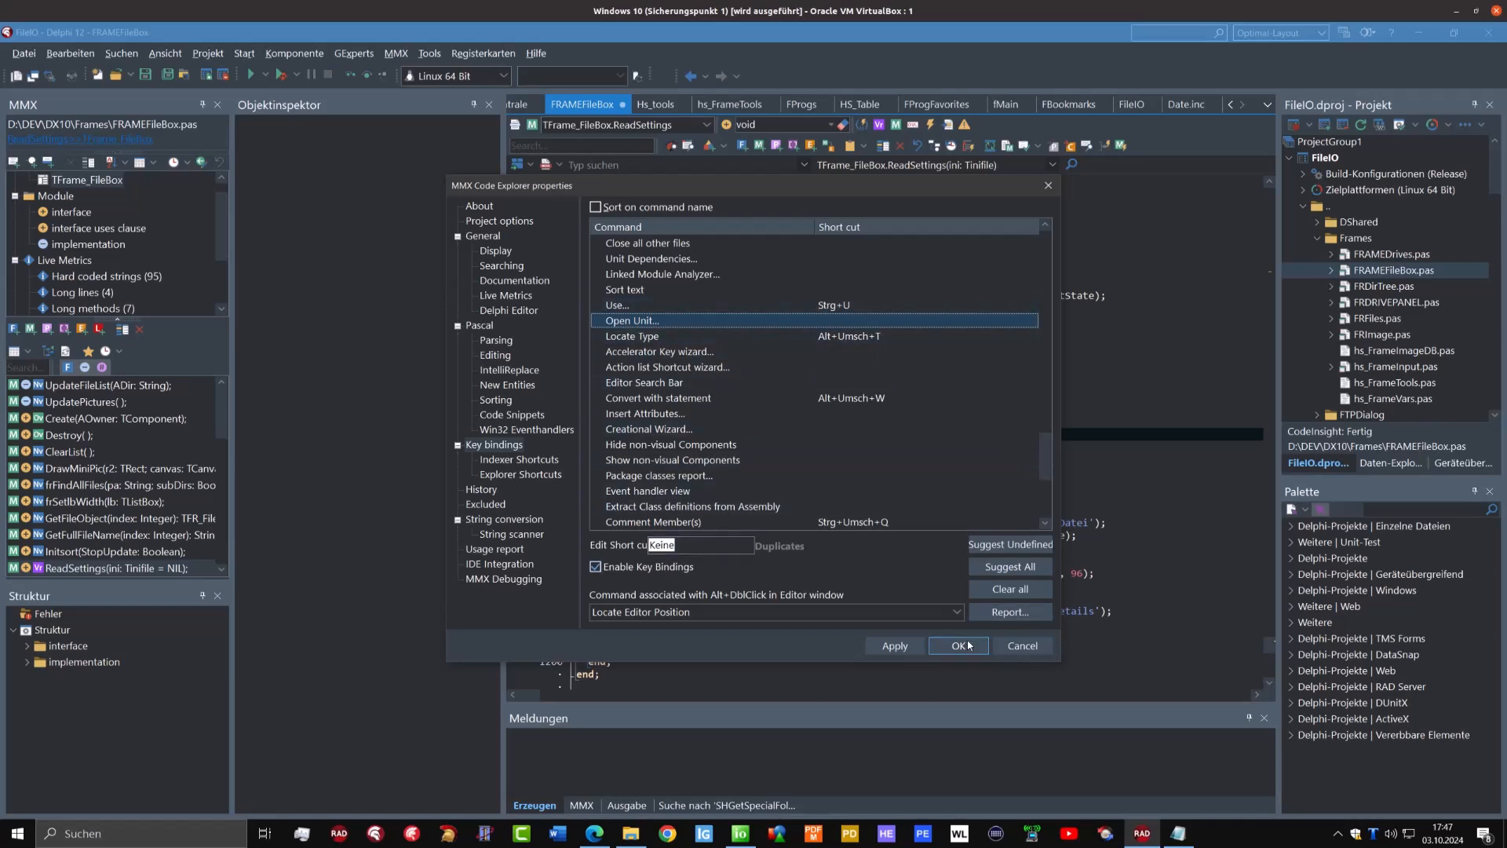
left_click(957, 645)
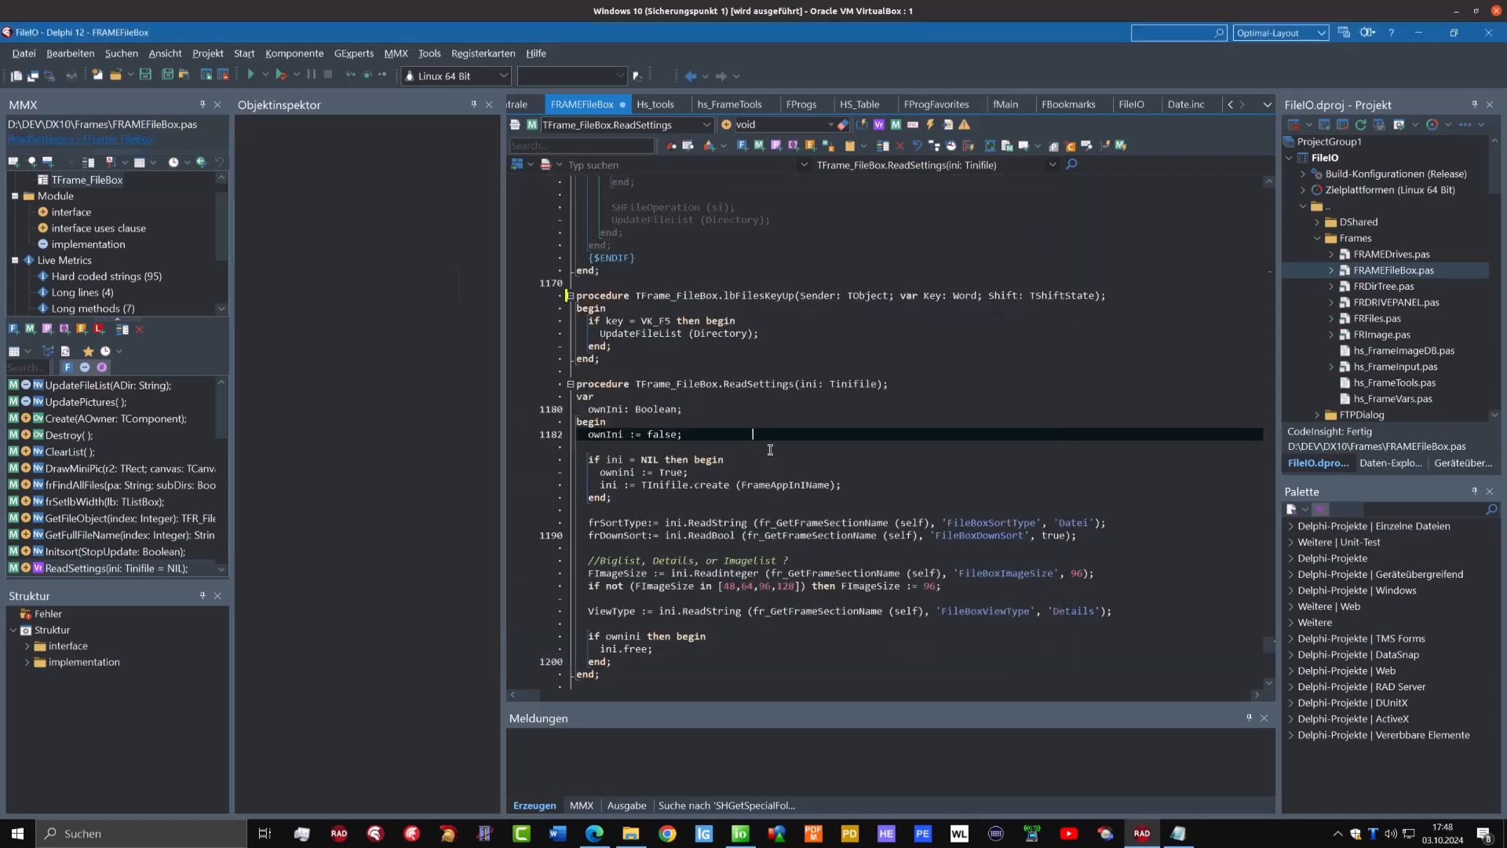